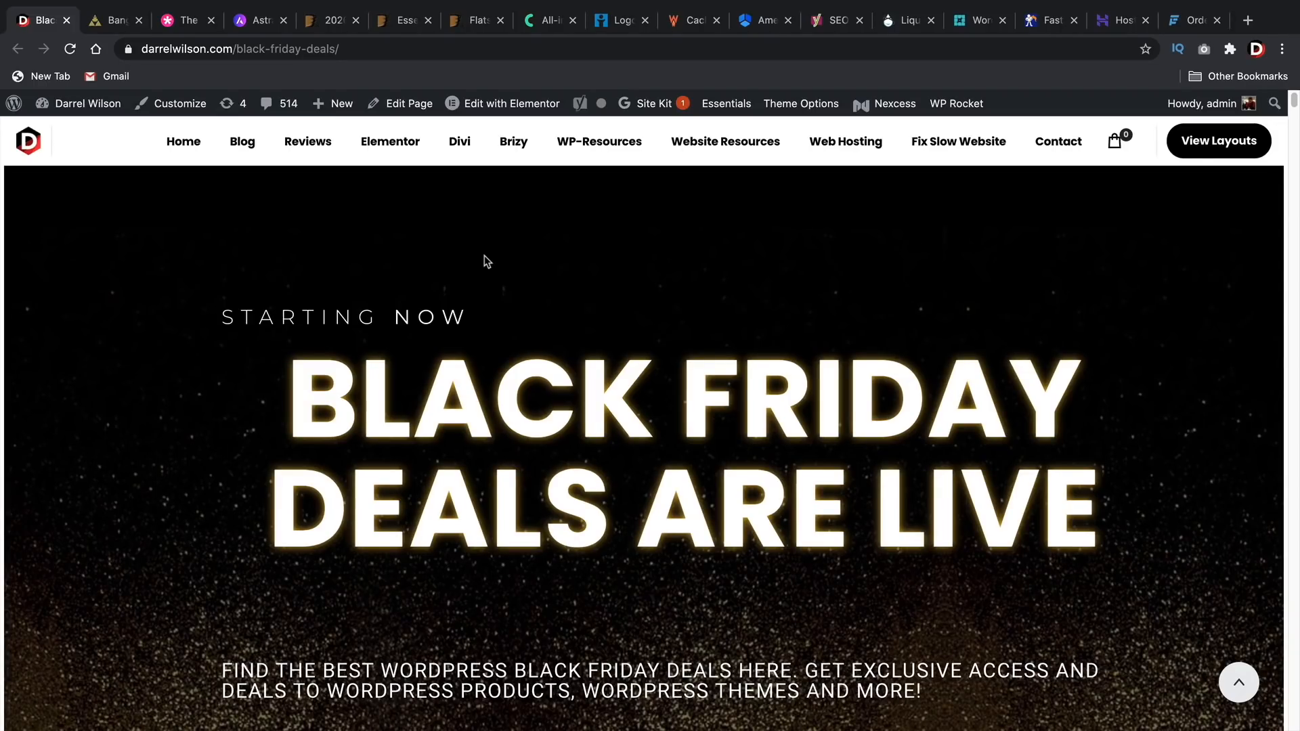
mouse_move(513, 297)
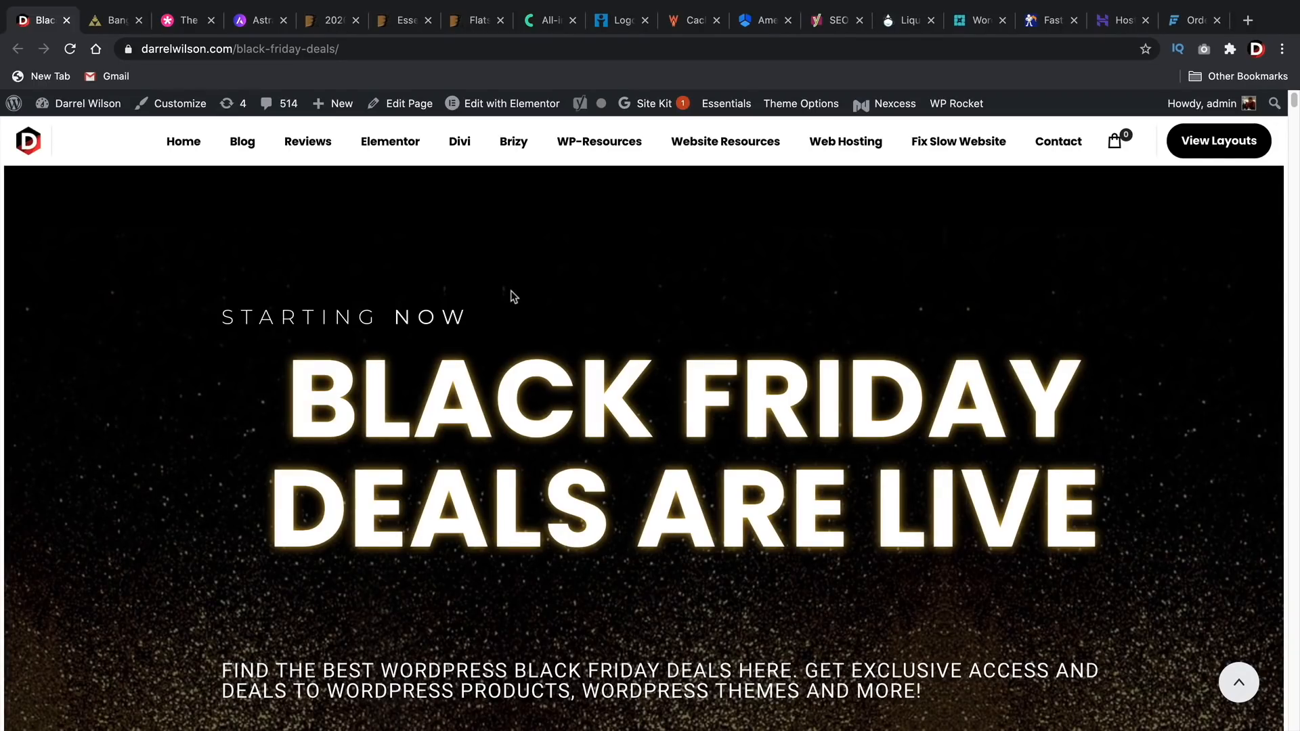
Step: Scroll the current page briefly, then switch to Anantara's Riverside Bangkok aerial resort tour
scroll(down, 3)
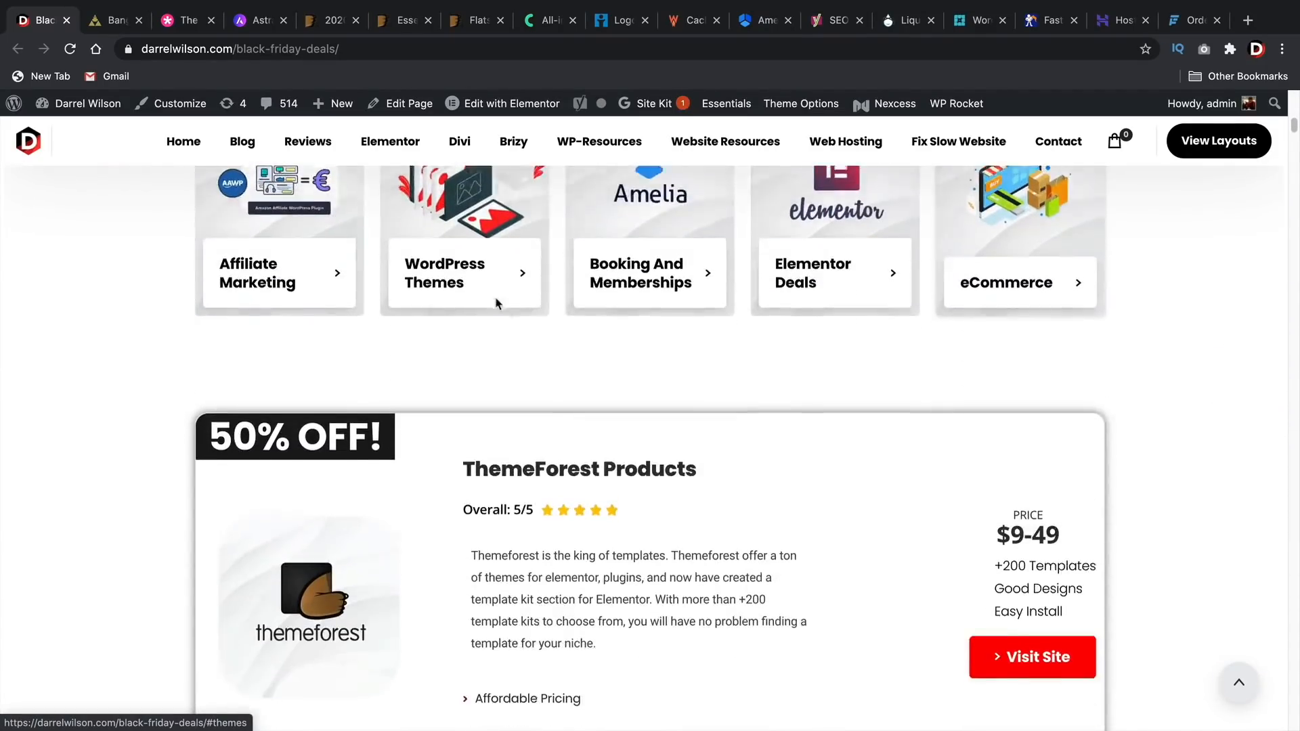
scroll(up, 3)
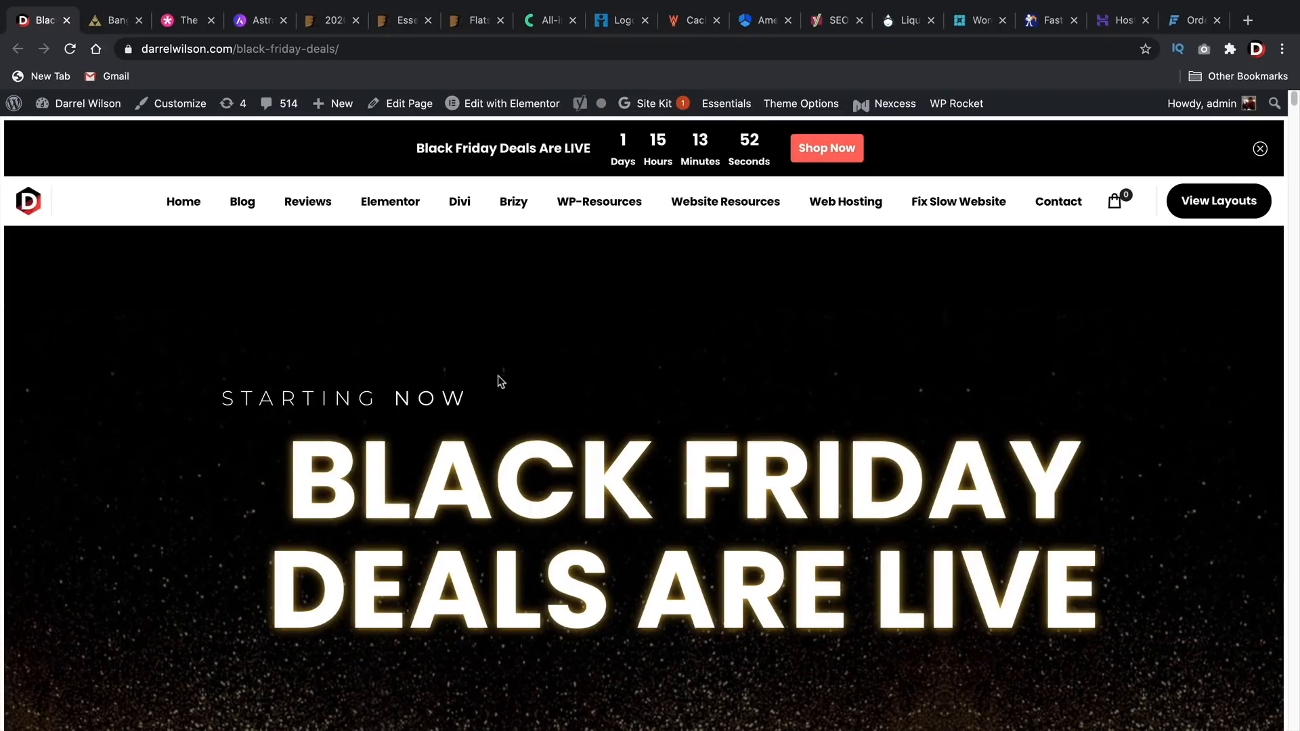
mouse_move(114, 19)
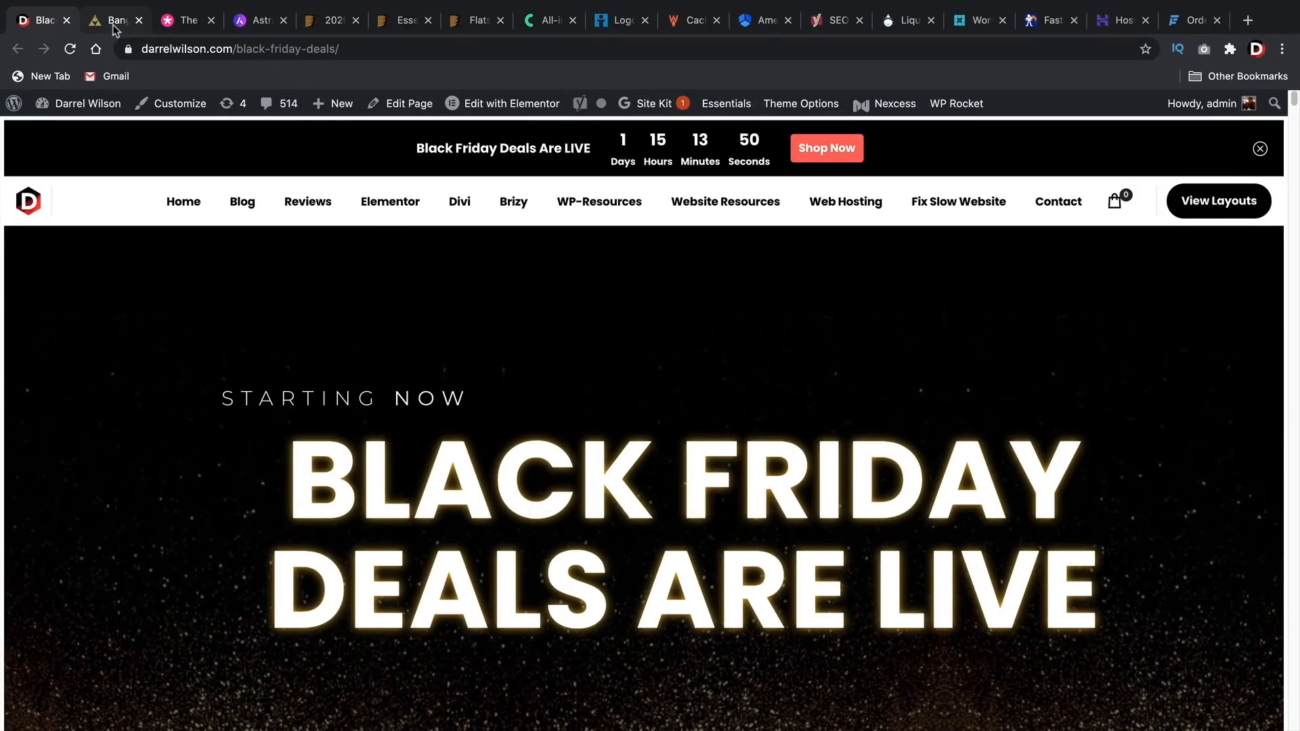
click(114, 20)
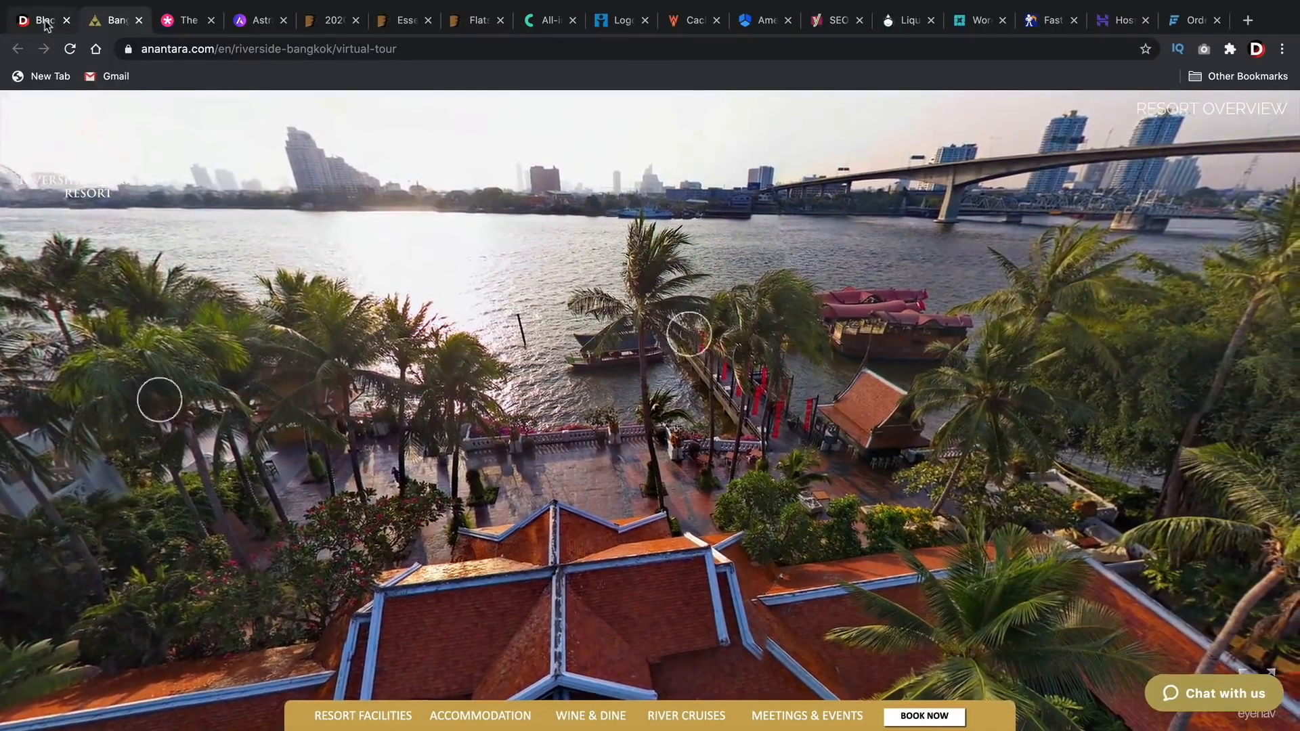
Step: Switch back to darrelwilson.com's Black Friday deals tab with the countdown bar
click(37, 20)
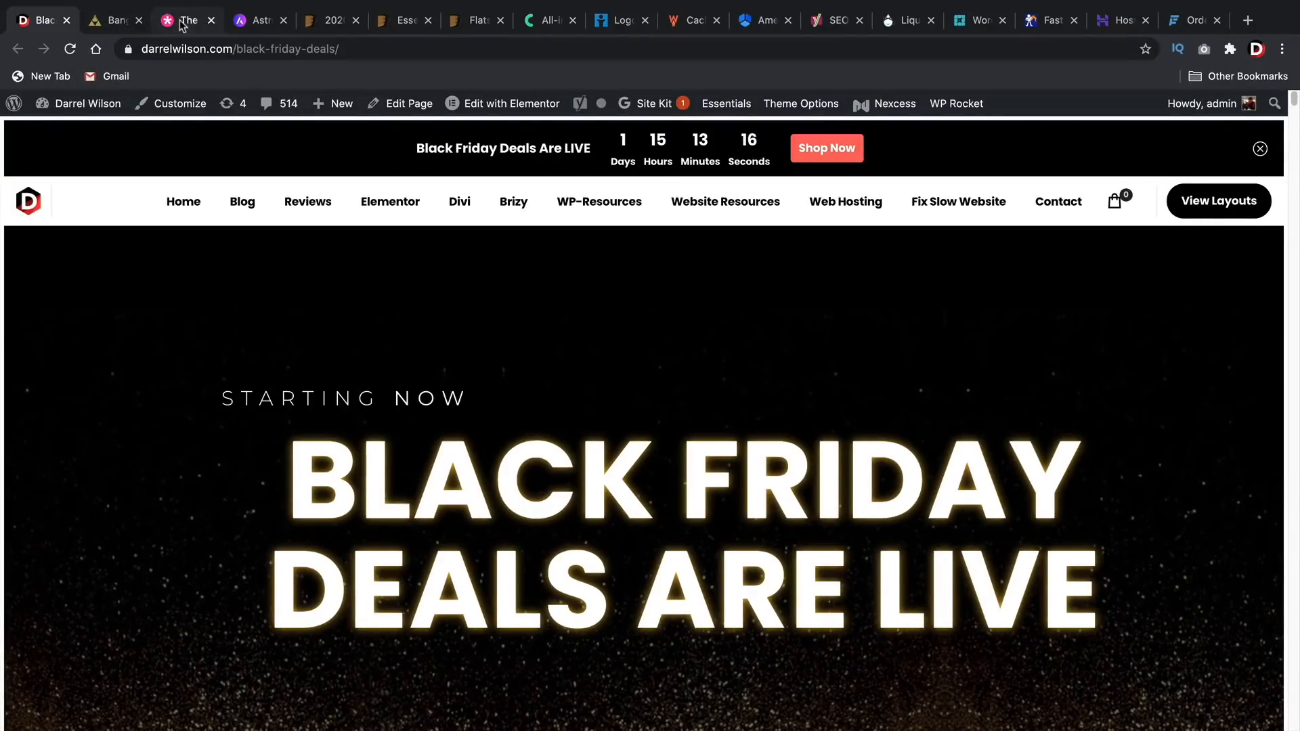
mouse_move(187, 20)
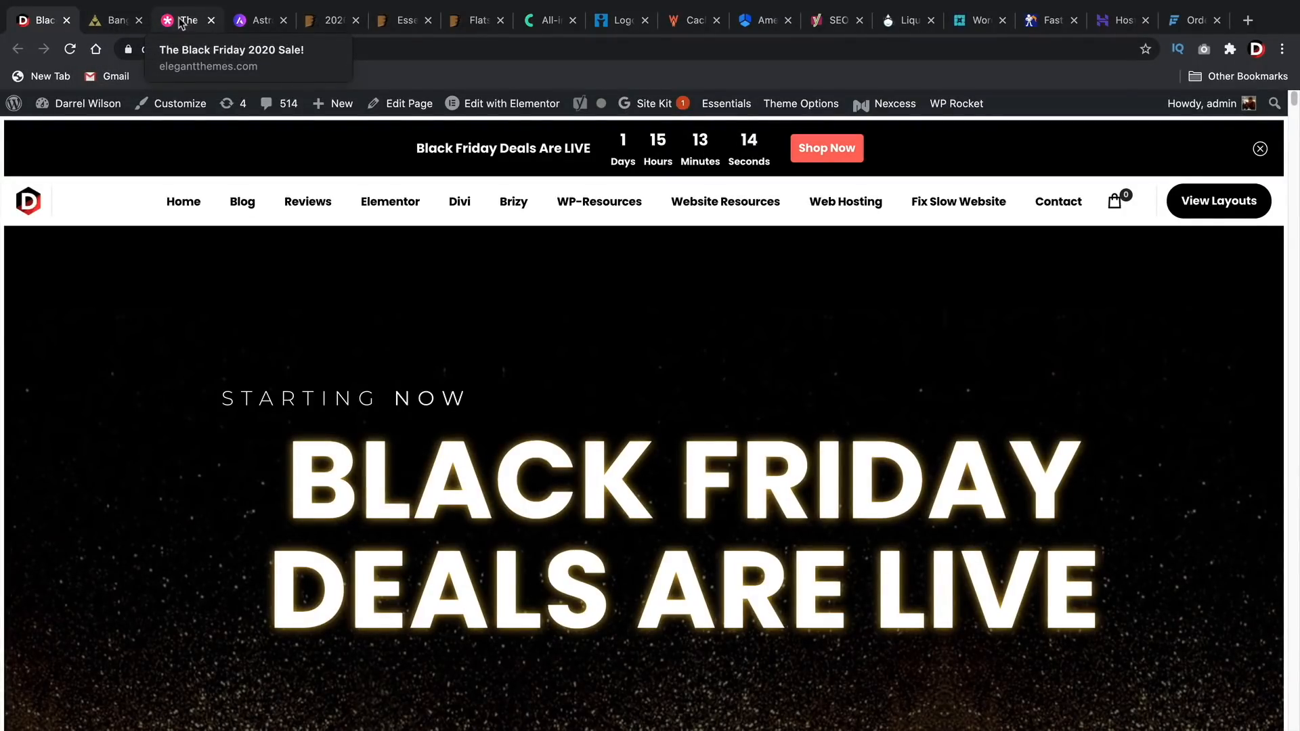
Step: Scroll through the Elegant Themes Black Friday 2020 sale page
click(185, 20)
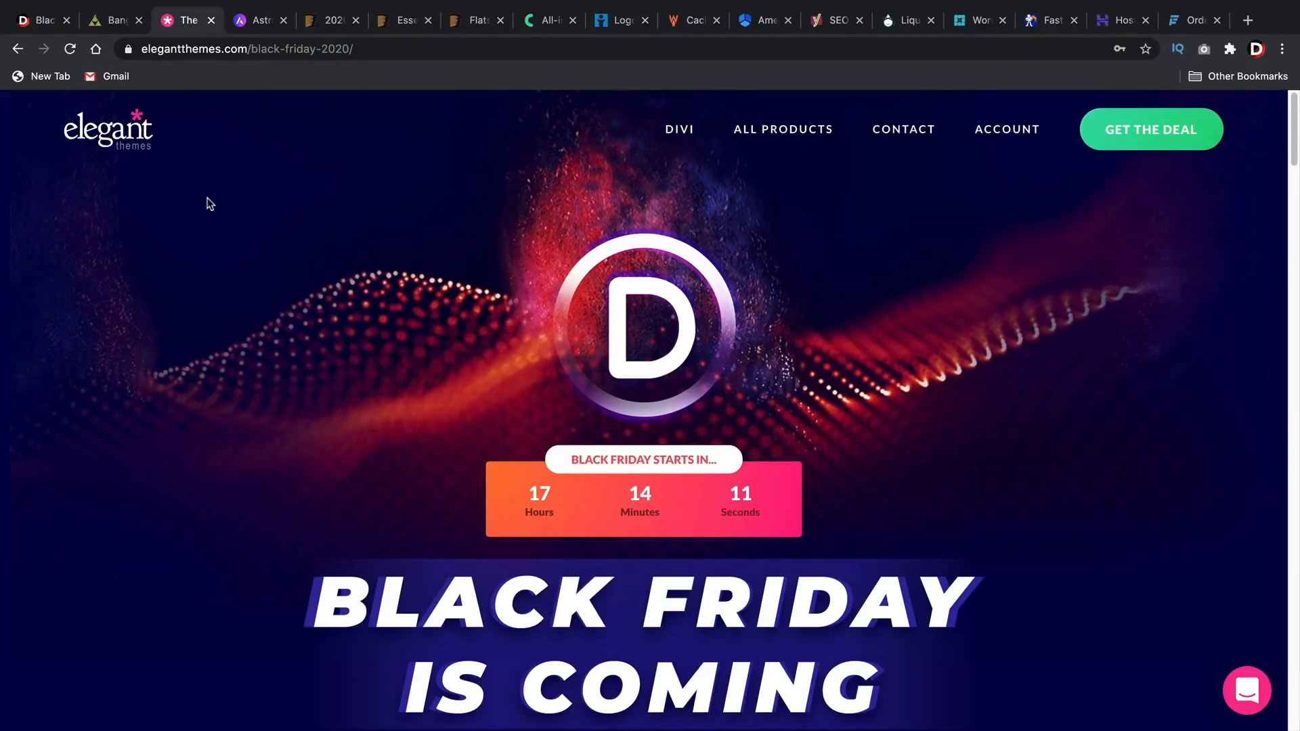
scroll(down, 3)
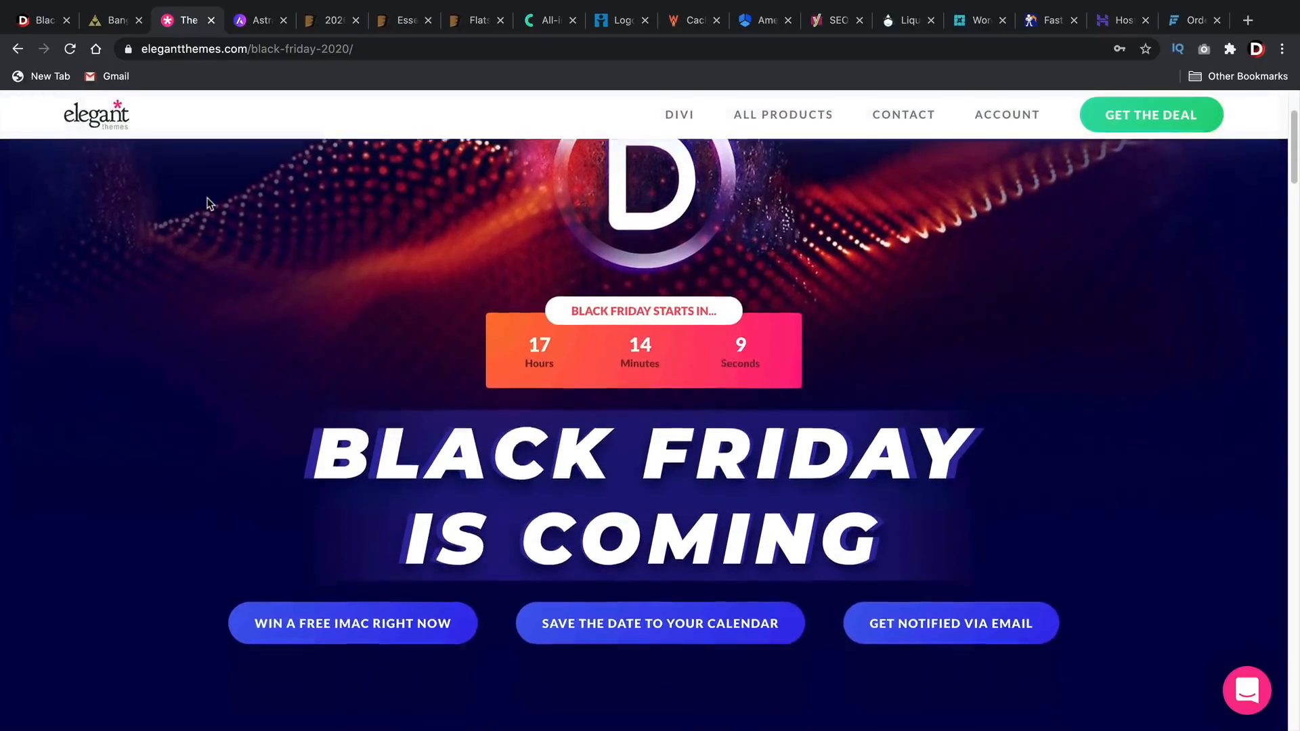
scroll(down, 3)
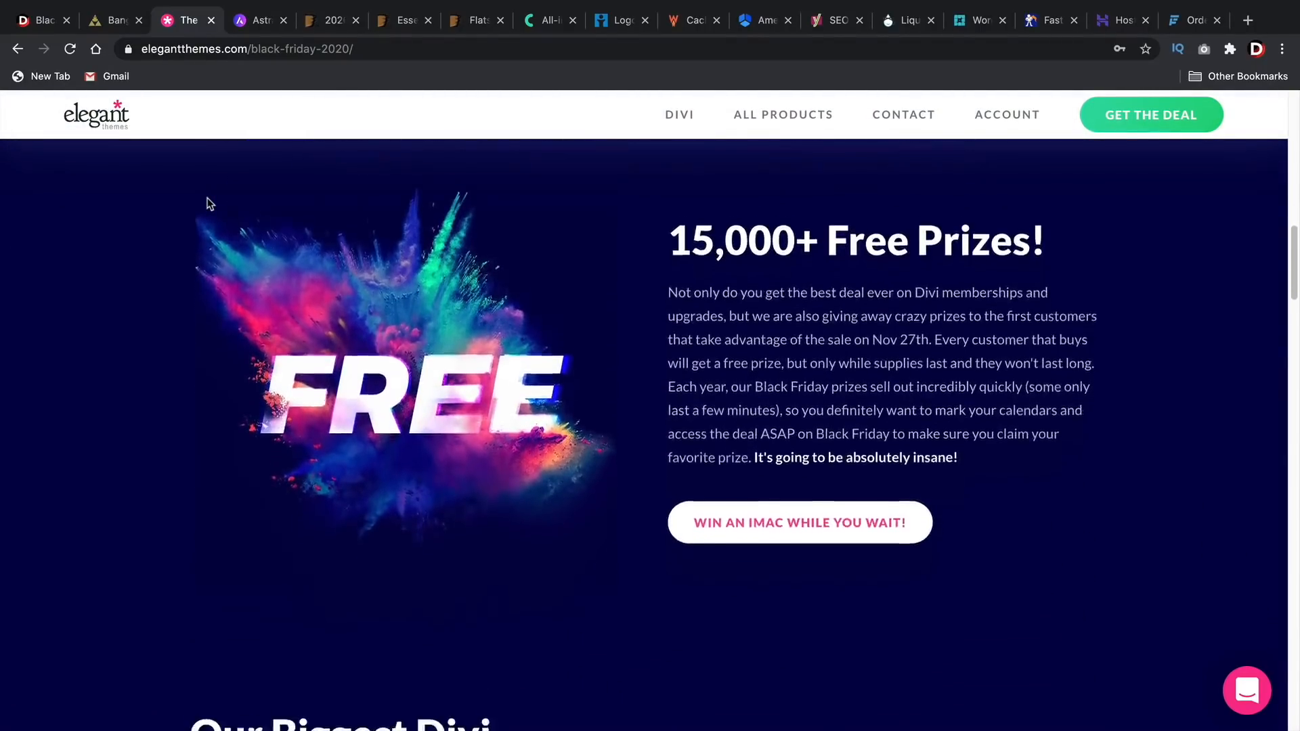
scroll(down, 3)
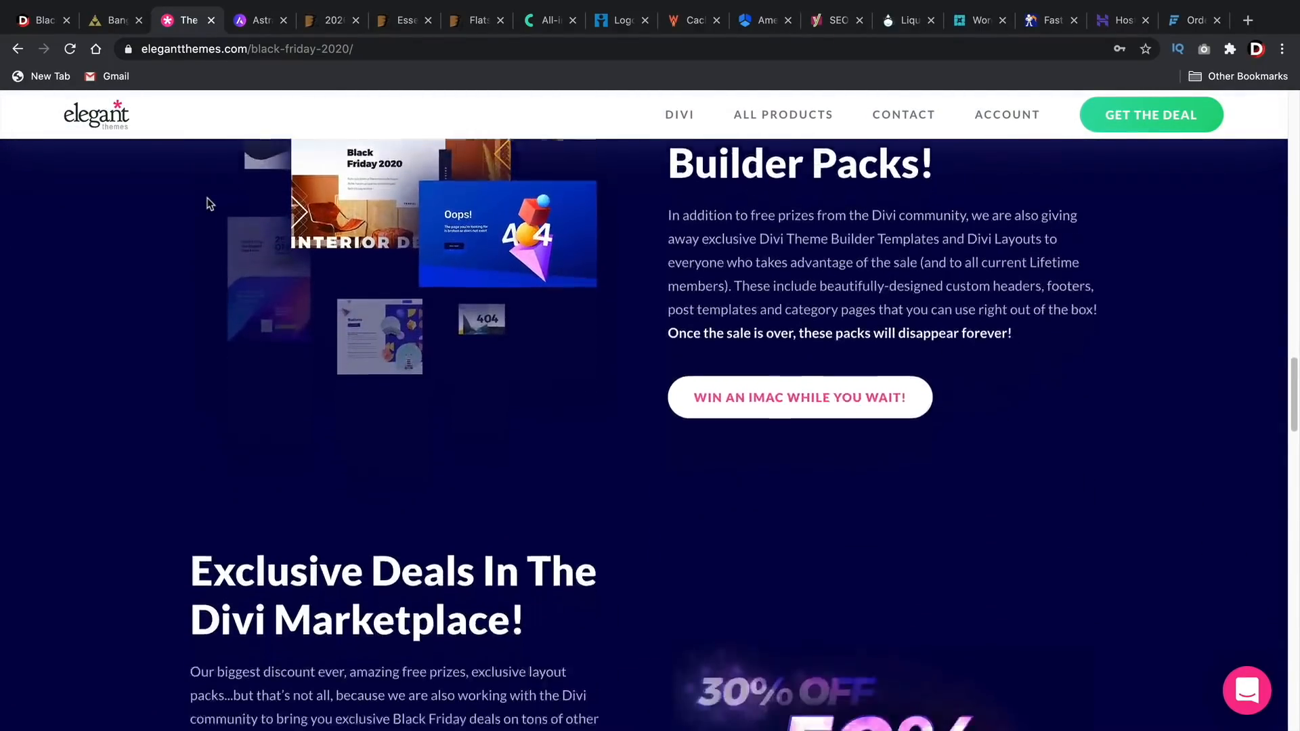
scroll(down, 3)
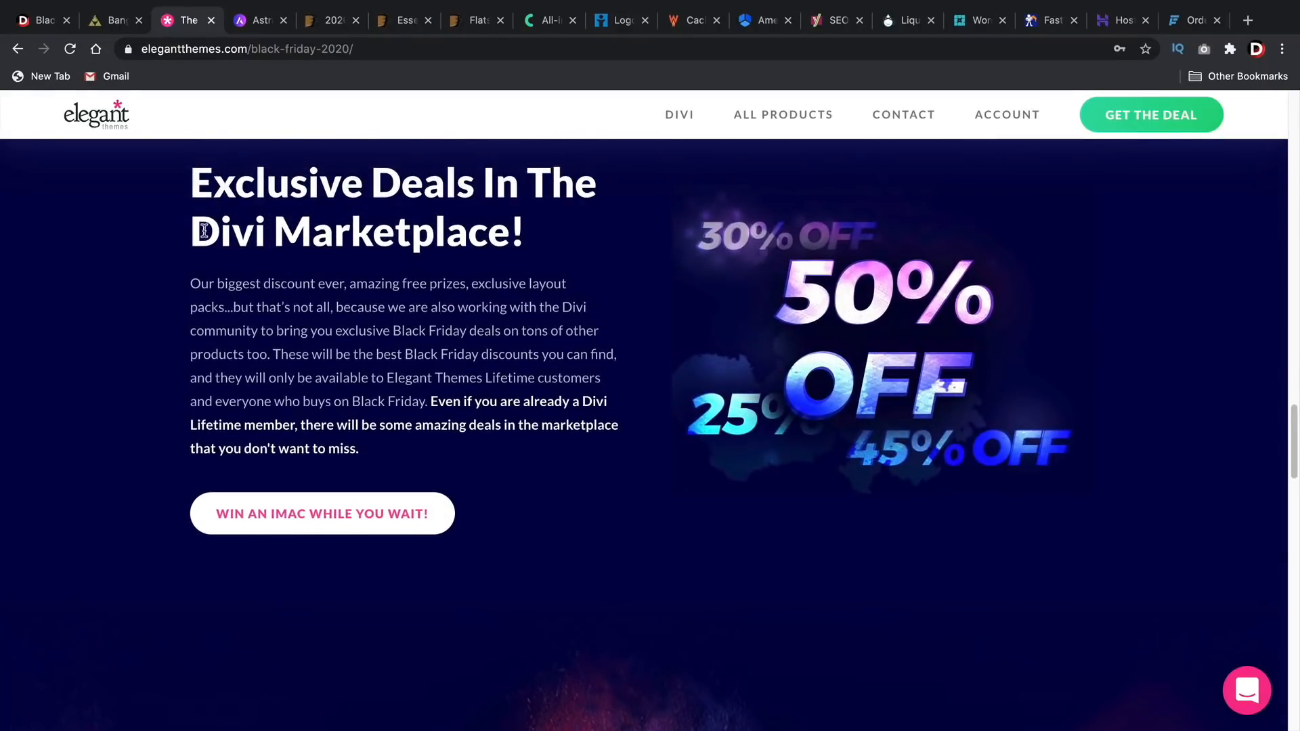
mouse_move(837, 300)
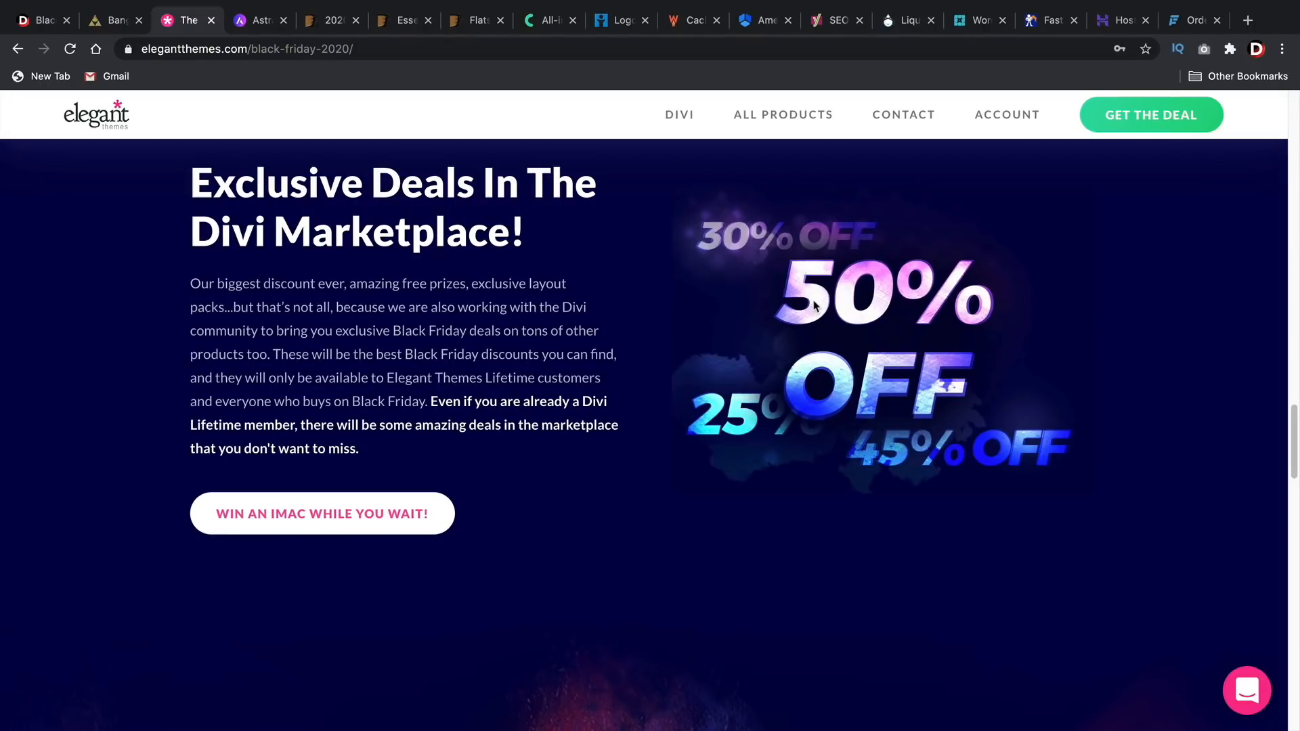
scroll(down, 3)
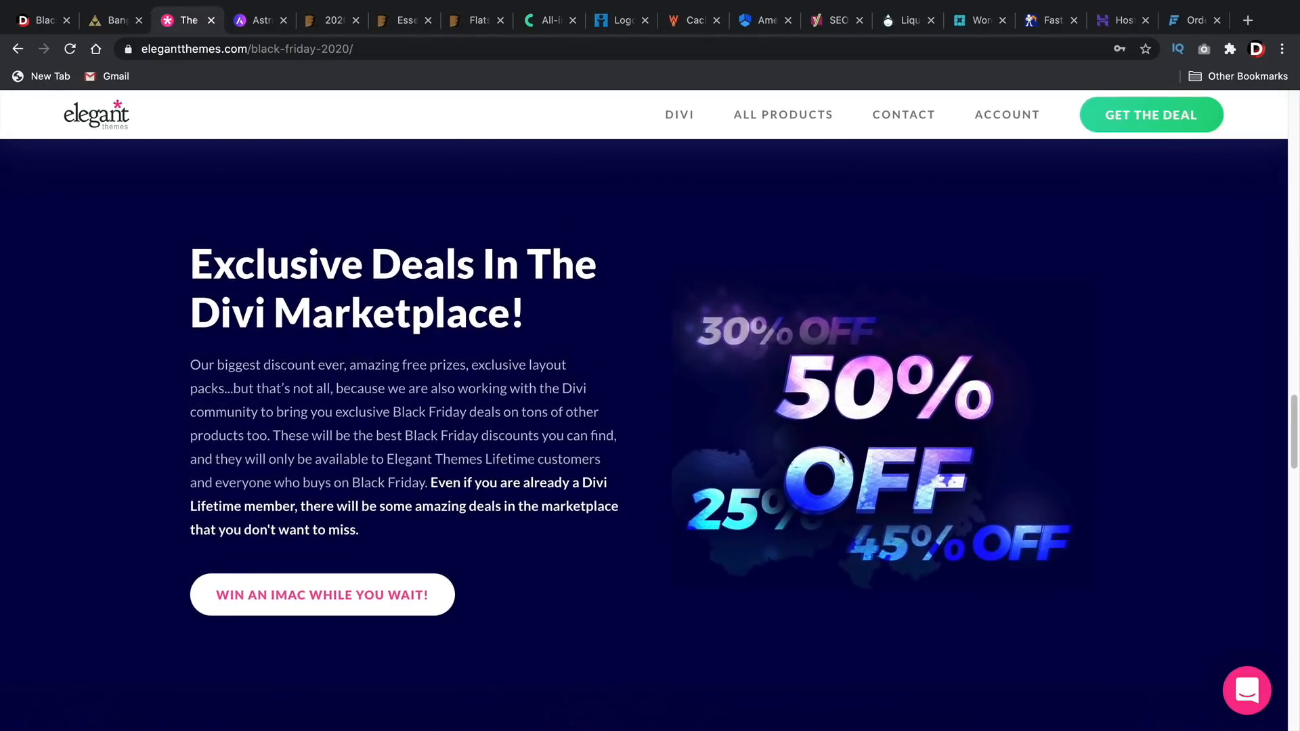
mouse_move(622, 288)
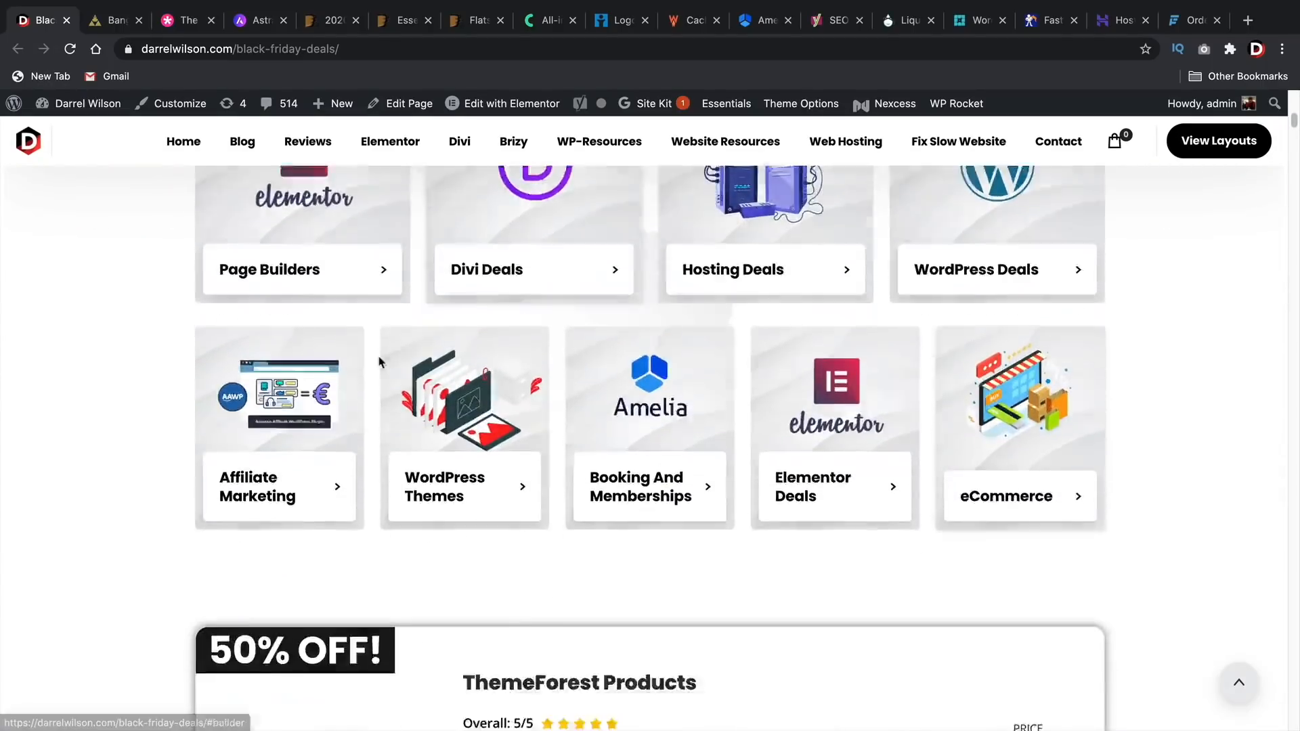
scroll(down, 3)
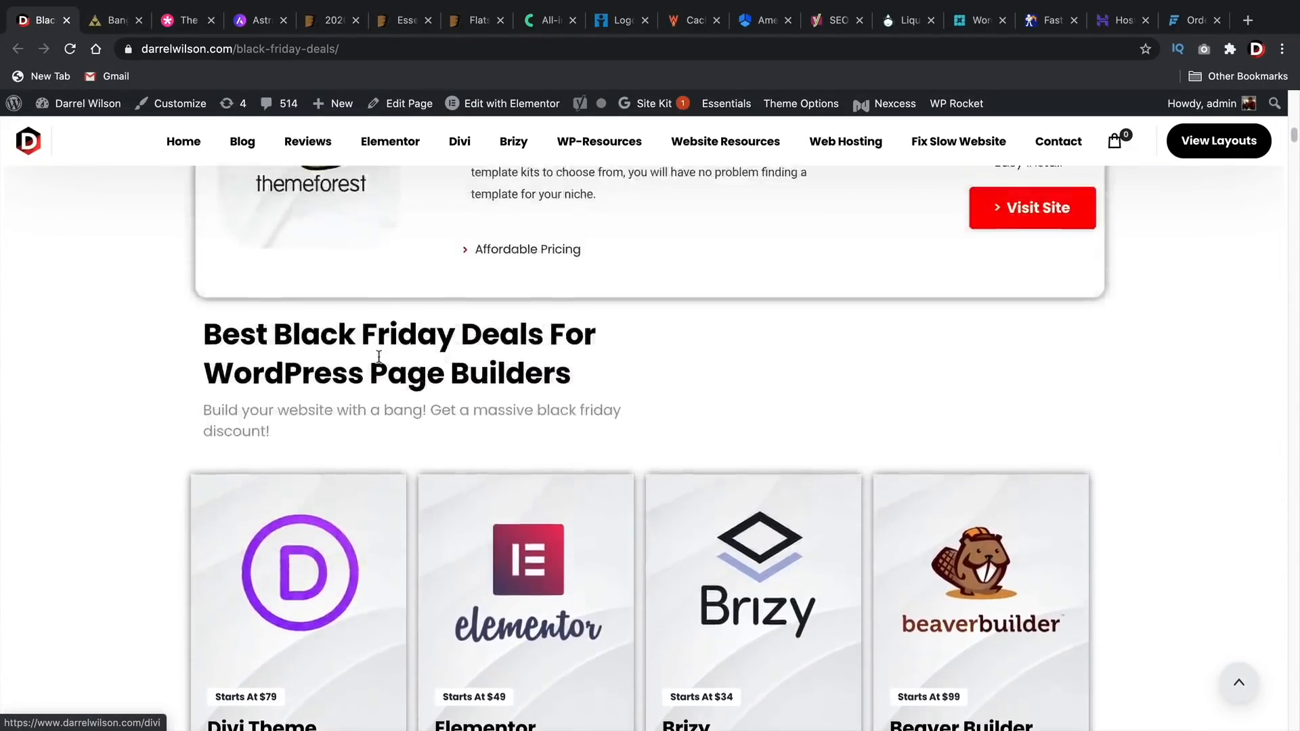
scroll(up, 3)
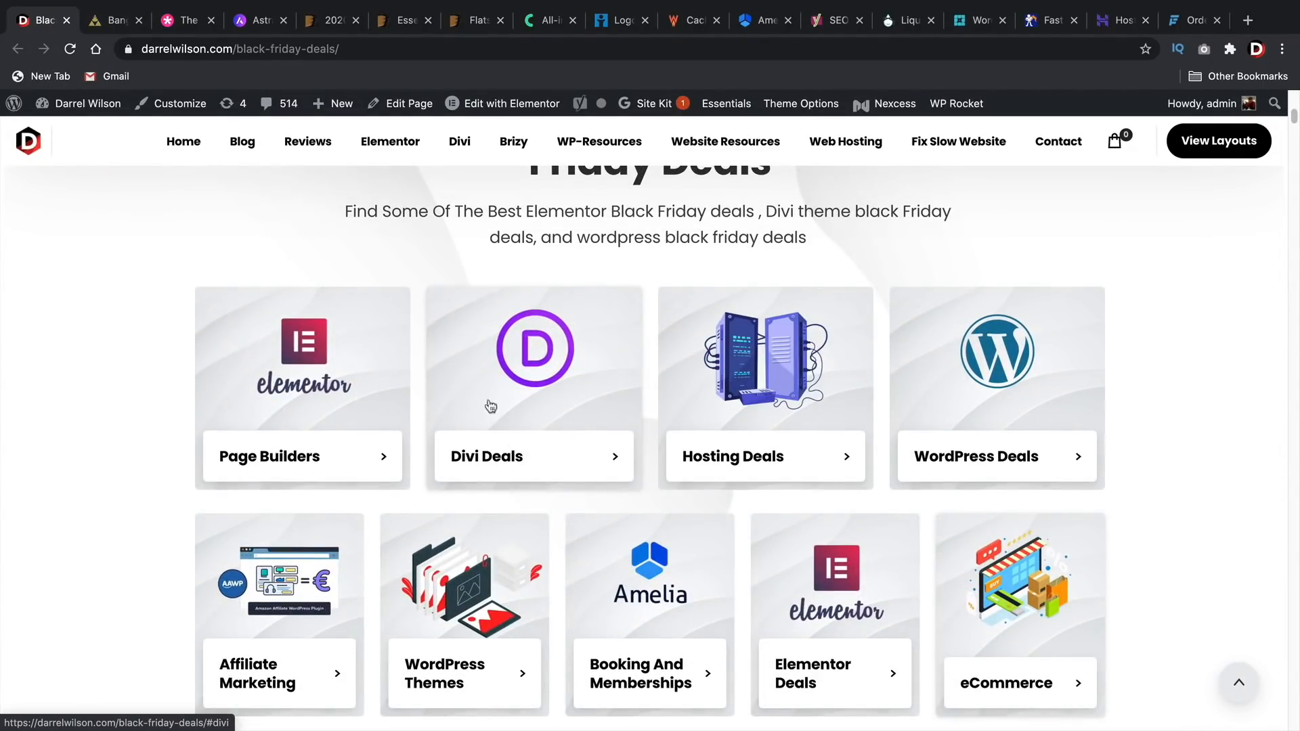
Step: Switch to wpastra.com's Astra homepage with the up-to-40%-off countdown bar
click(258, 20)
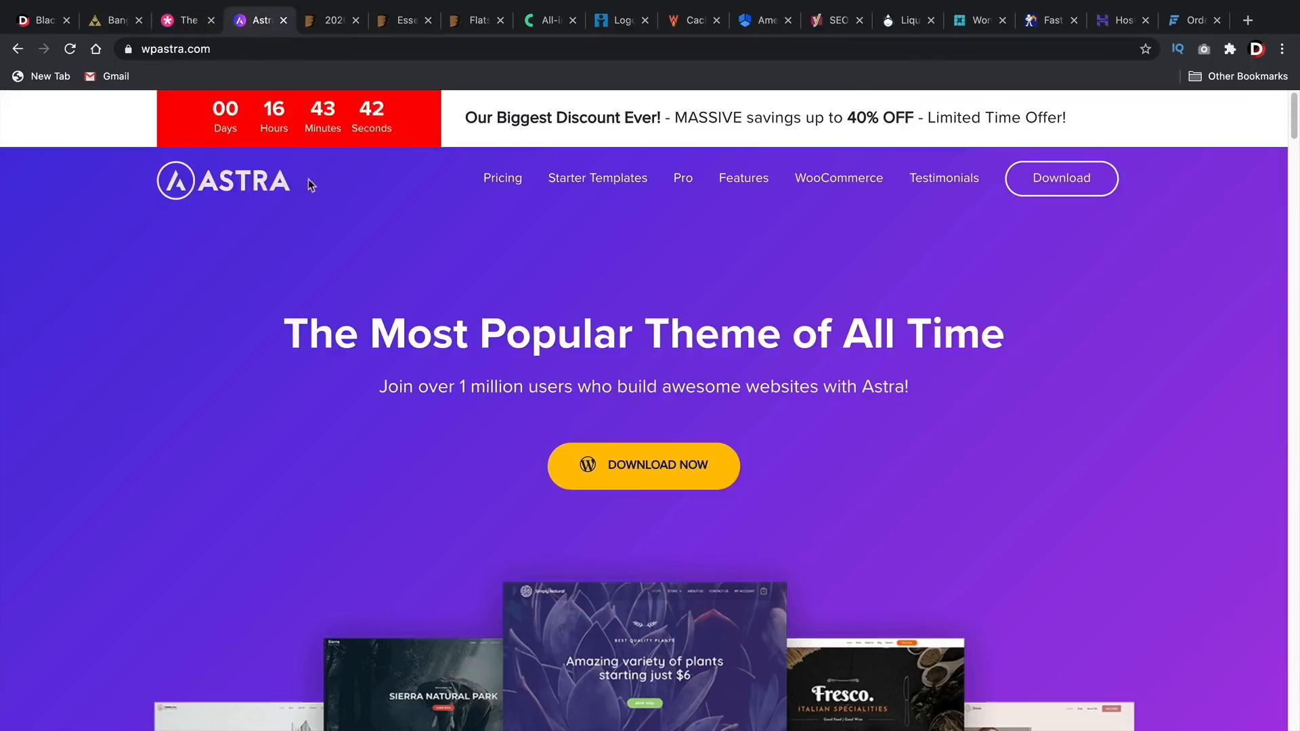
mouse_move(361, 221)
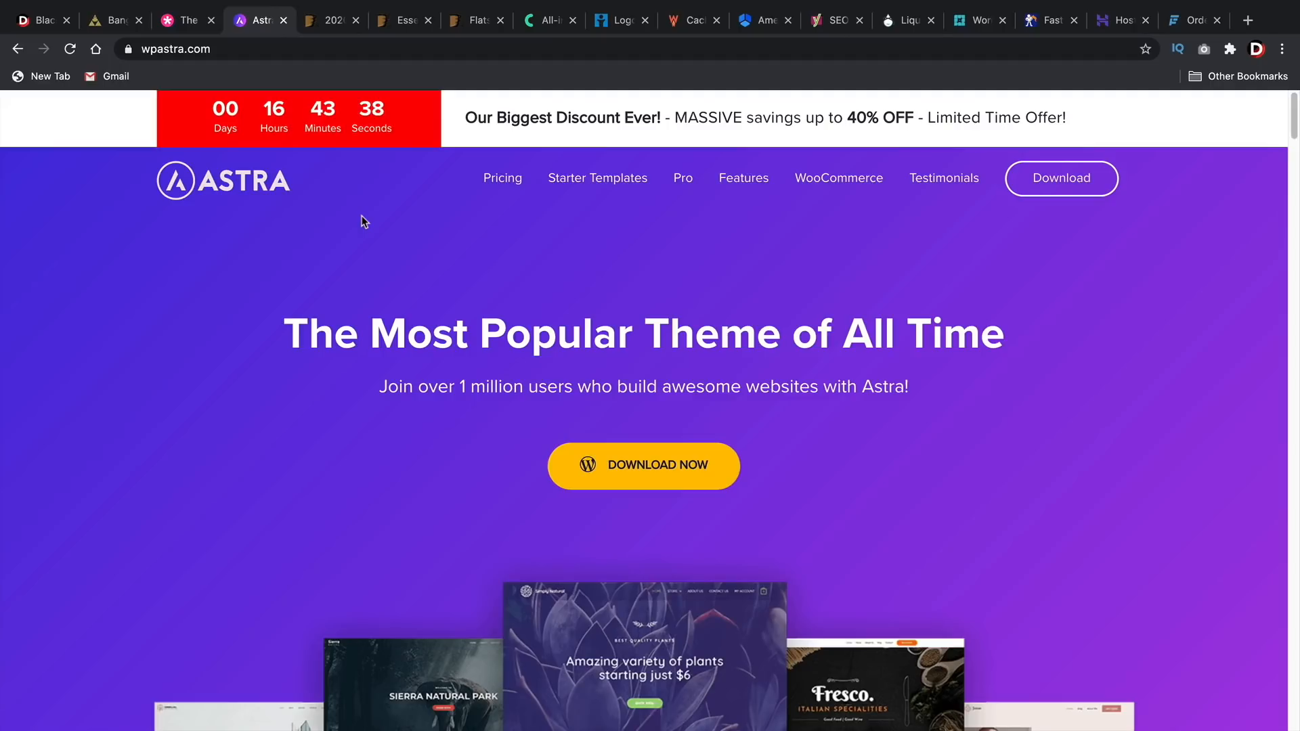
mouse_move(423, 217)
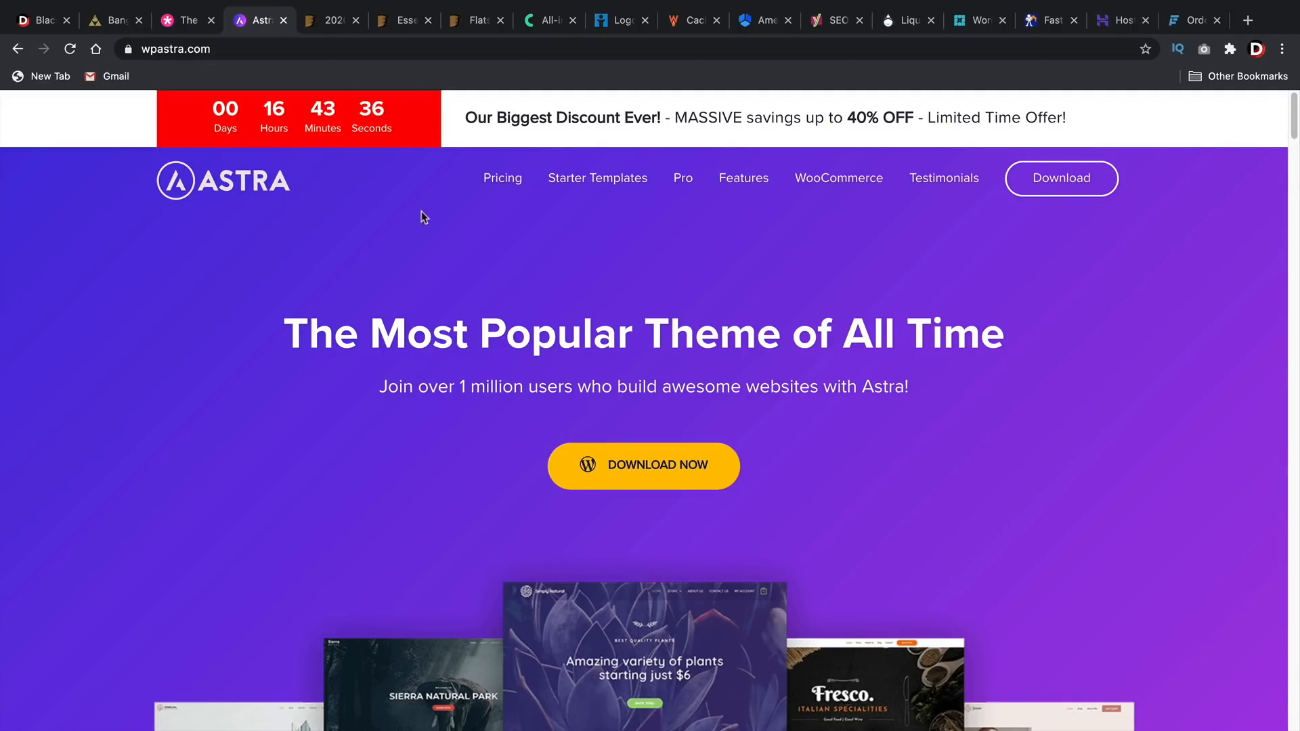
mouse_move(395, 259)
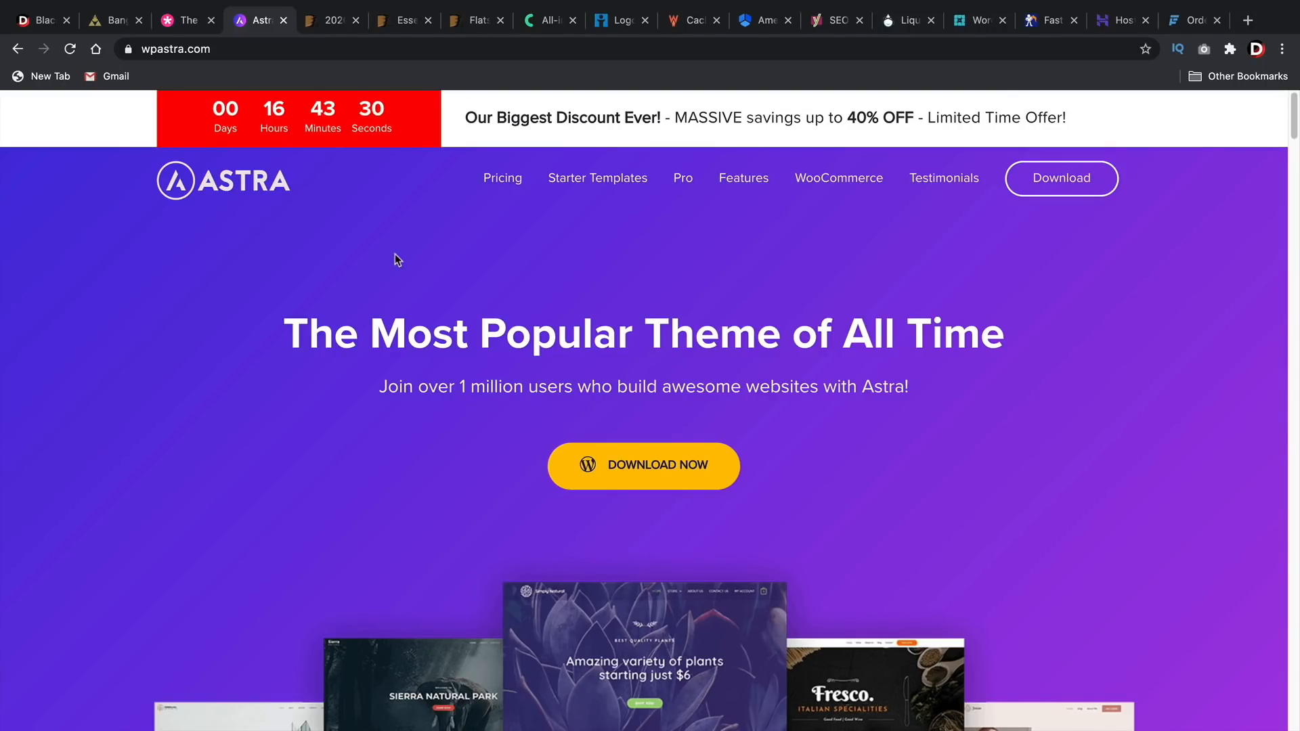
Step: Open ThemeForest's 2020 bestsellers and scroll to the $39 Avada, The7 and Flatsome cards
click(330, 19)
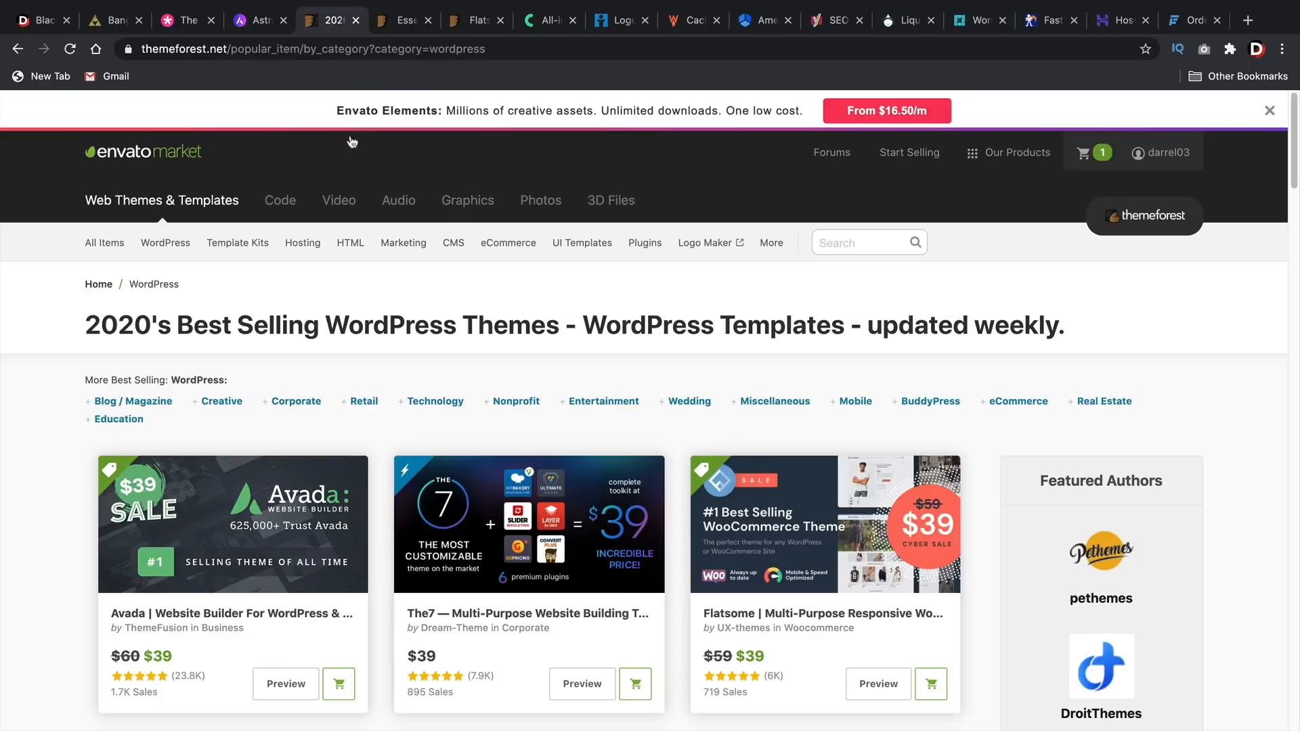
mouse_move(373, 207)
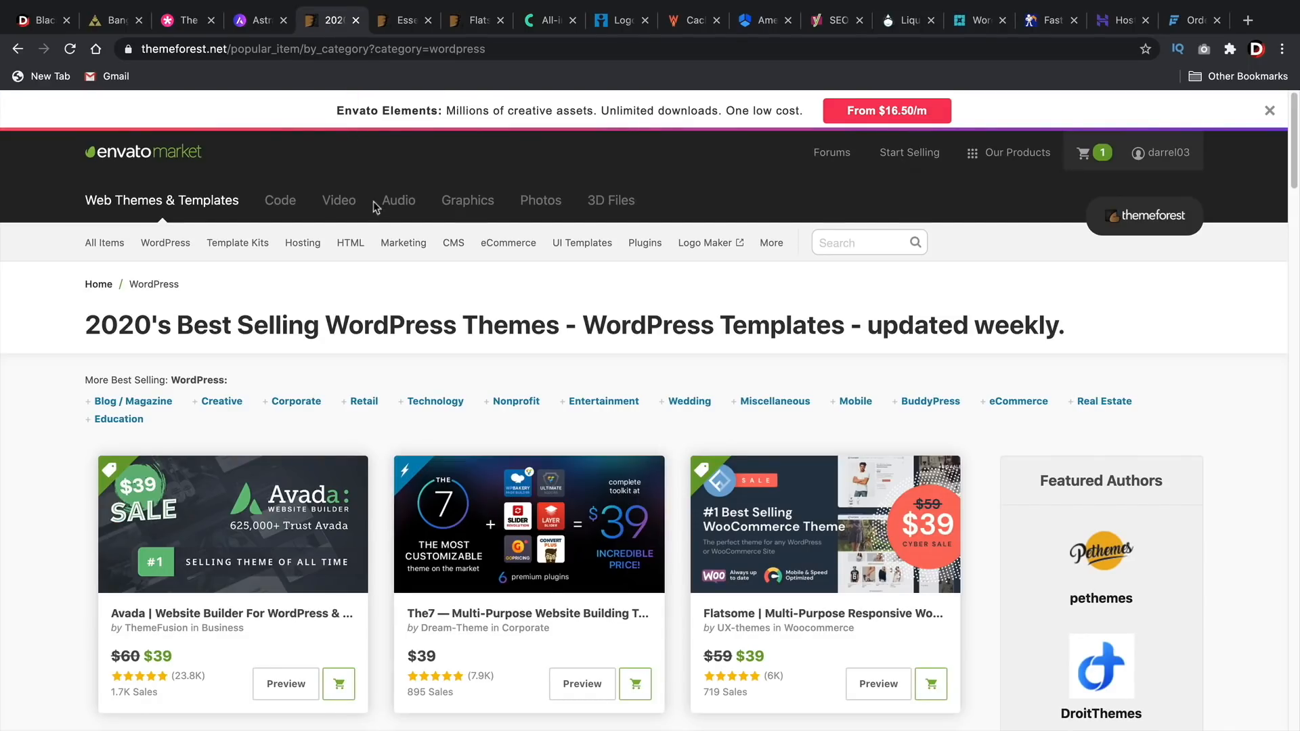
mouse_move(599, 395)
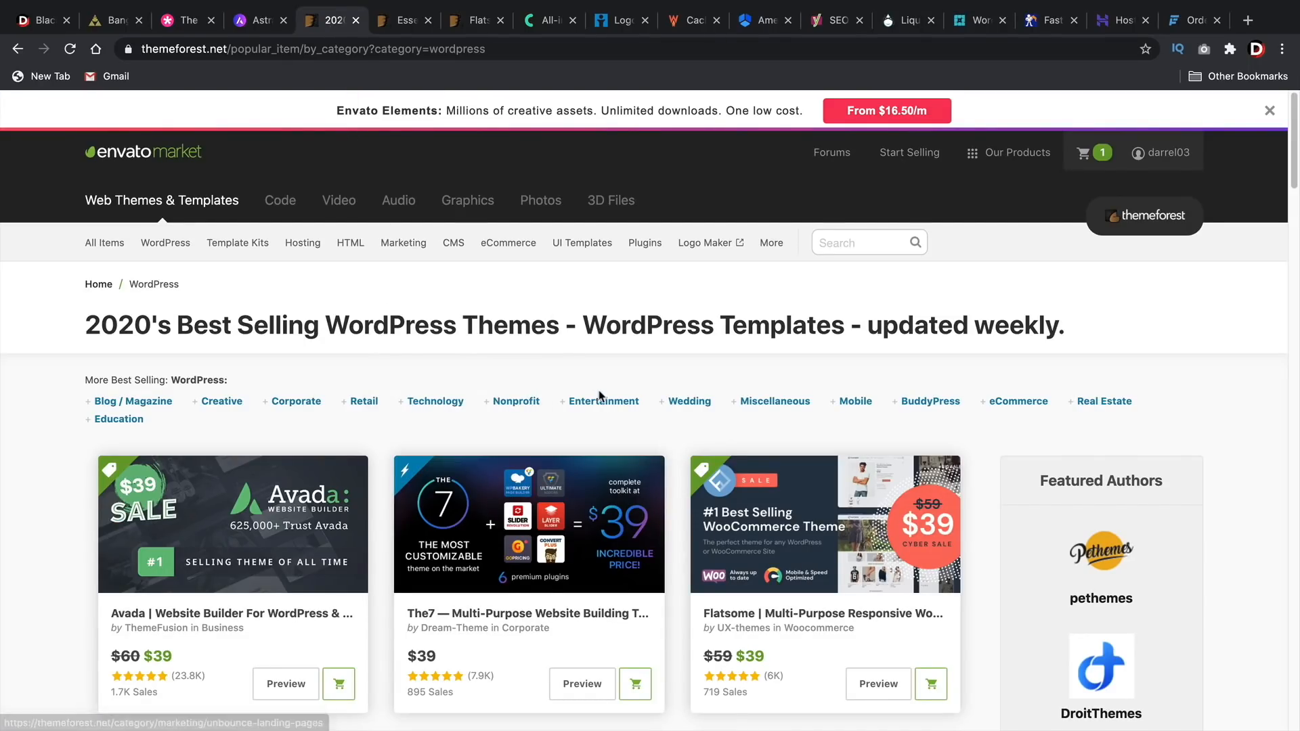
scroll(down, 3)
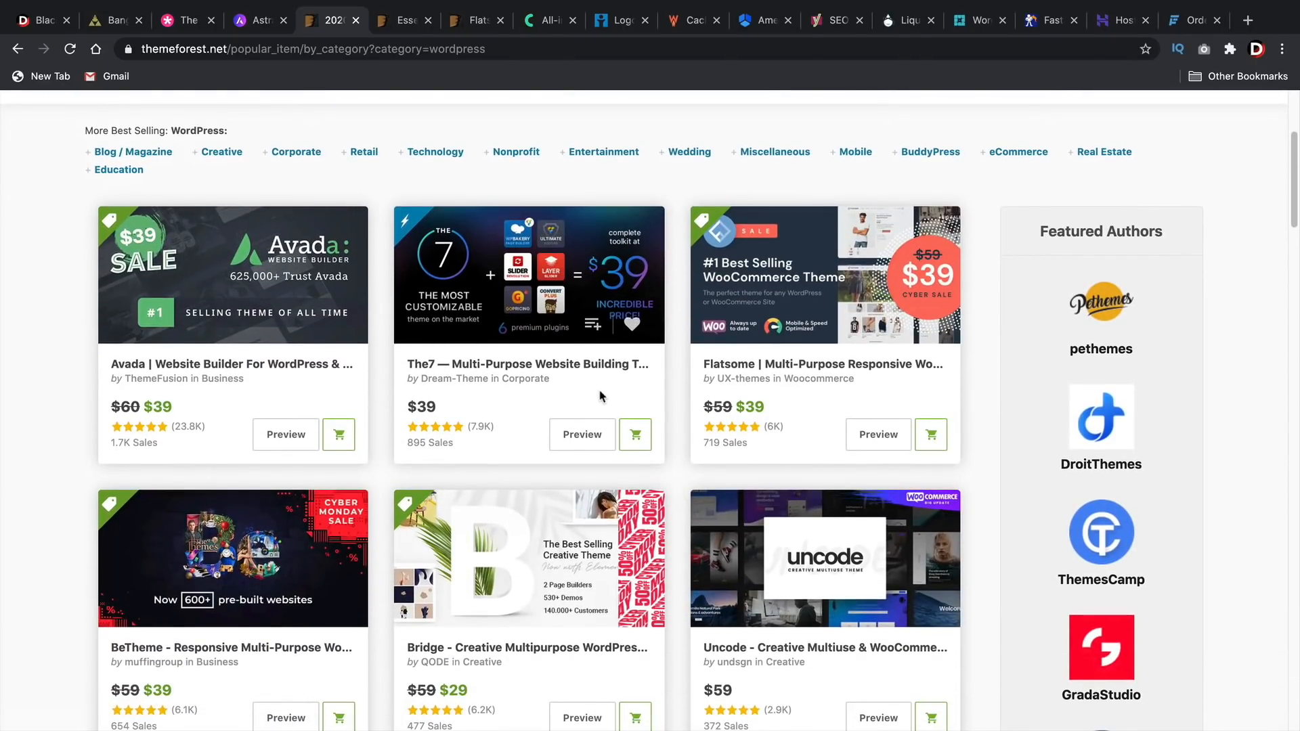
mouse_move(779, 364)
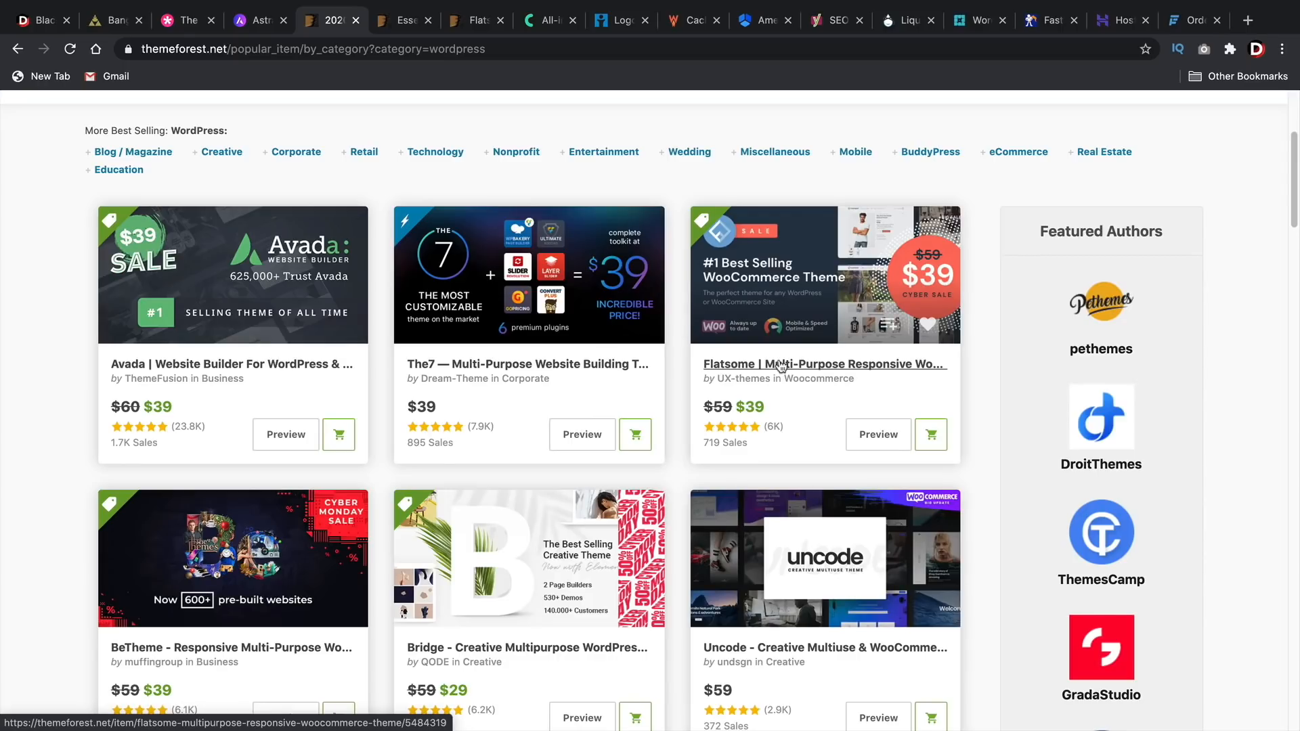
Step: View PixFort's Essentials theme page, scrolling through the item details and back up
click(402, 20)
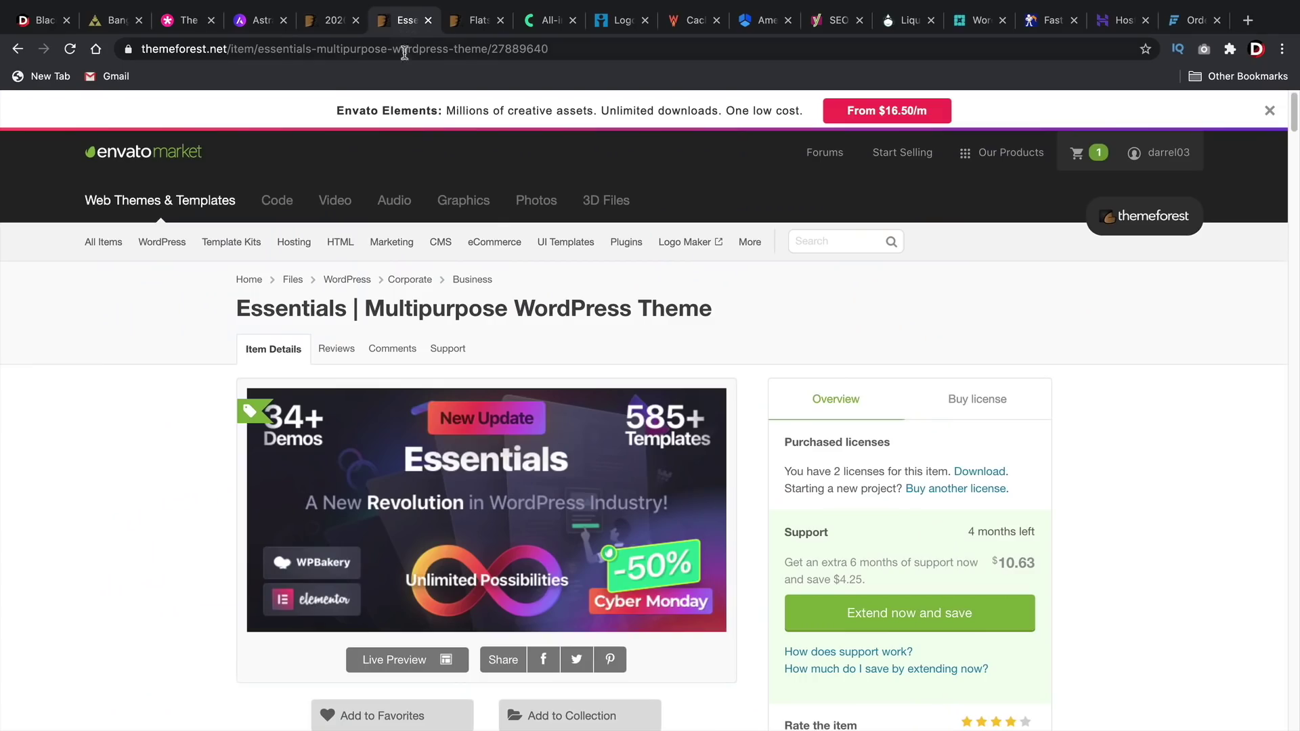
scroll(down, 3)
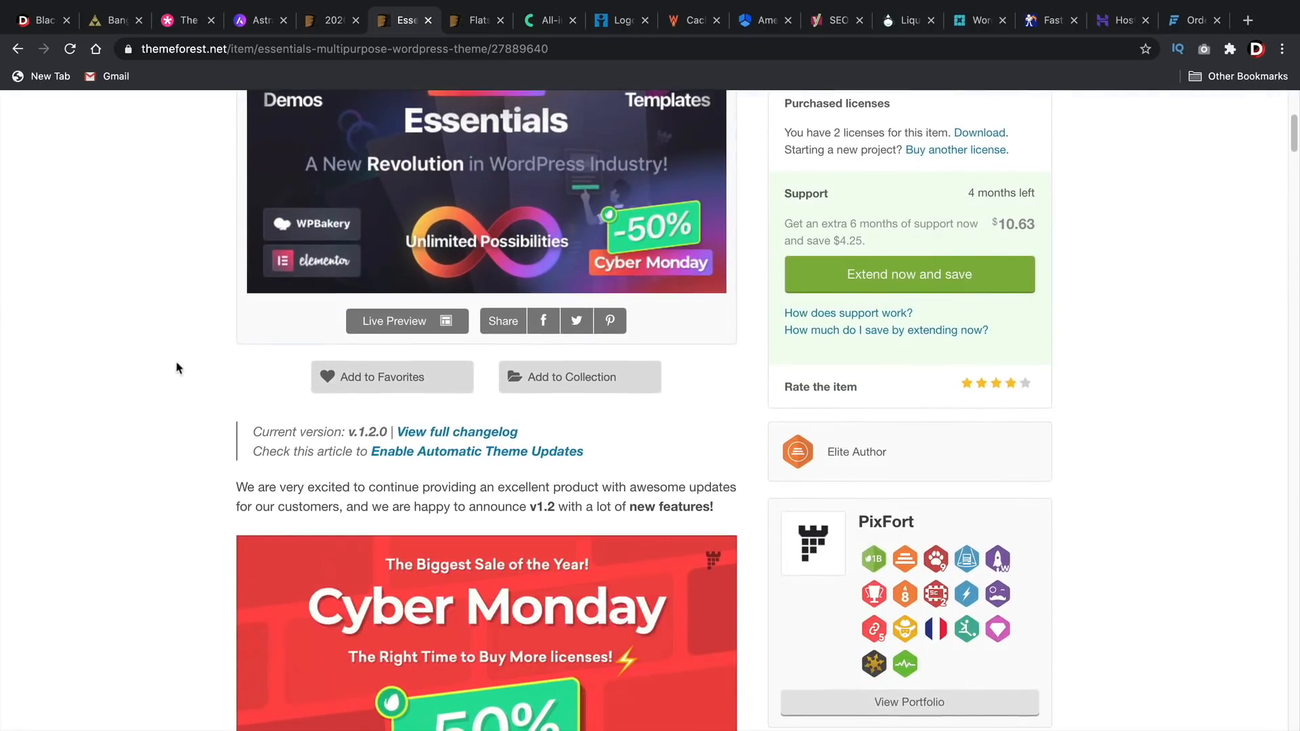
scroll(up, 3)
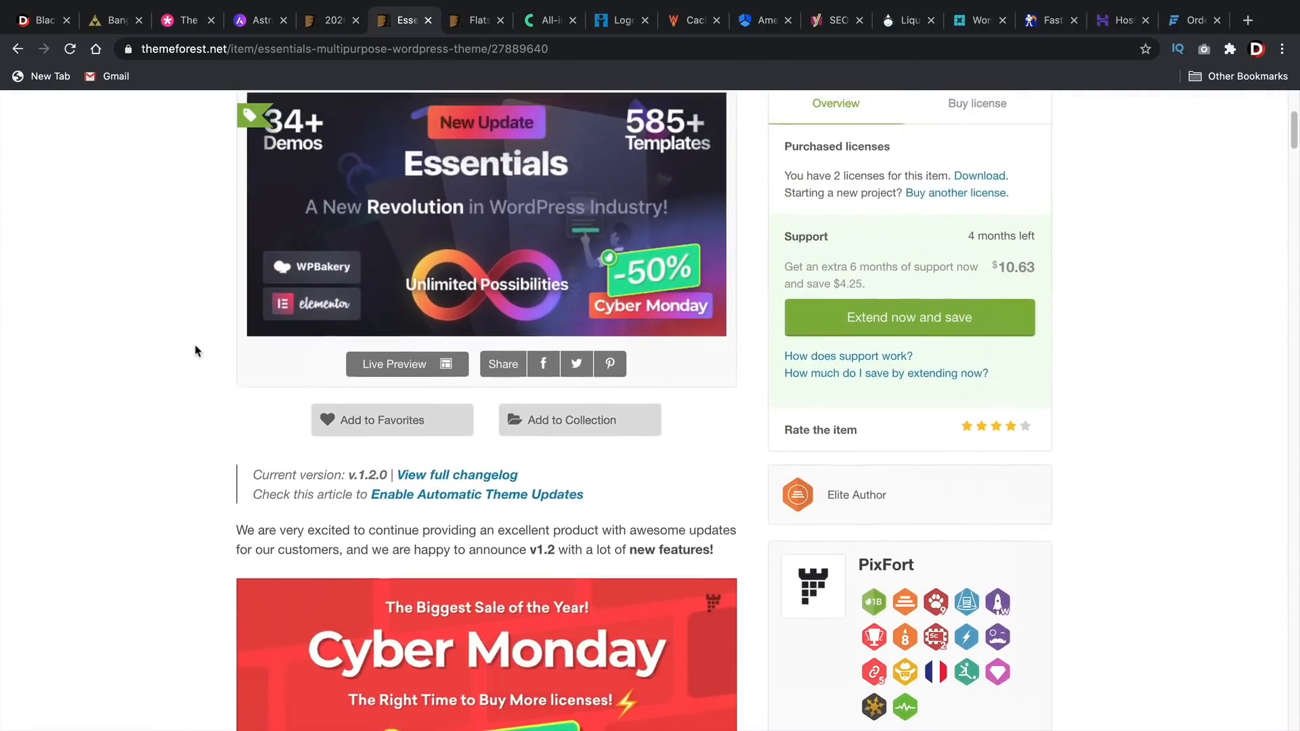
scroll(up, 3)
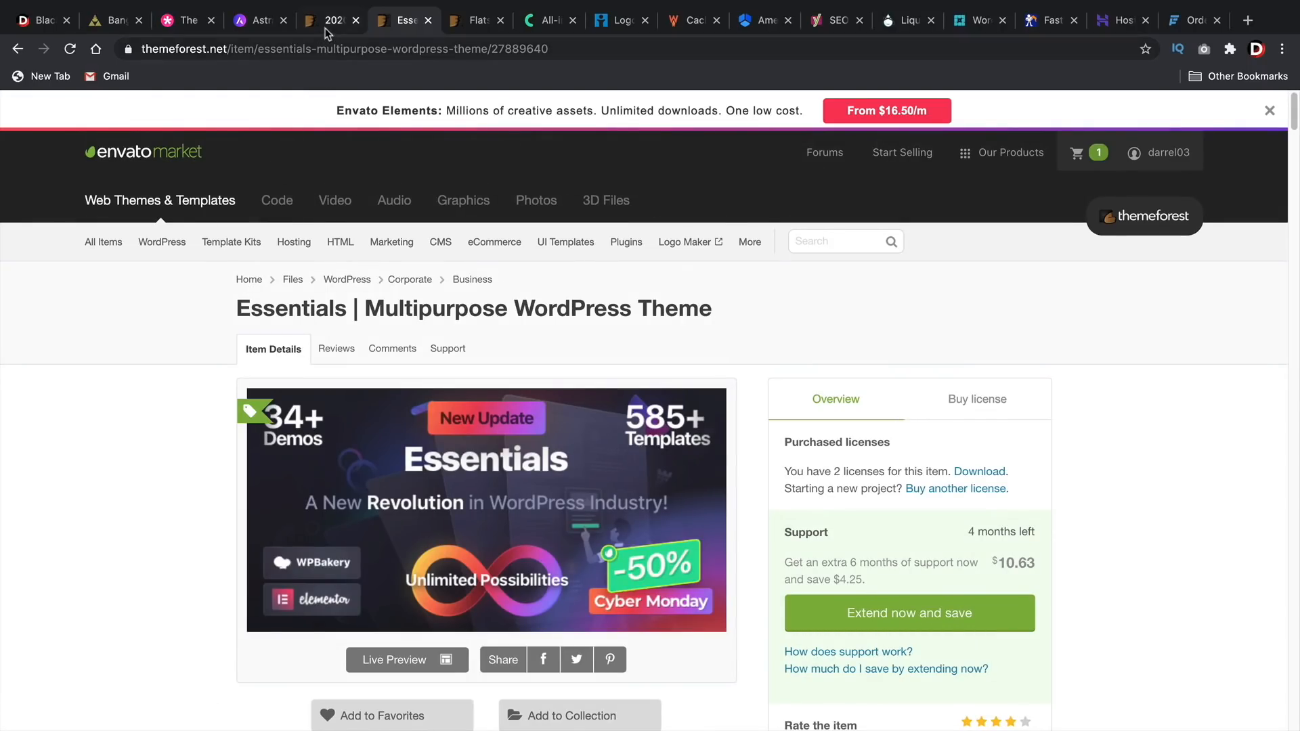
Step: Scroll the bestseller list, then view the Essentials and Flatsome ($39 Cyber Sale) theme pages
click(329, 19)
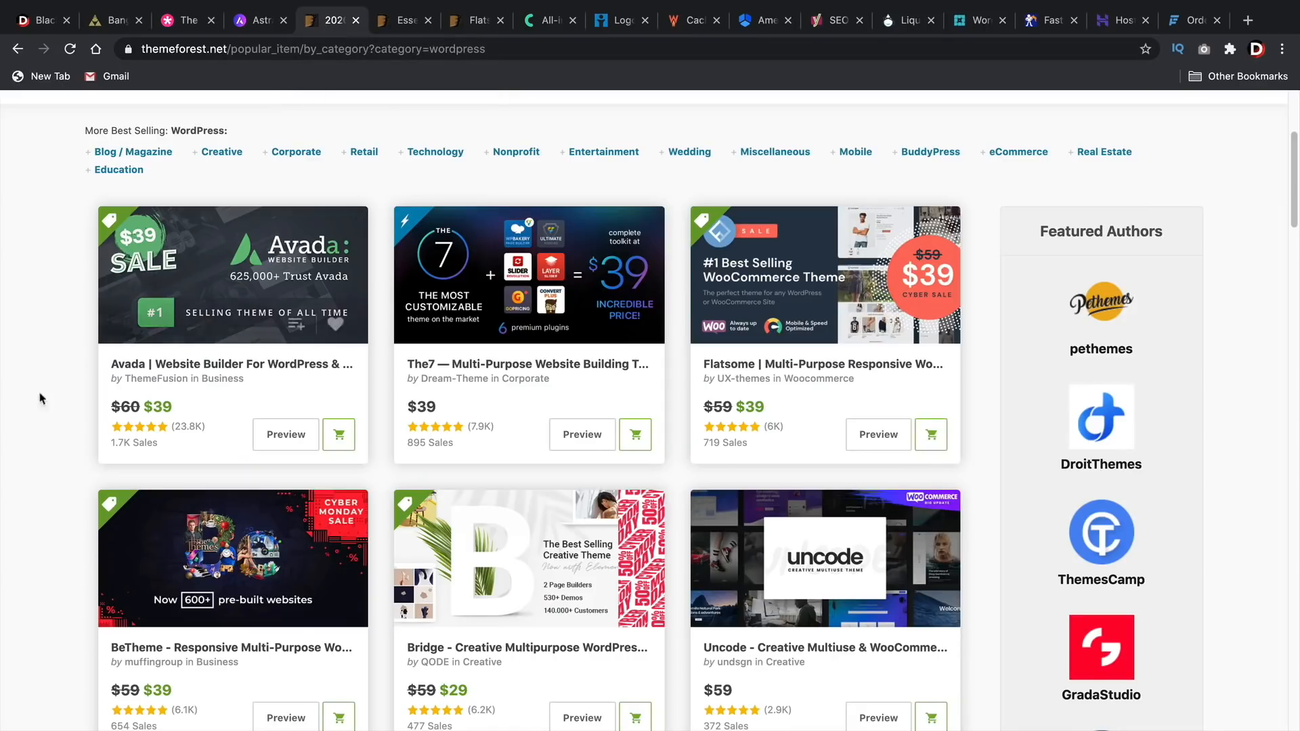
scroll(down, 3)
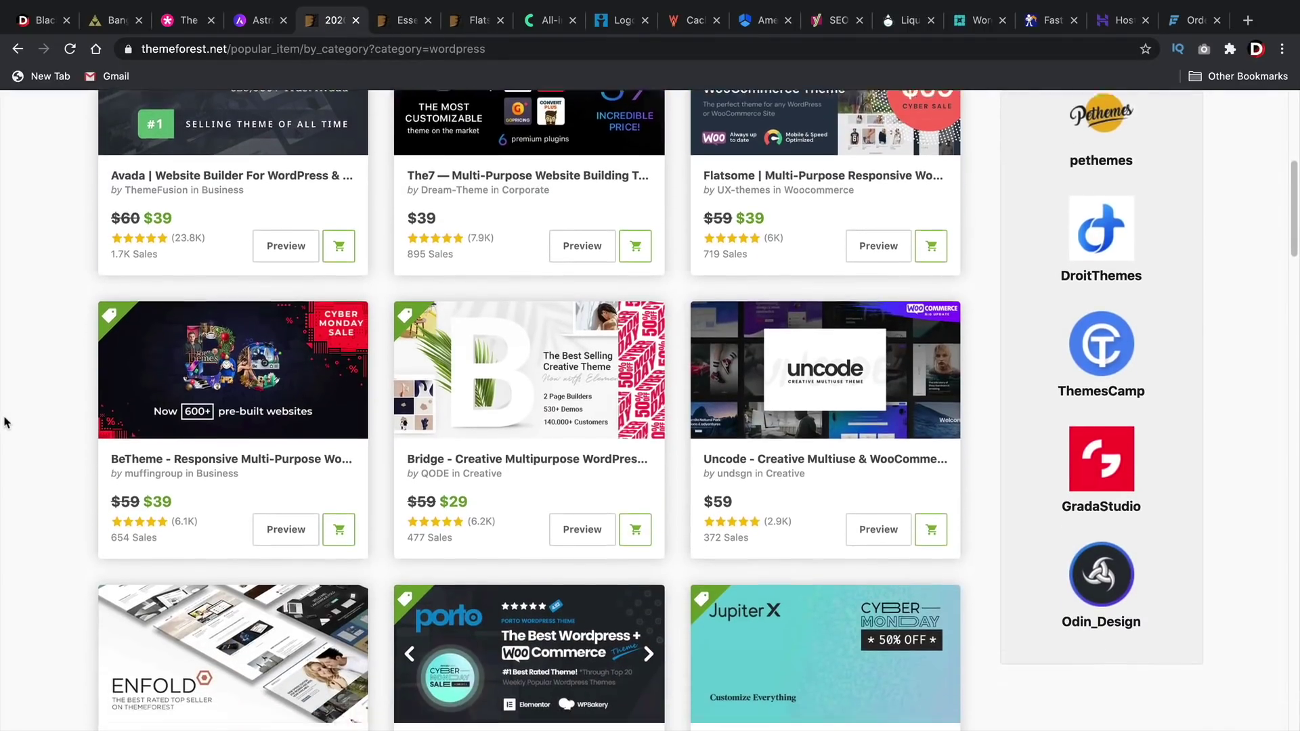
scroll(down, 3)
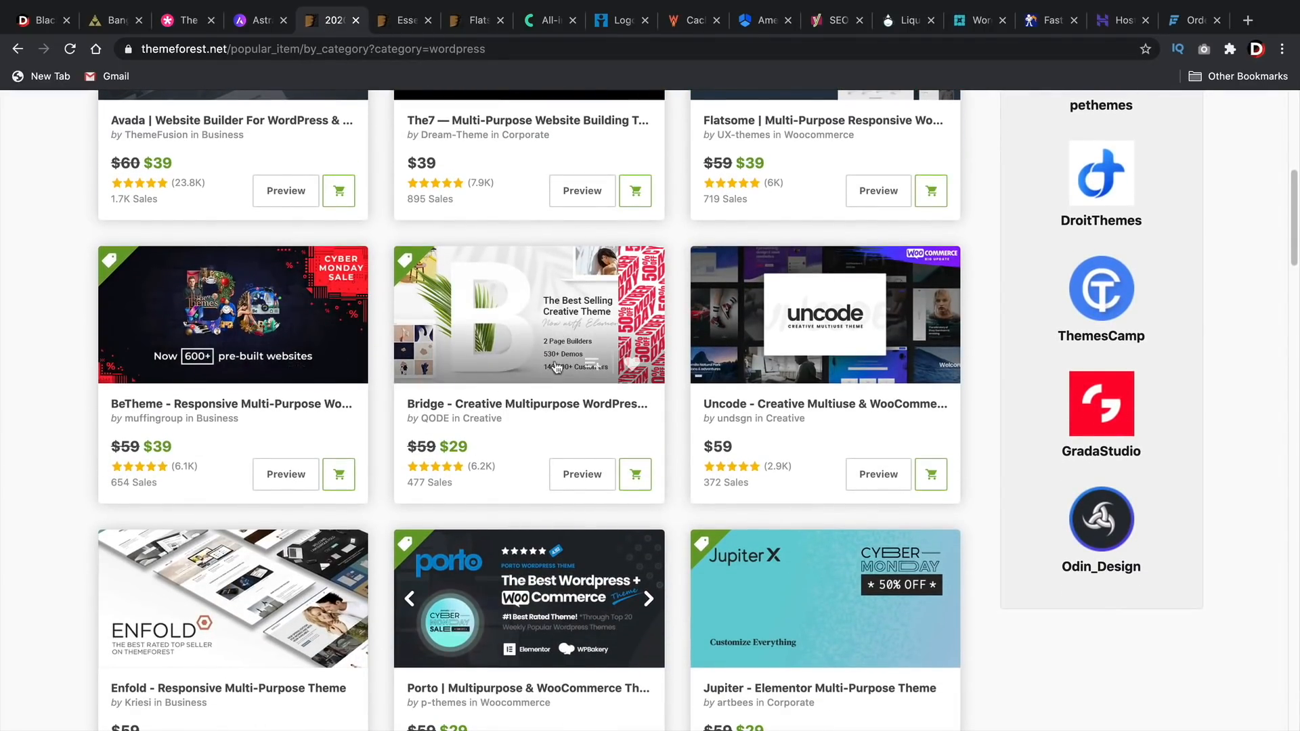
mouse_move(531, 394)
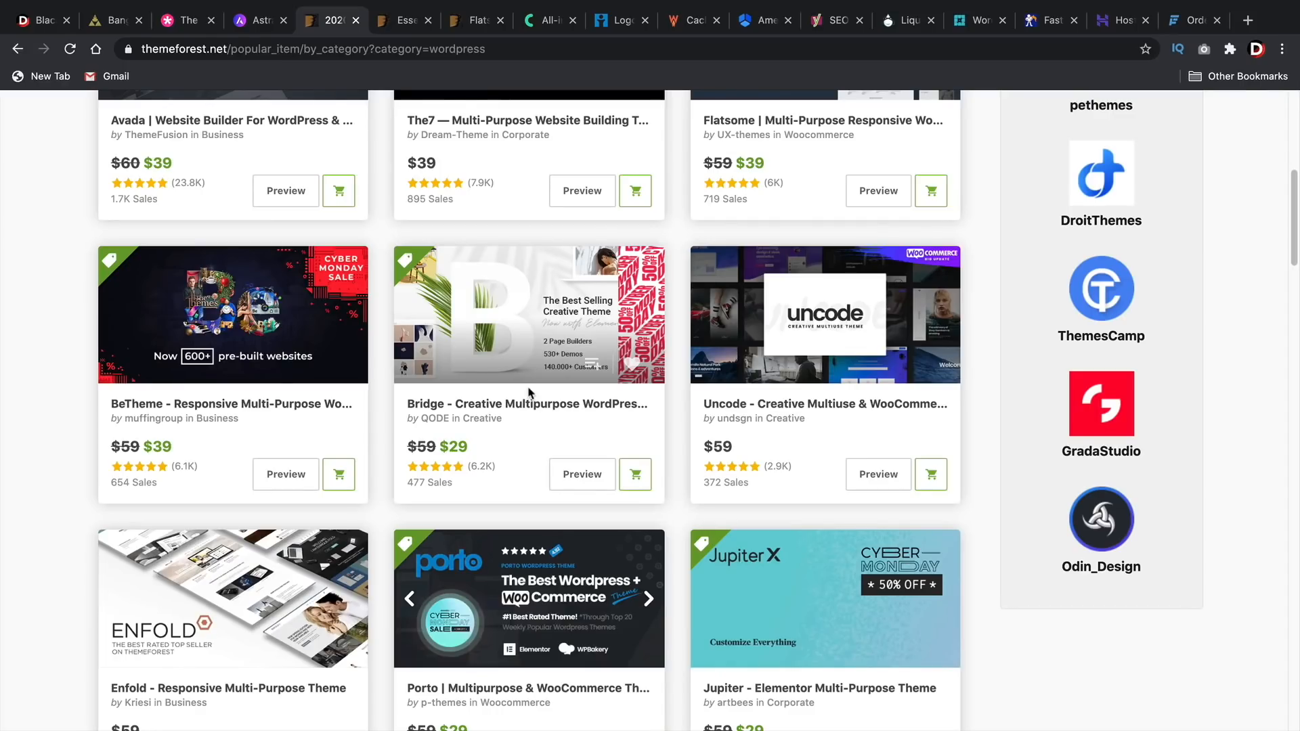
mouse_move(528, 380)
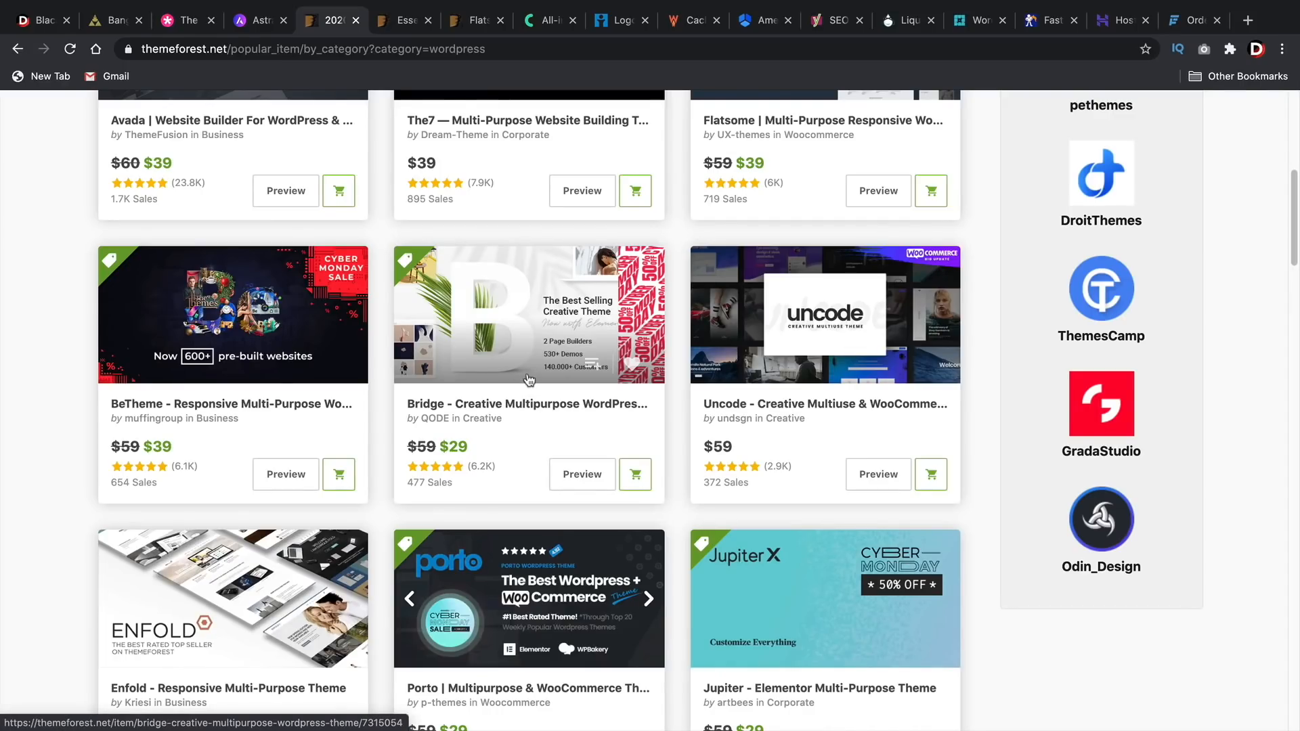
scroll(down, 3)
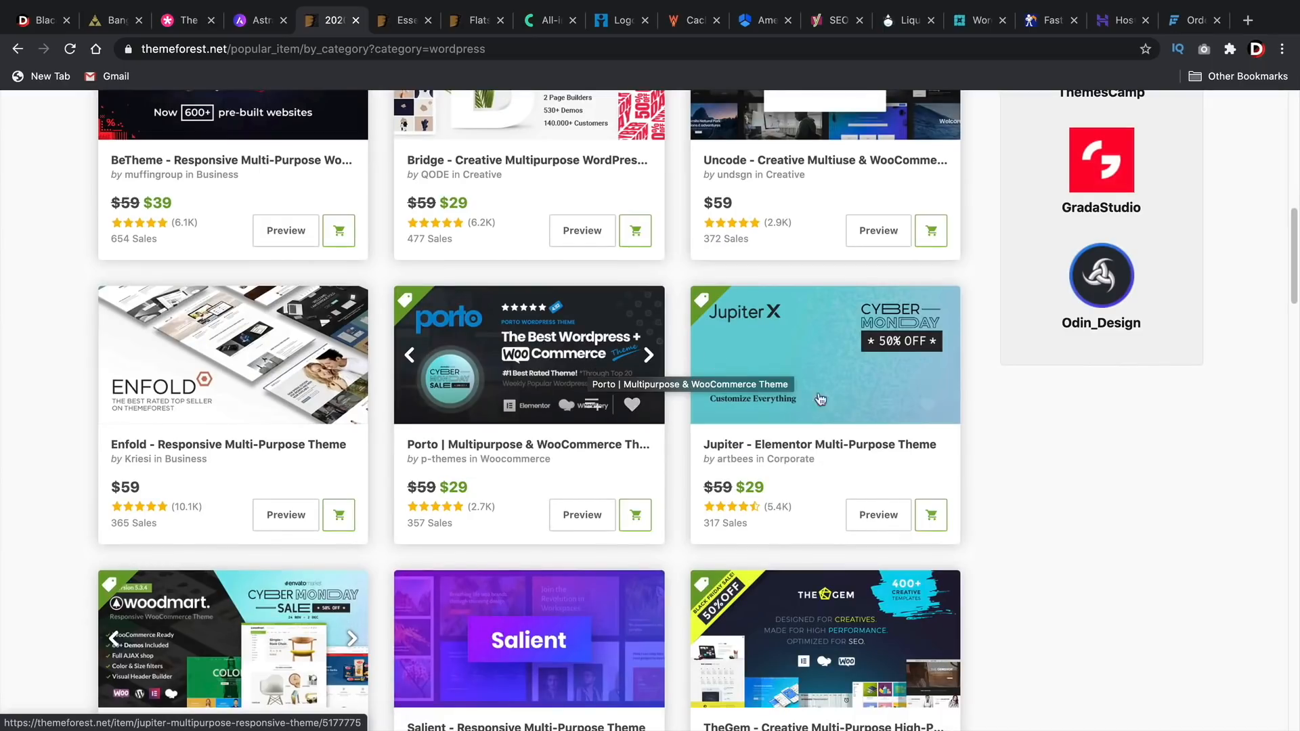
scroll(down, 3)
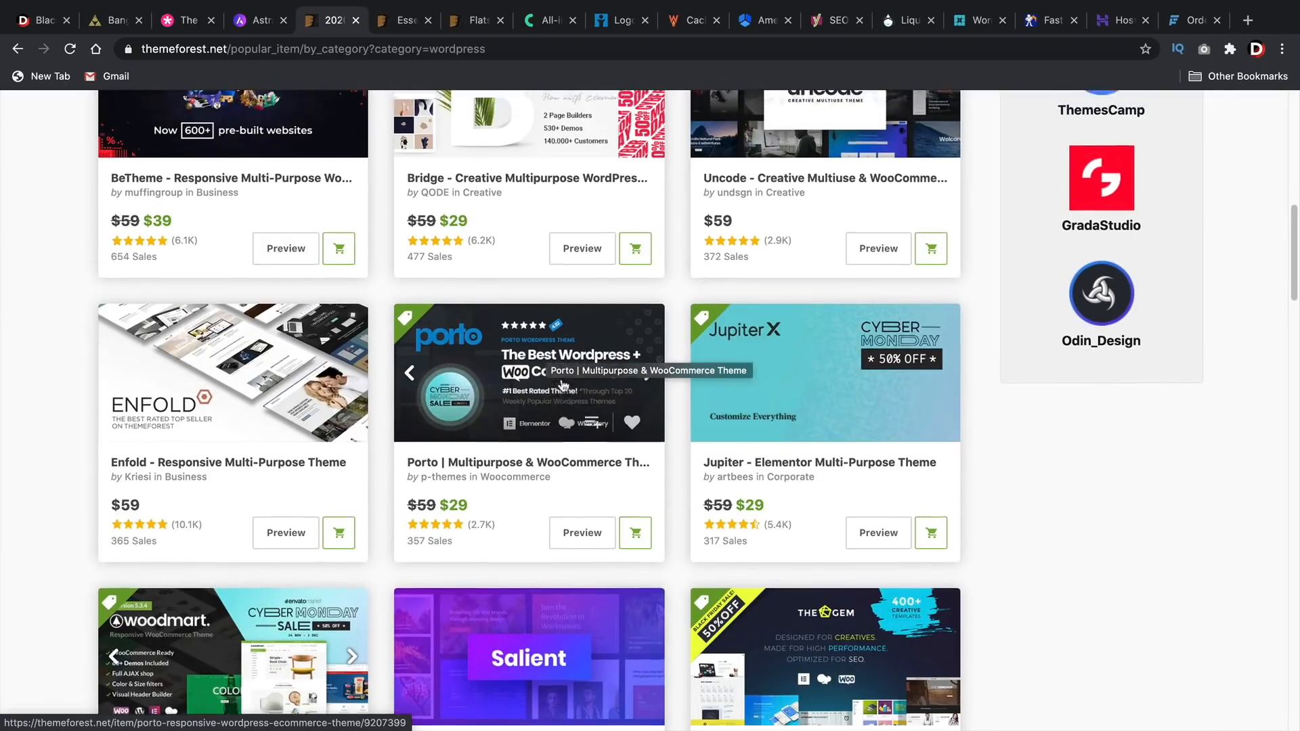
scroll(up, 3)
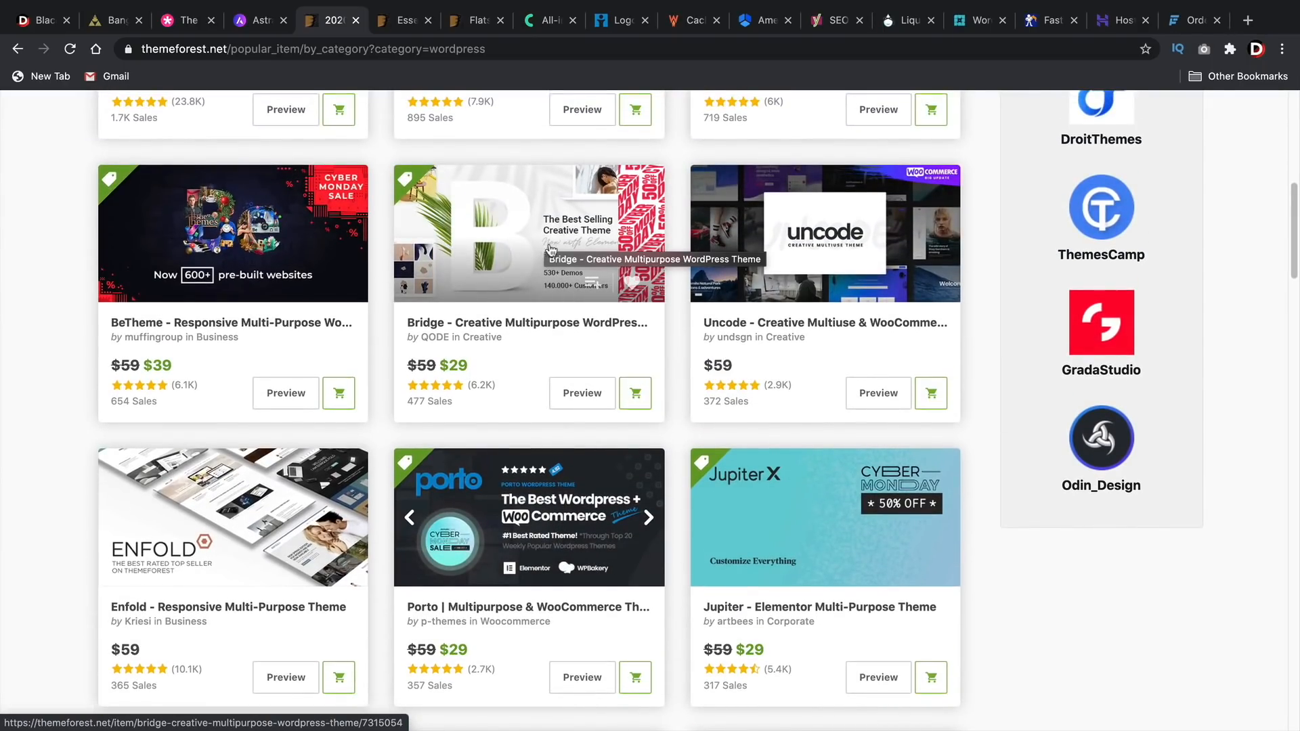
scroll(up, 3)
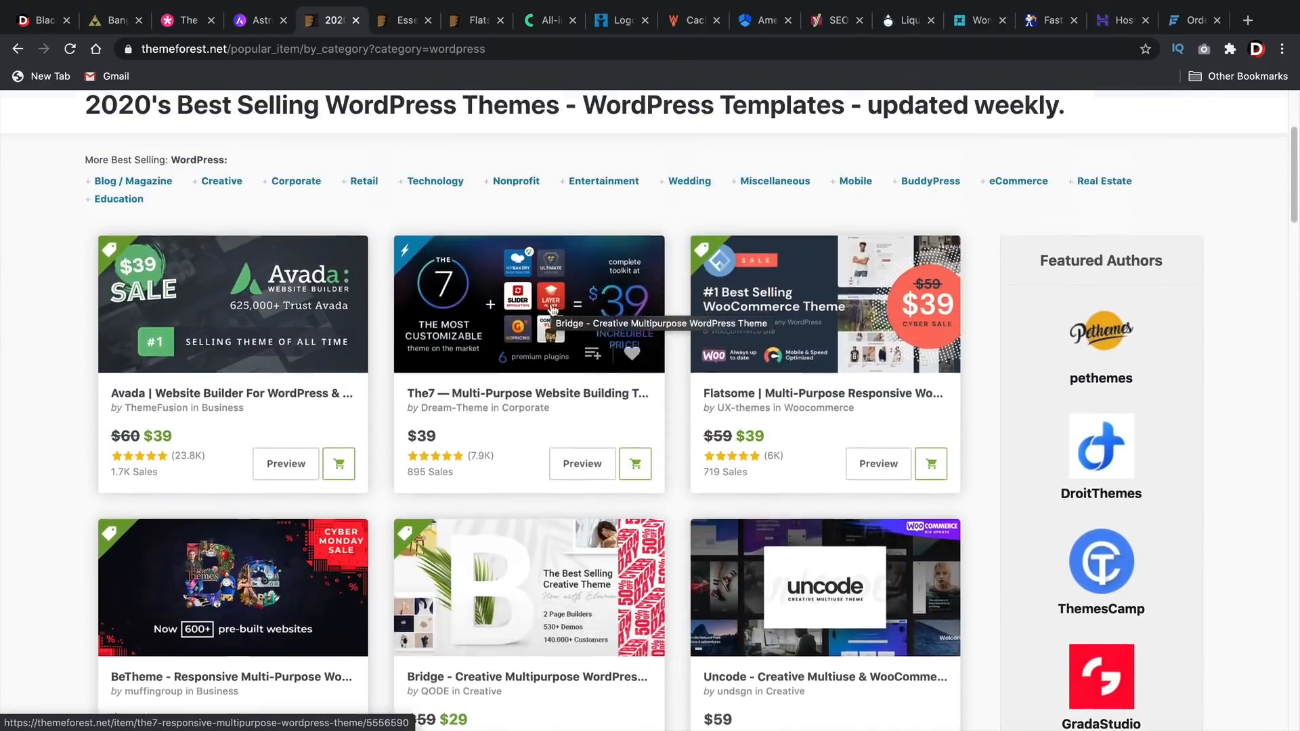
scroll(up, 3)
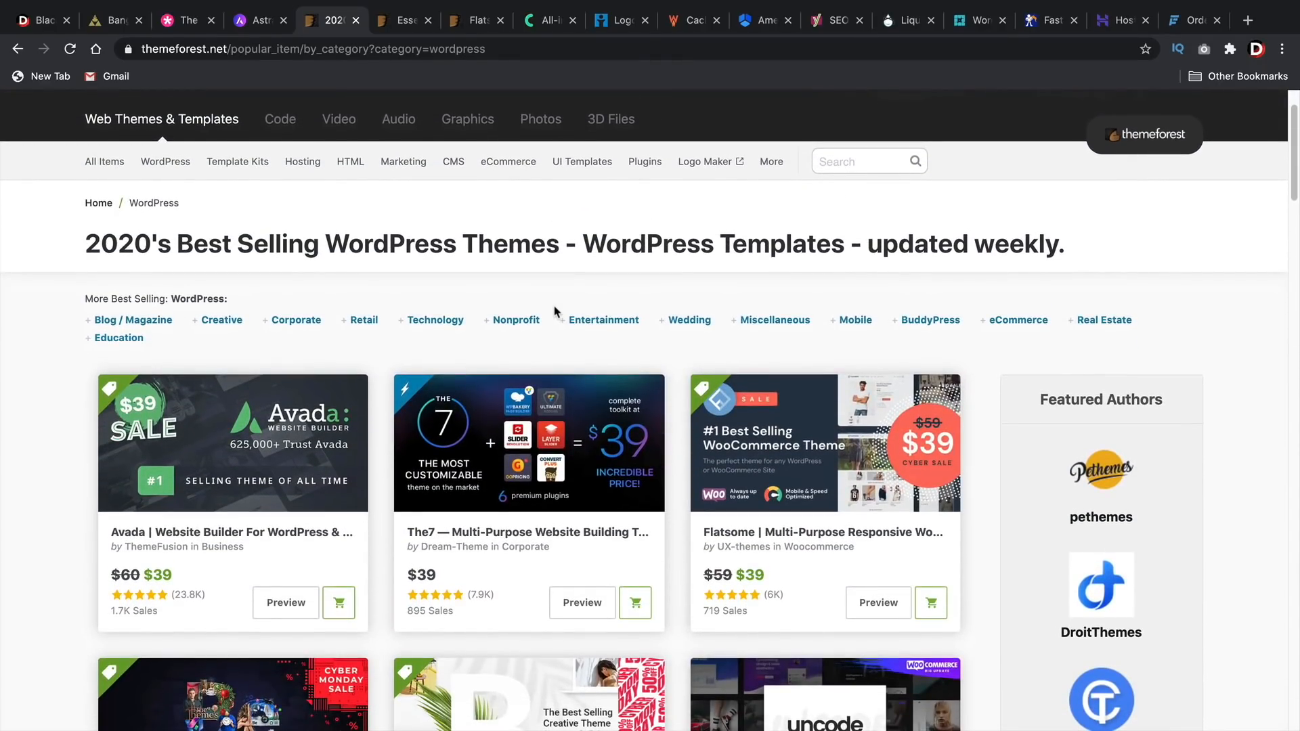
click(403, 20)
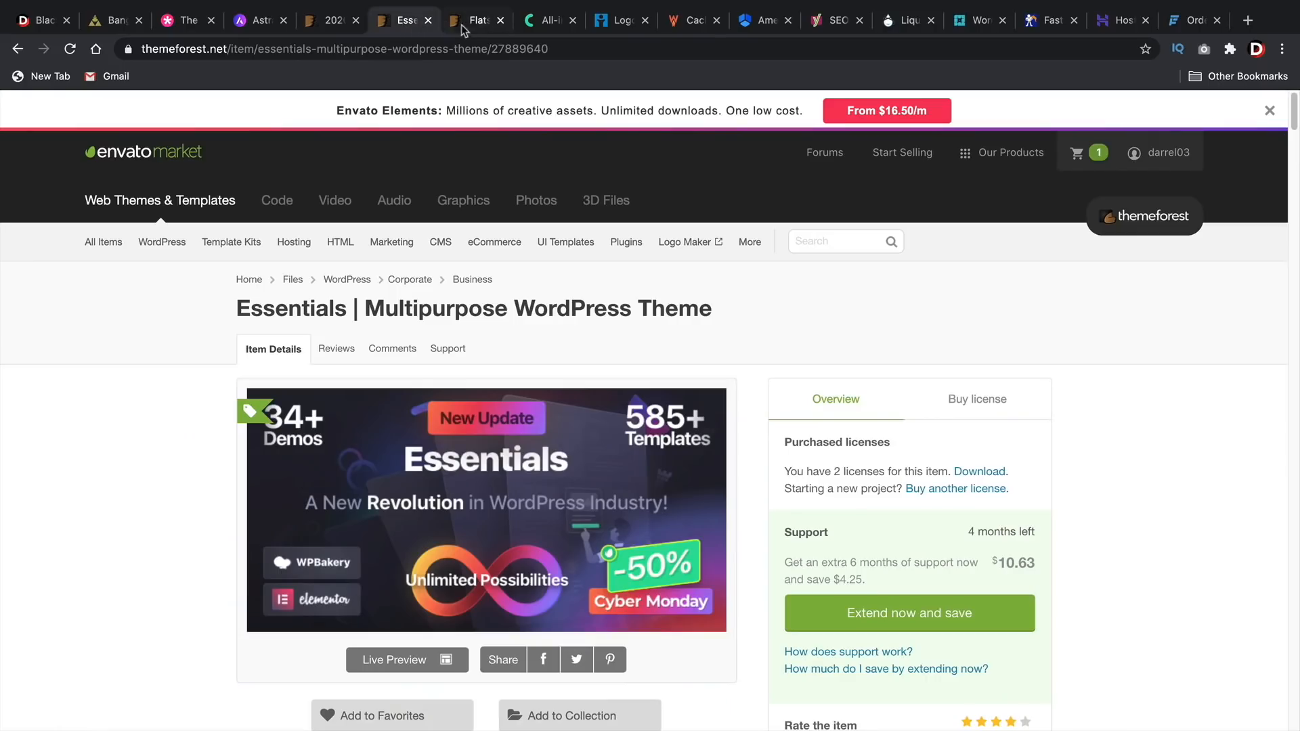
click(473, 20)
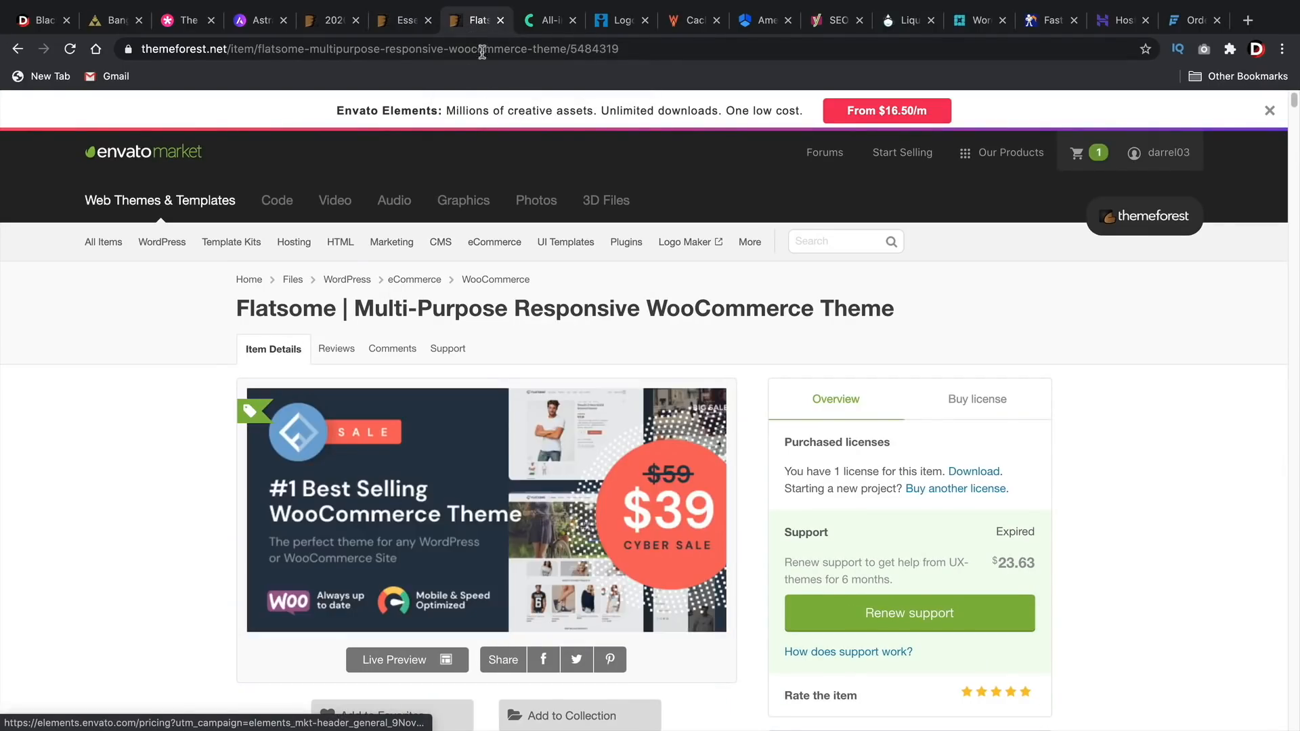
Step: Switch to Crocoblock's CrocoBF2020 sale homepage and open the Products menu of plugins
click(549, 20)
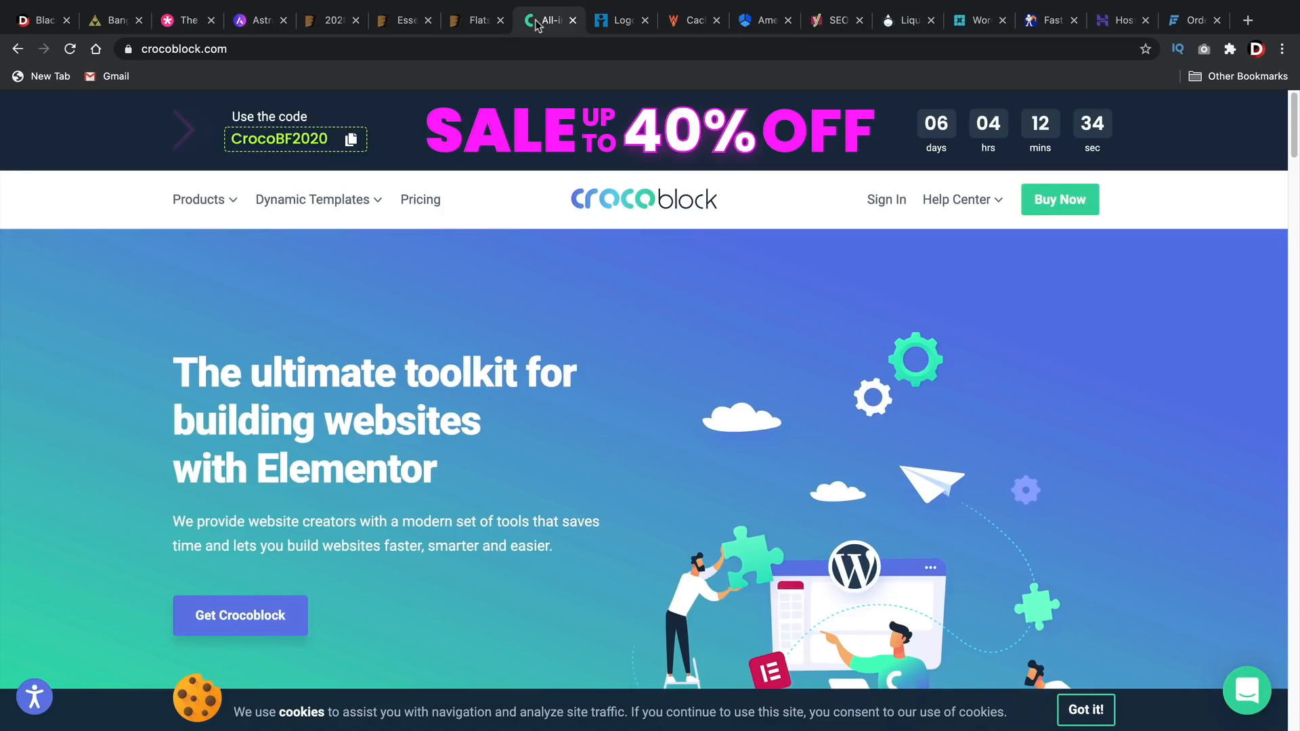
mouse_move(495, 111)
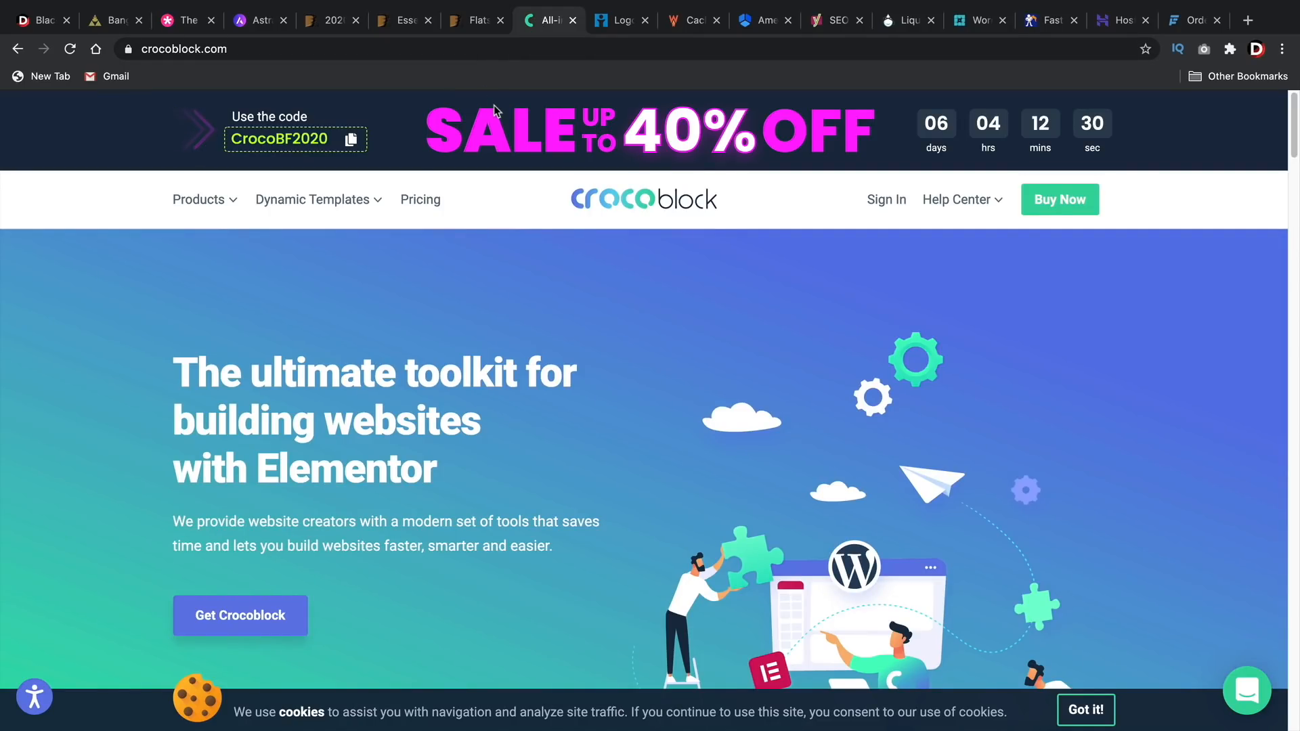
mouse_move(240, 211)
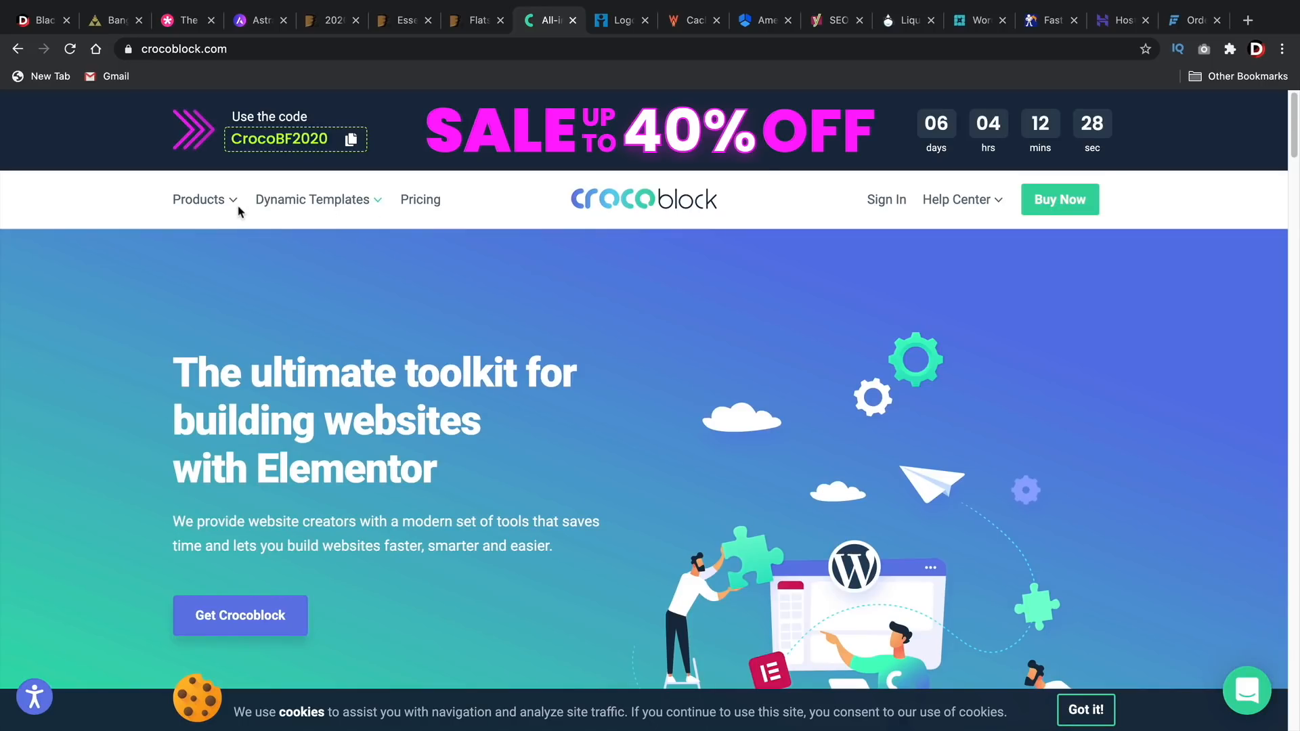
click(199, 199)
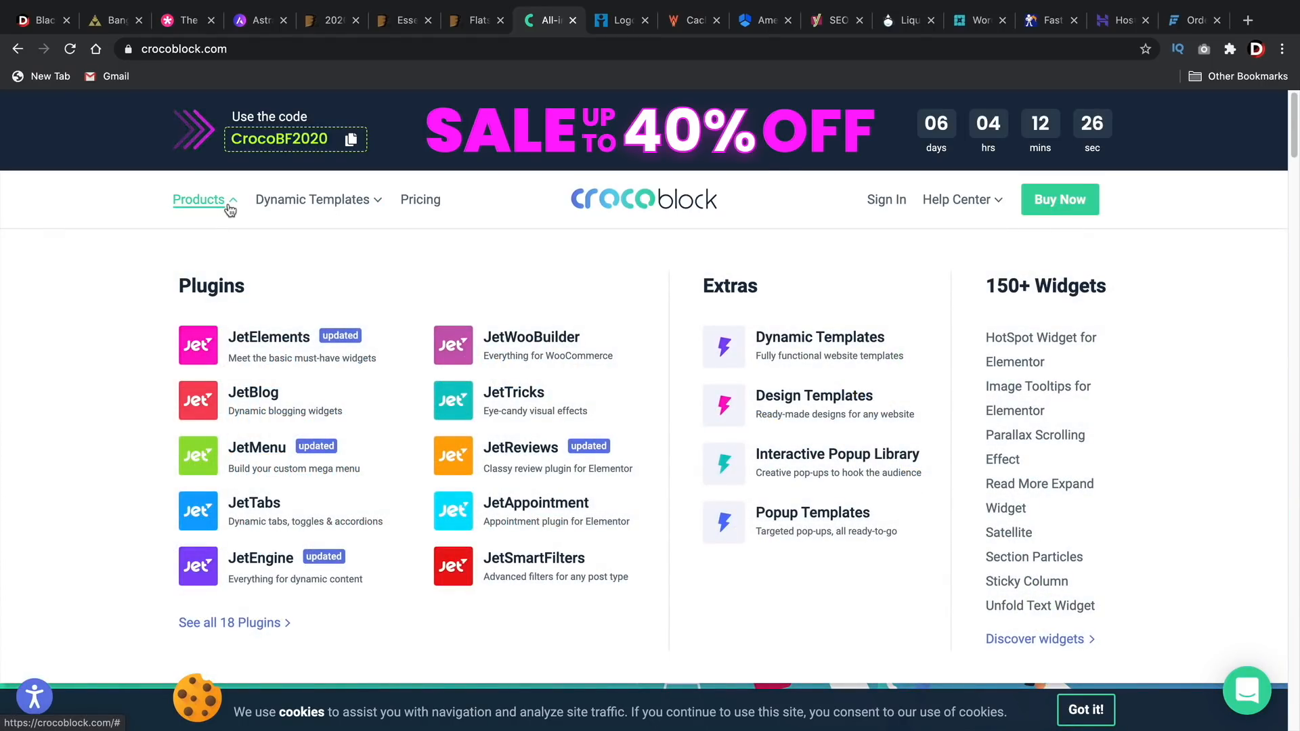
mouse_move(260, 318)
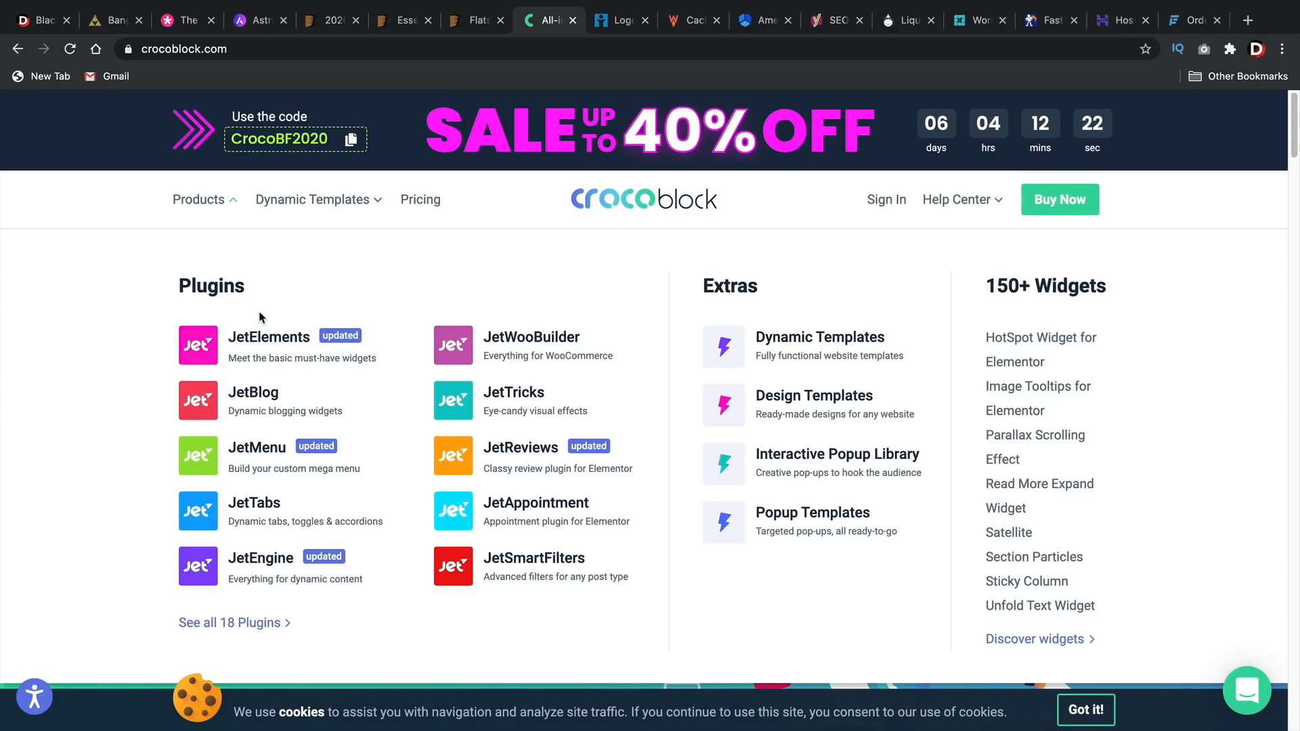
mouse_move(280, 400)
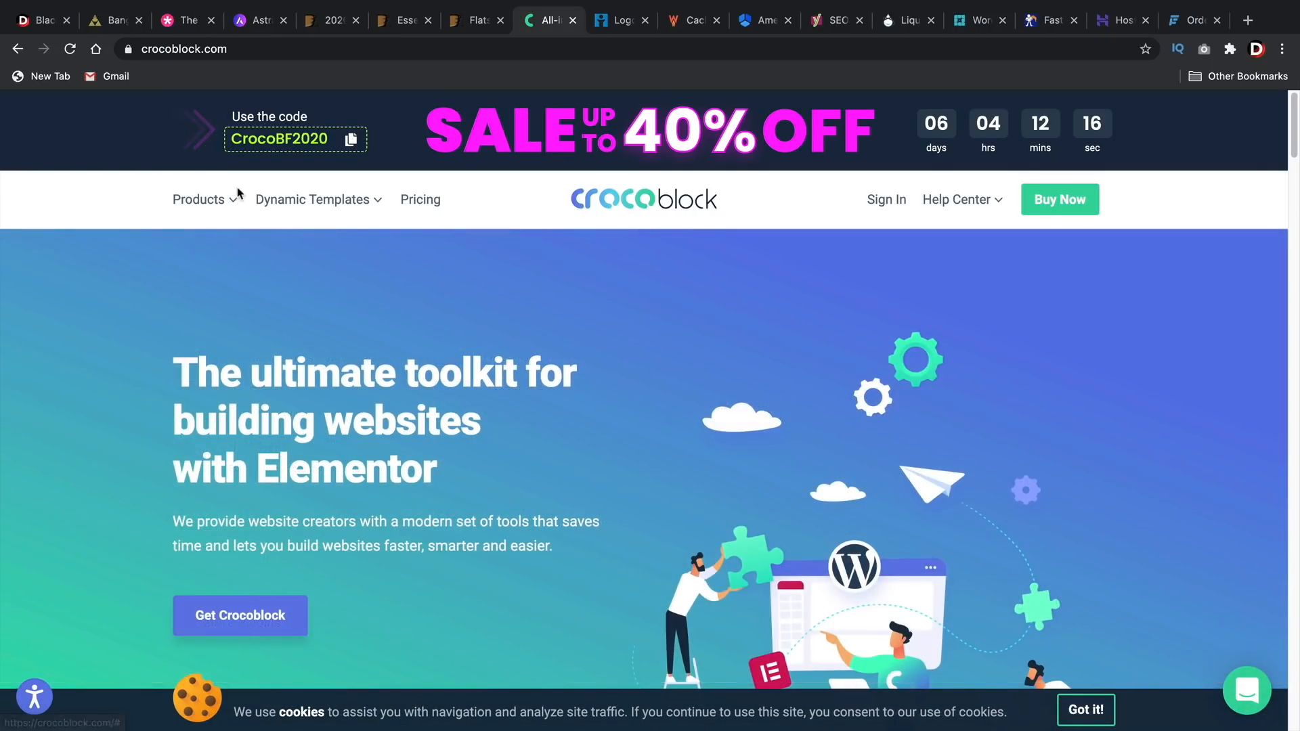
mouse_move(438, 101)
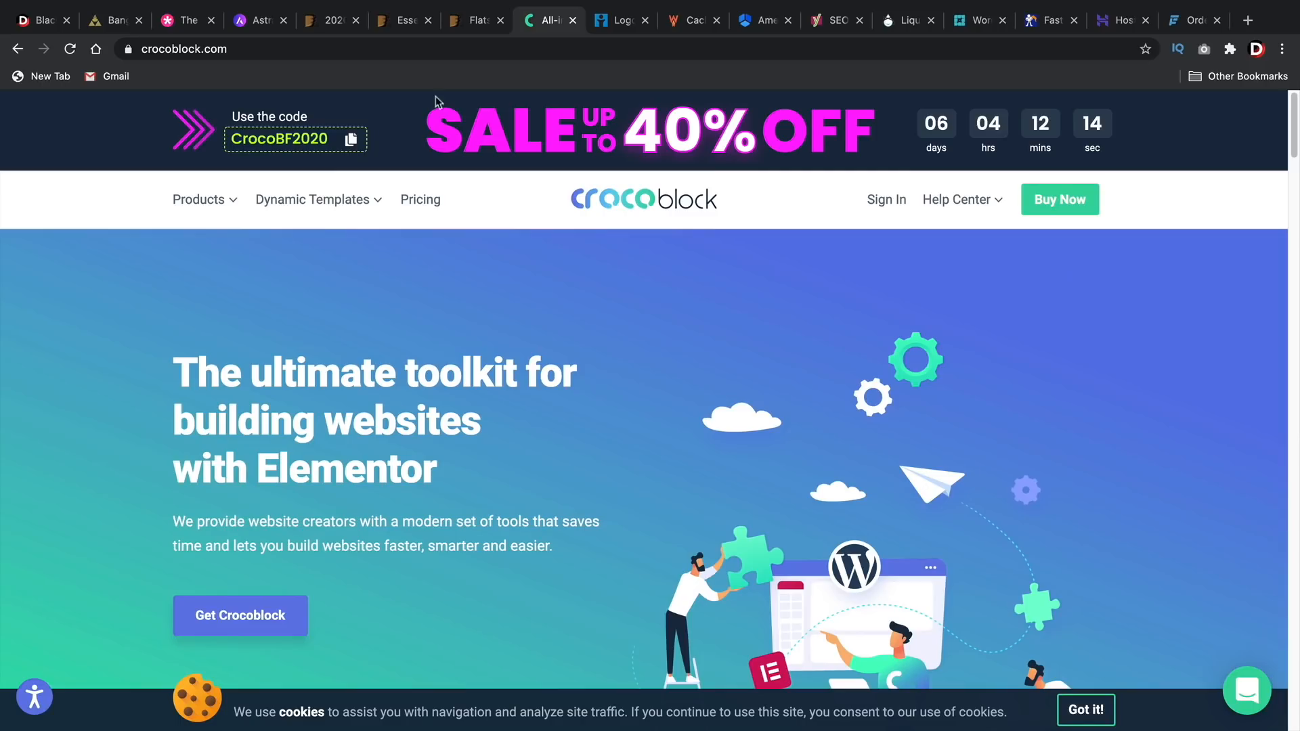
Step: Switch to iThemes and jump to the BackupBuddy, Security Pro and Sync product grid
click(620, 20)
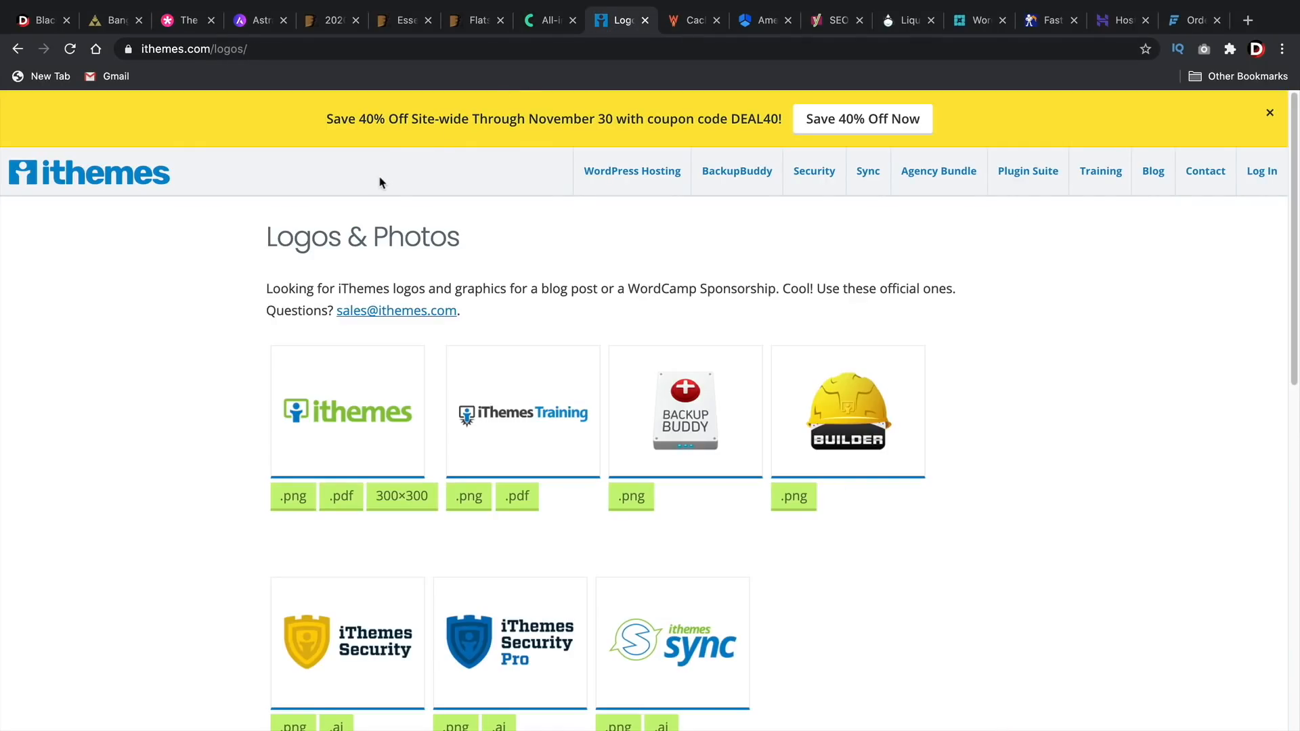
mouse_move(365, 222)
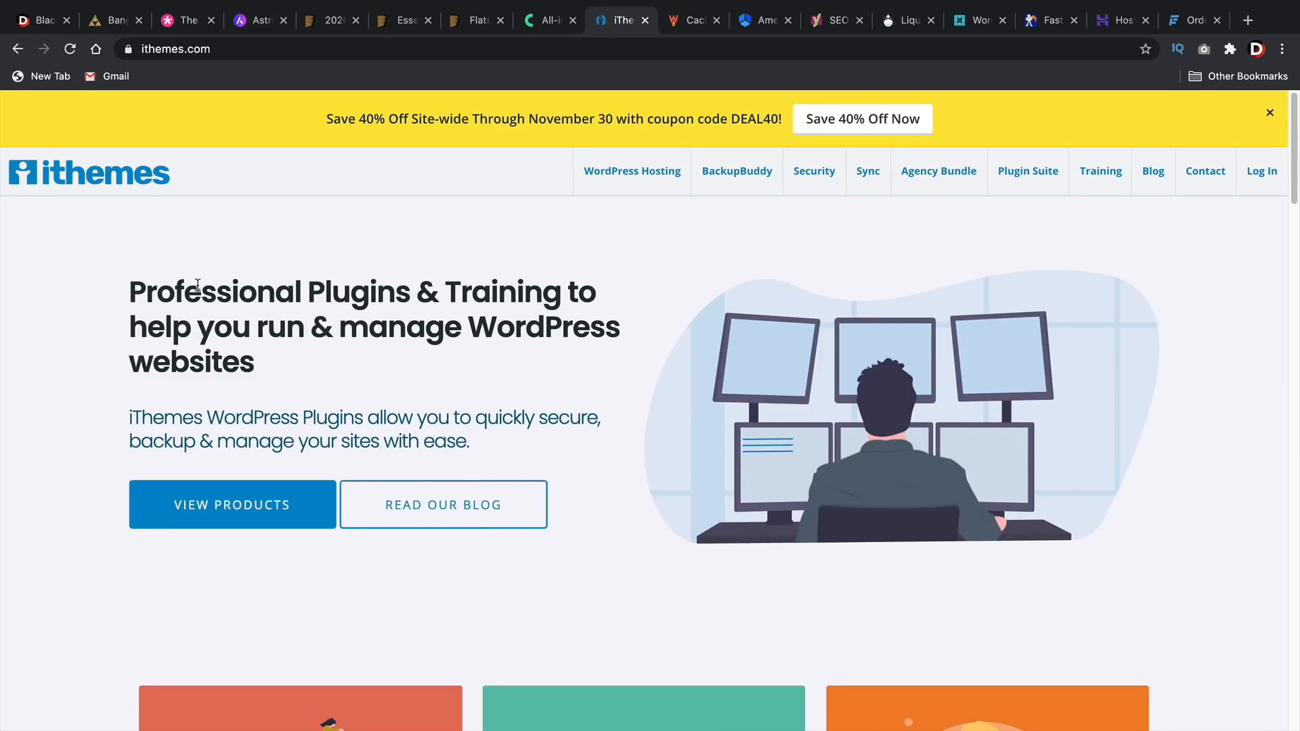
mouse_move(285, 468)
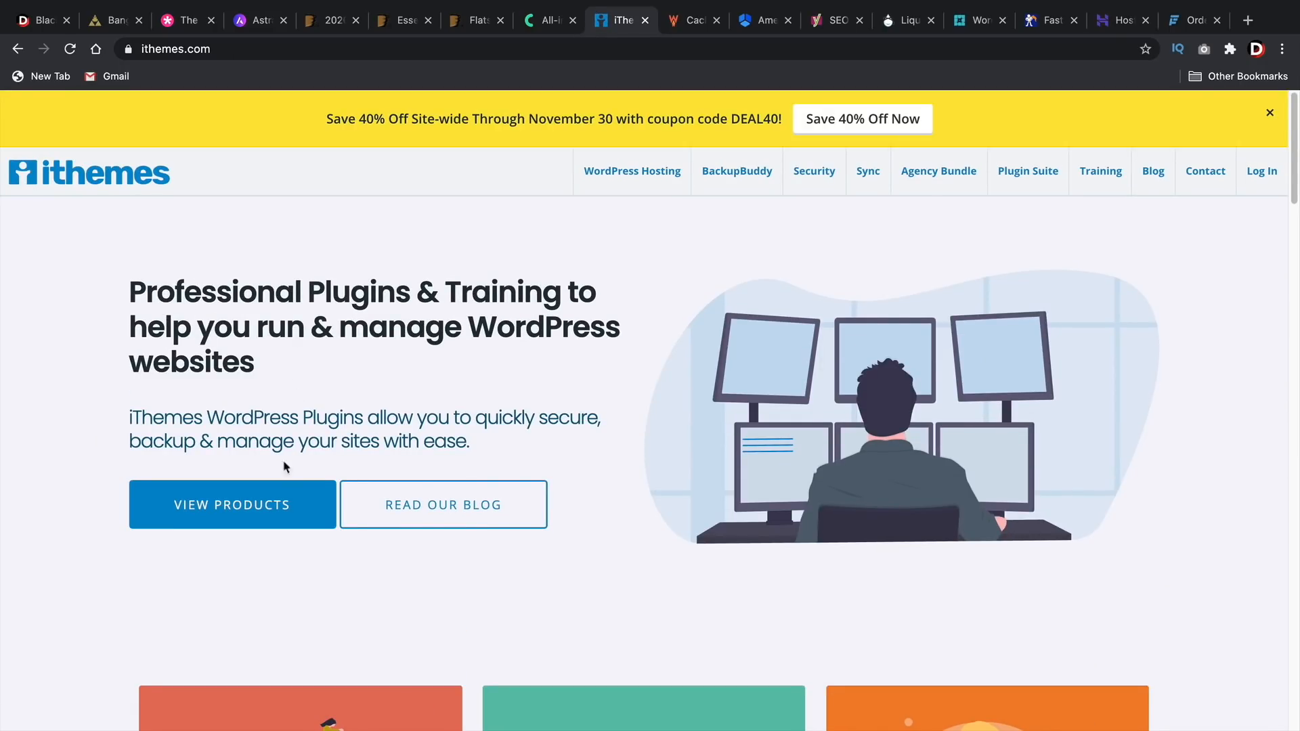
click(232, 503)
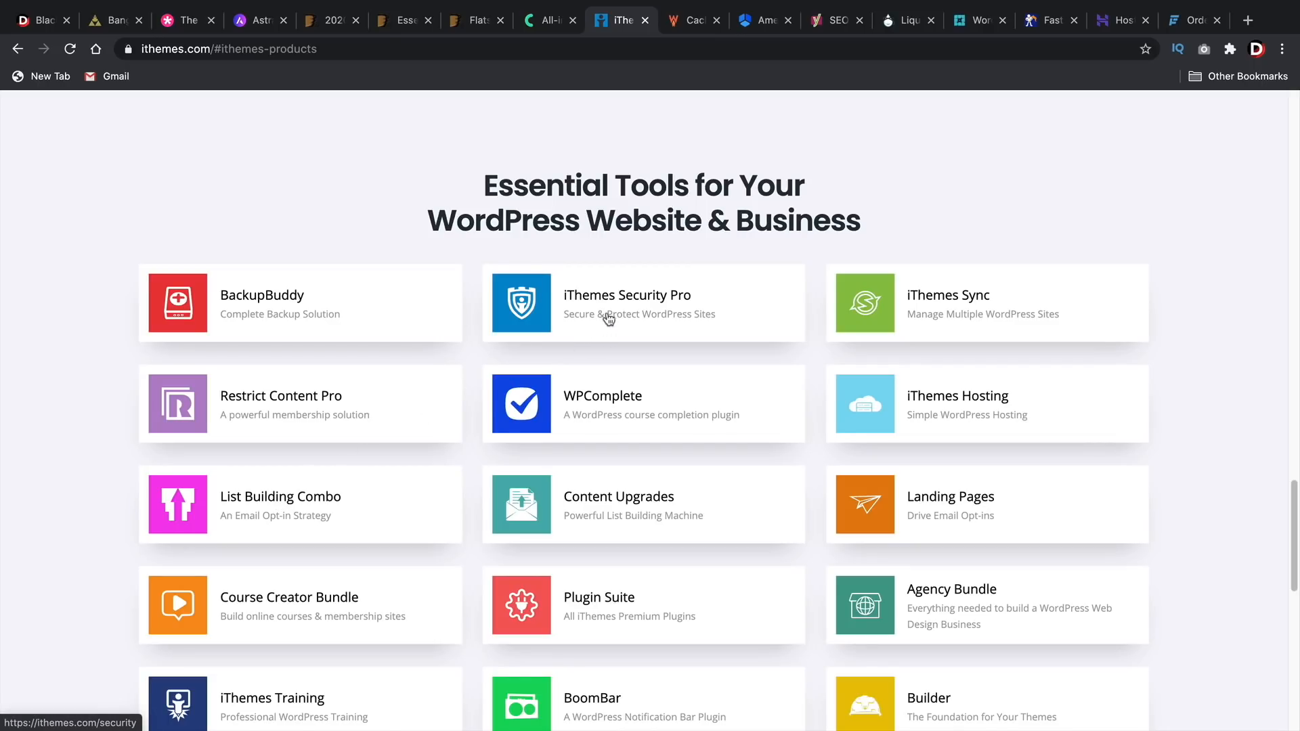
mouse_move(587, 304)
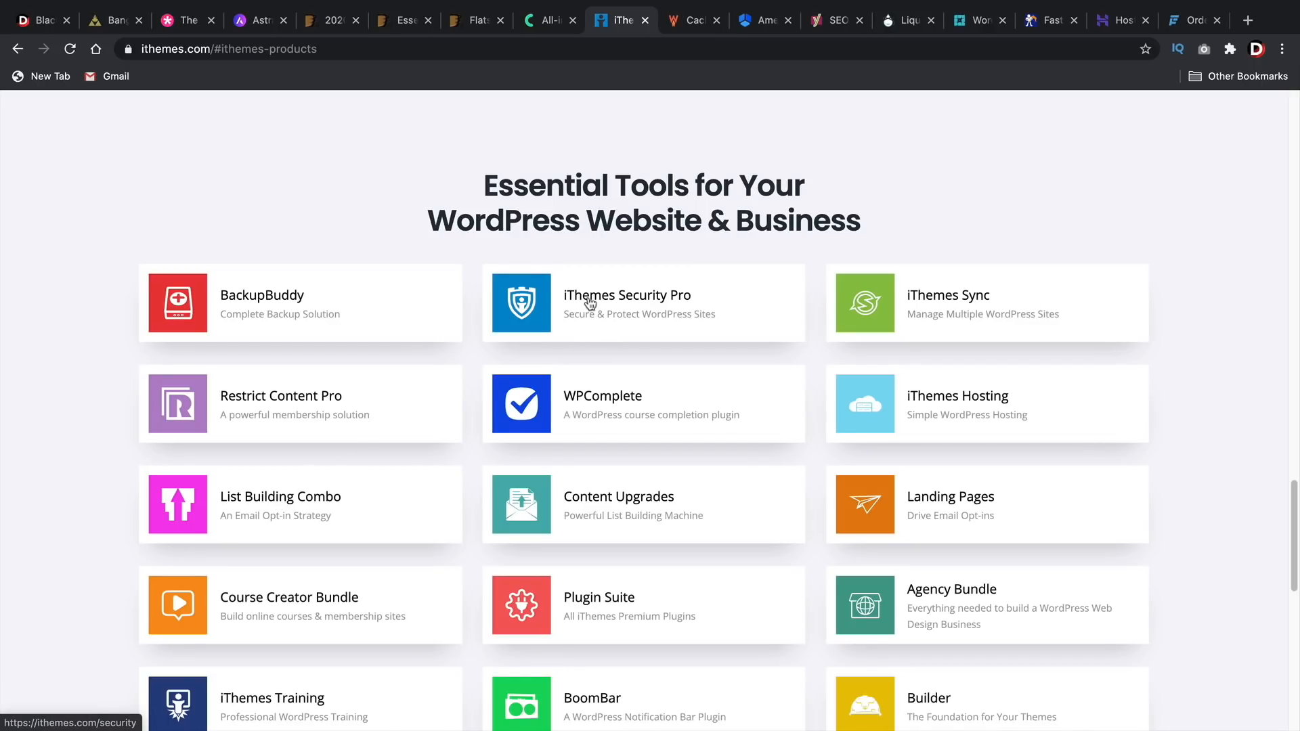
mouse_move(661, 325)
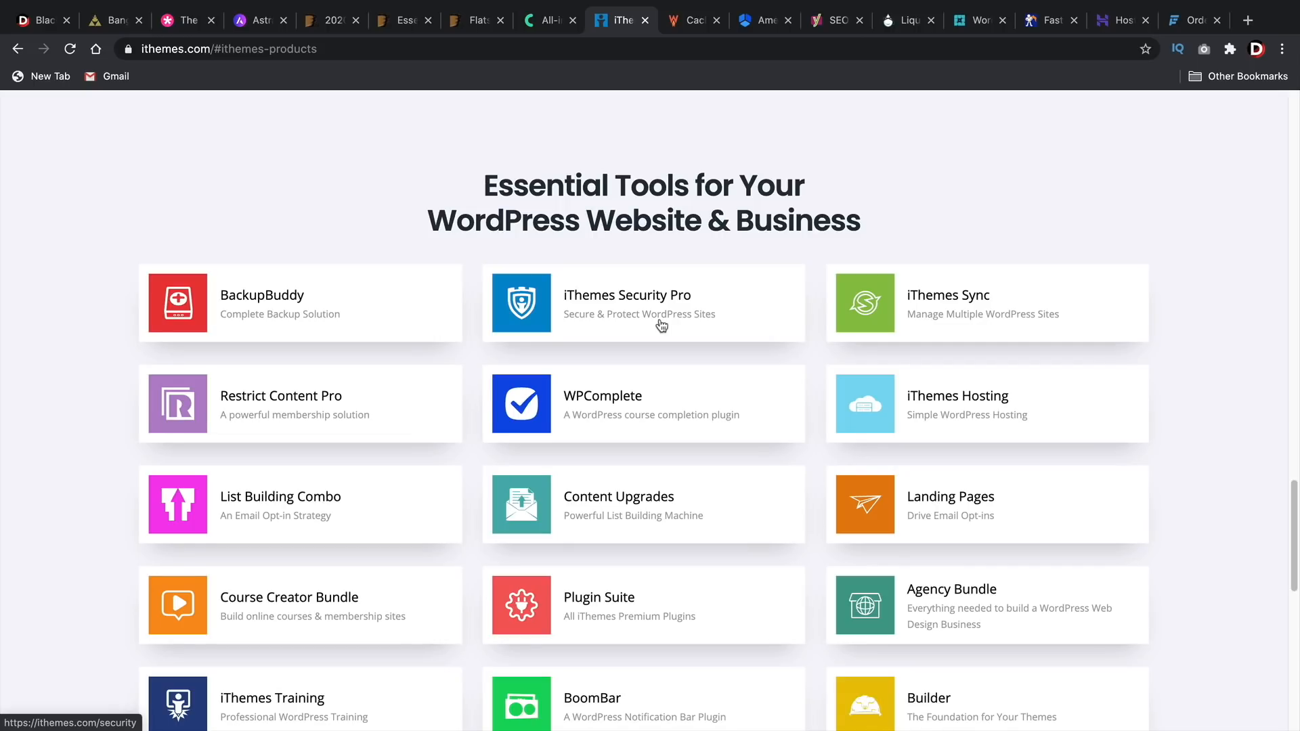
mouse_move(649, 302)
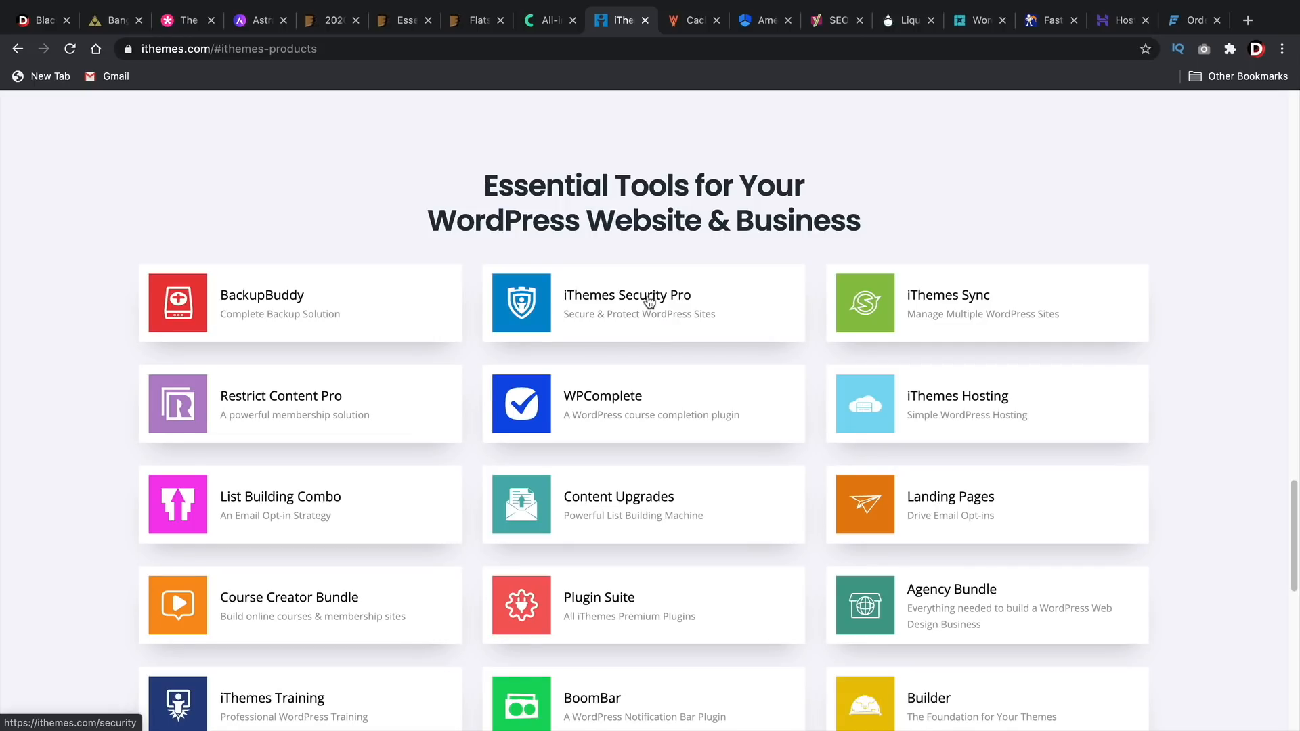
mouse_move(637, 282)
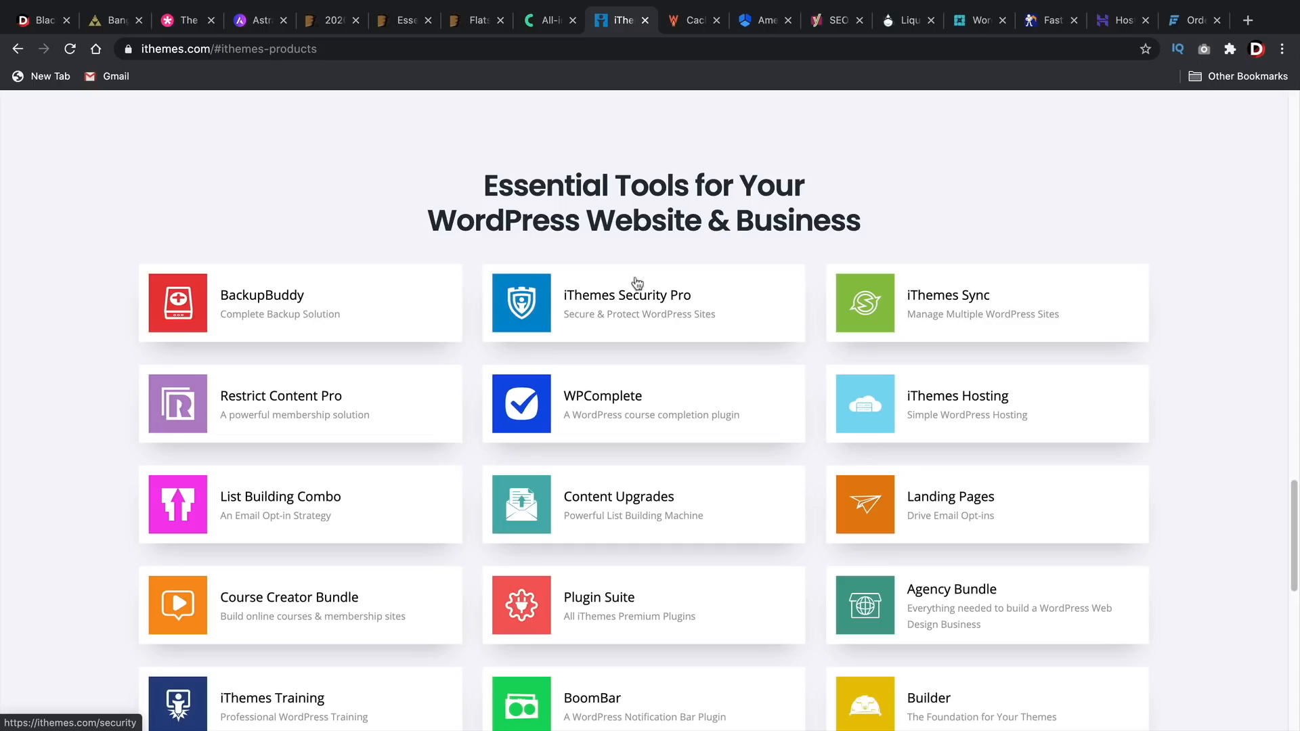
mouse_move(666, 292)
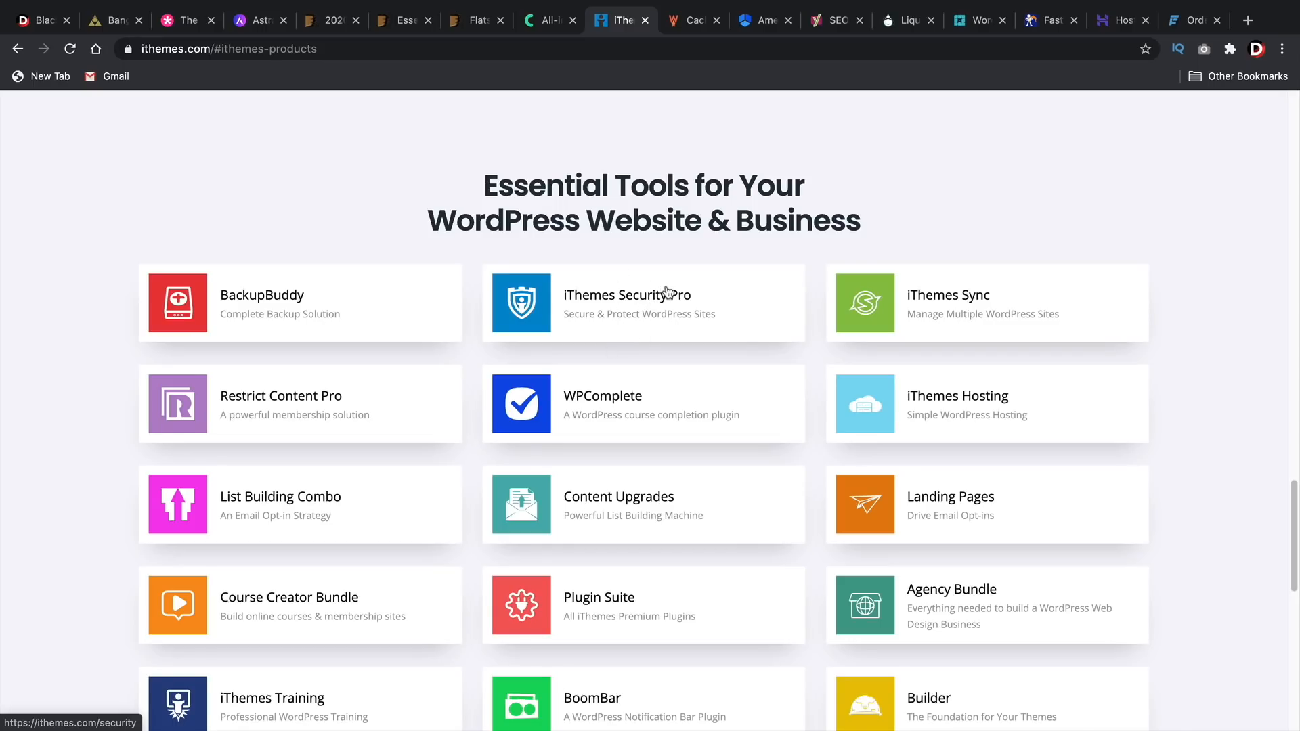
mouse_move(657, 291)
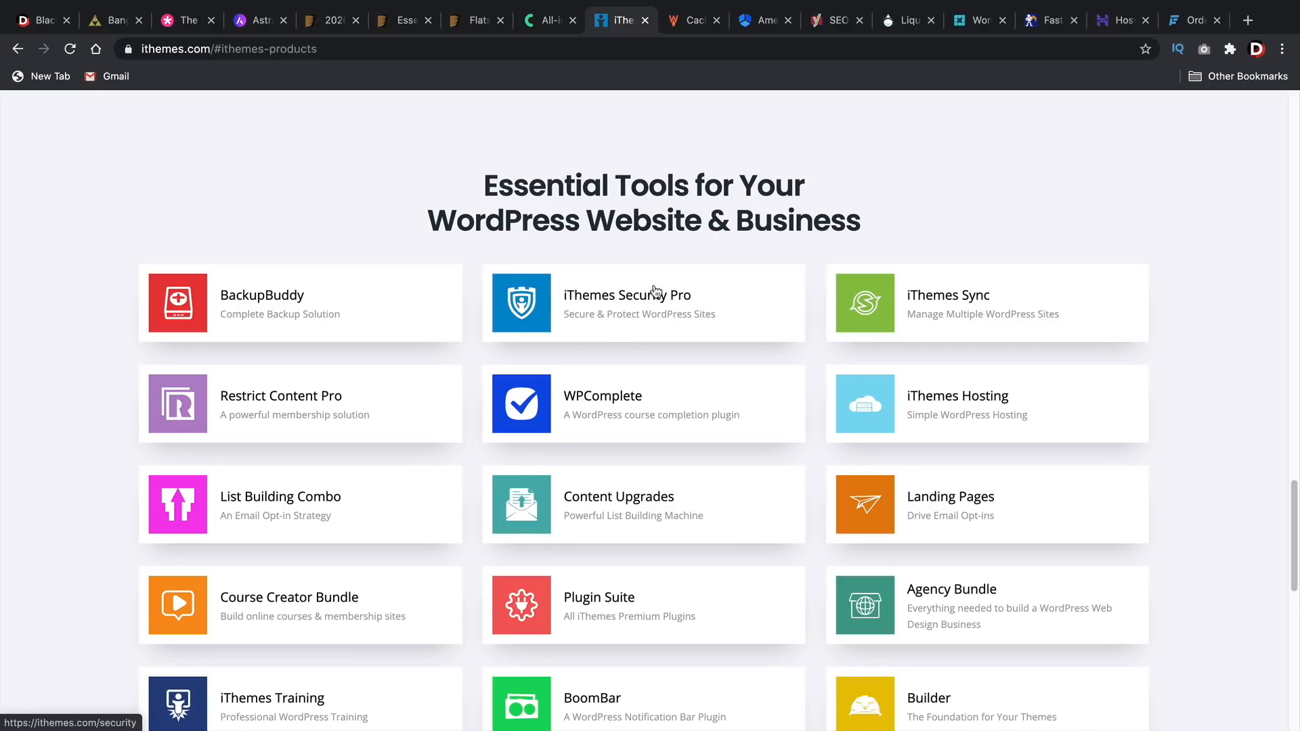
mouse_move(636, 303)
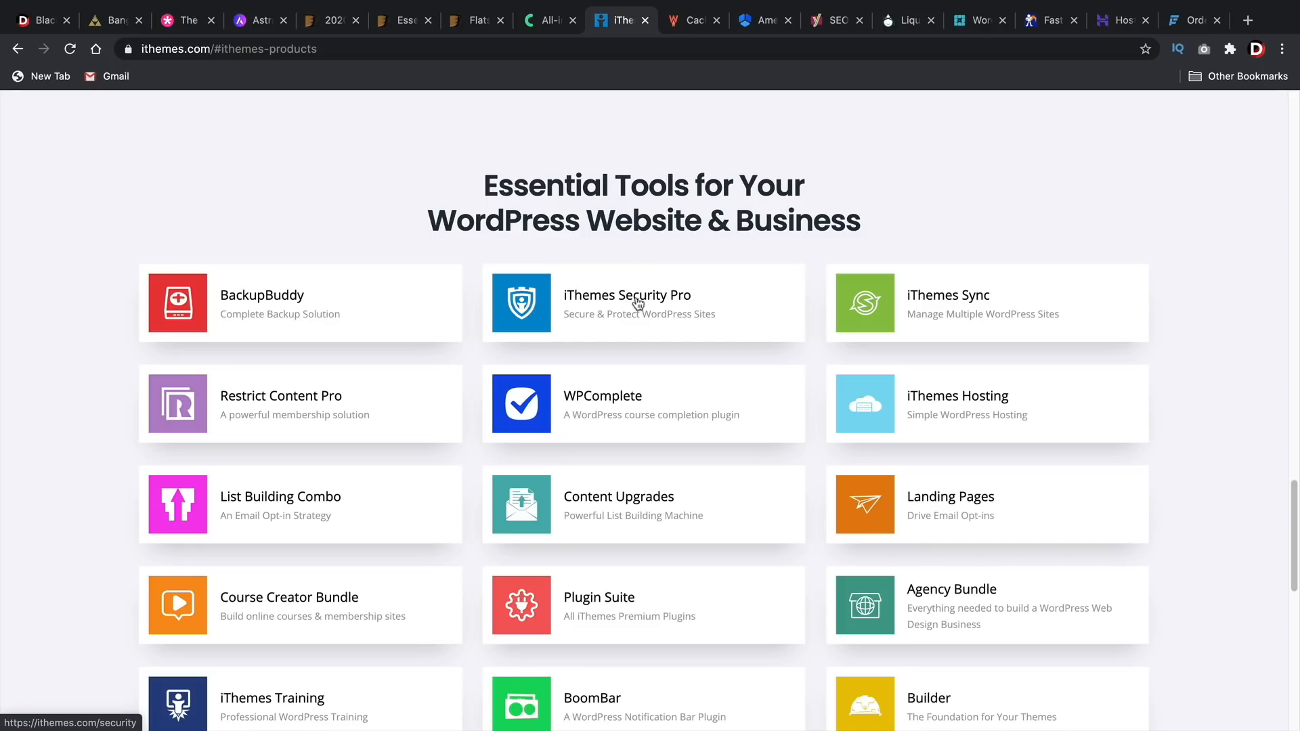
Step: Switch to wp-rocket.me, showing the Black Friday 30% off countdown banner
click(692, 19)
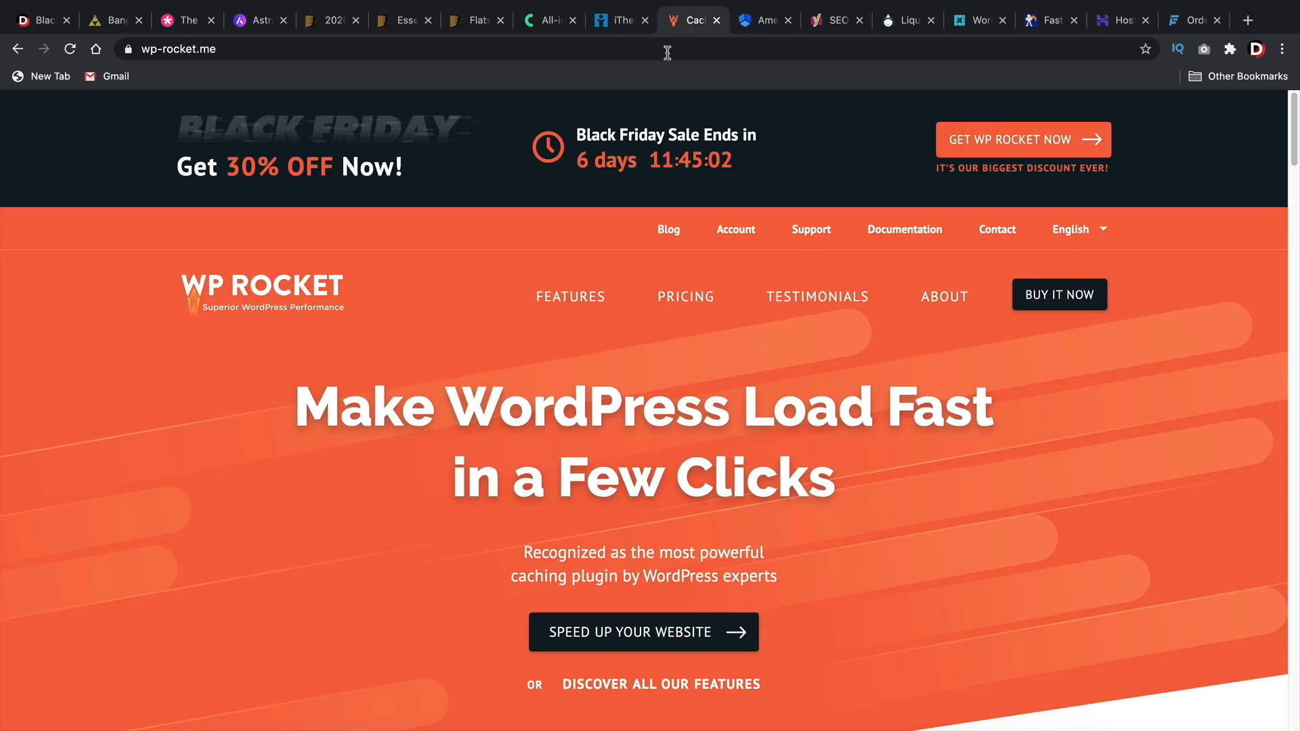
mouse_move(610, 196)
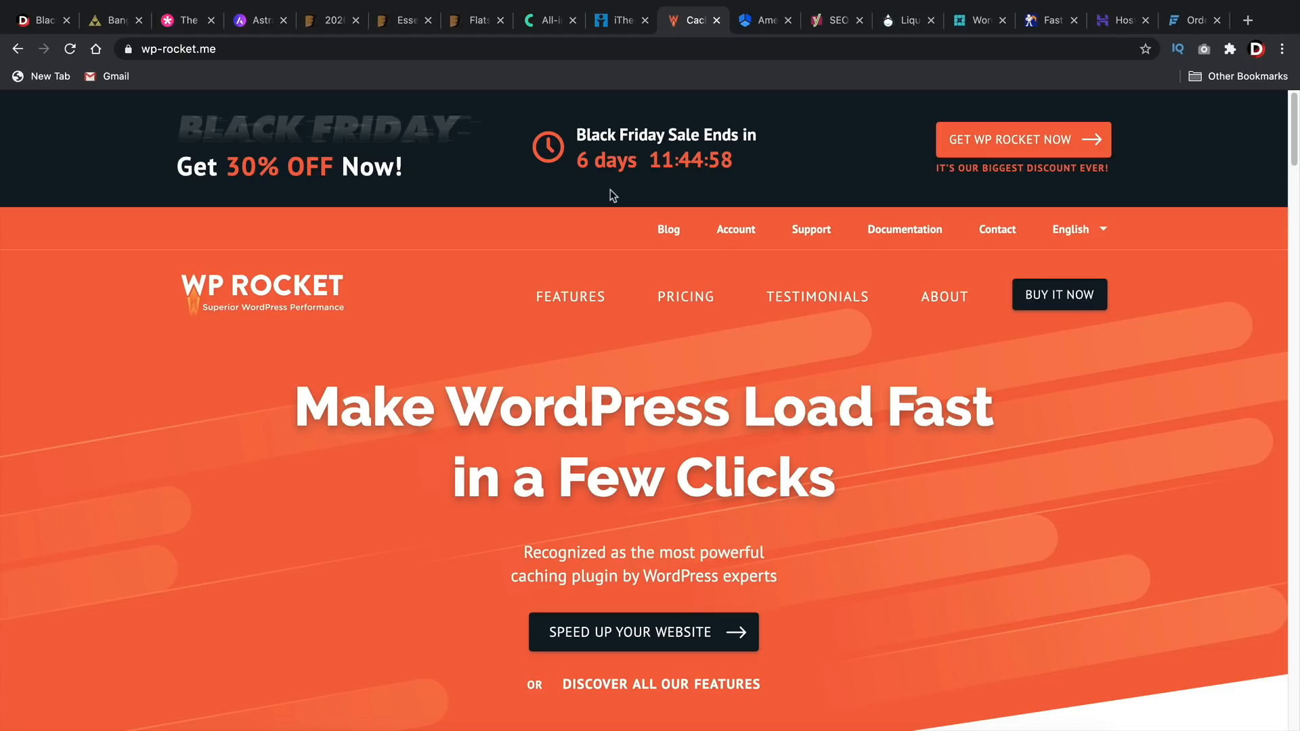
mouse_move(576, 193)
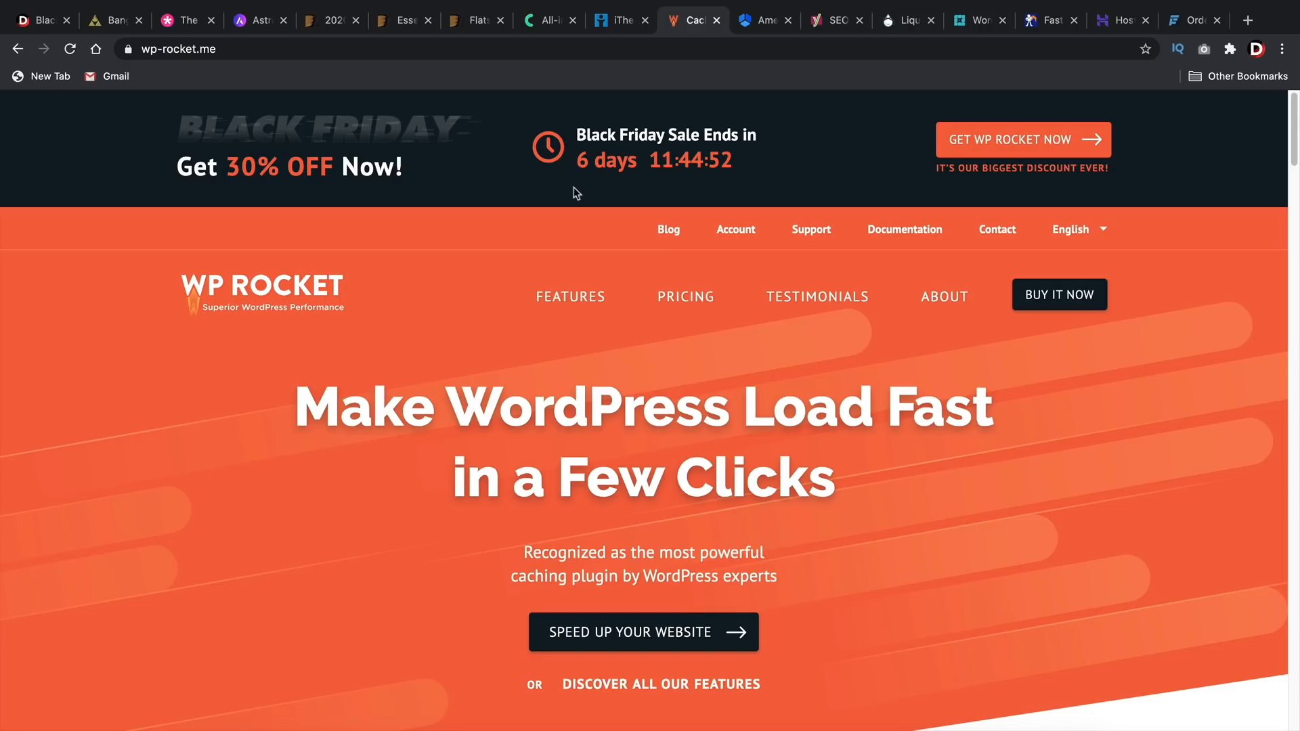
mouse_move(620, 382)
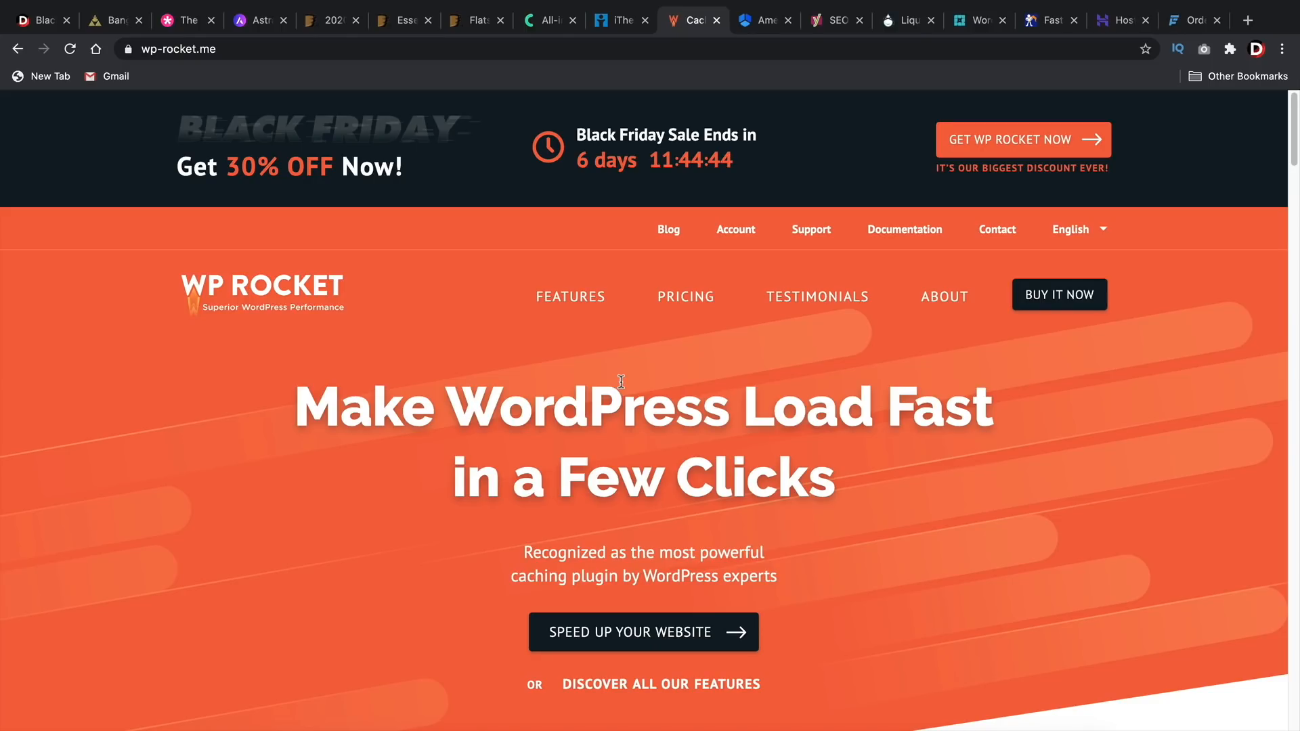
mouse_move(765, 19)
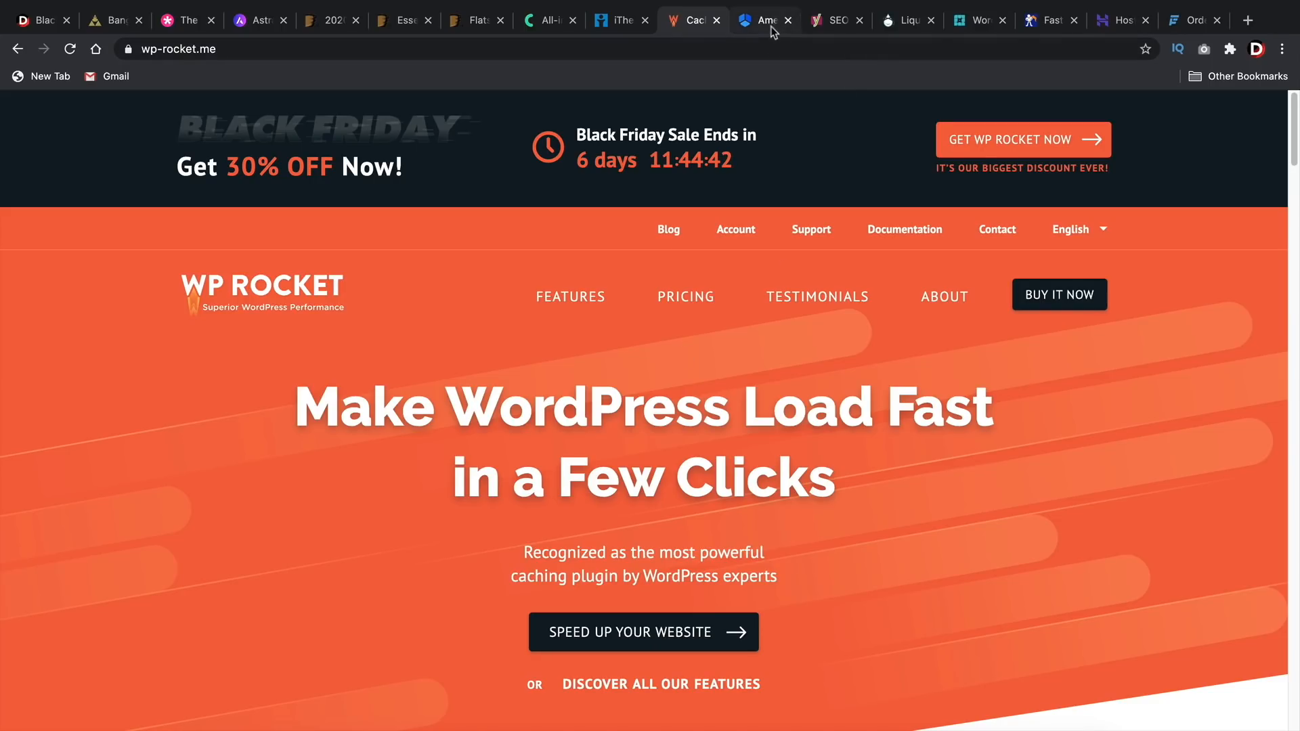
Step: Browse Amelia's homepage and its Black Friday 30% off pricing page, then move on to Yoast SEO
click(758, 19)
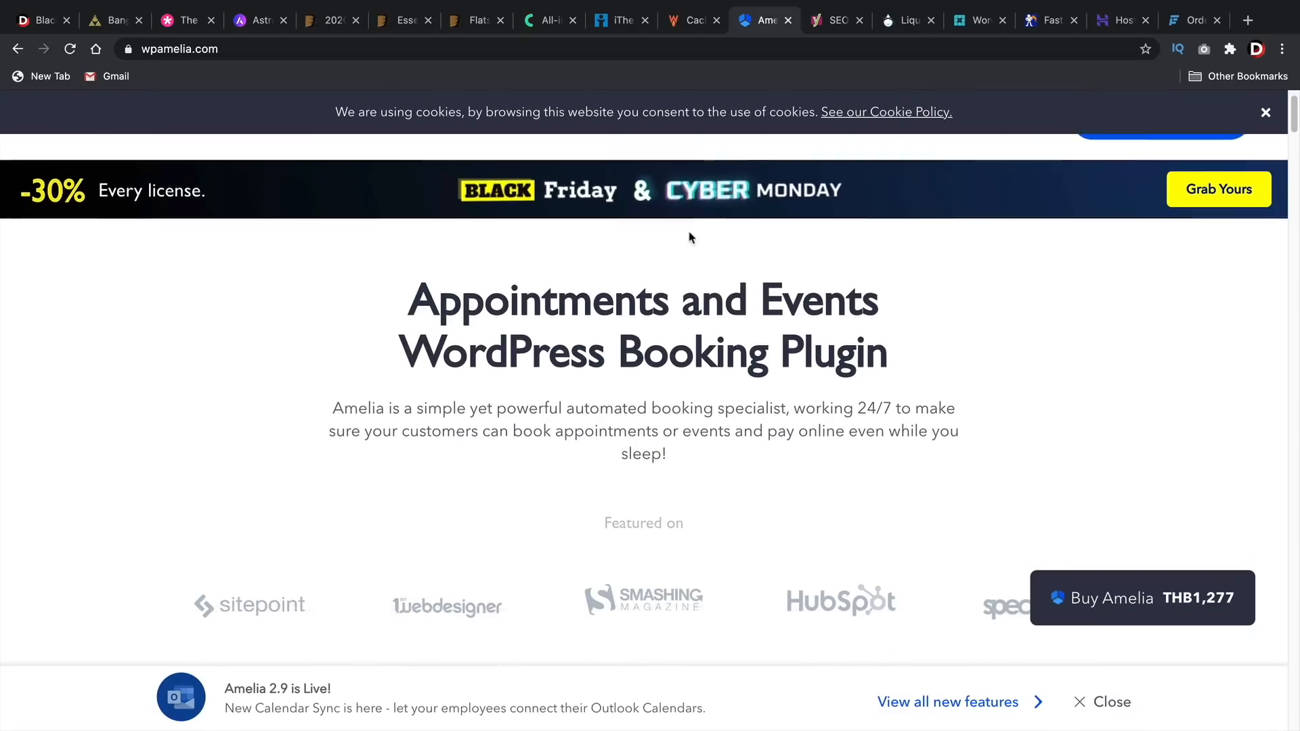
scroll(up, 3)
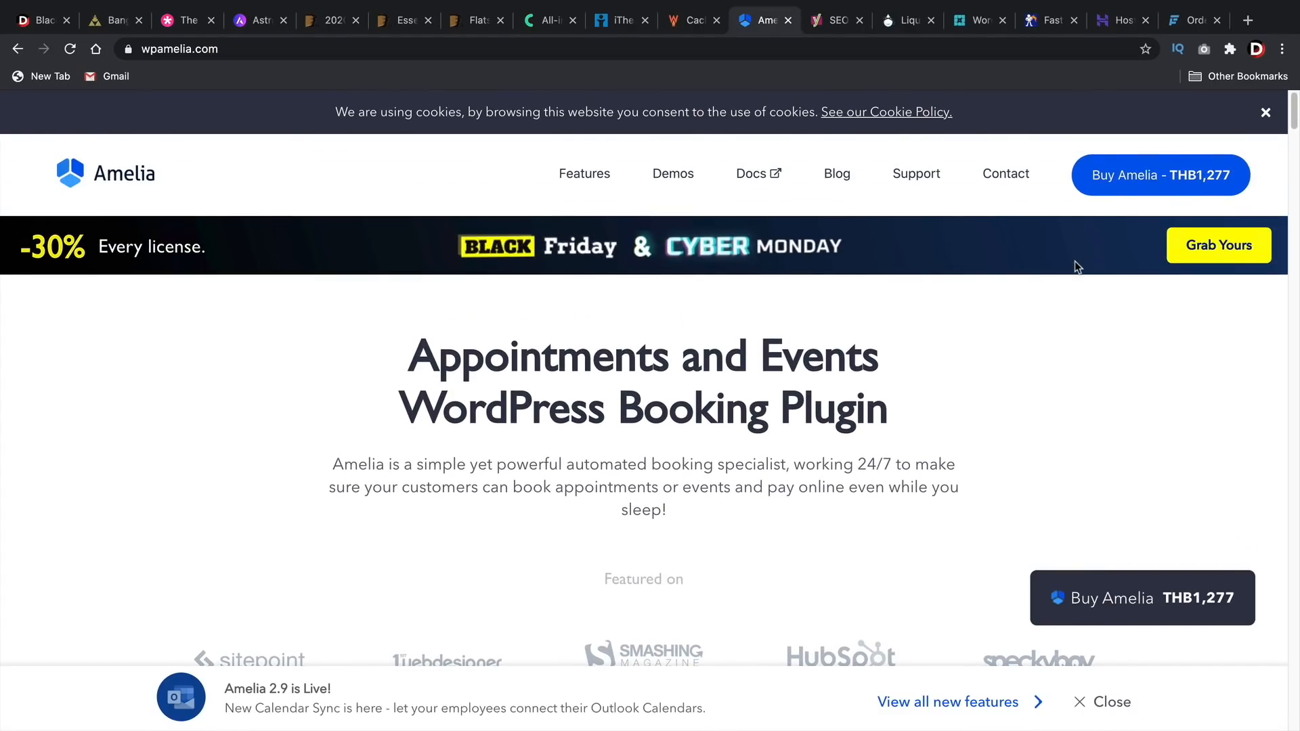
scroll(down, 3)
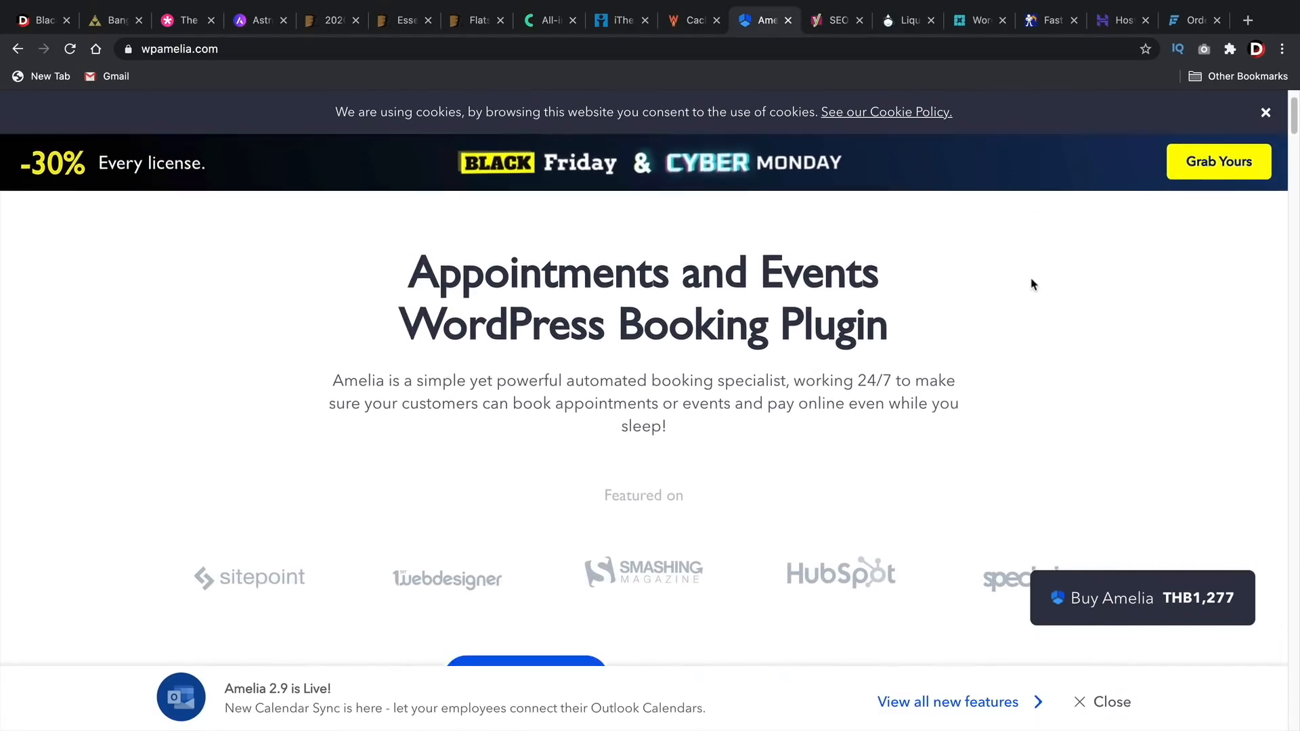
scroll(down, 3)
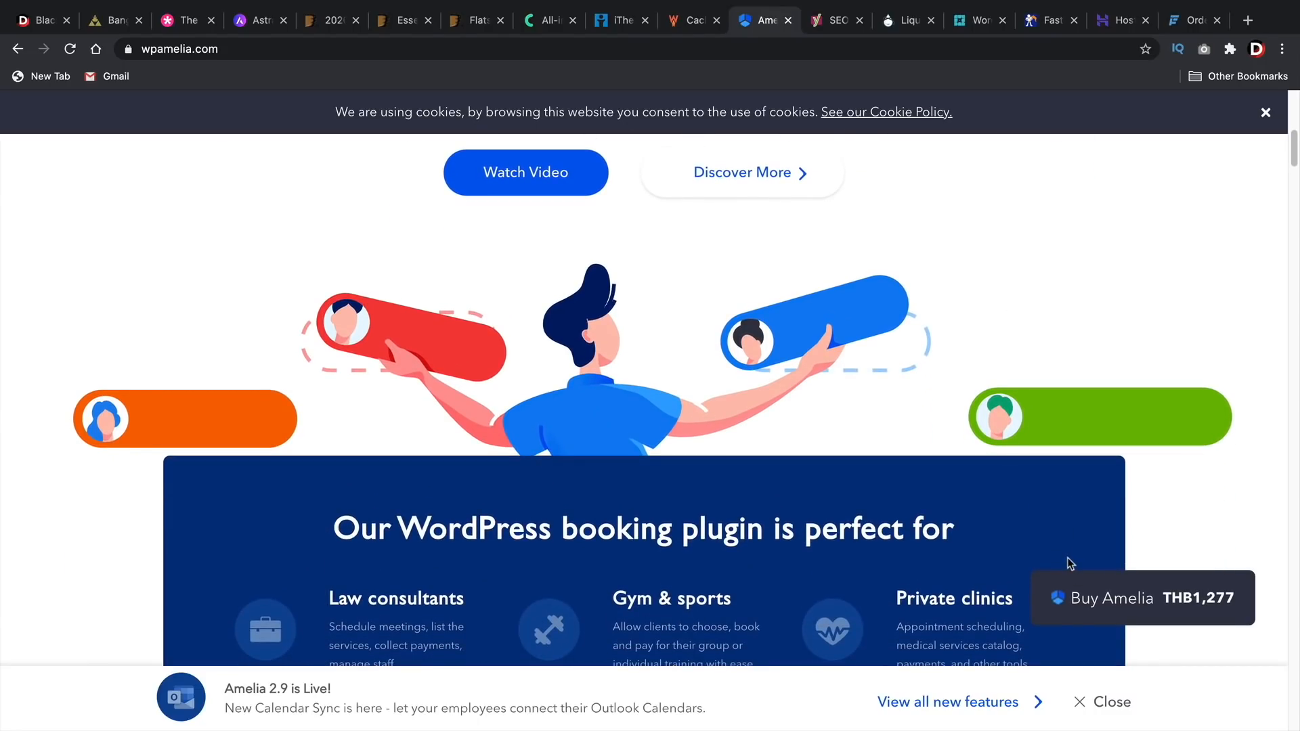
scroll(up, 3)
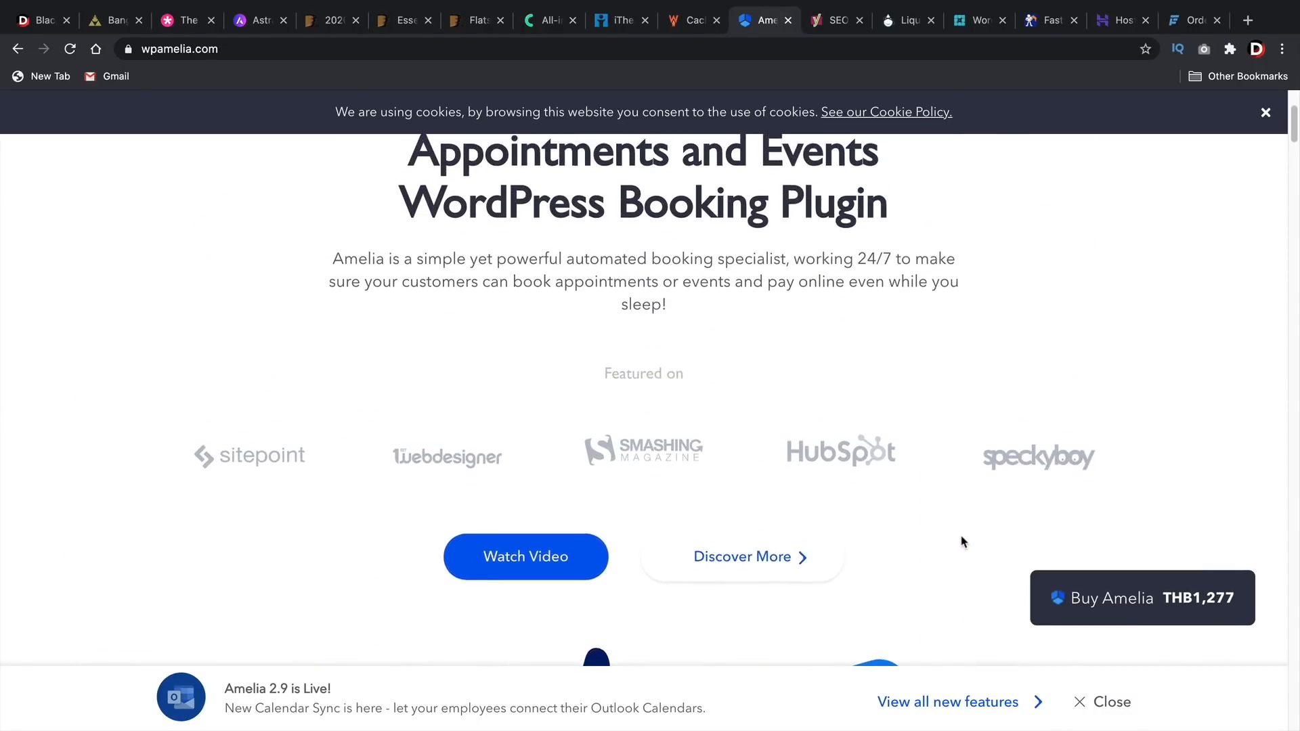
scroll(up, 3)
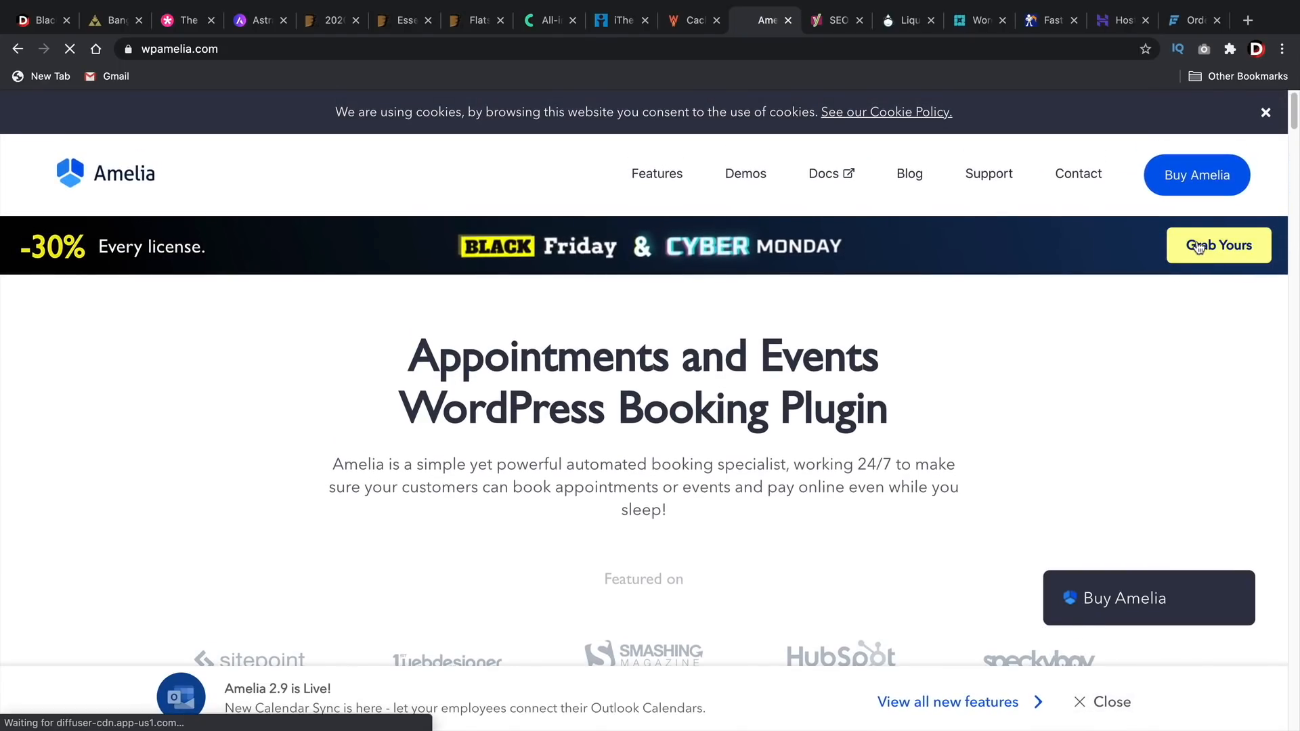
click(1218, 246)
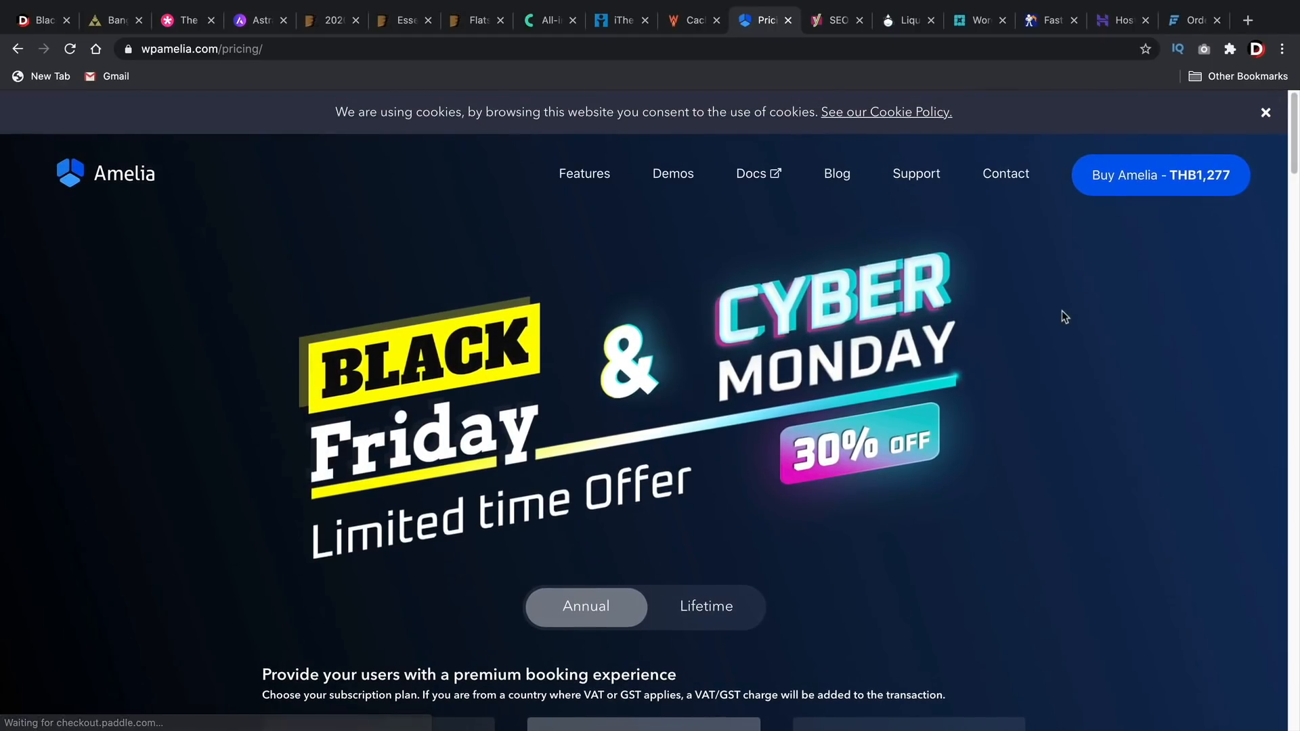
mouse_move(1093, 373)
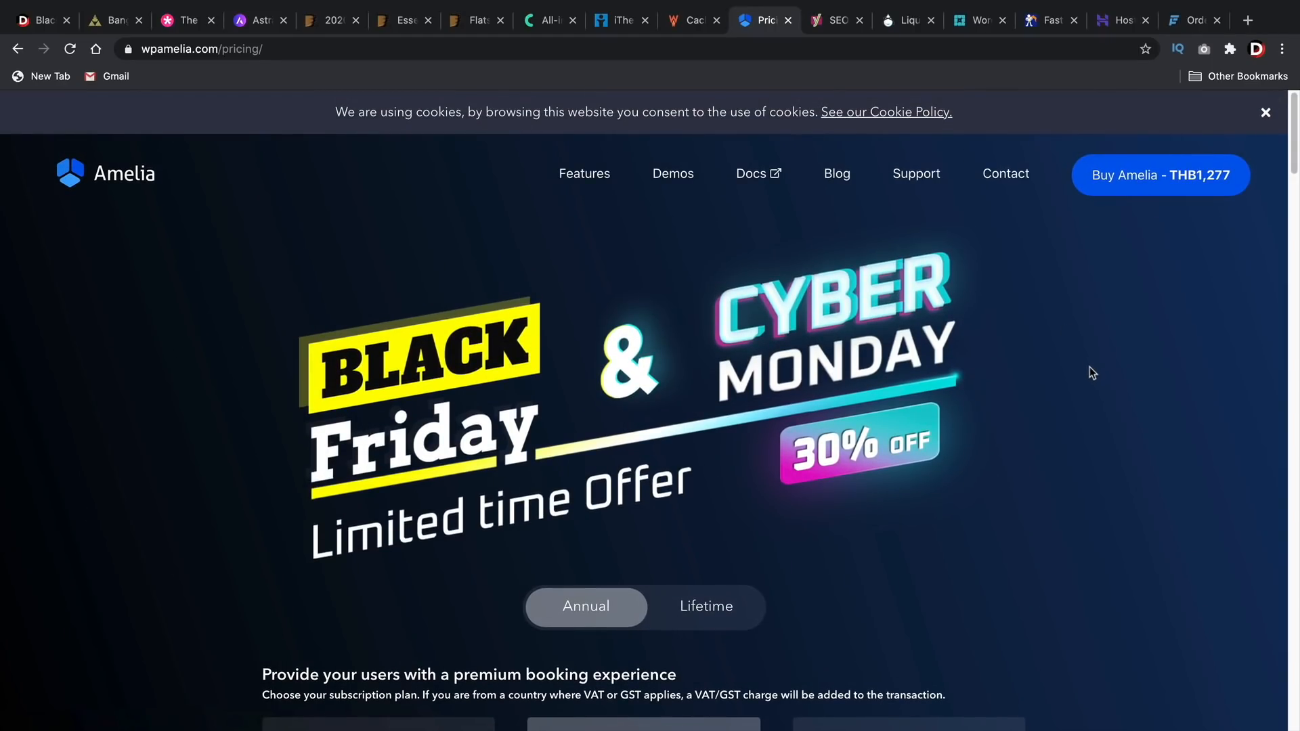
mouse_move(918, 384)
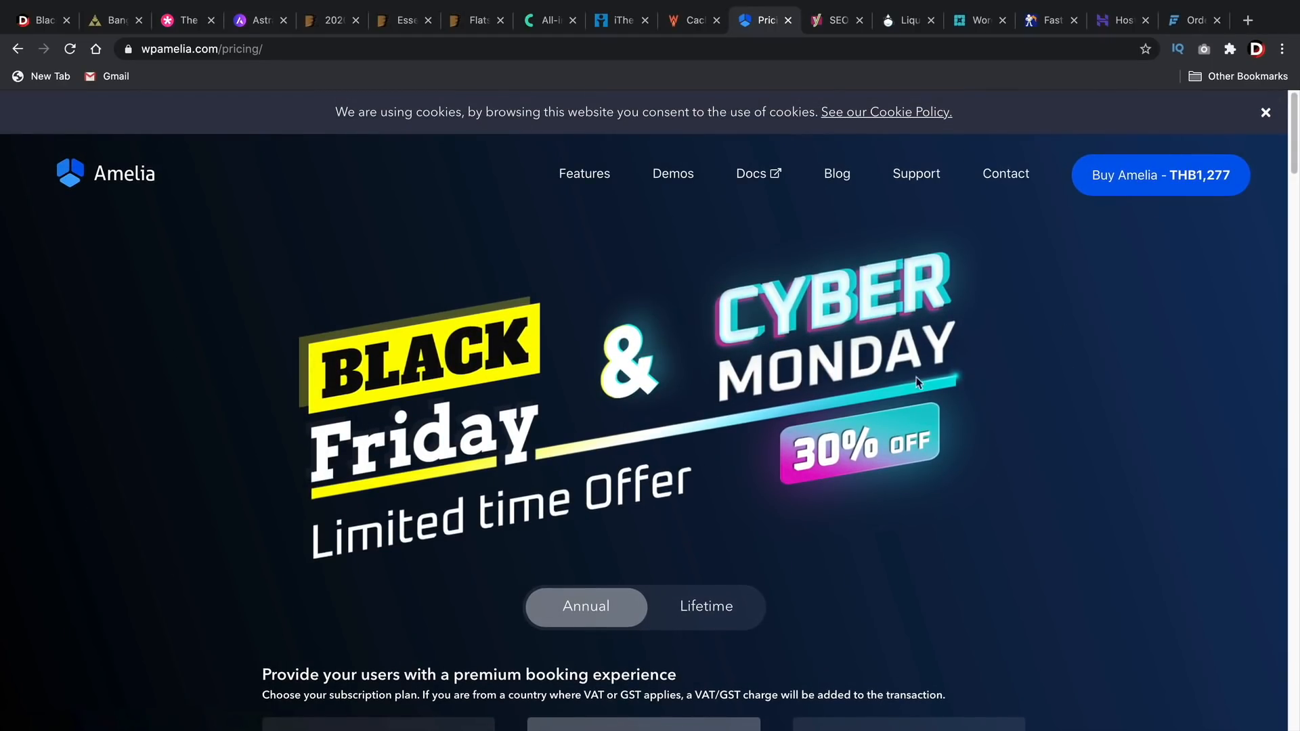
mouse_move(655, 443)
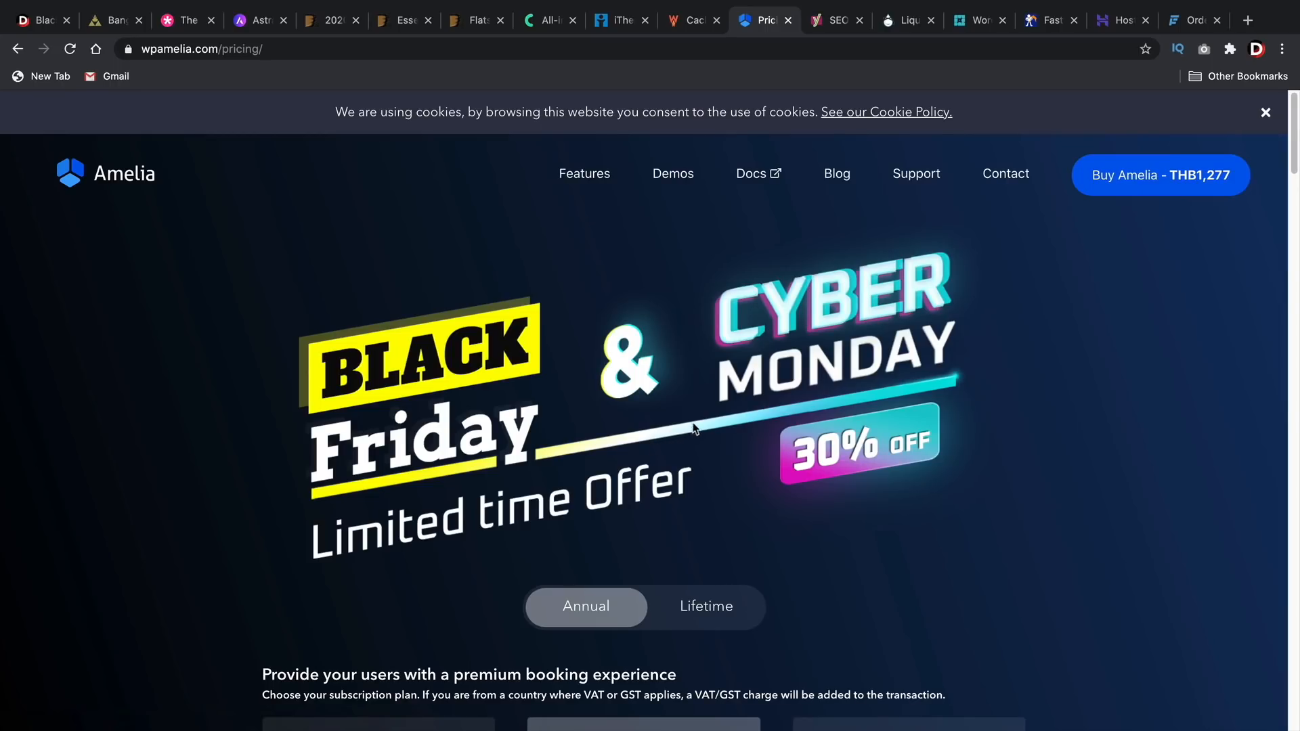
click(834, 20)
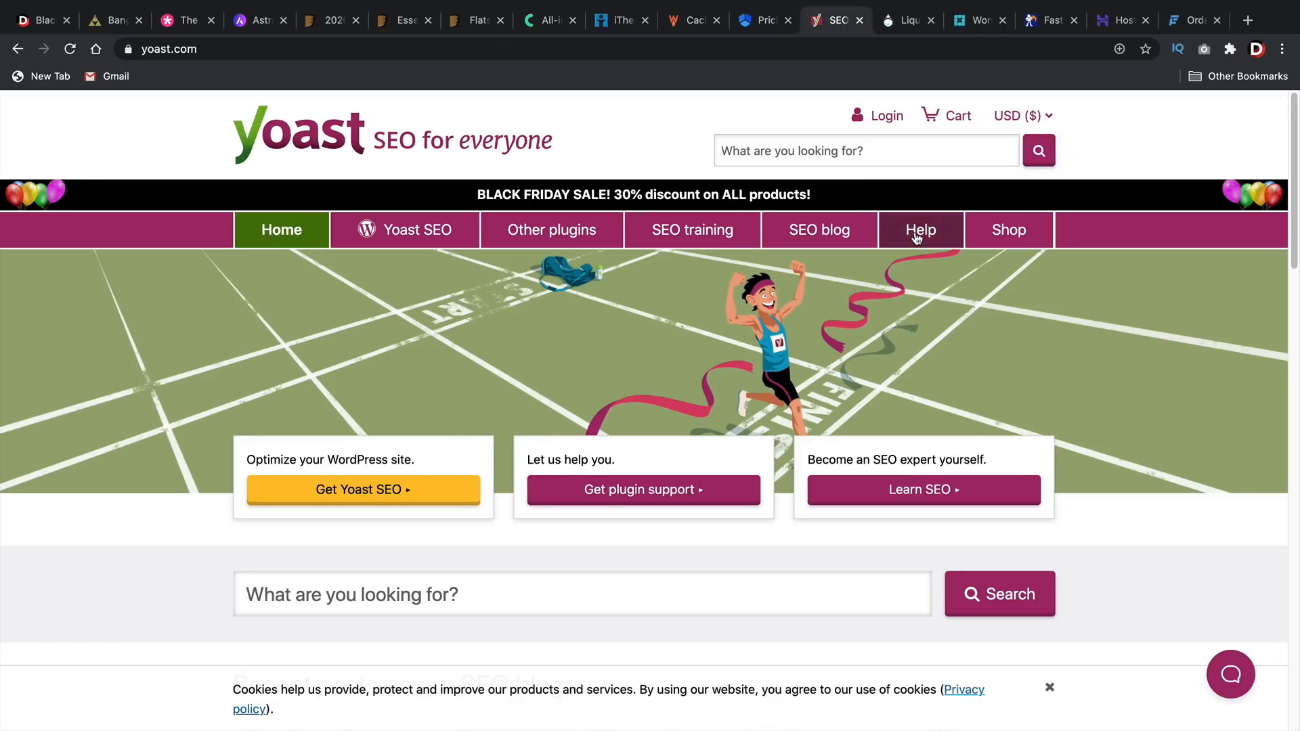
mouse_move(919, 229)
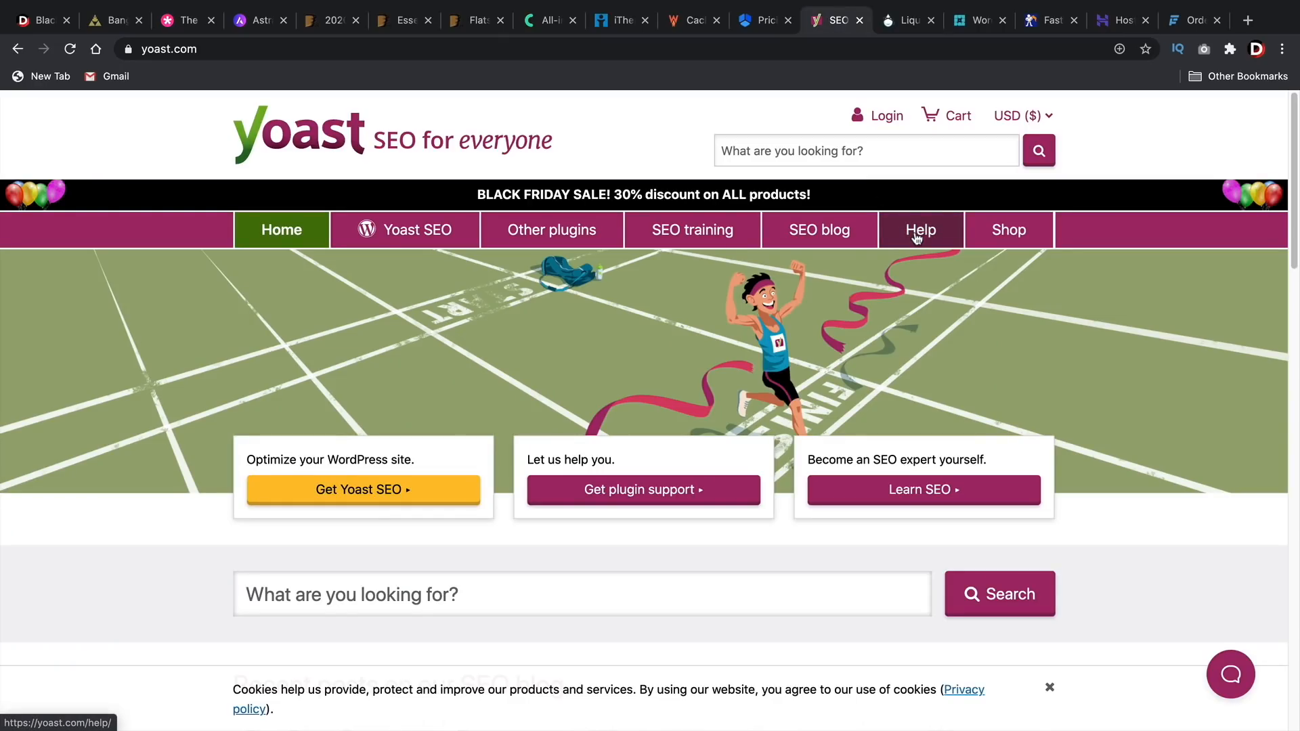
mouse_move(906, 41)
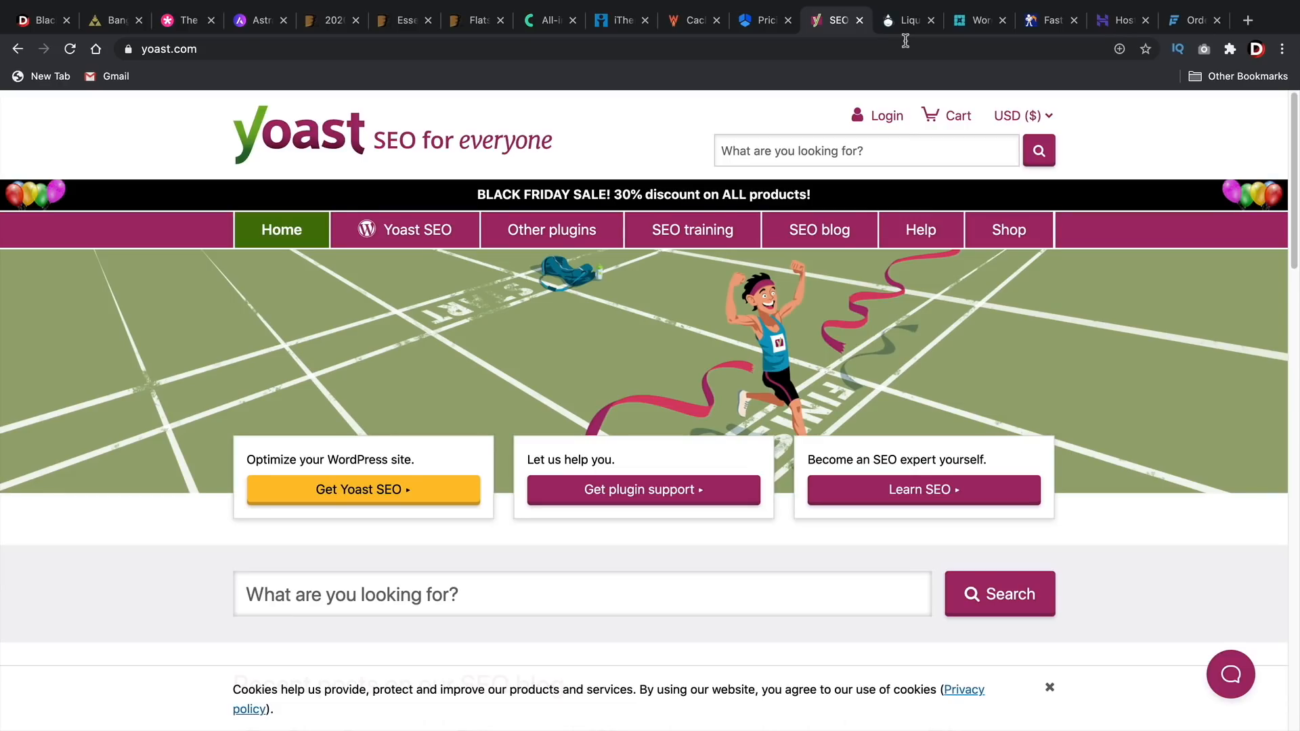
Step: Search rankmath and view rankmath.com pricing (Pro $59, Business $199), then go to Liquid Web
text(rankmath)
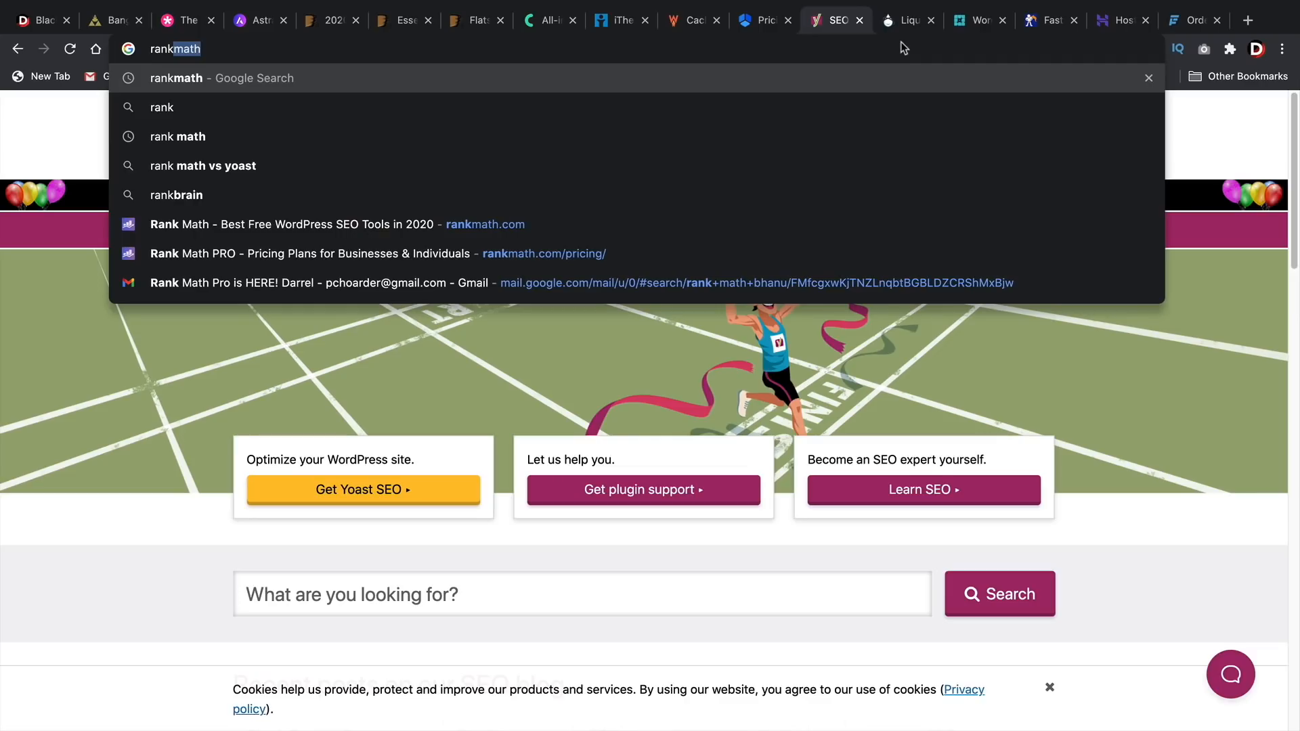
key(Return)
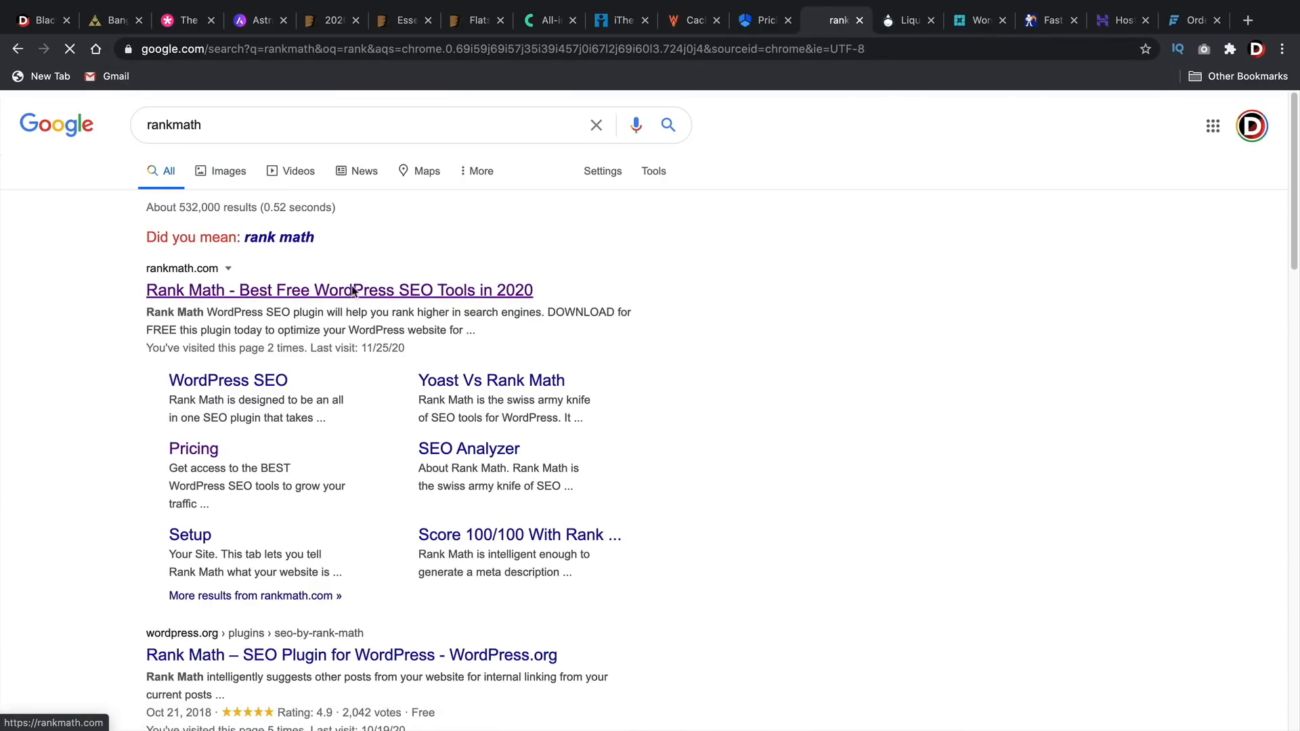
click(338, 291)
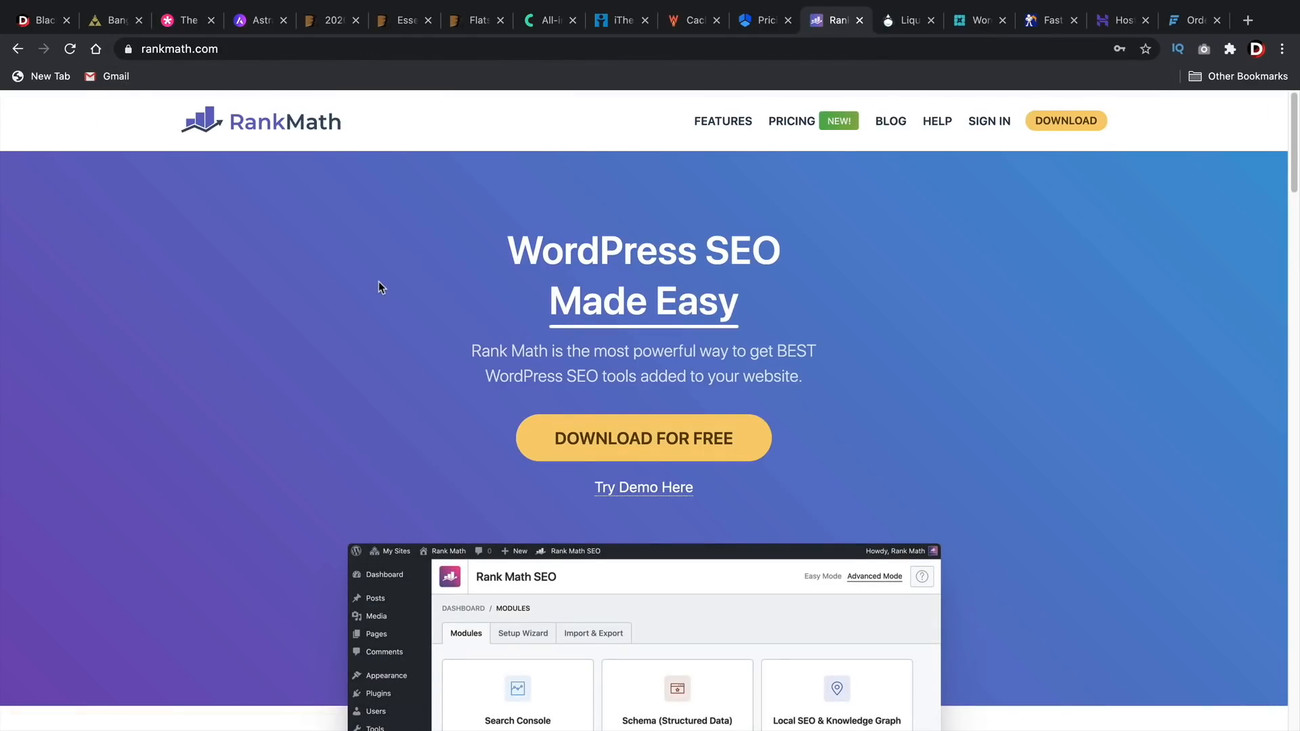
mouse_move(622, 188)
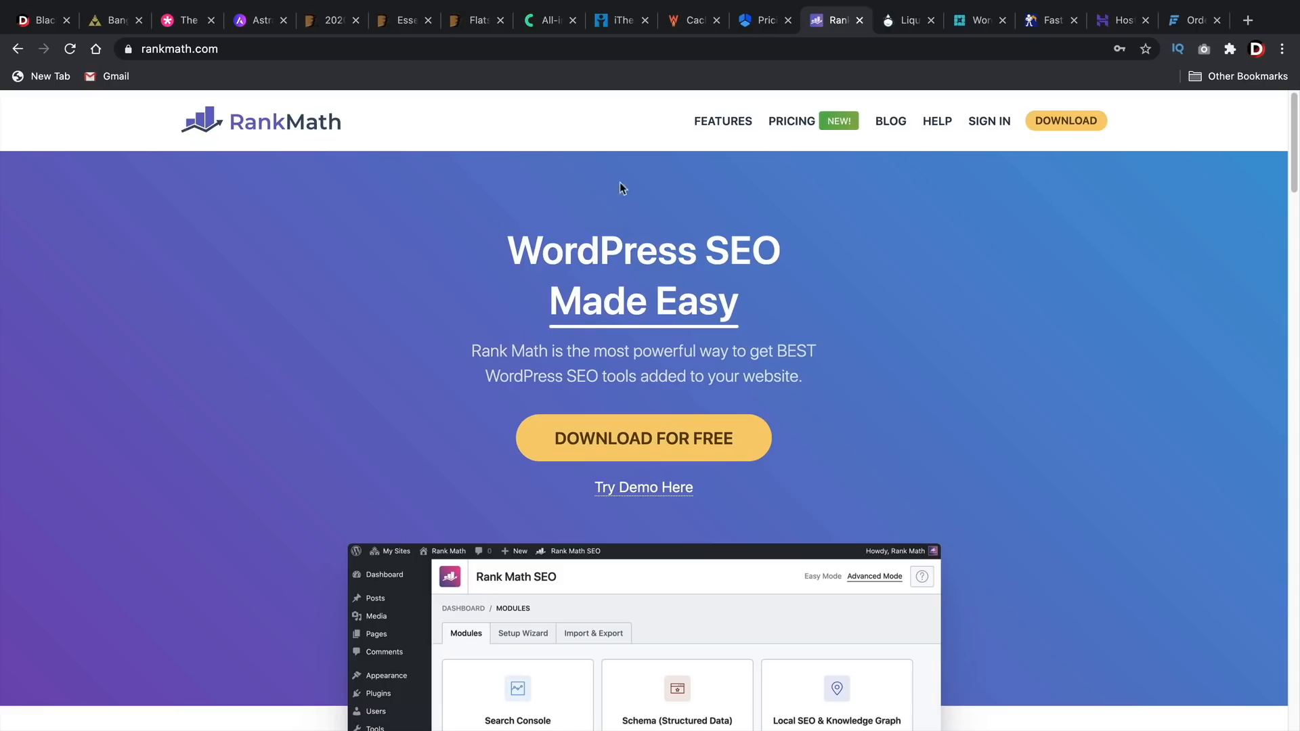
click(791, 121)
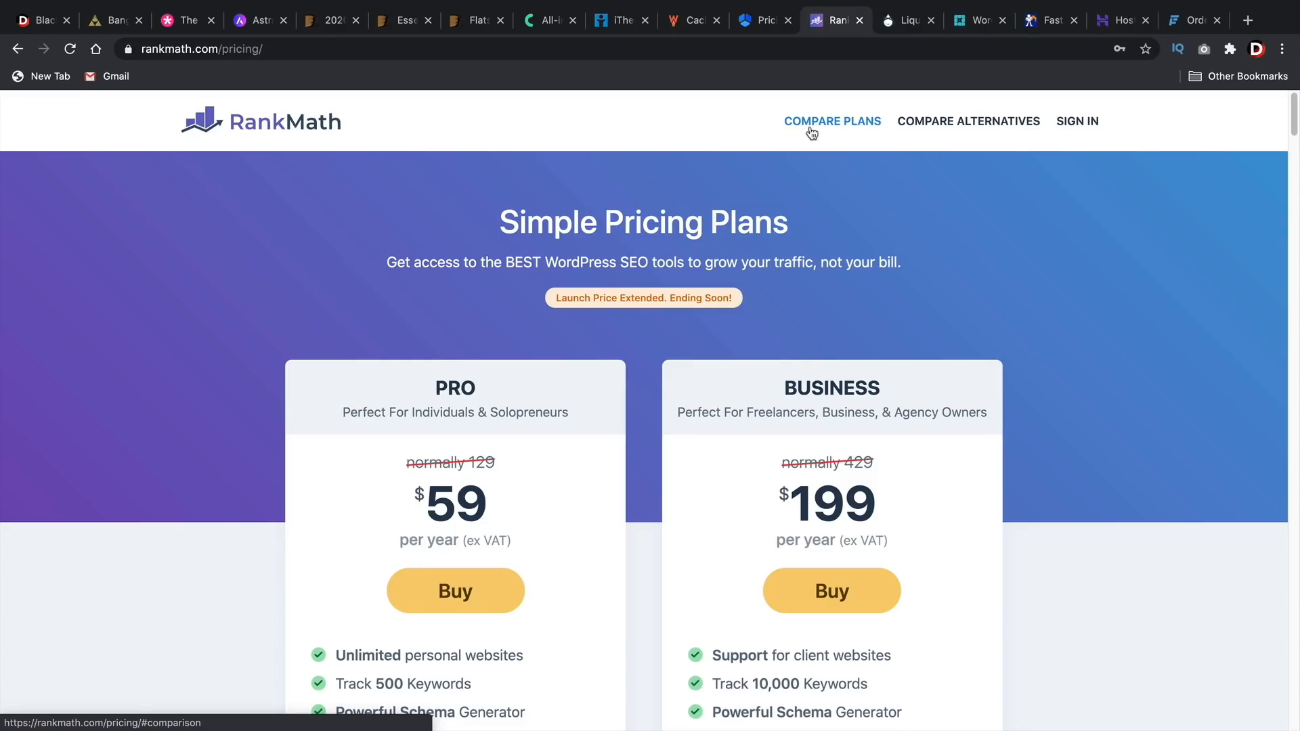
click(908, 20)
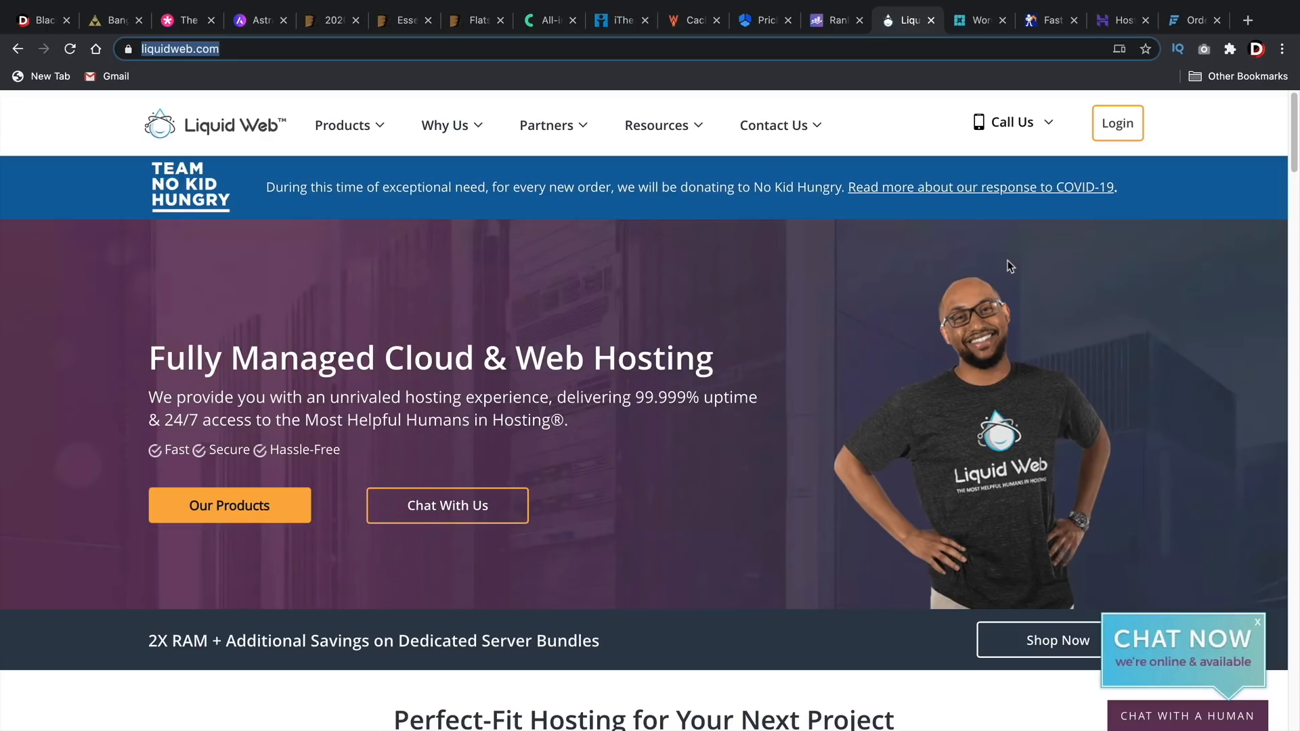
click(38, 19)
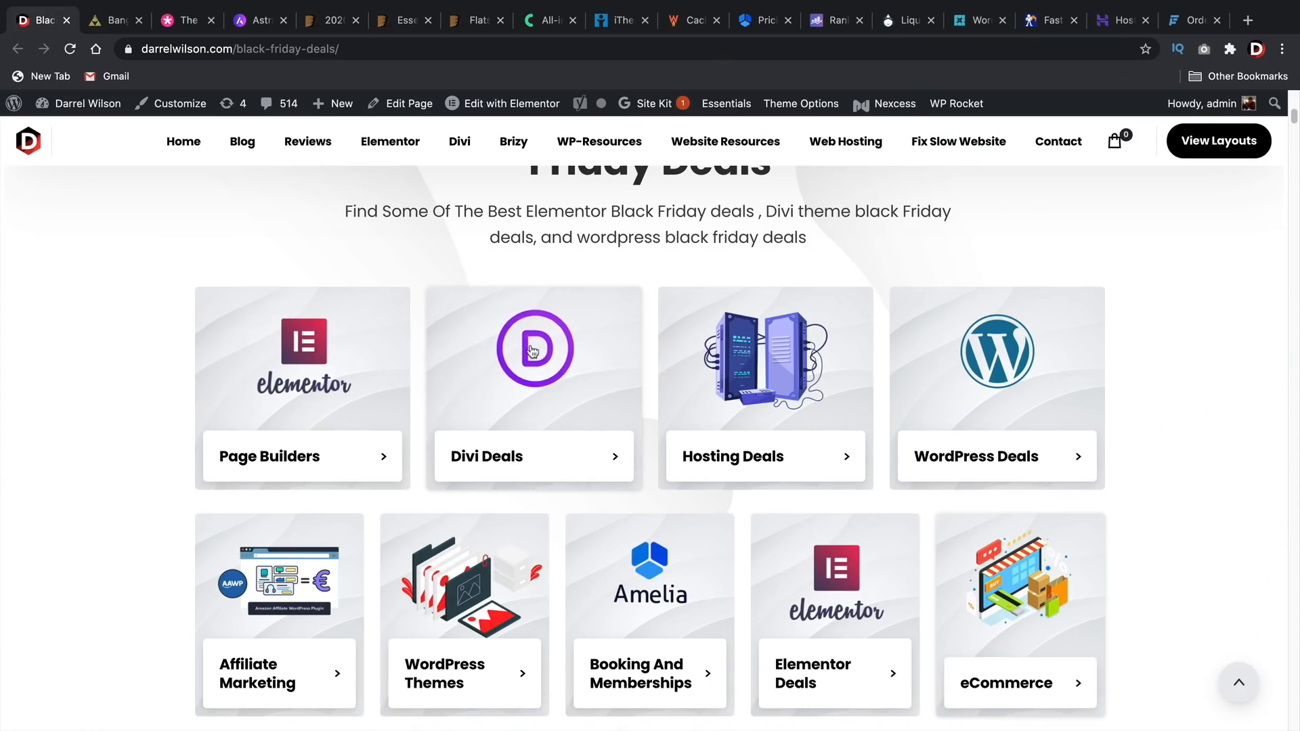
click(905, 20)
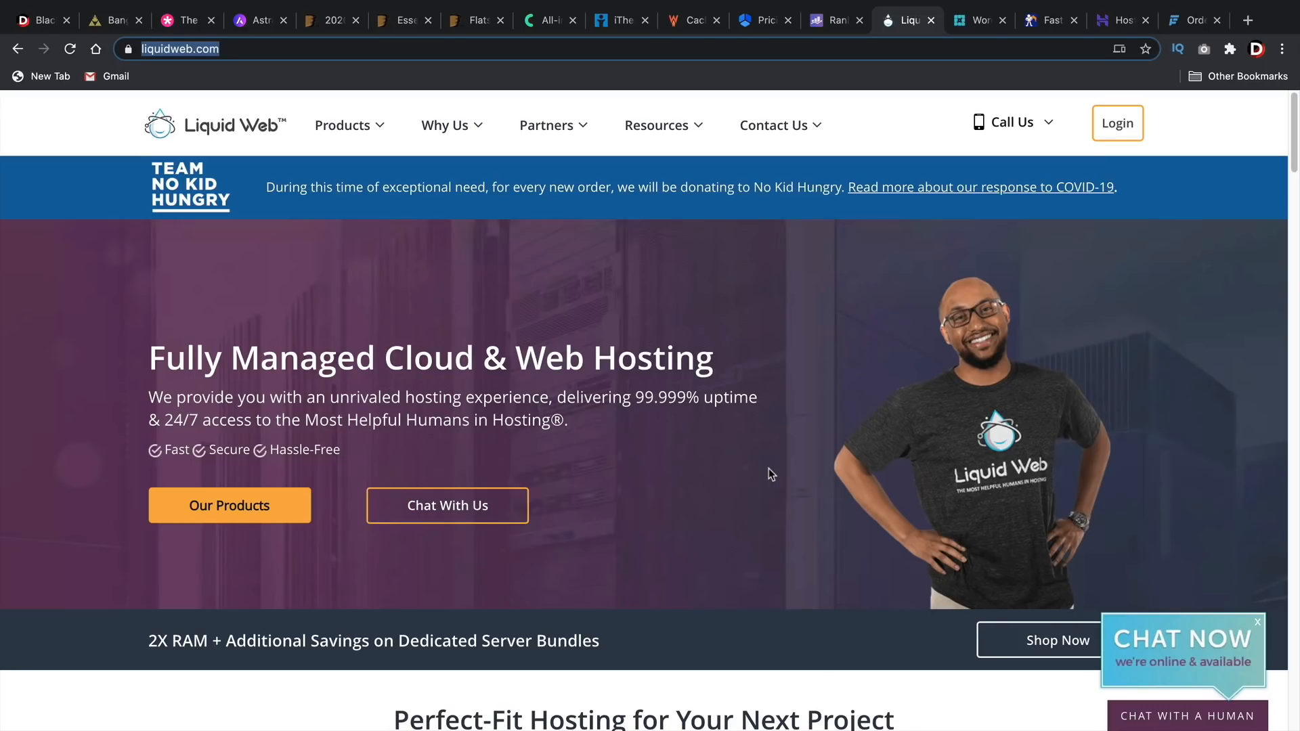
mouse_move(37, 19)
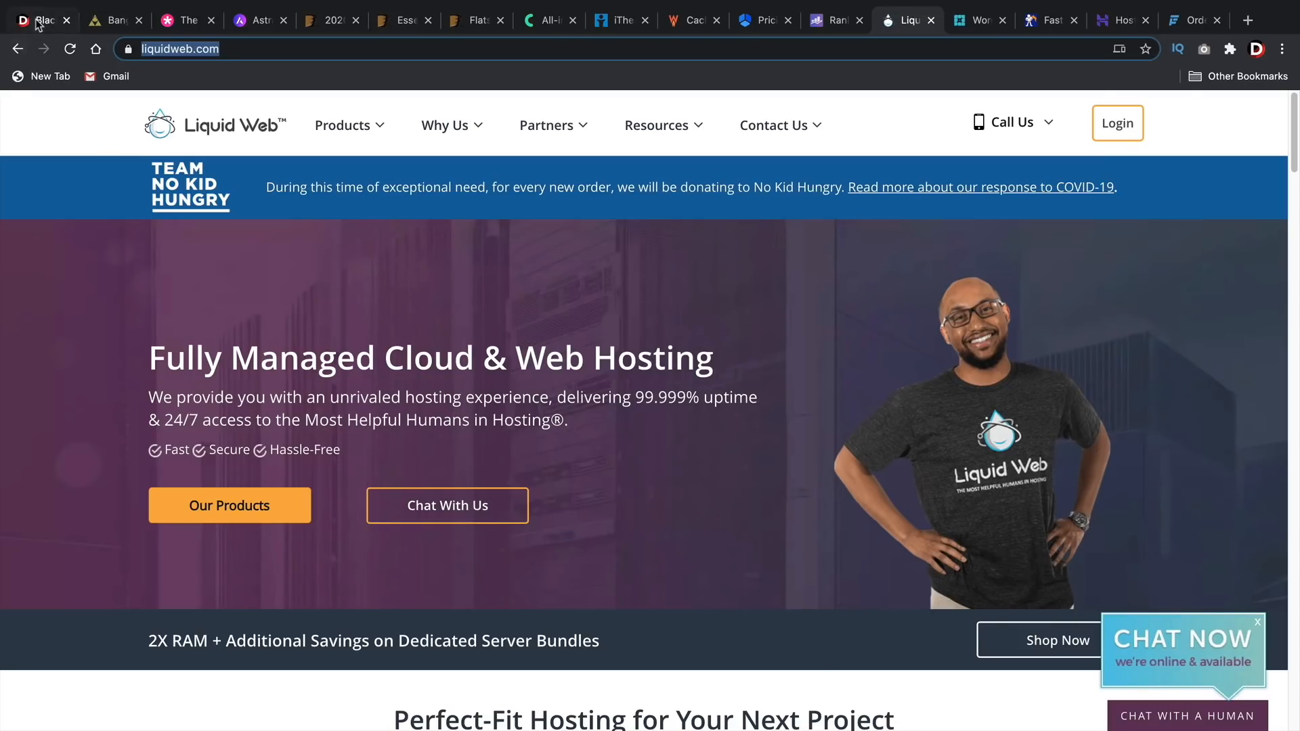
click(37, 20)
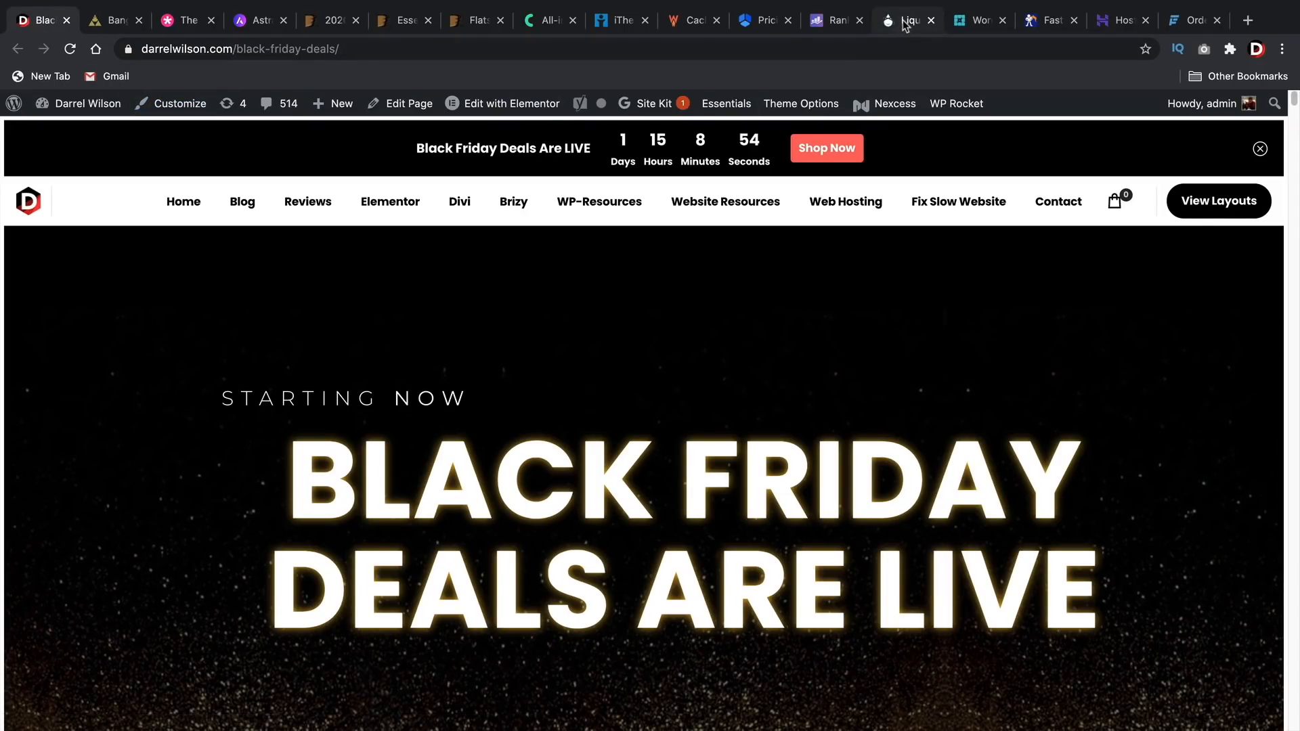
click(907, 19)
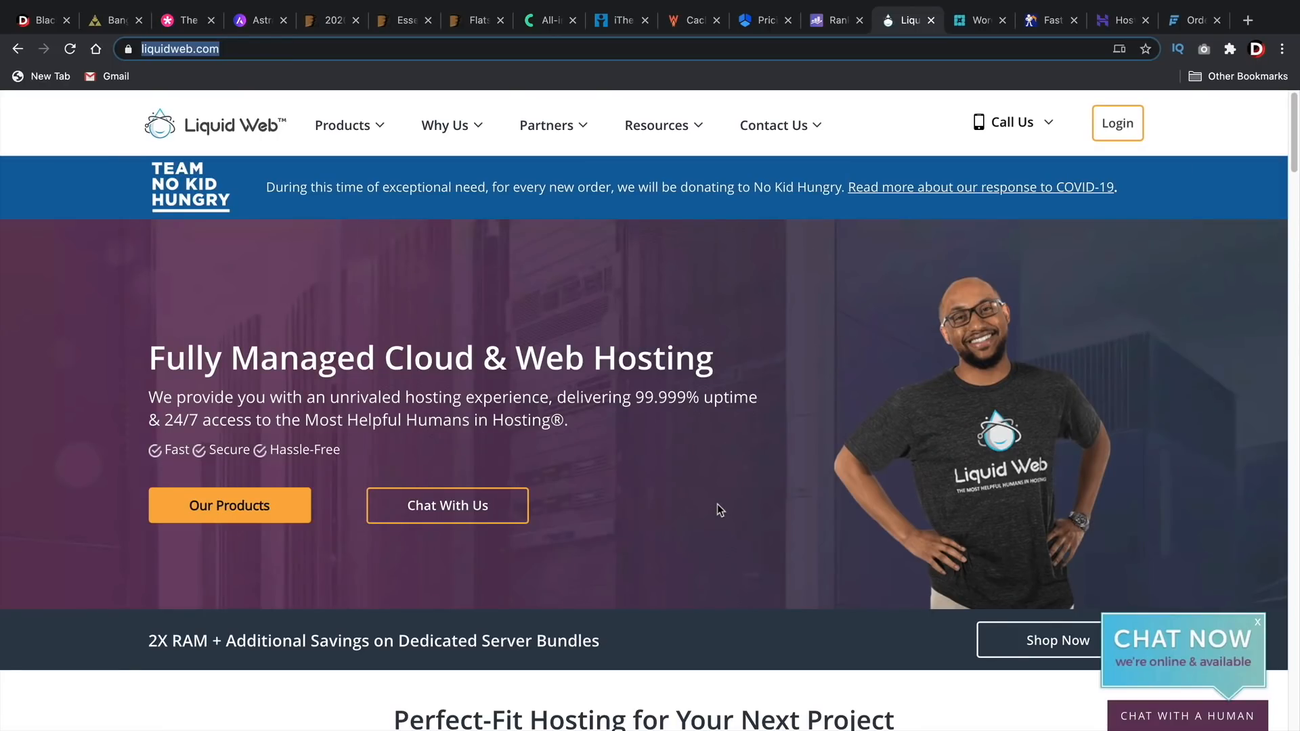
mouse_move(689, 481)
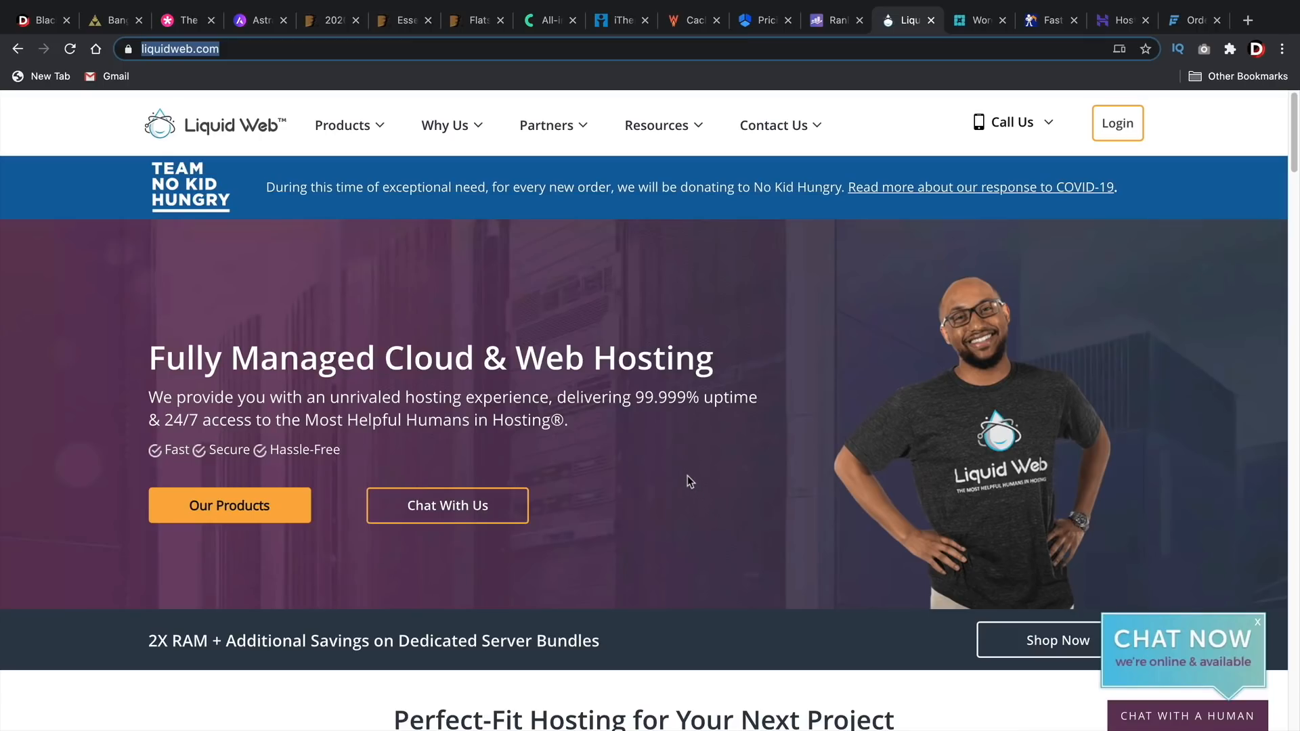
mouse_move(979, 20)
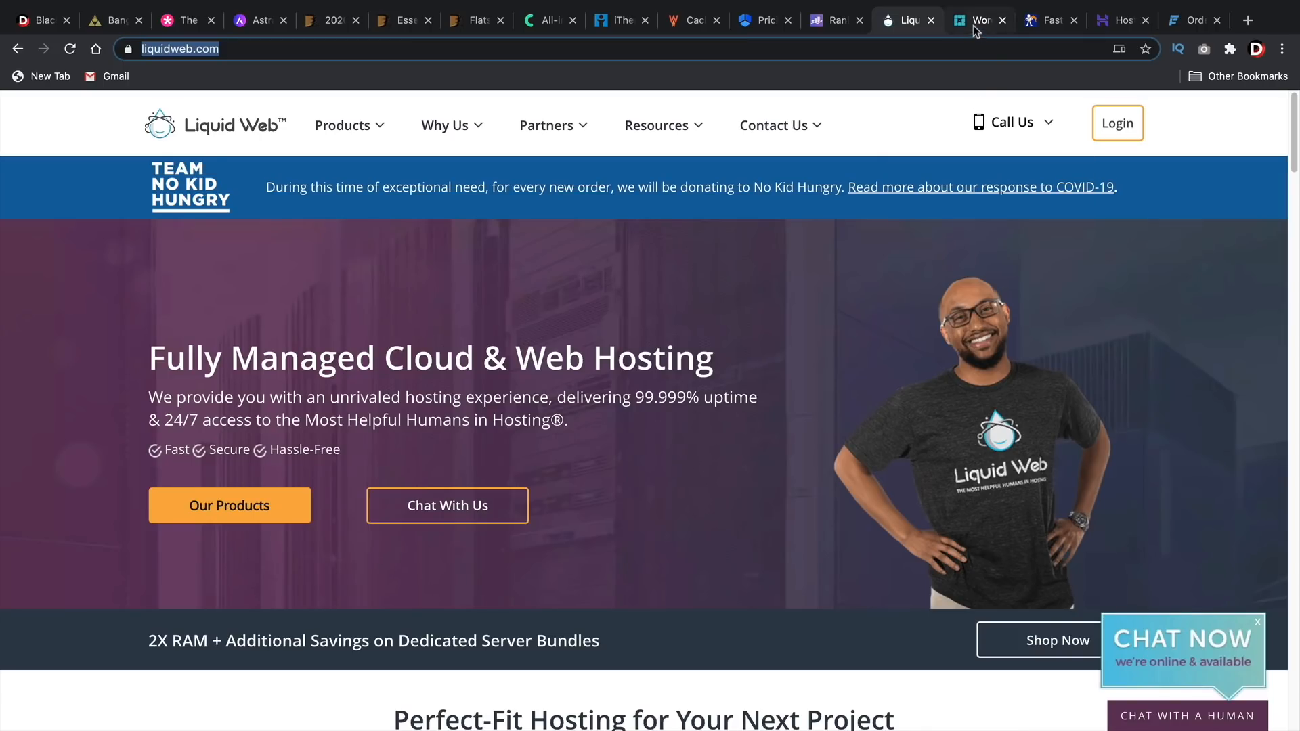
Step: Review WP Engine's annual plans, Startup $25 through Scale $241 monthly, then go to NameHero
click(979, 20)
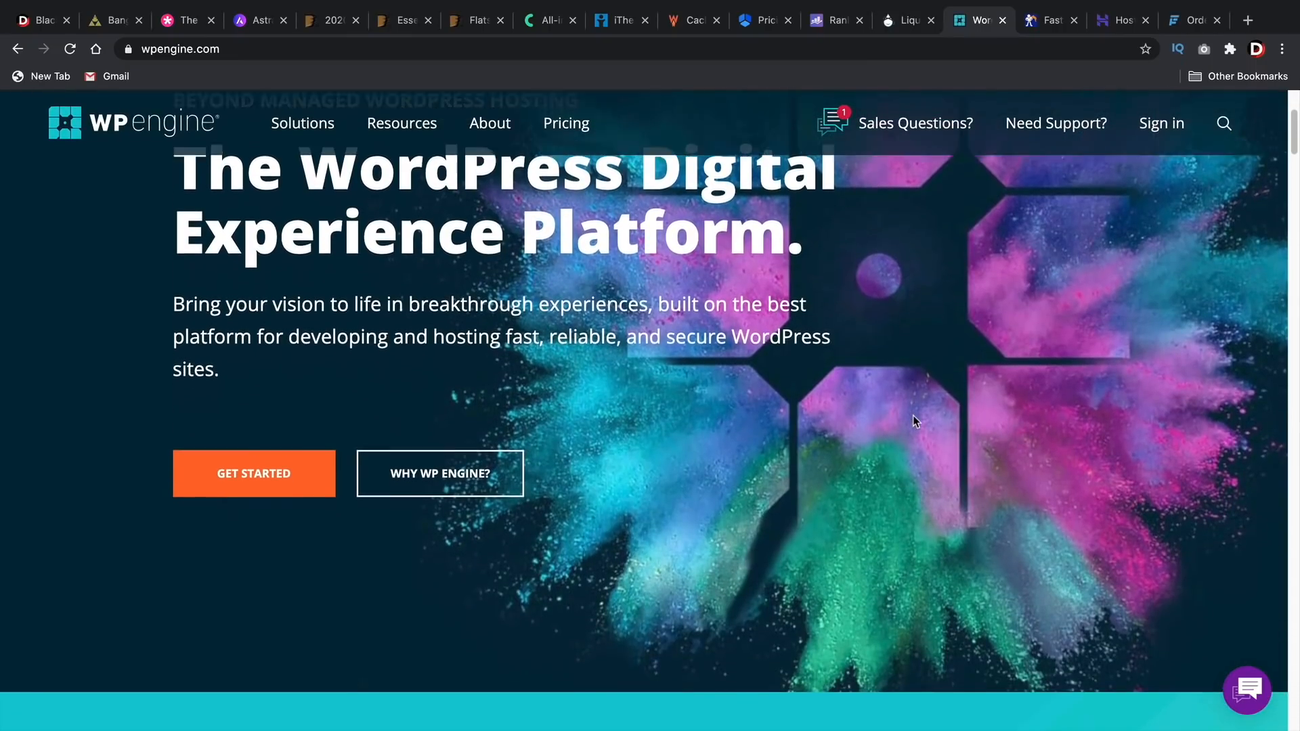
scroll(down, 3)
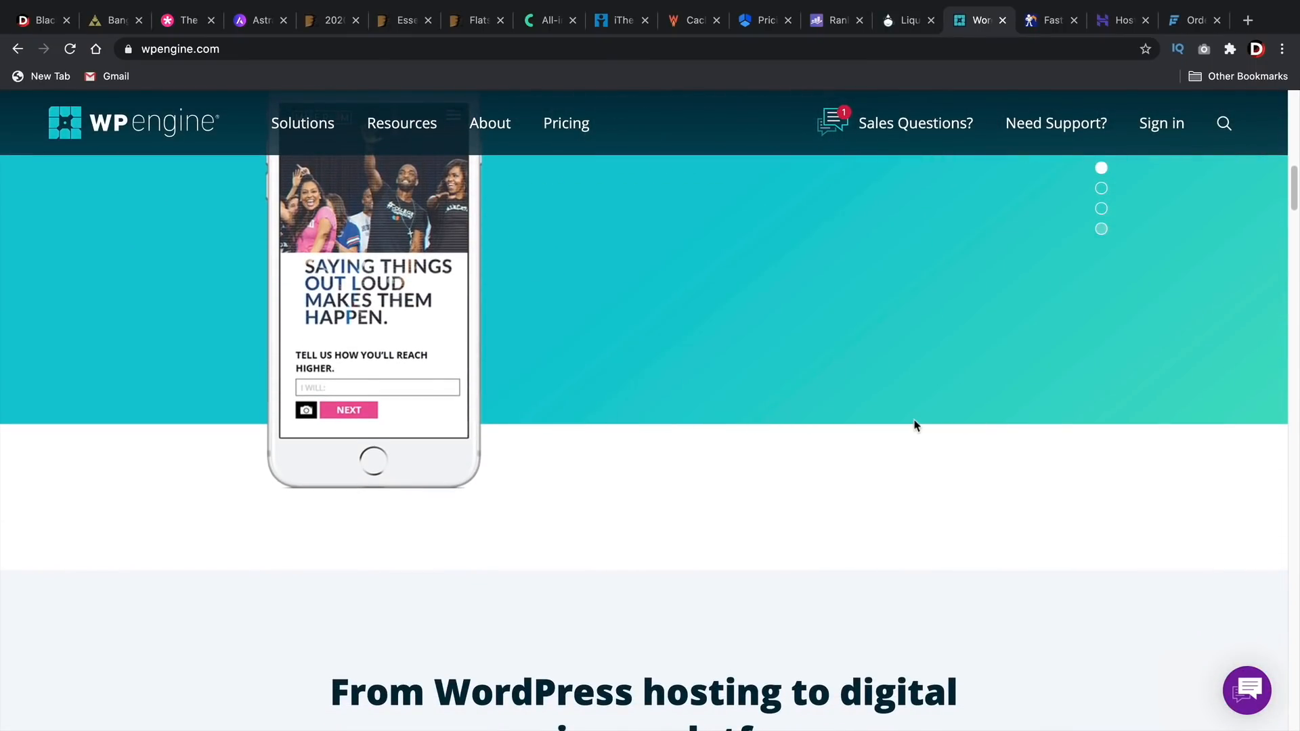
scroll(down, 3)
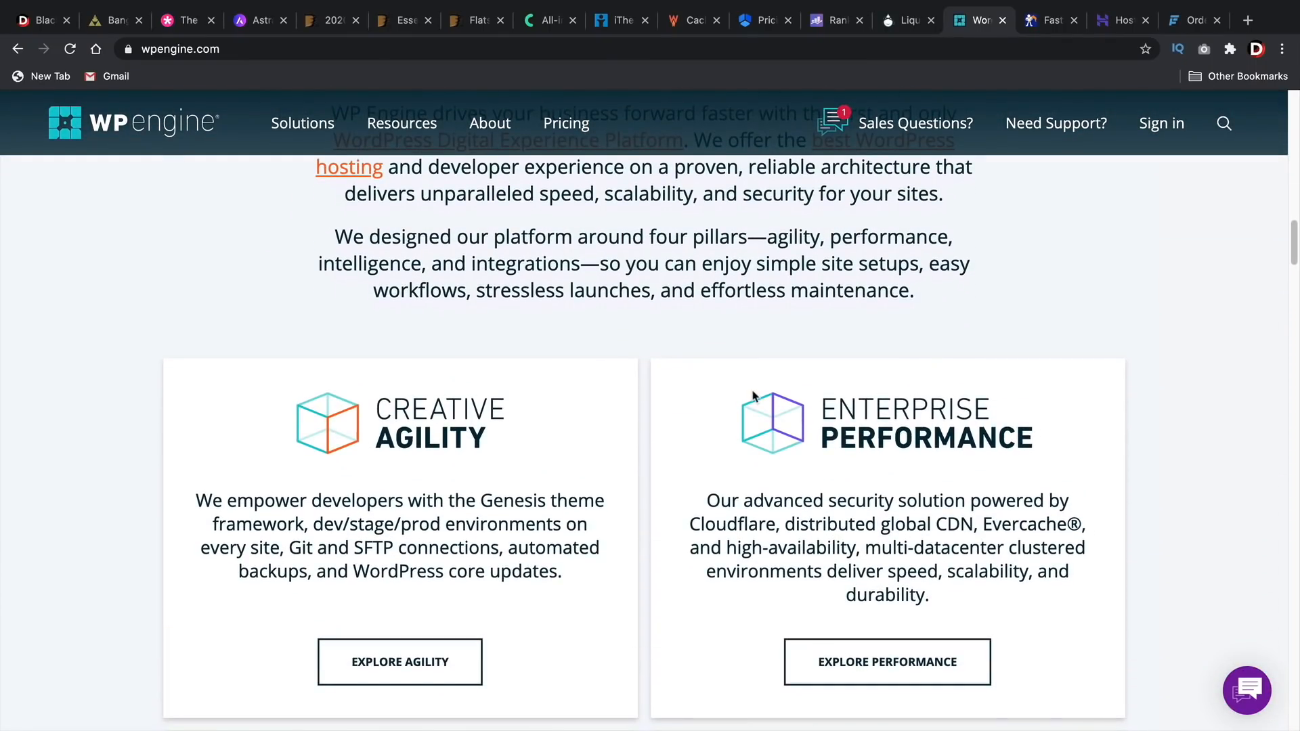
click(566, 123)
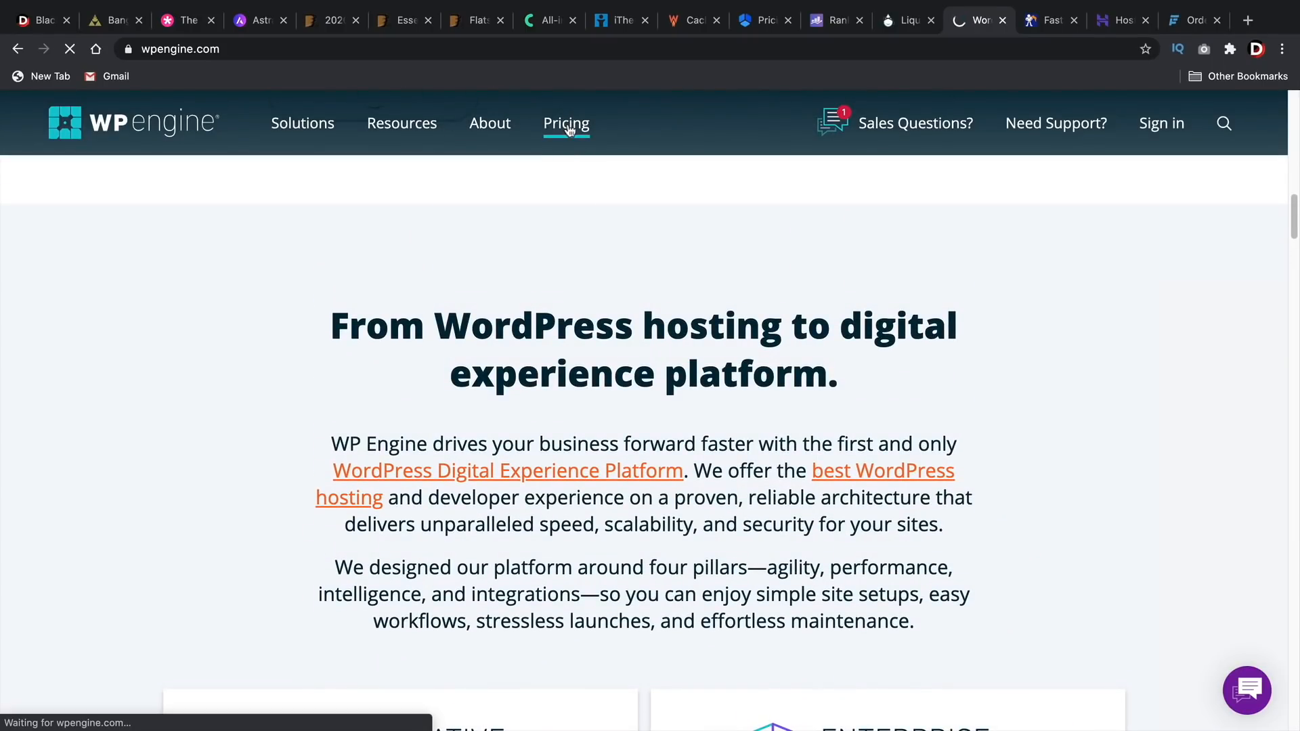
click(566, 122)
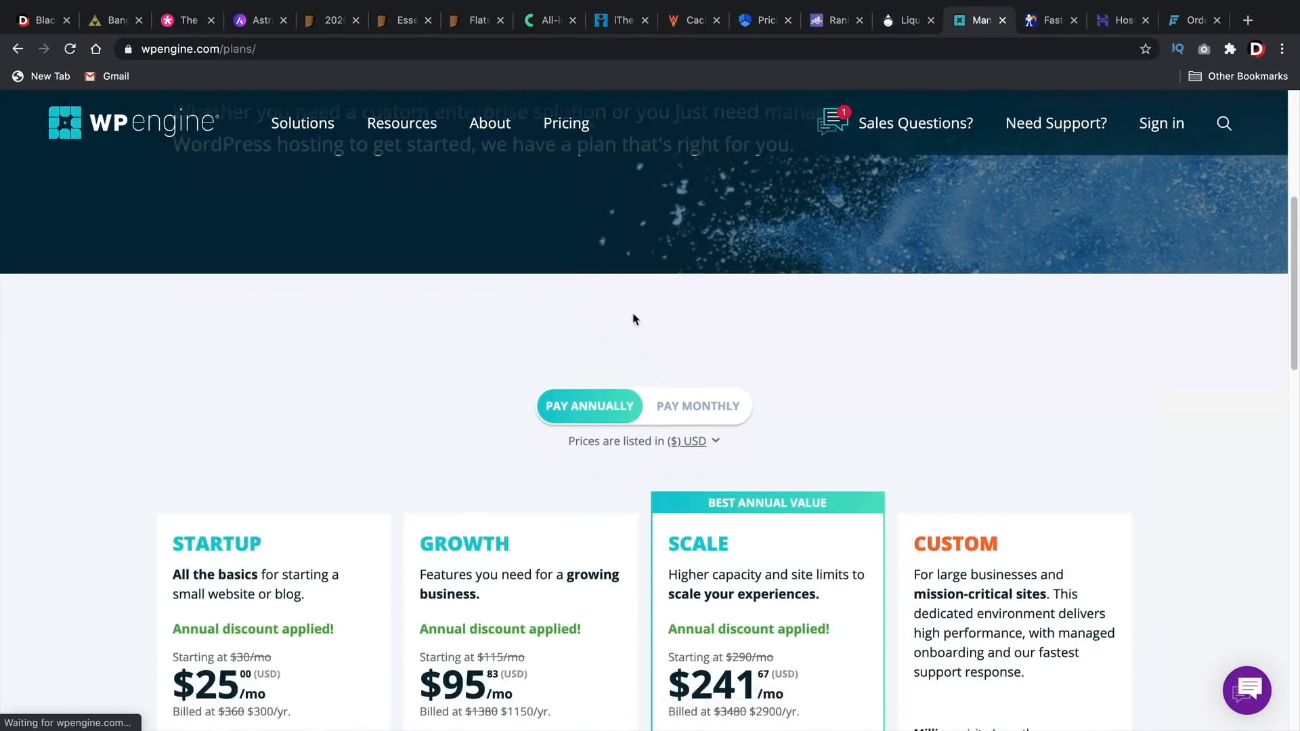
scroll(down, 3)
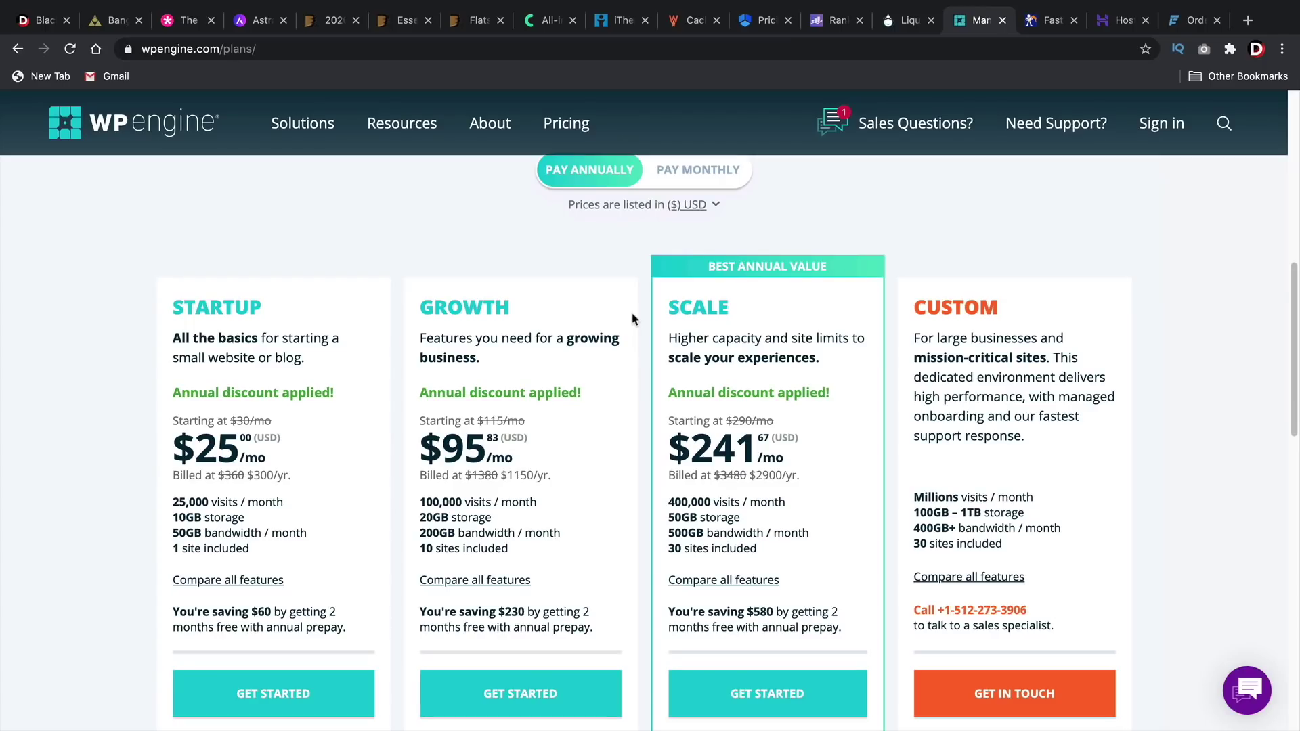
mouse_move(606, 384)
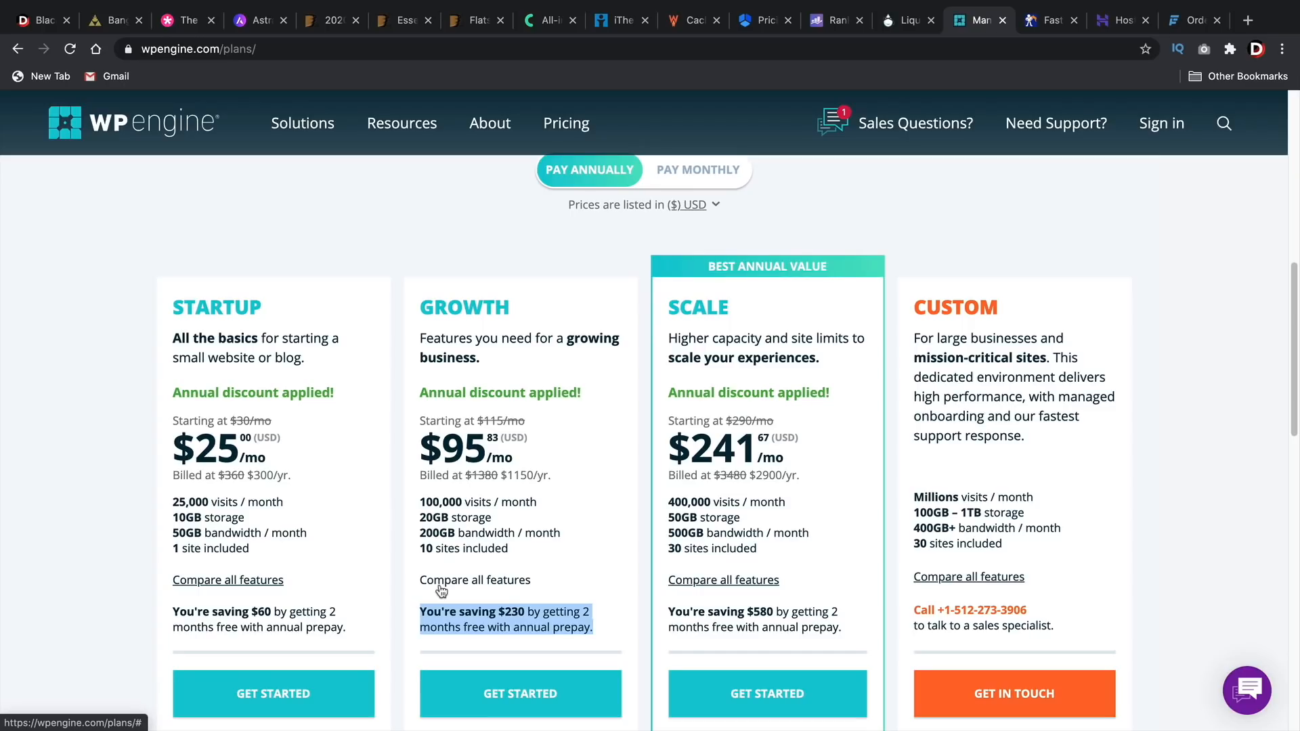
mouse_move(602, 536)
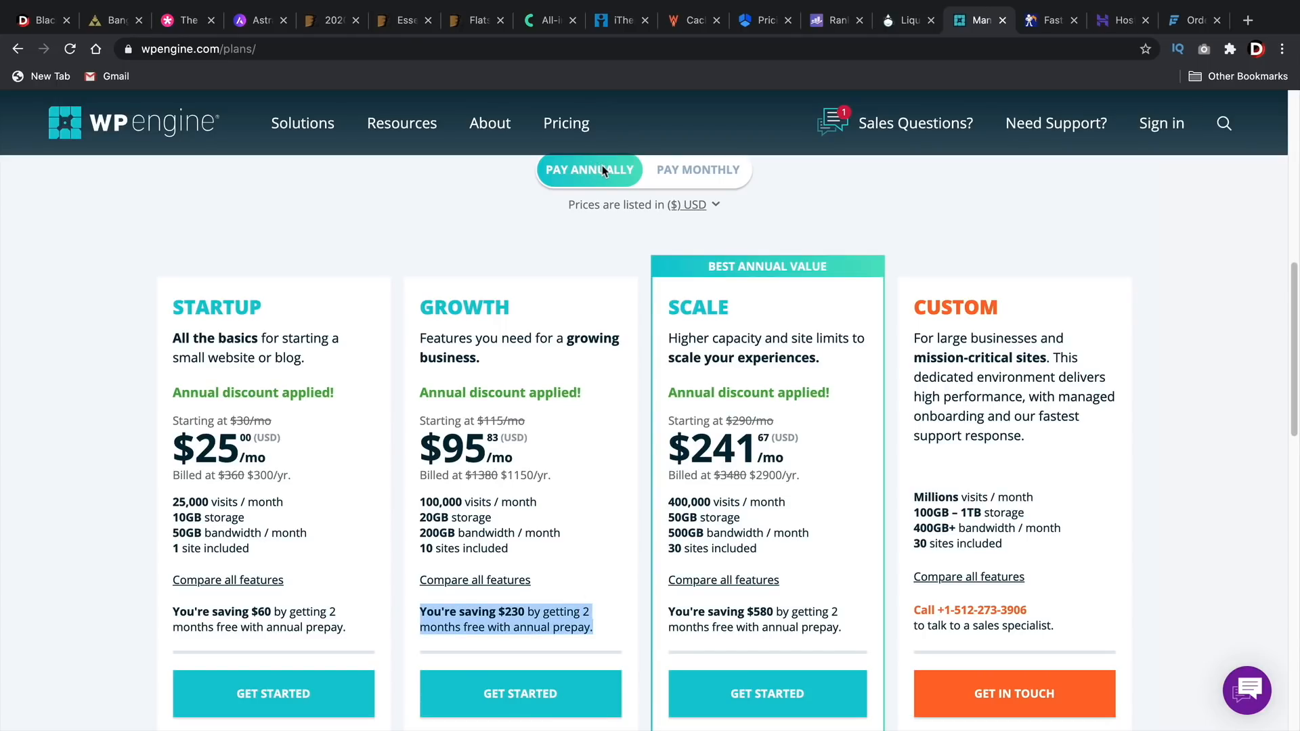
click(1049, 20)
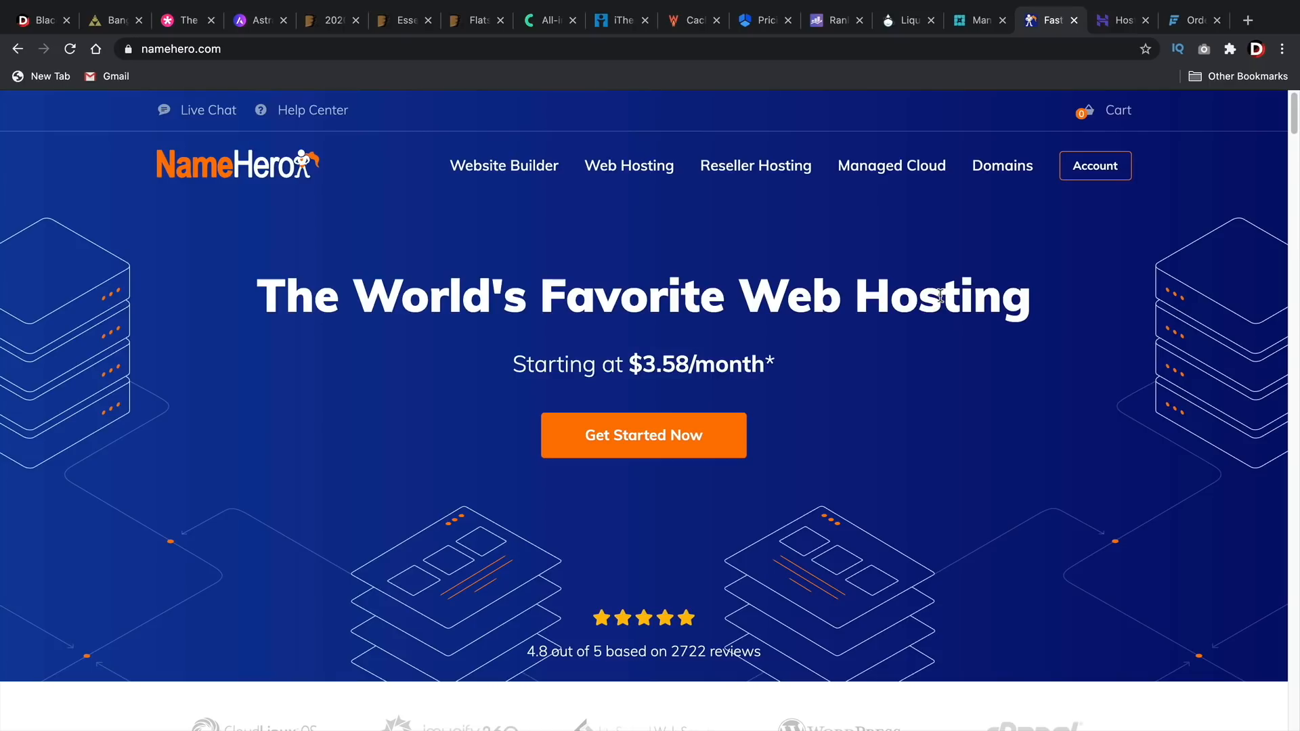
Step: Reload NameHero's home page, then go to Hostinger's Black Friday 90% off page
click(70, 49)
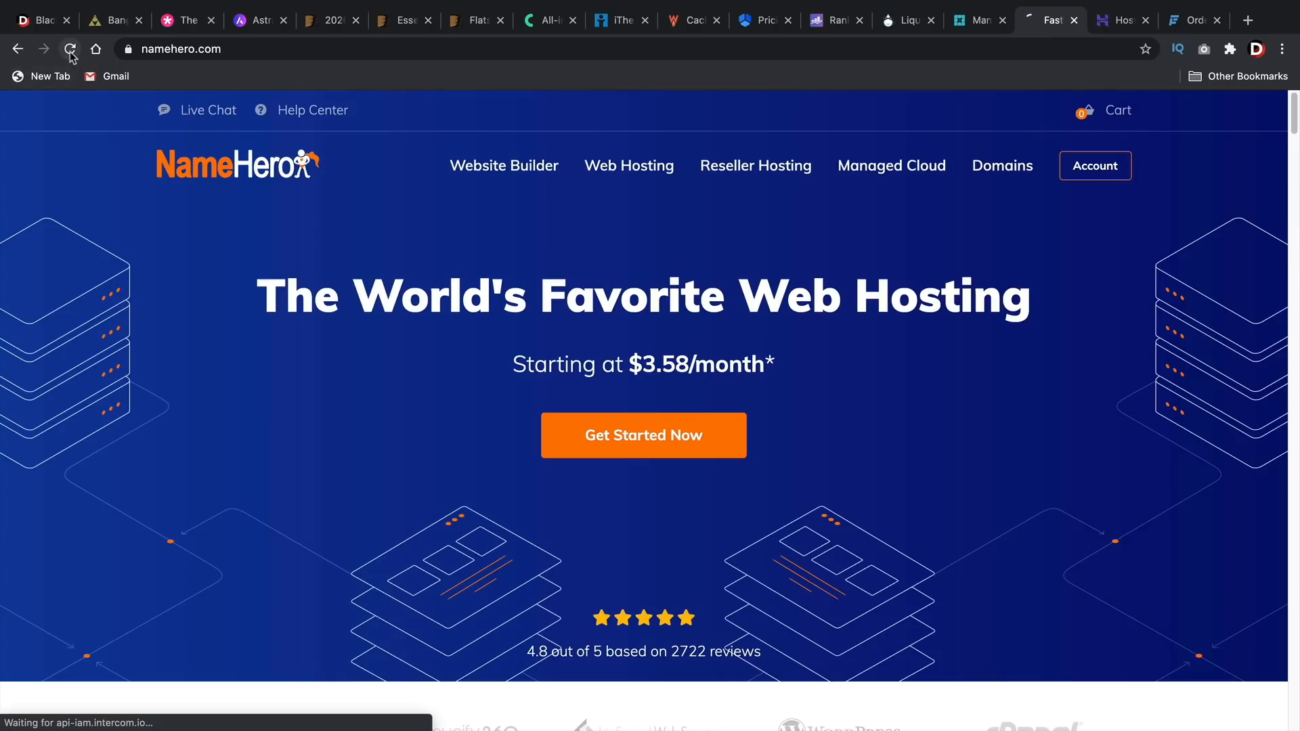
click(70, 49)
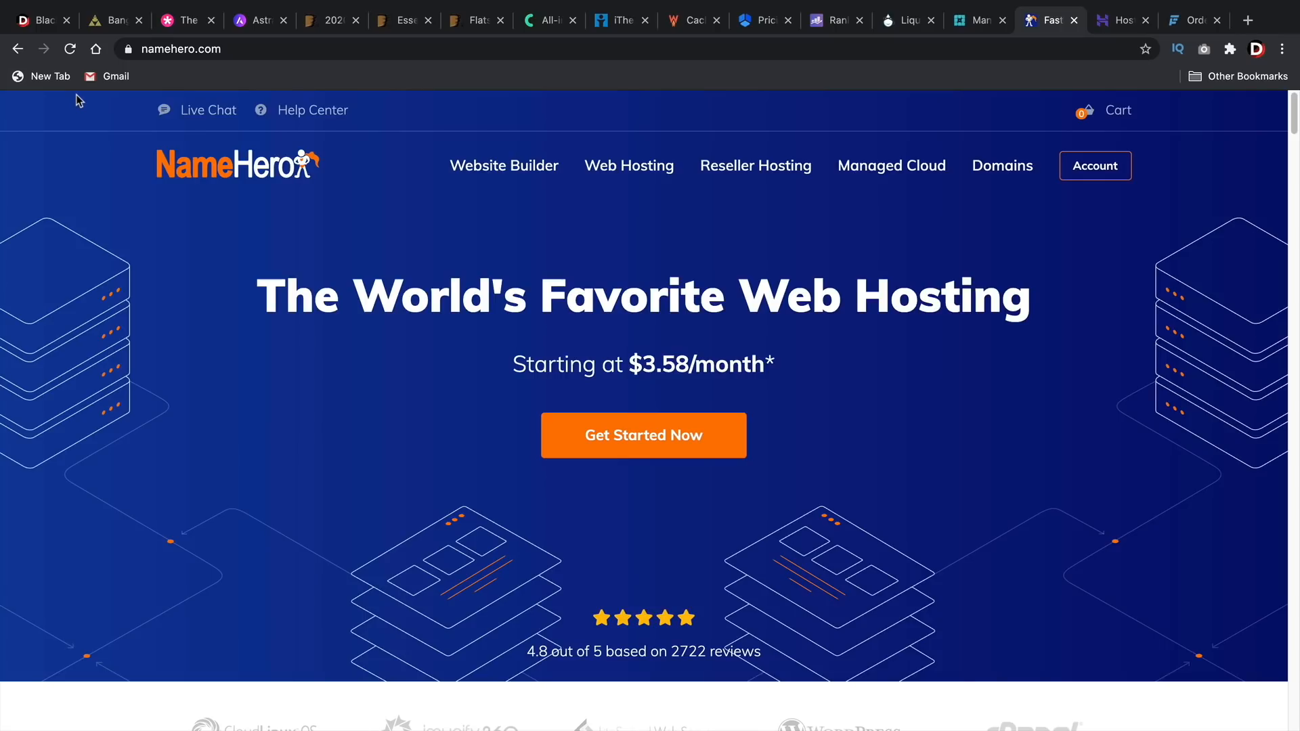
click(1119, 20)
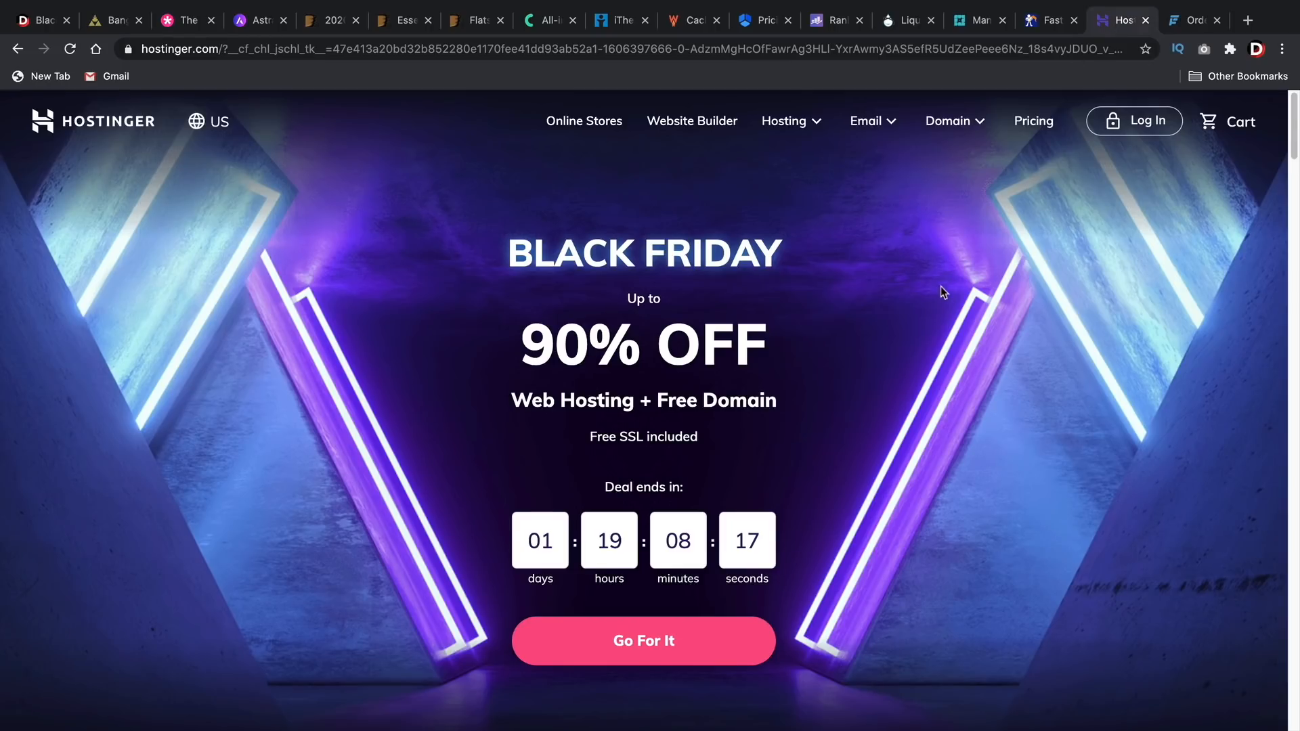
mouse_move(964, 315)
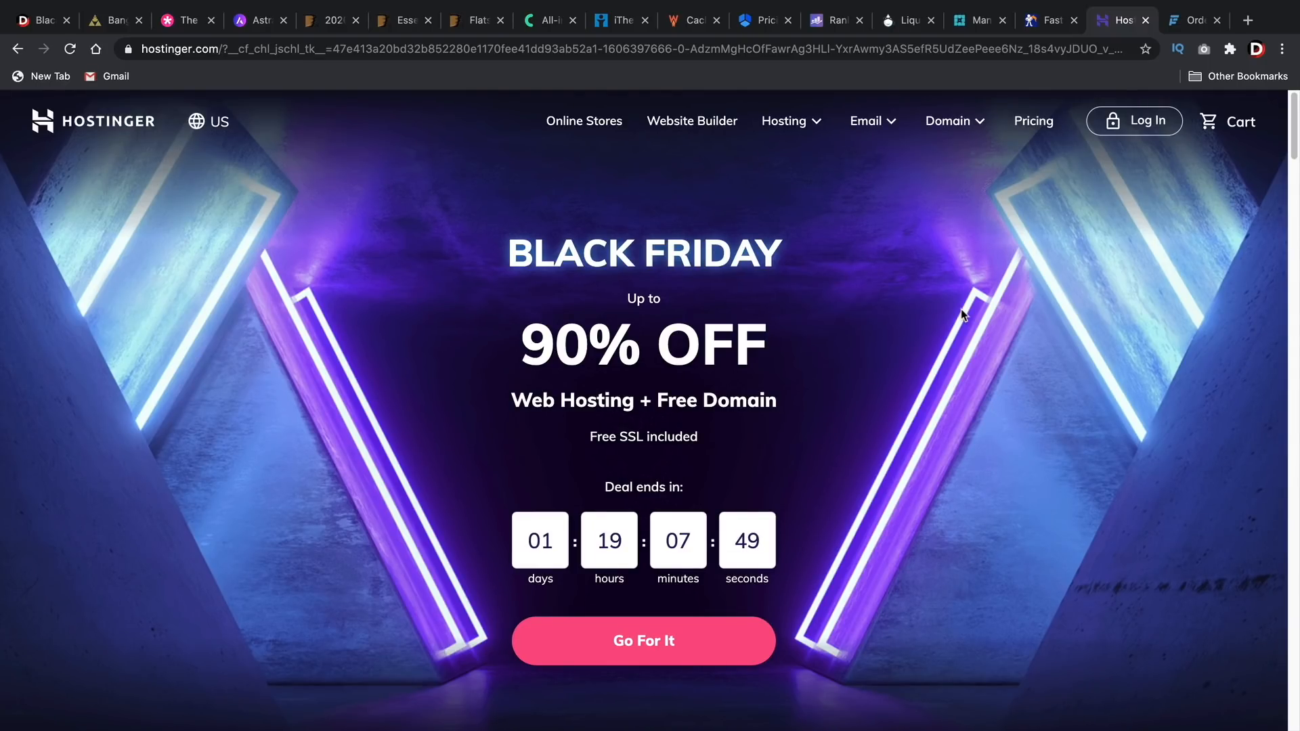
mouse_move(1194, 333)
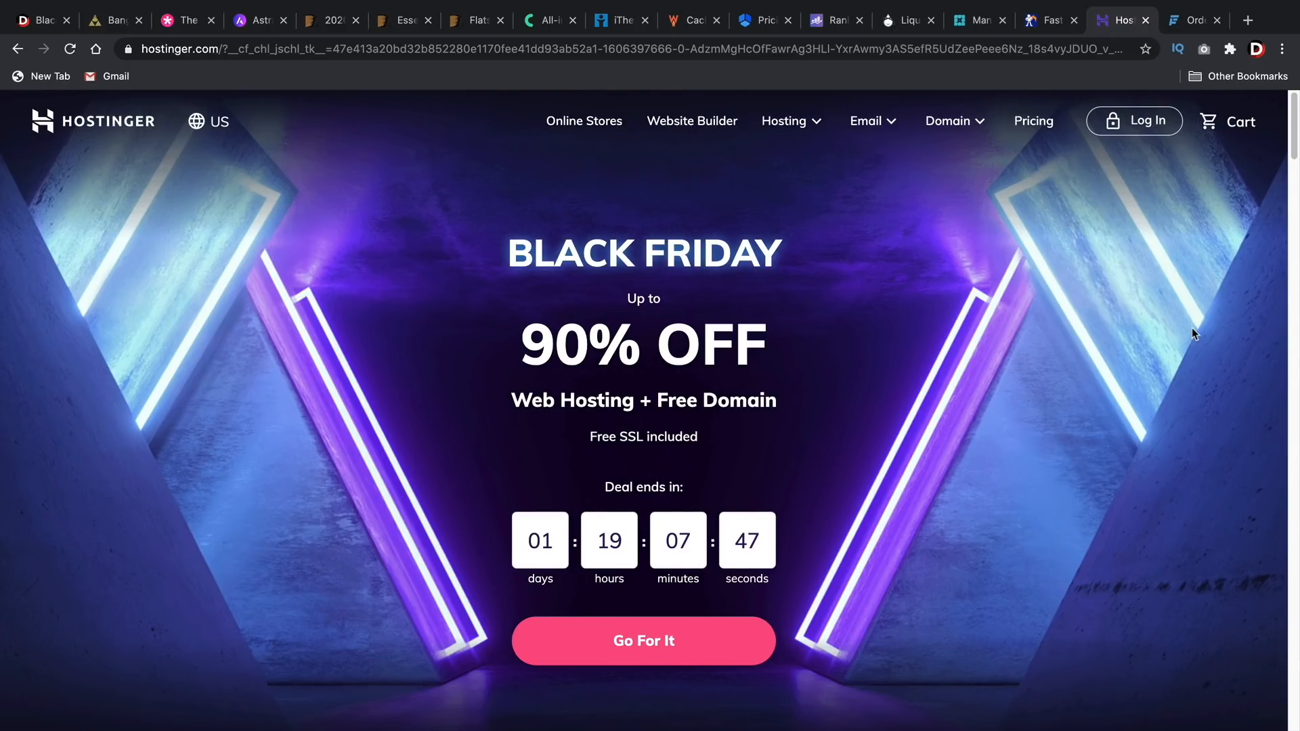
mouse_move(1208, 83)
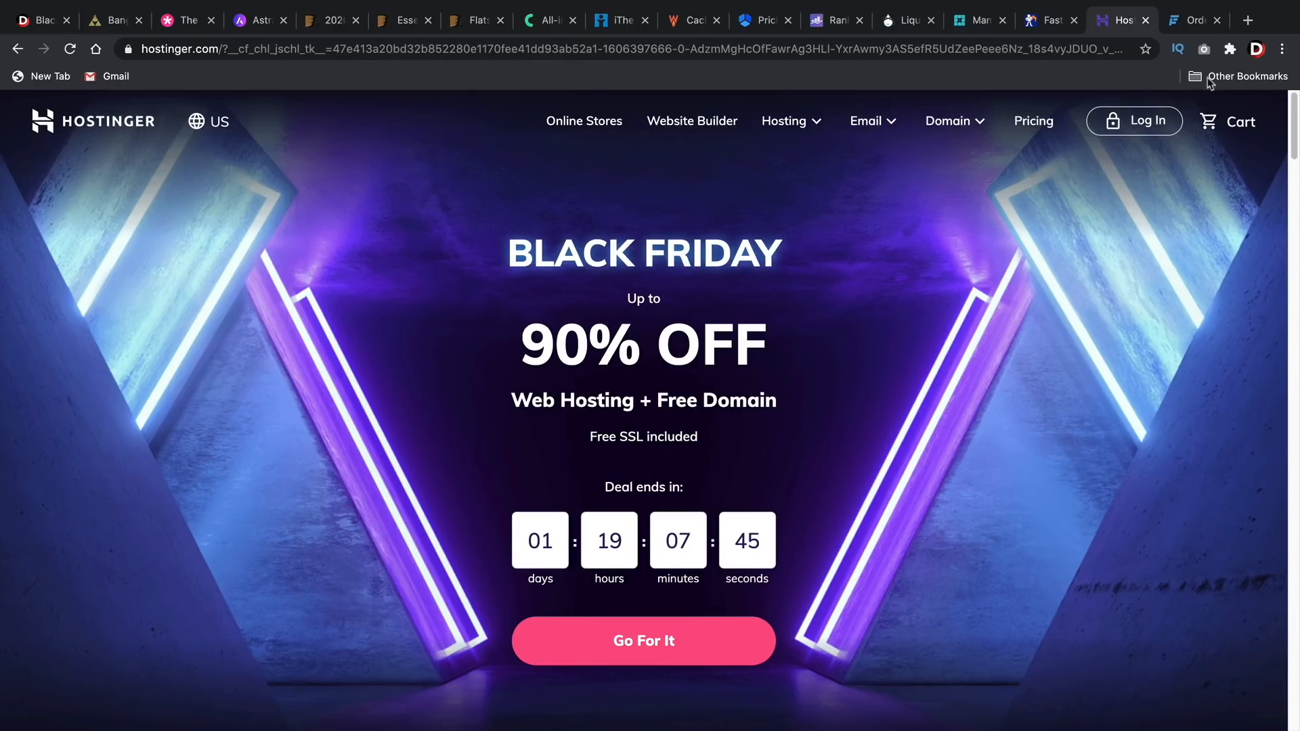
Step: Go to FastComet's order page with Cloud 1 to Cloud 4 plans at 25% off
click(1192, 20)
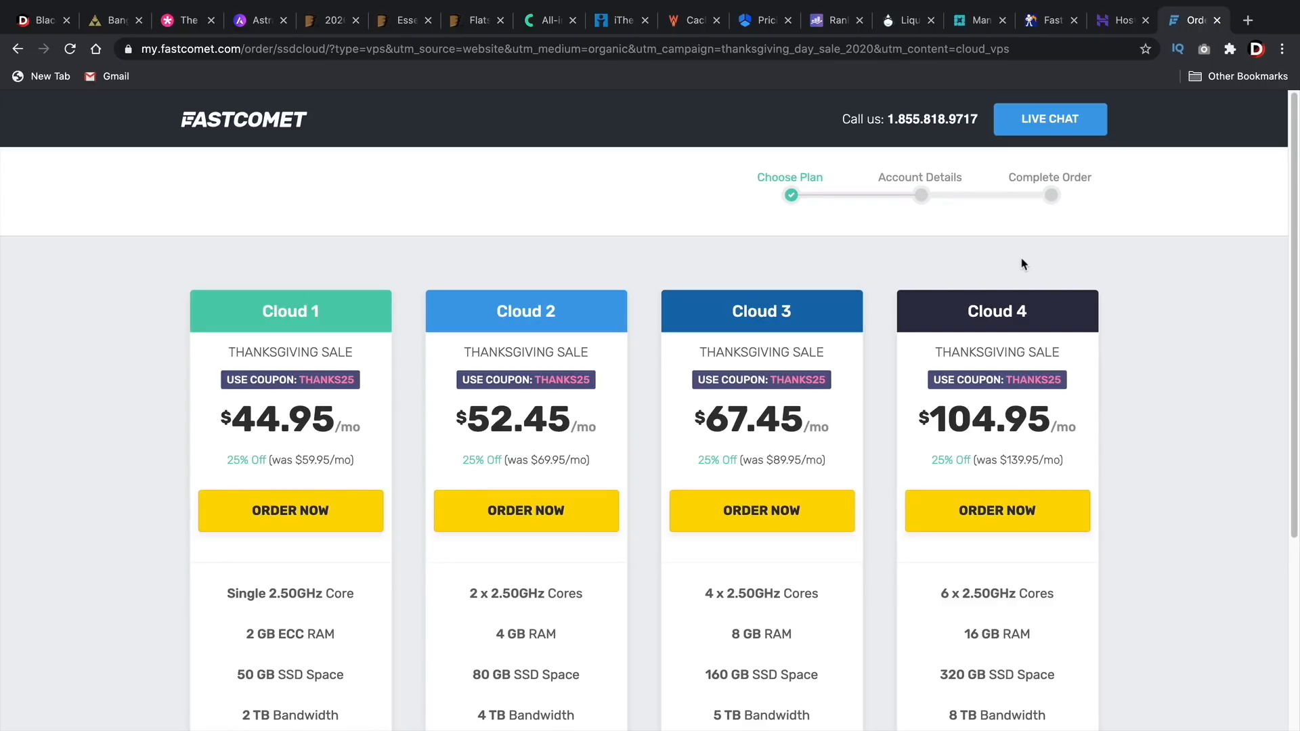
mouse_move(1031, 263)
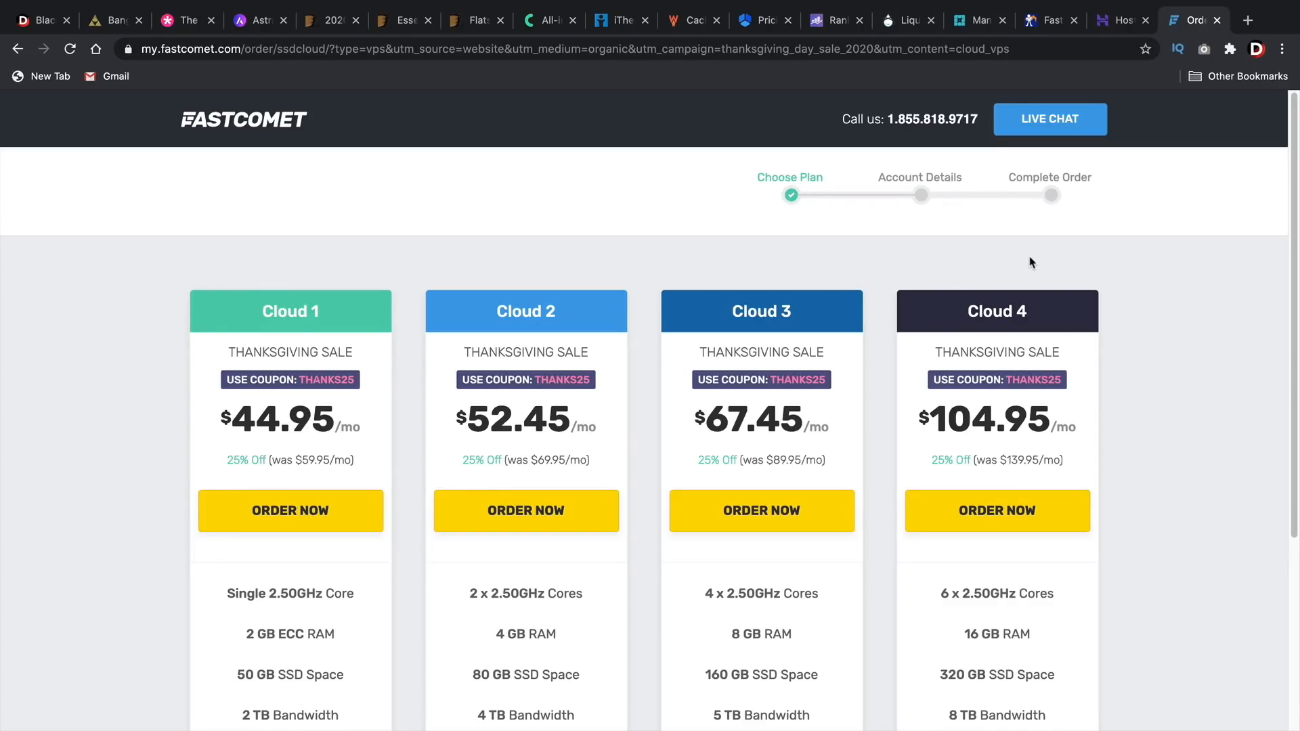
mouse_move(239, 137)
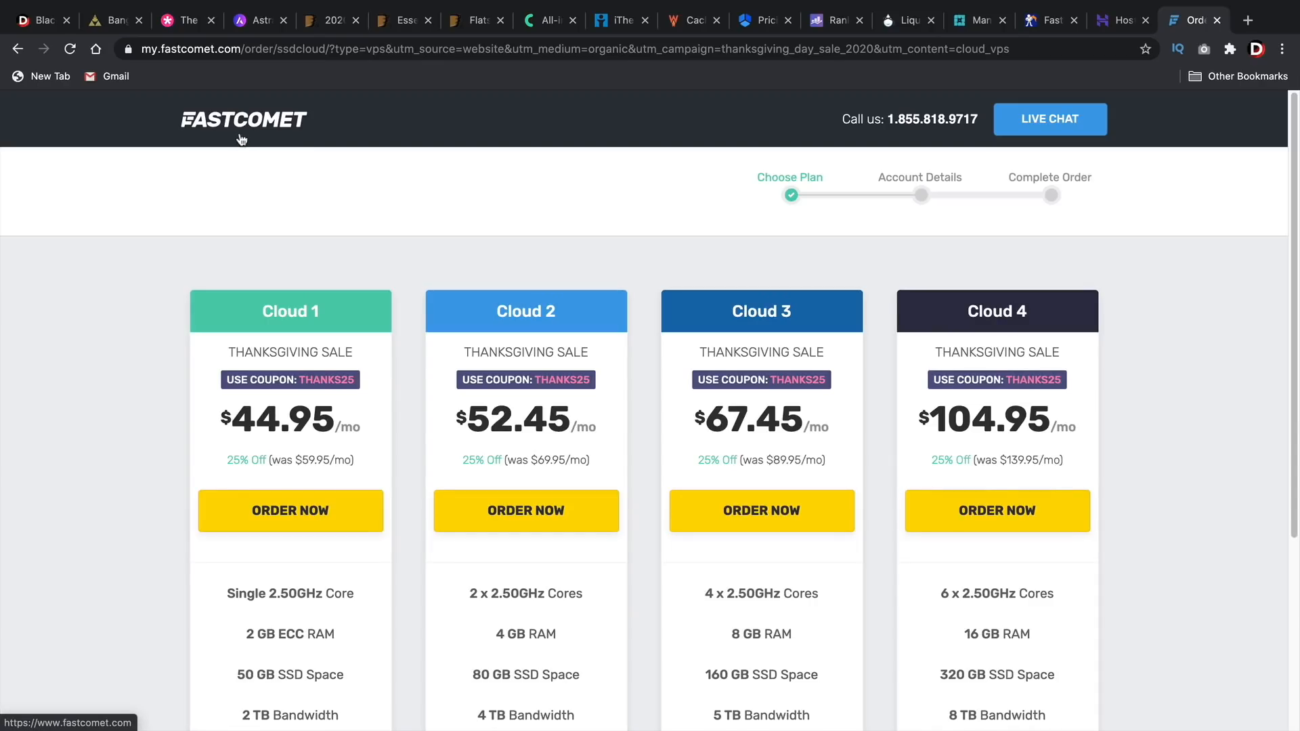
scroll(down, 3)
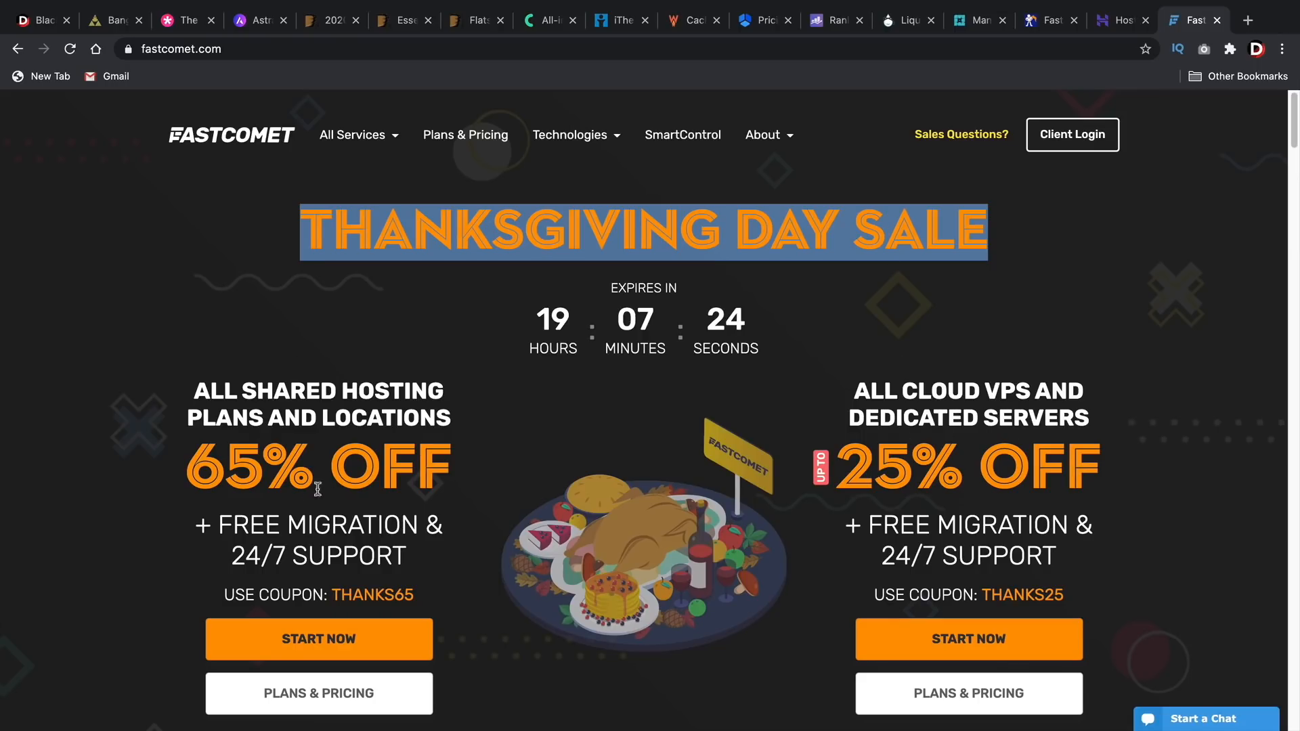
scroll(down, 3)
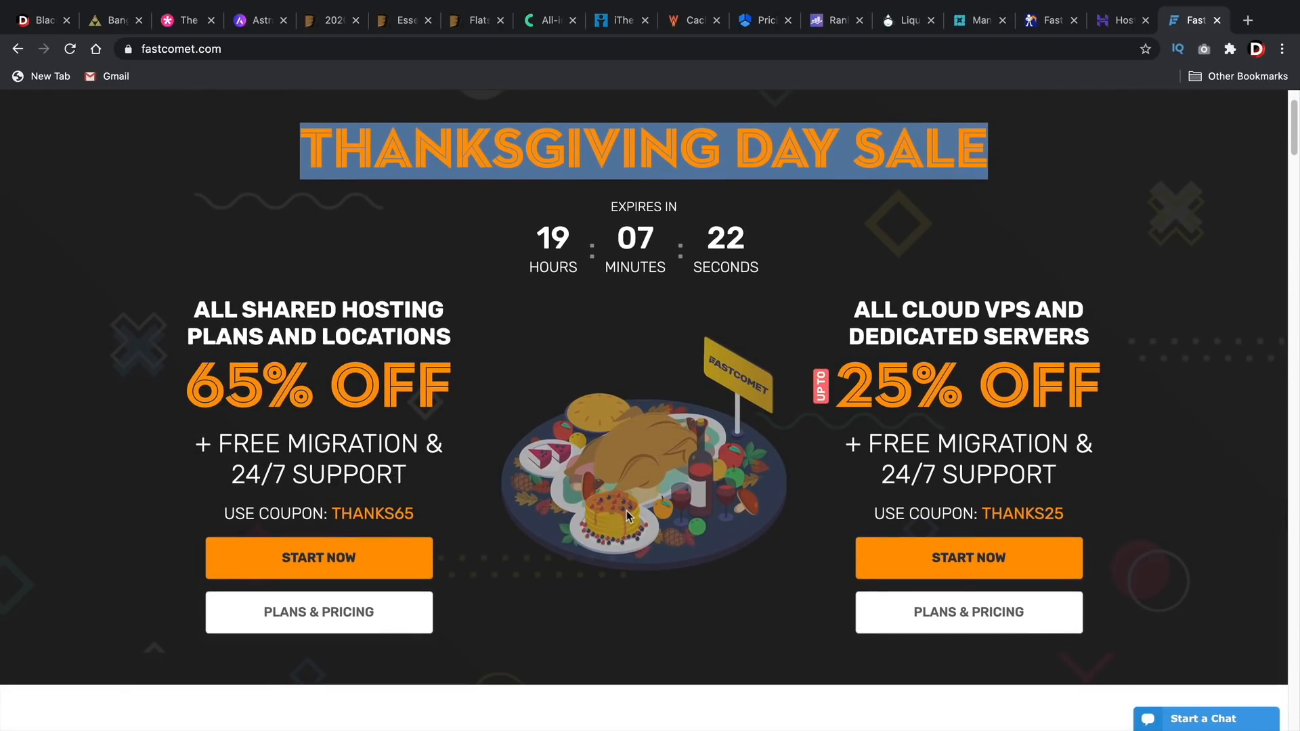
mouse_move(1099, 333)
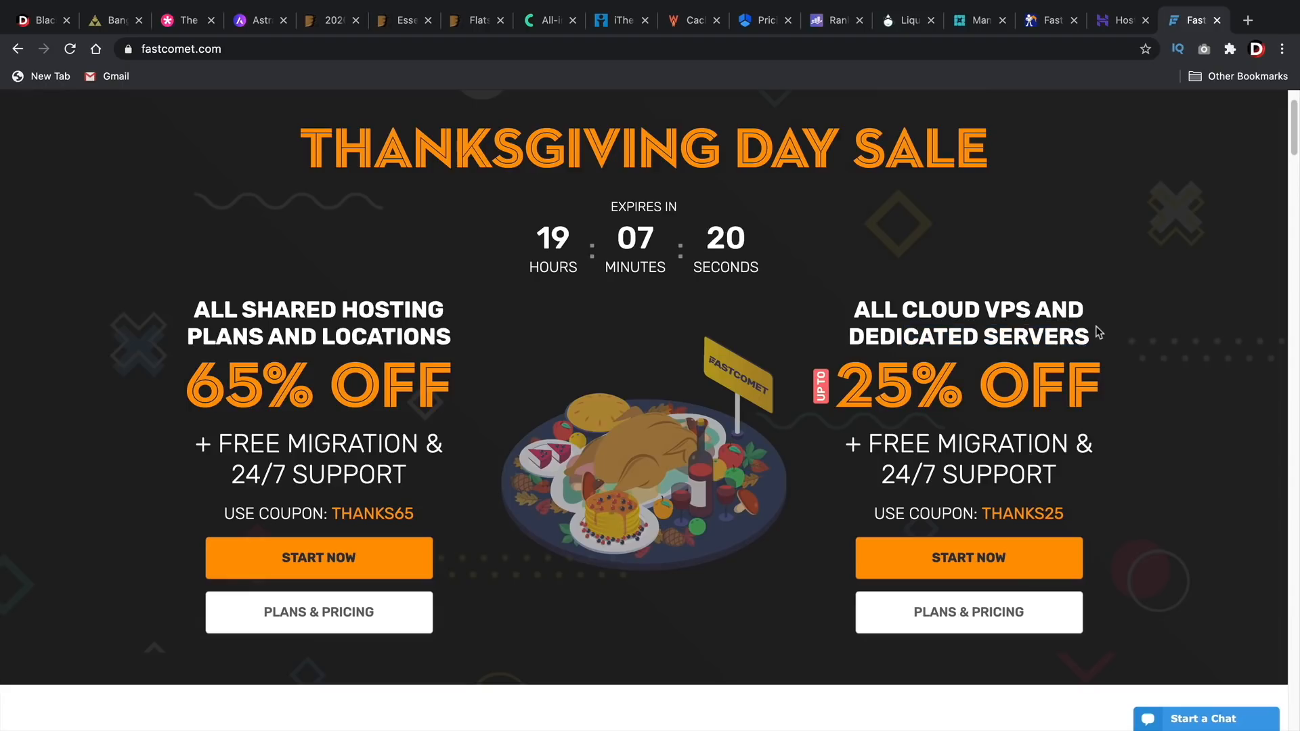
mouse_move(1078, 359)
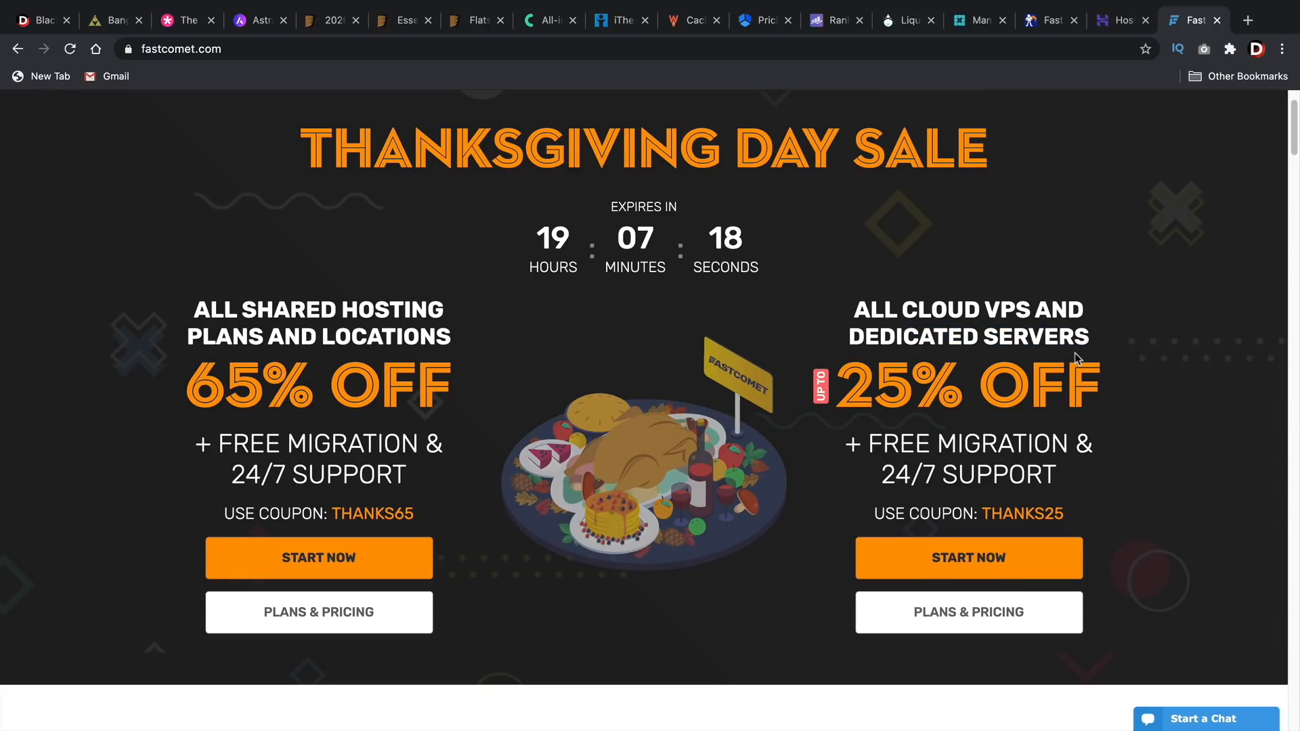
click(967, 557)
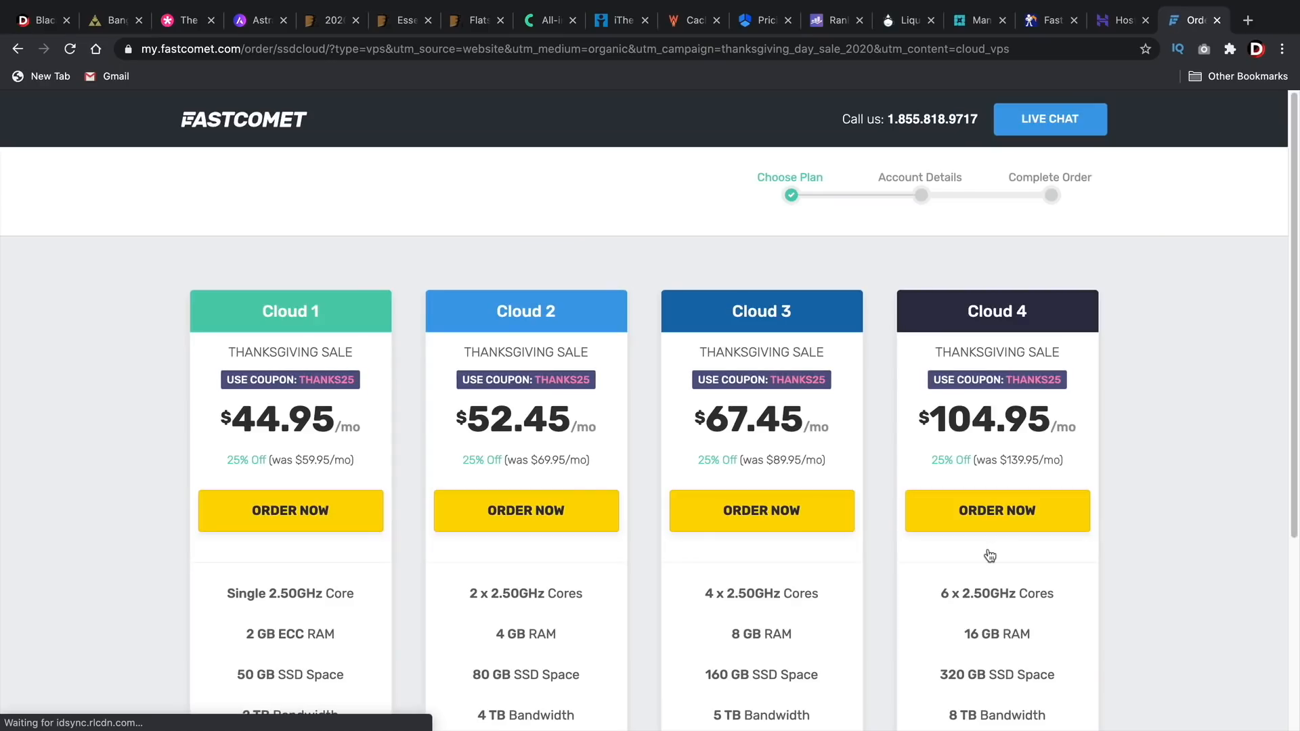
scroll(down, 3)
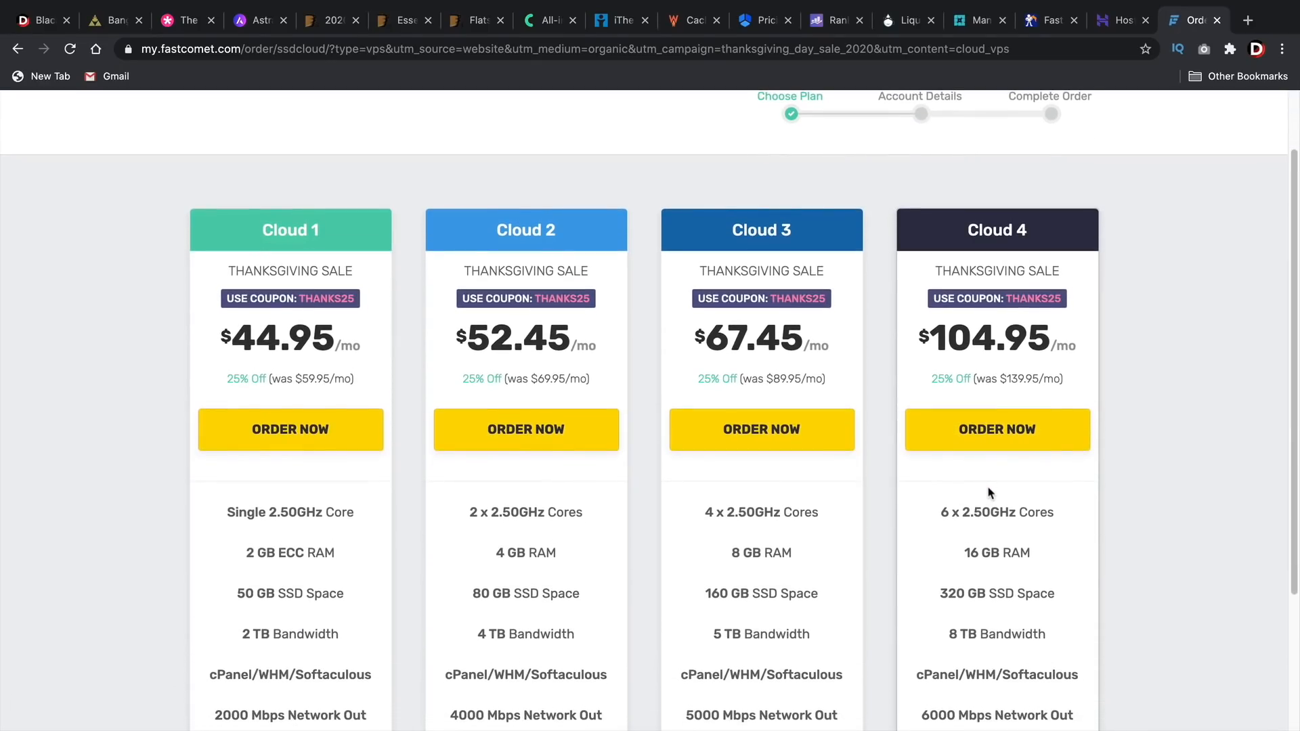
double_click(997, 512)
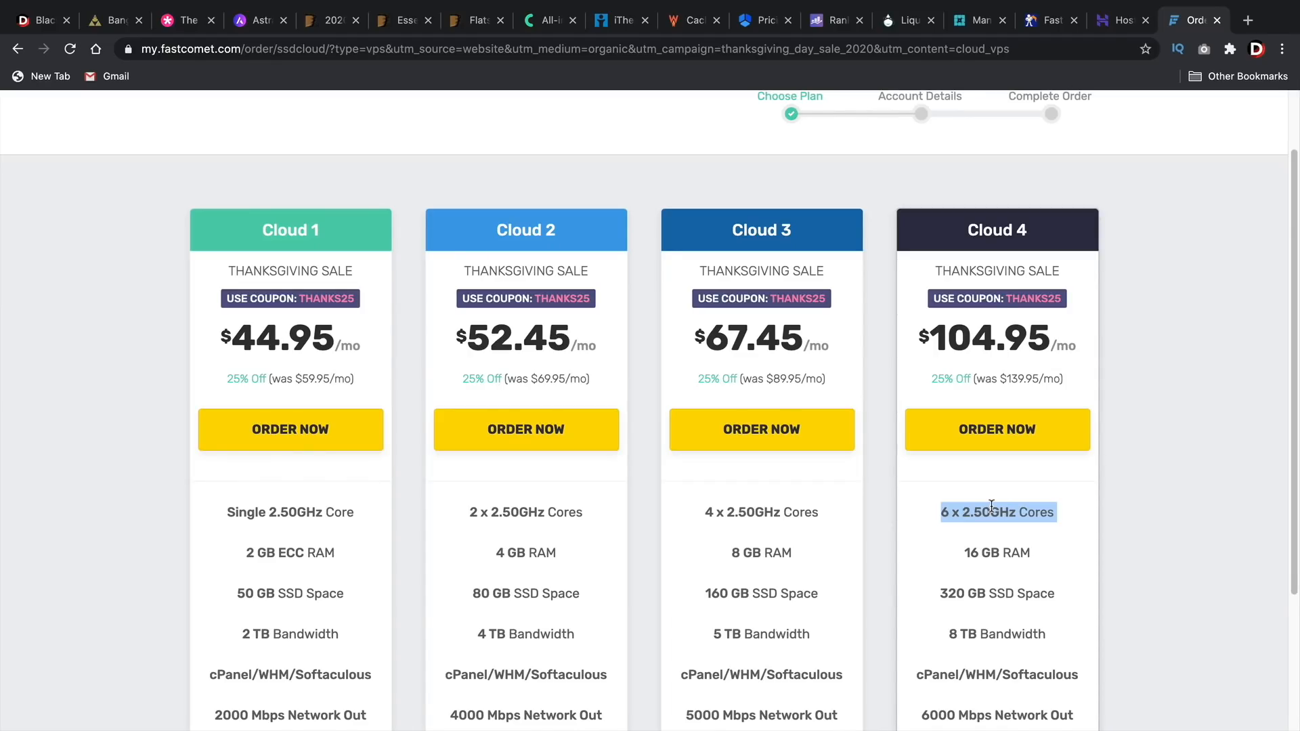
mouse_move(905, 504)
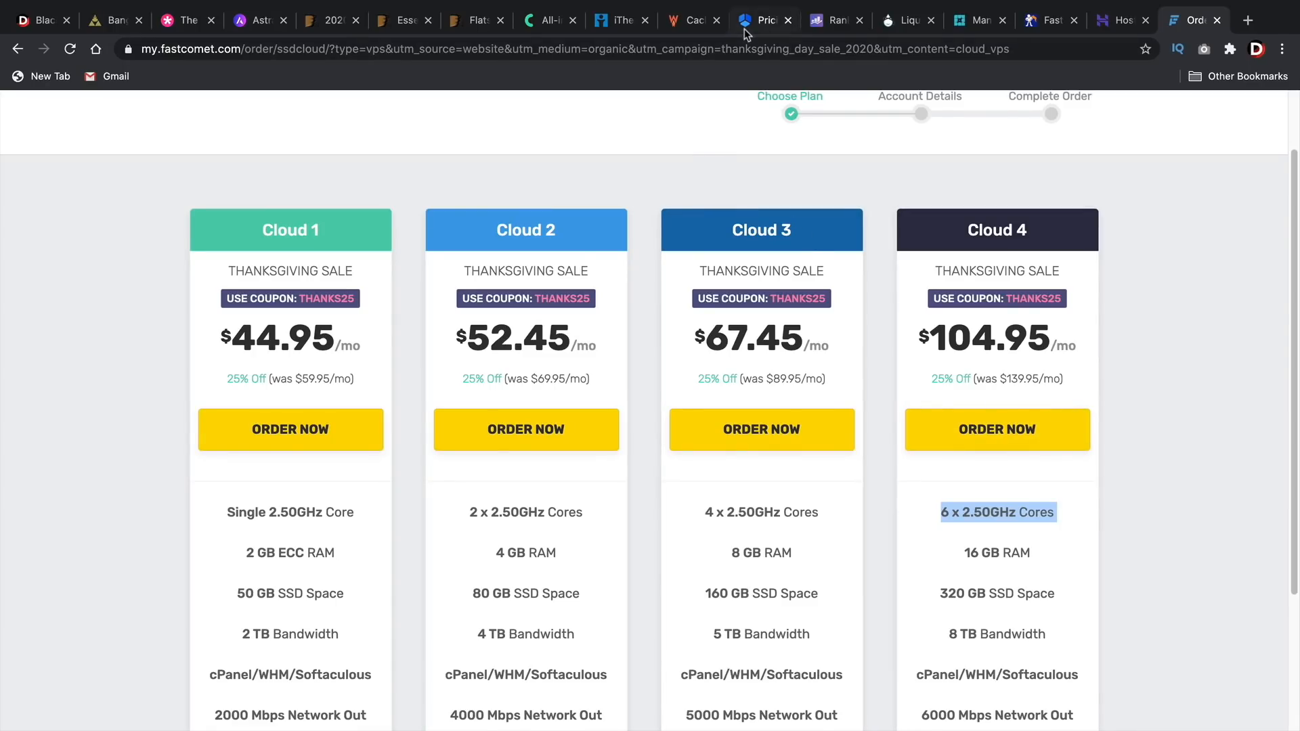
click(906, 20)
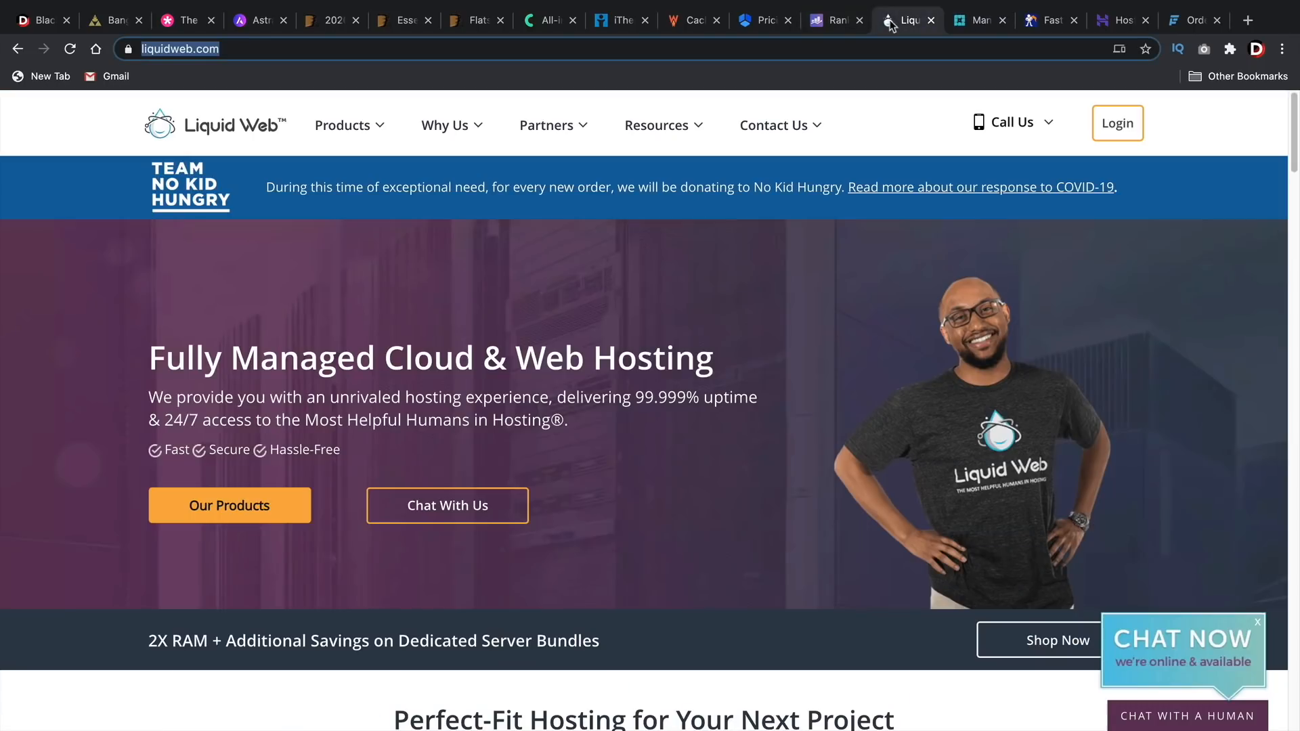
mouse_move(1193, 20)
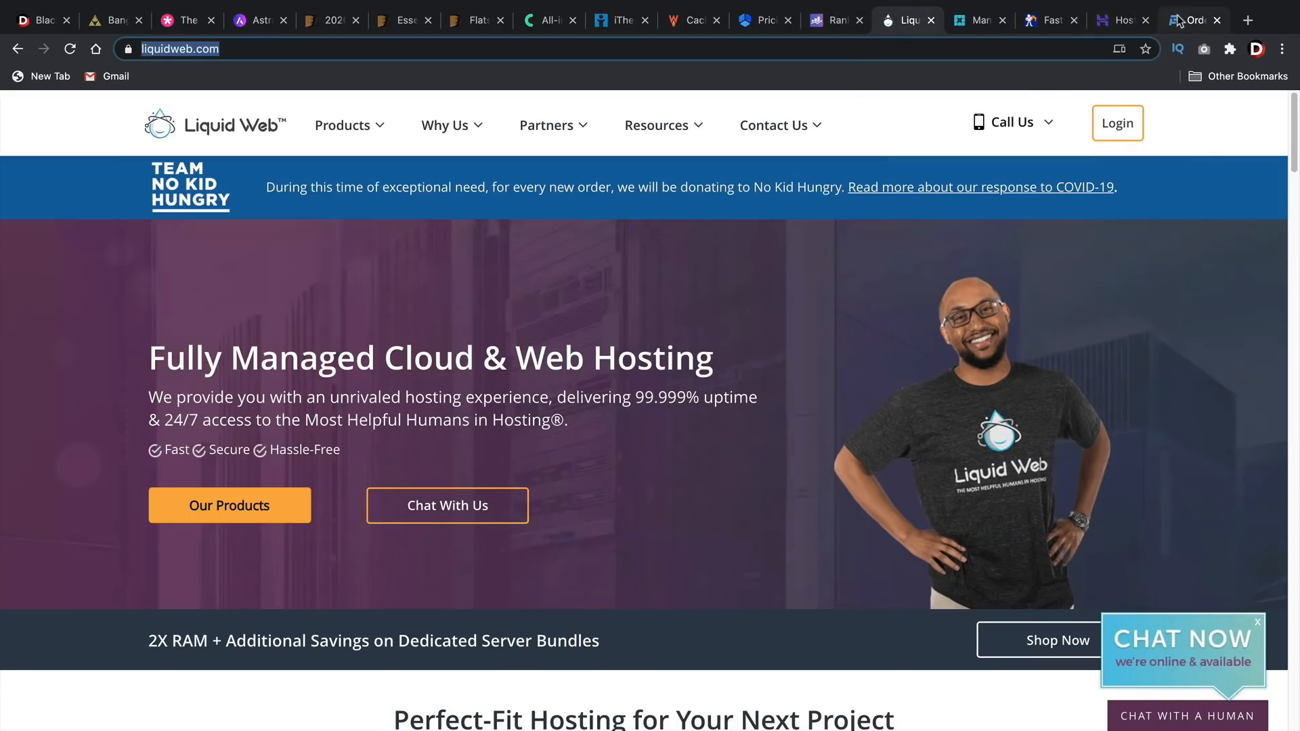
click(1049, 19)
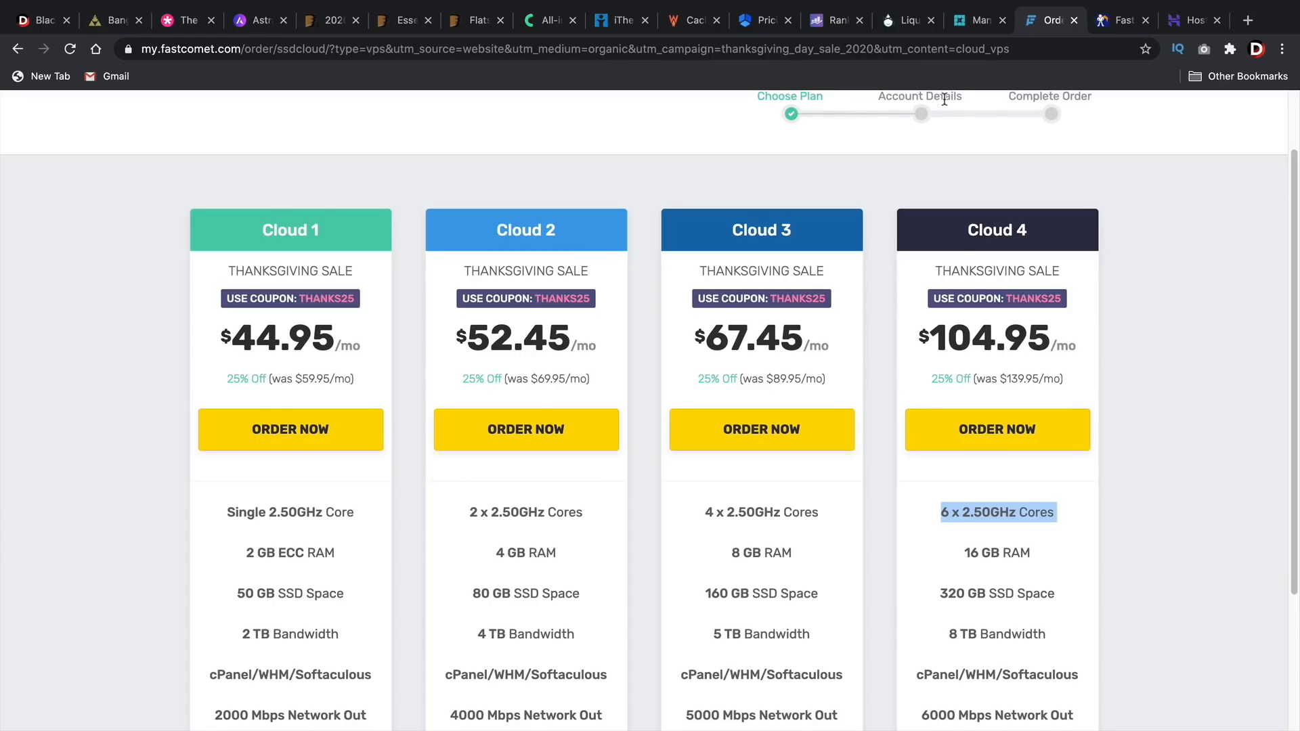
scroll(up, 3)
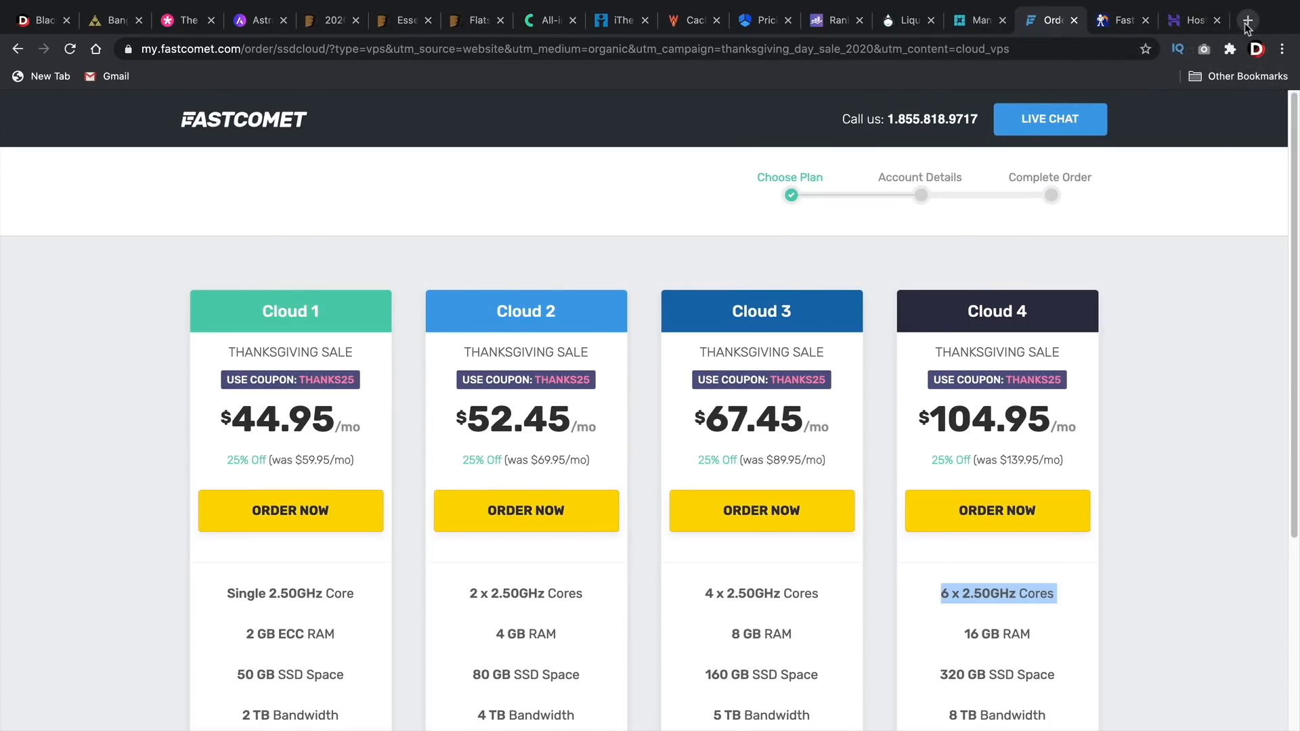
Step: Go to the Brizy website in a new tab and open its discounted Pro pricing
click(1247, 19)
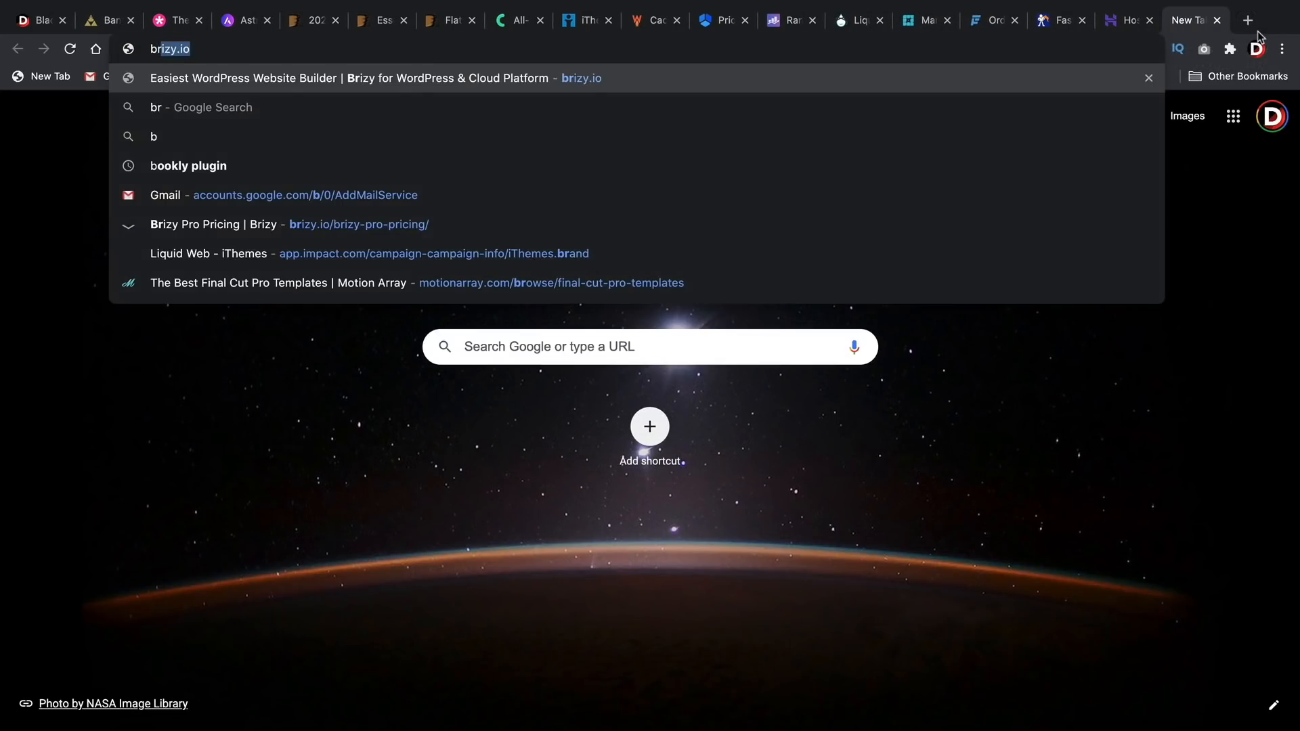
key(Return)
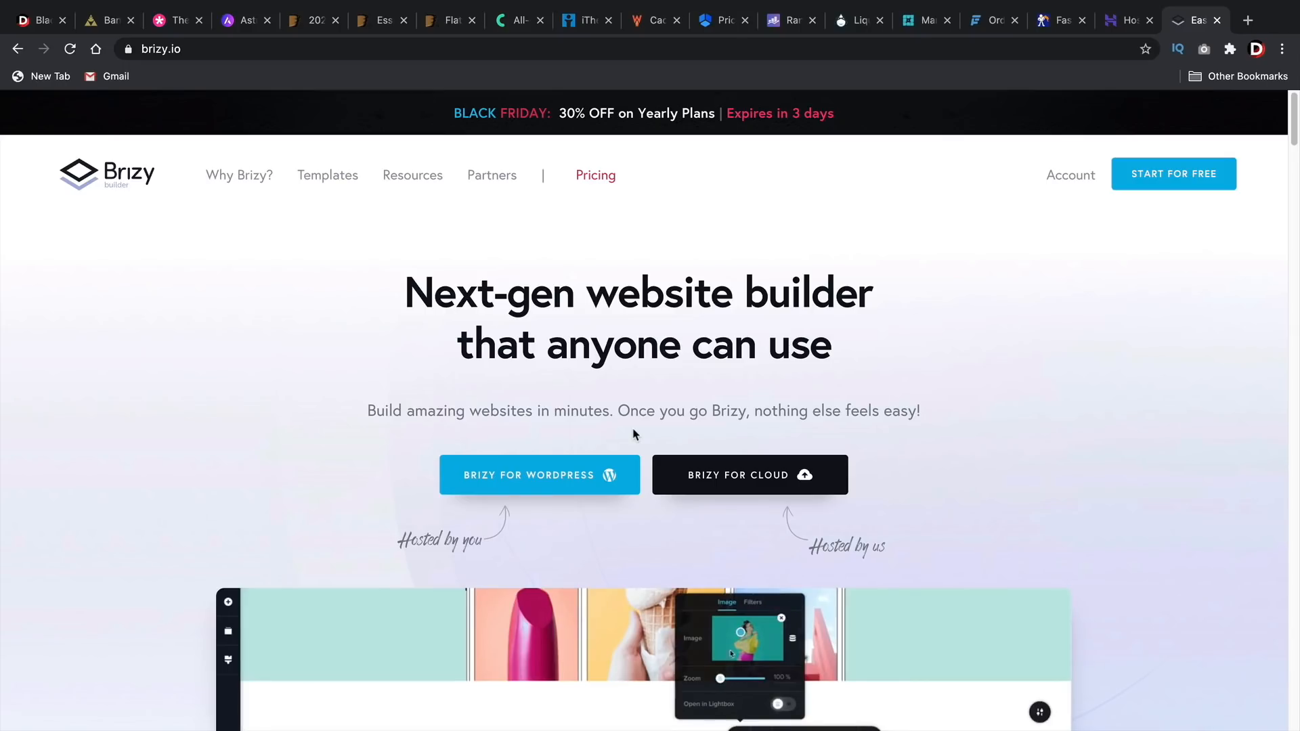
click(595, 175)
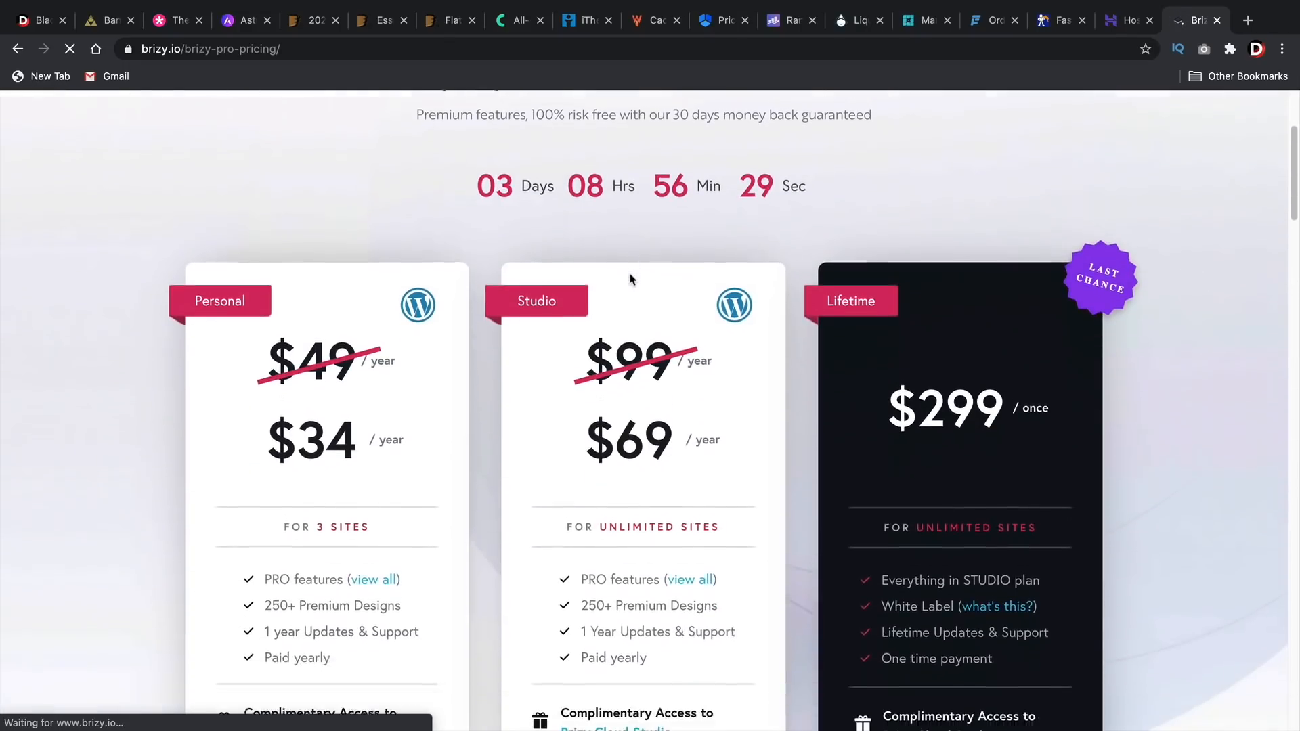
Step: Review Brizy tiers (Personal $34, Studio $69, Lifetime $299), then return to darrelwilson.com deals
scroll(up, 3)
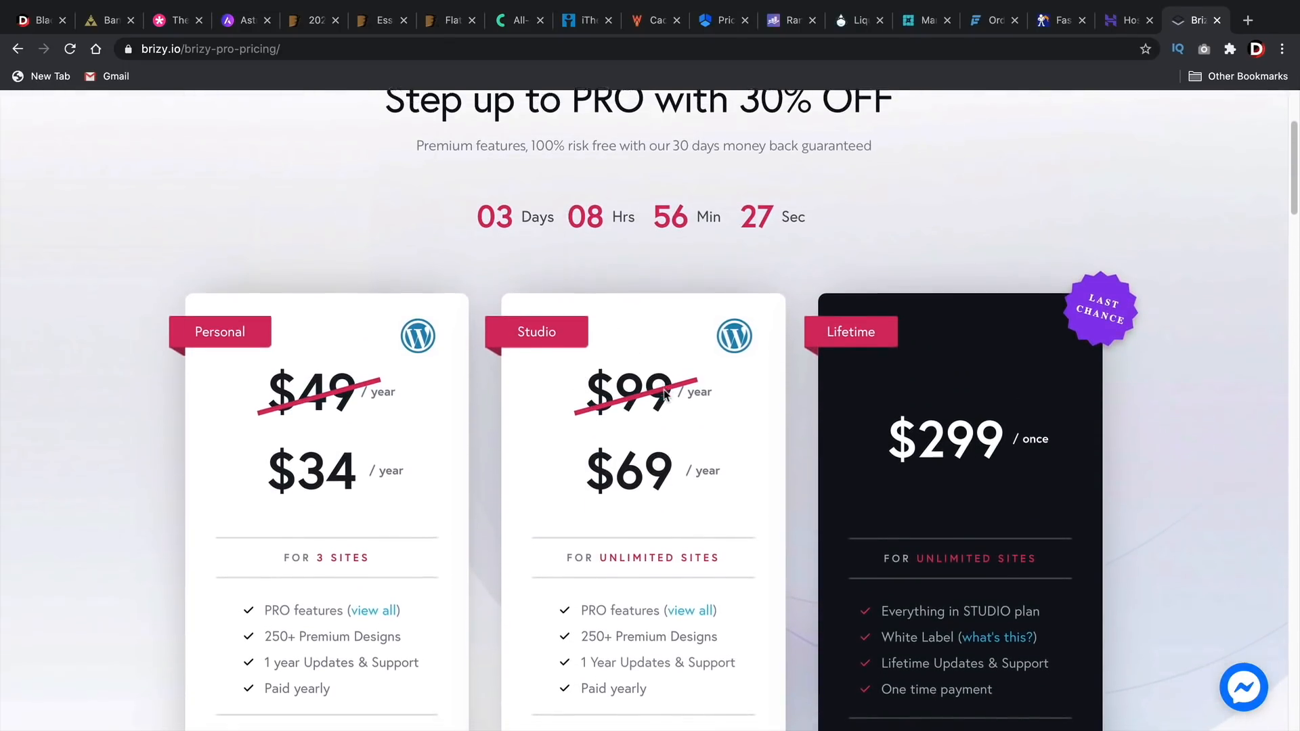
scroll(down, 3)
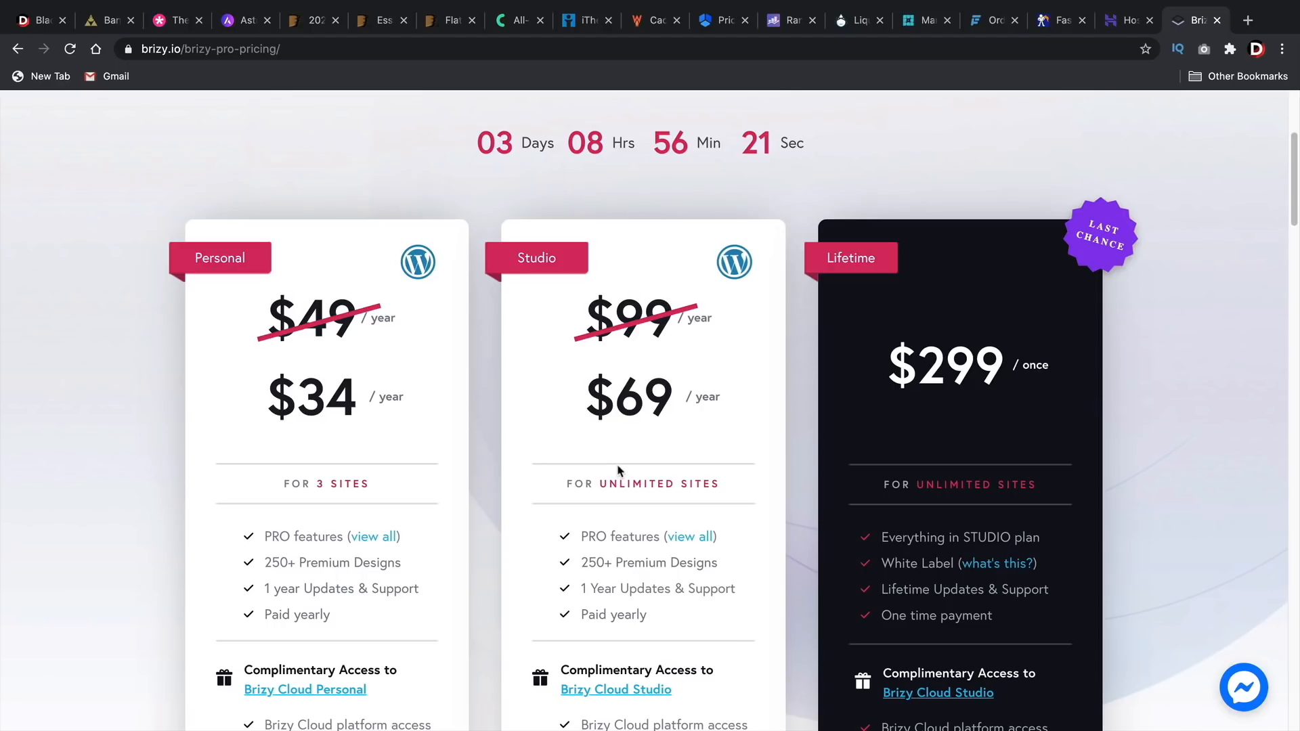
mouse_move(1043, 335)
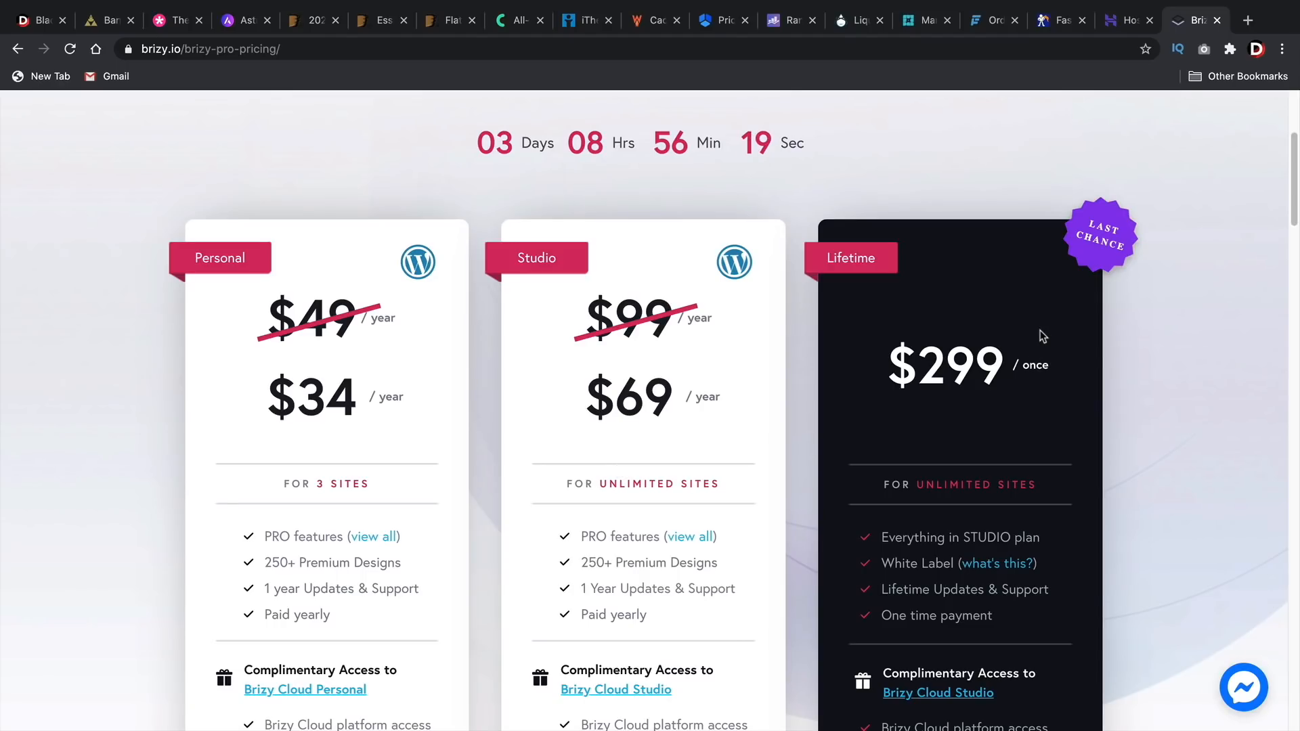
mouse_move(949, 327)
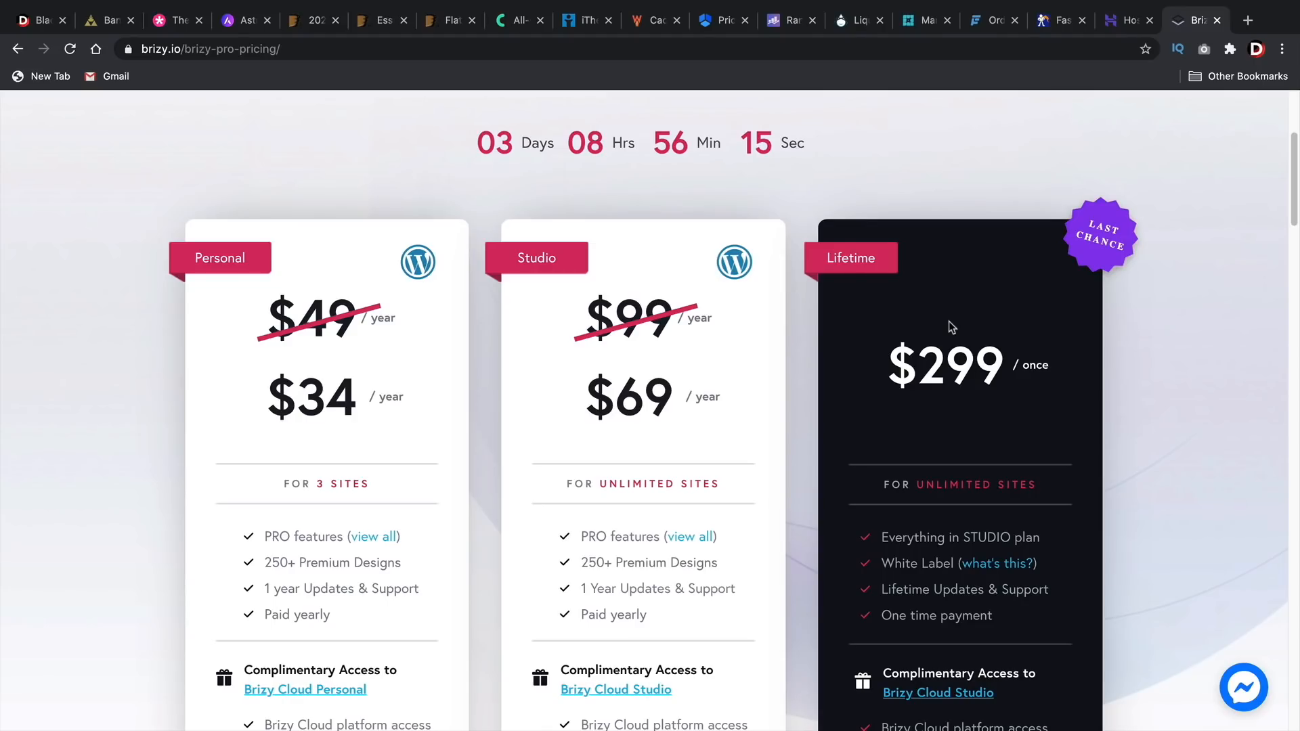
scroll(up, 3)
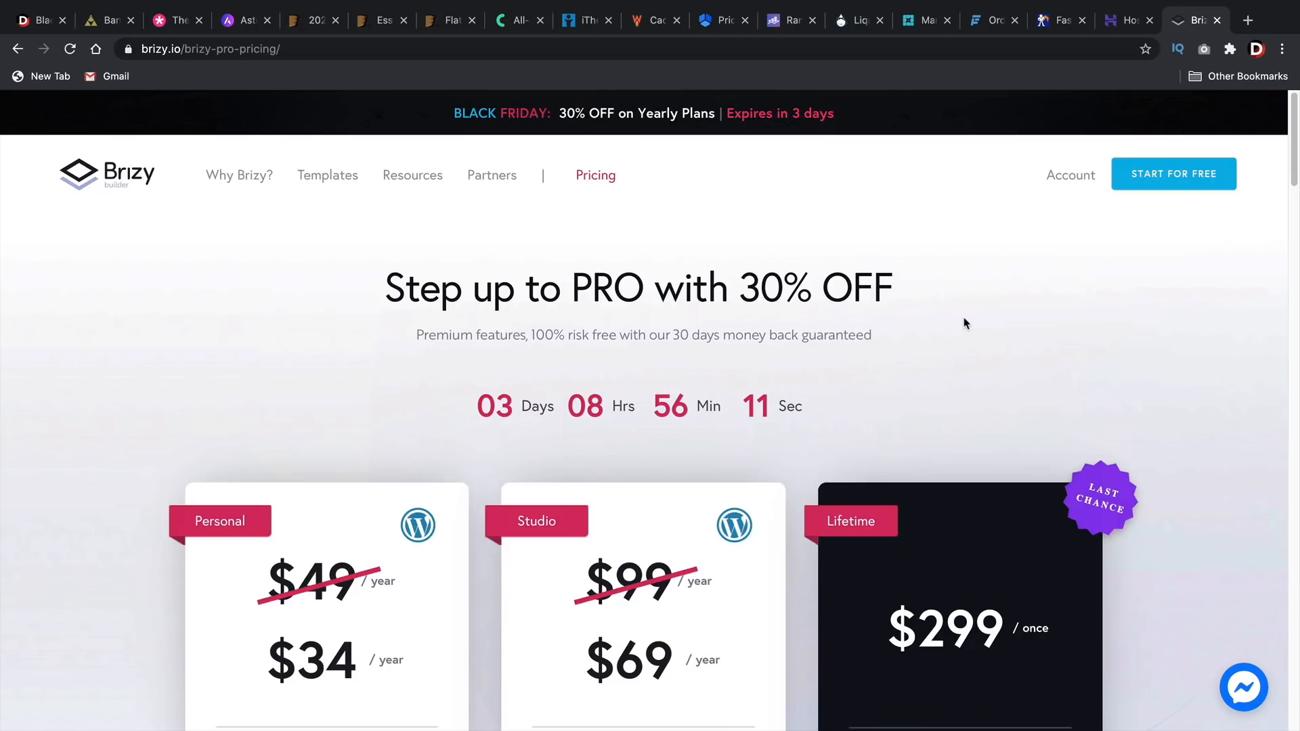
mouse_move(1060, 306)
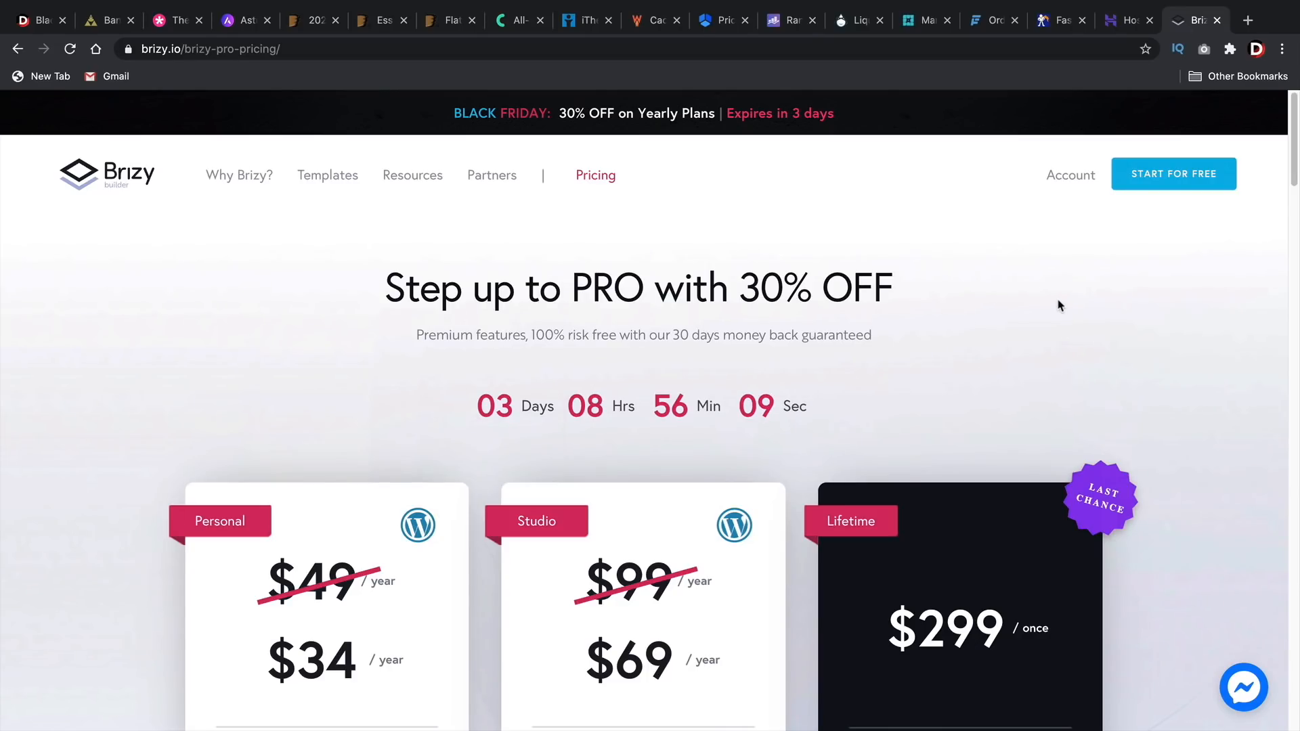
scroll(down, 3)
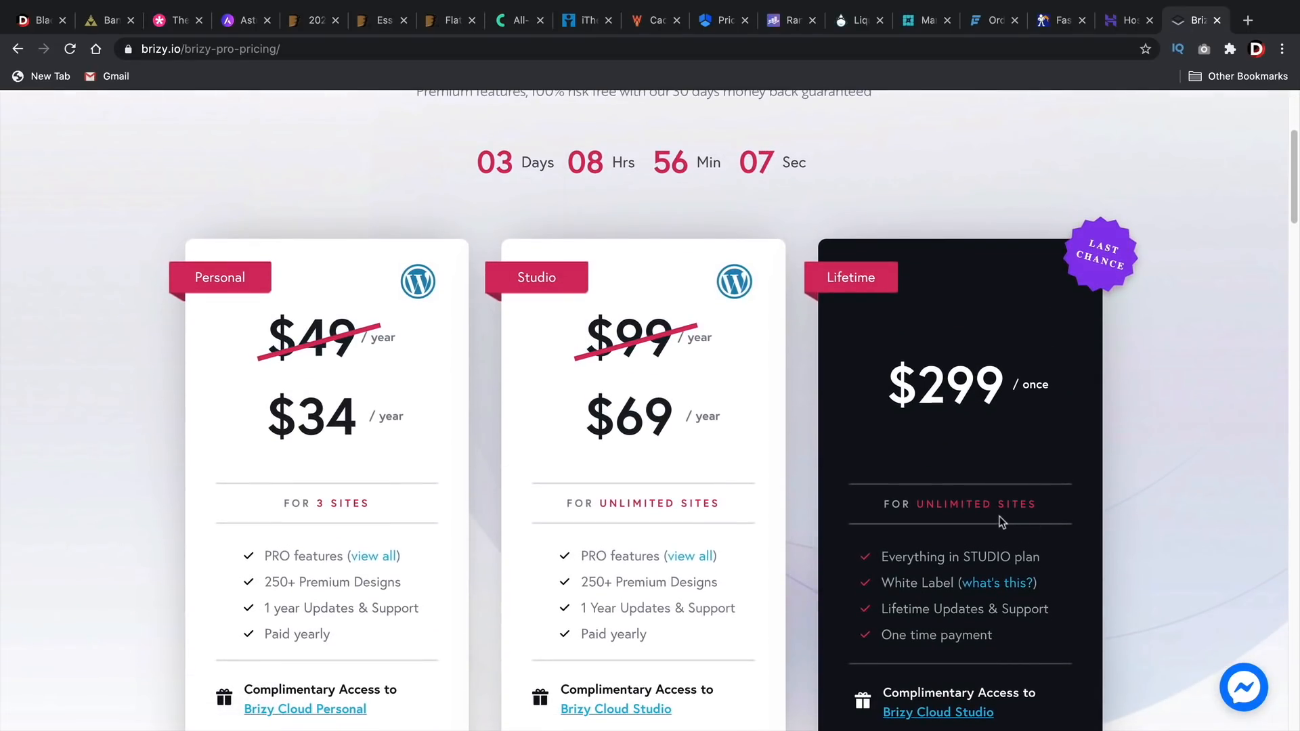
mouse_move(1004, 498)
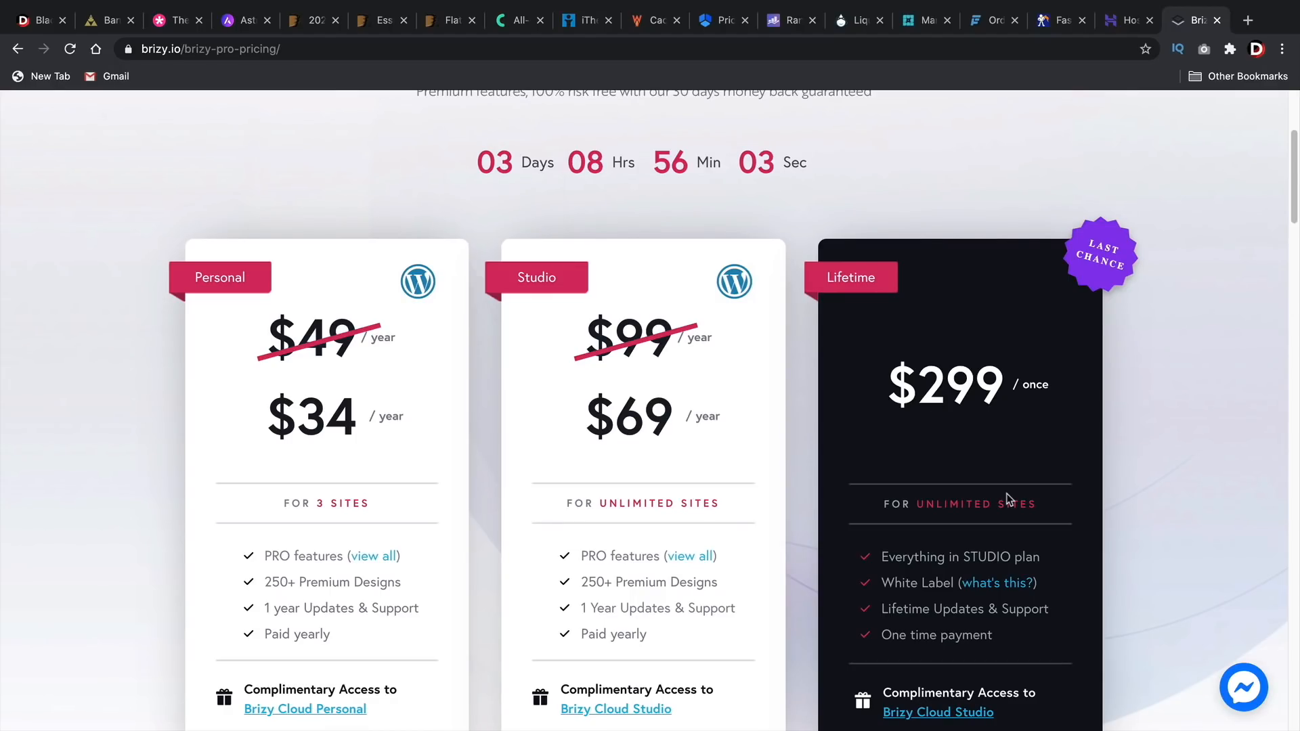
double_click(960, 384)
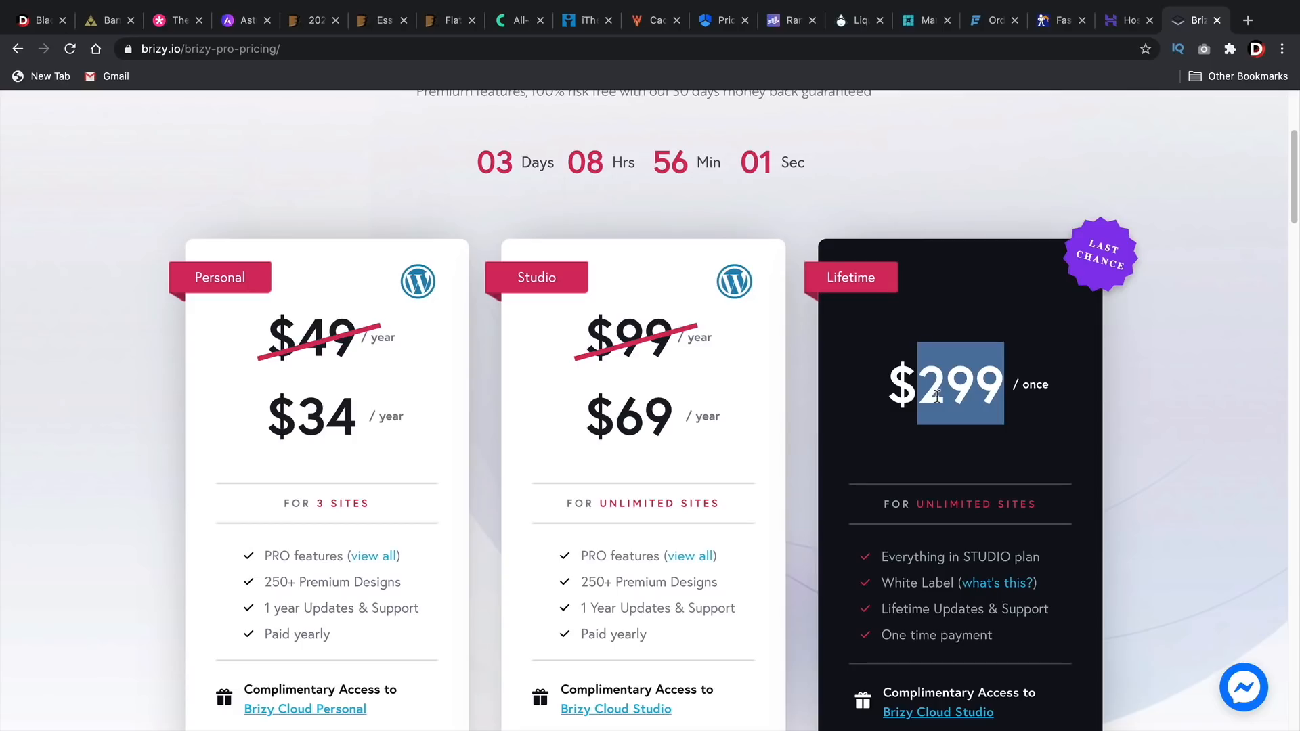
click(40, 20)
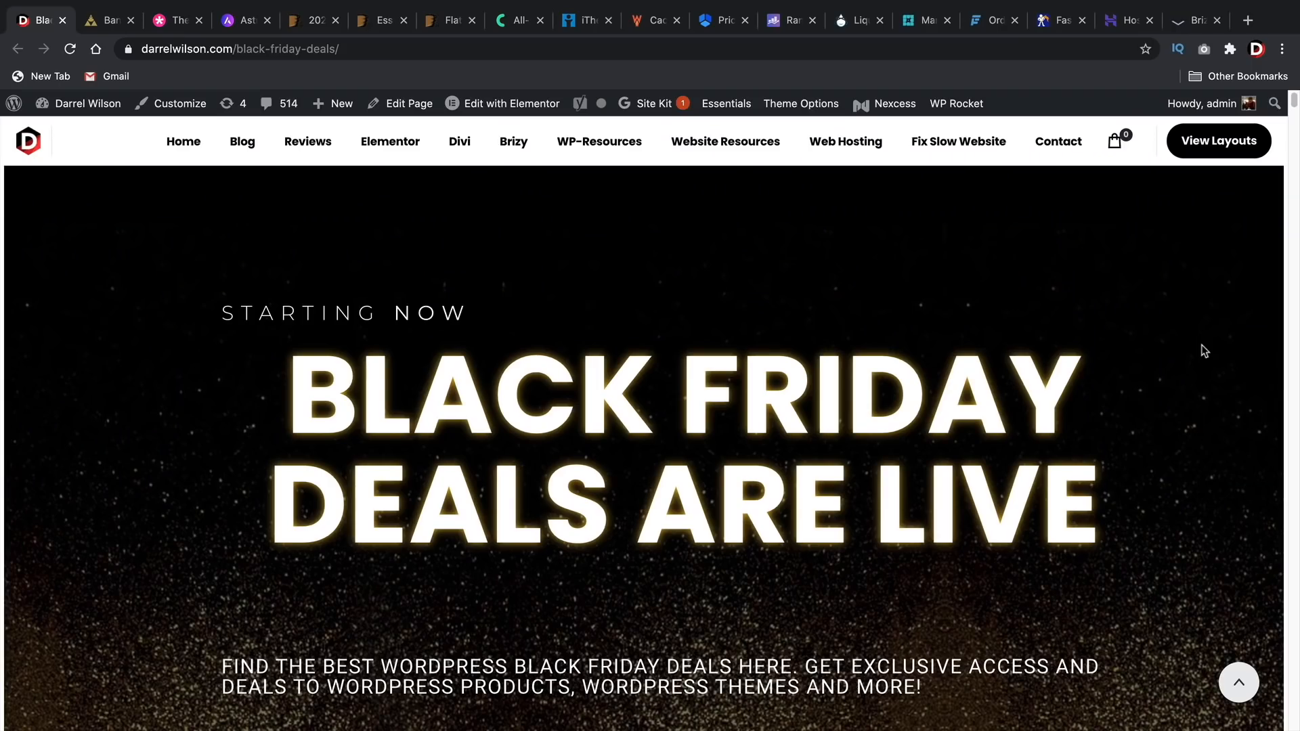
mouse_move(1230, 234)
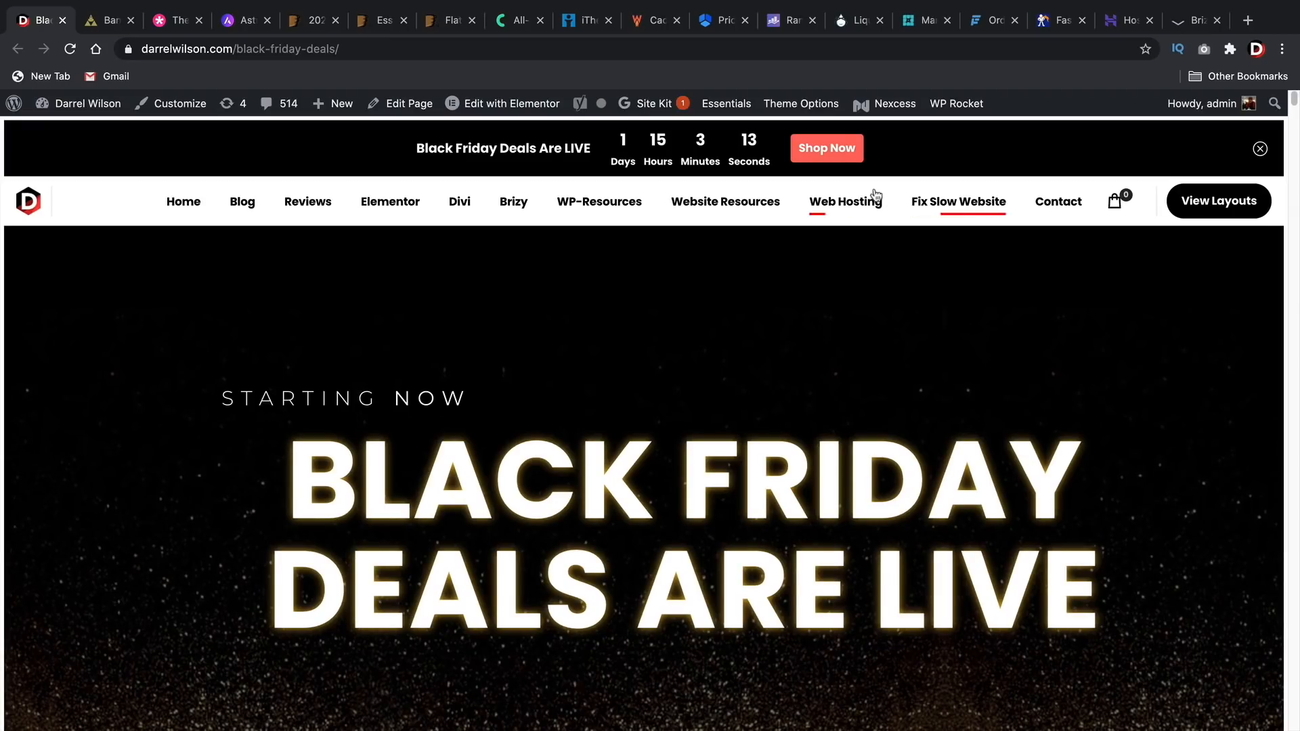
scroll(down, 3)
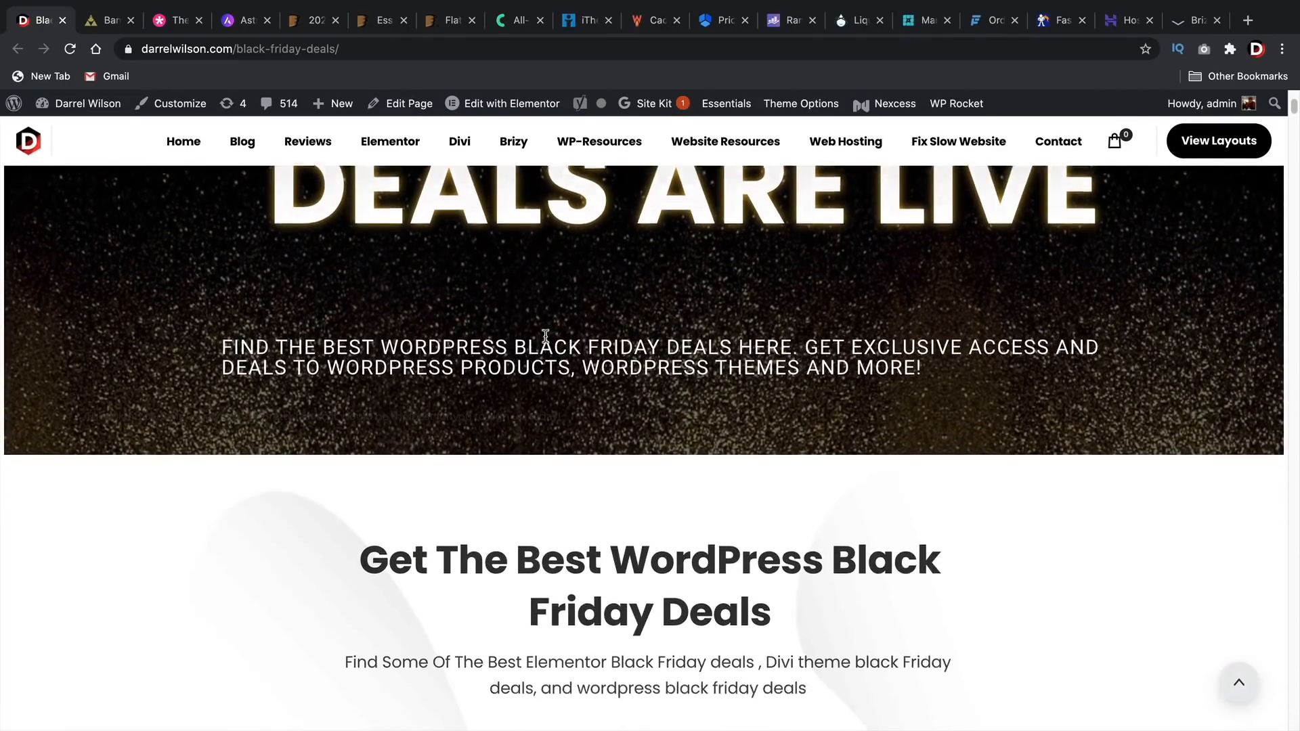
scroll(down, 3)
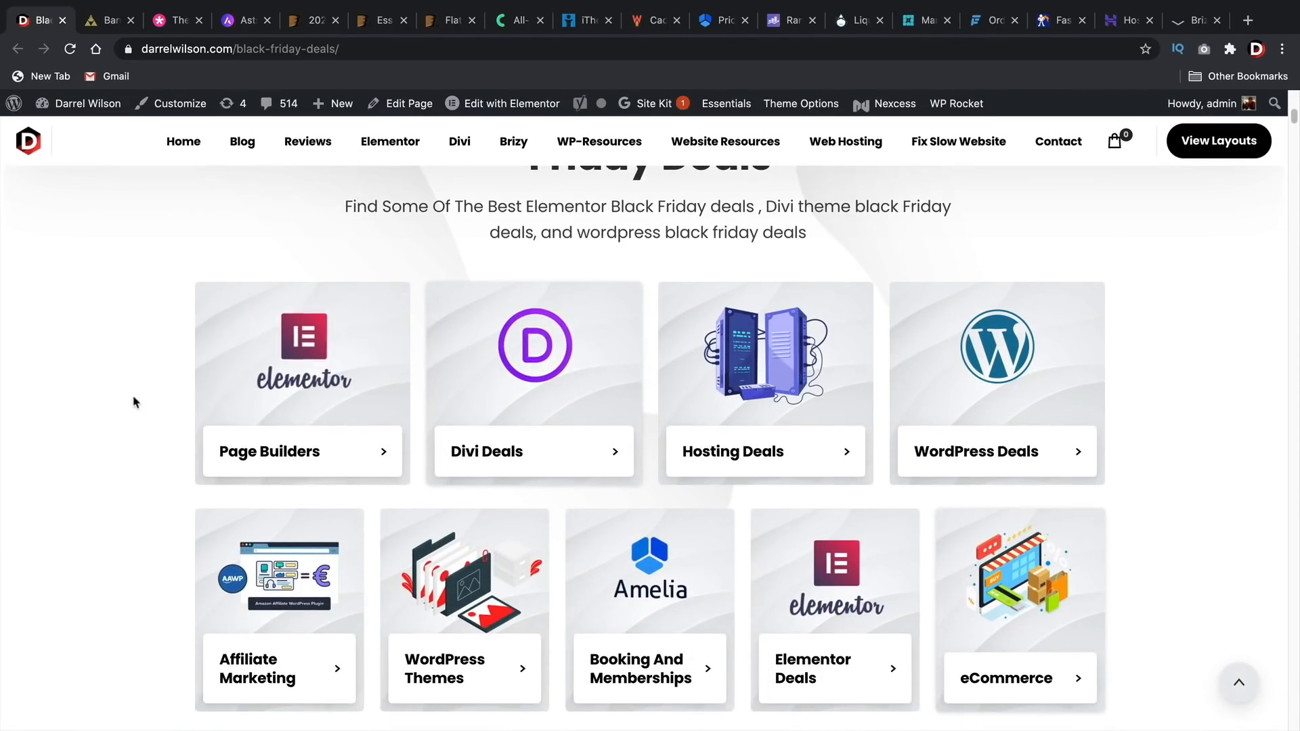
scroll(down, 3)
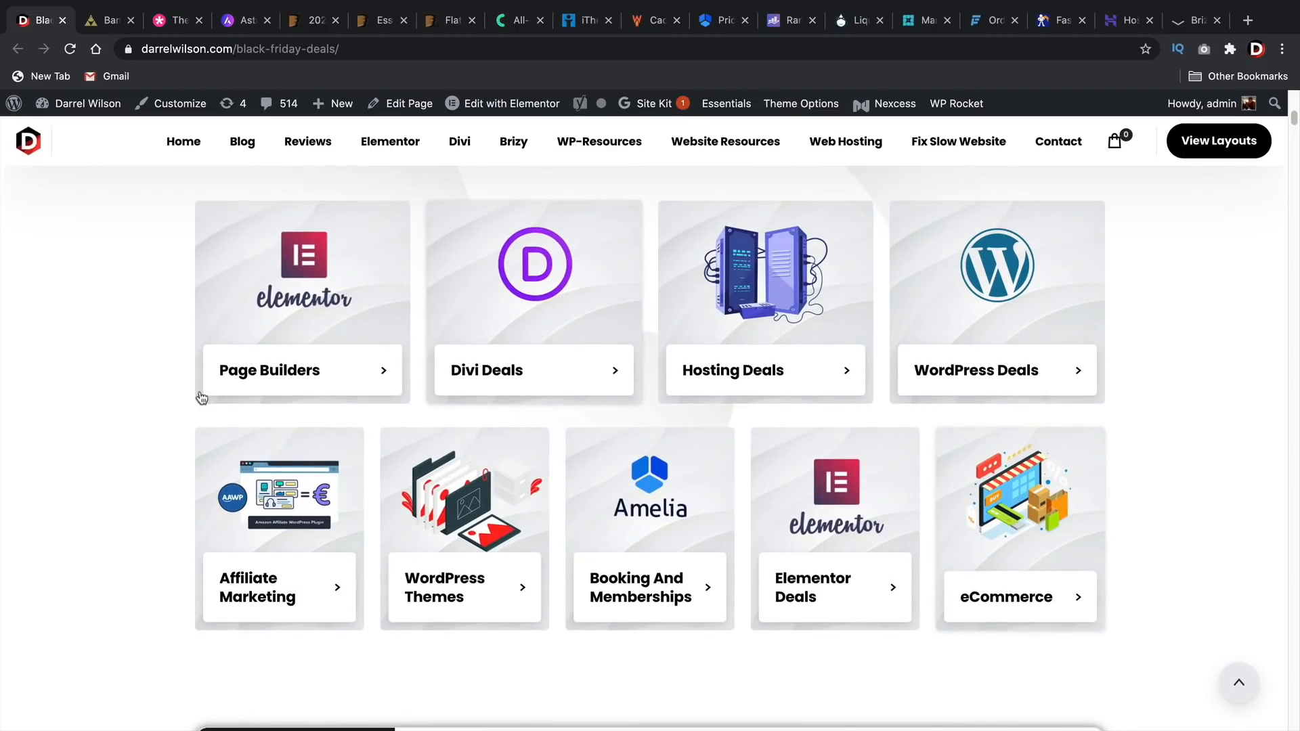
mouse_move(499, 378)
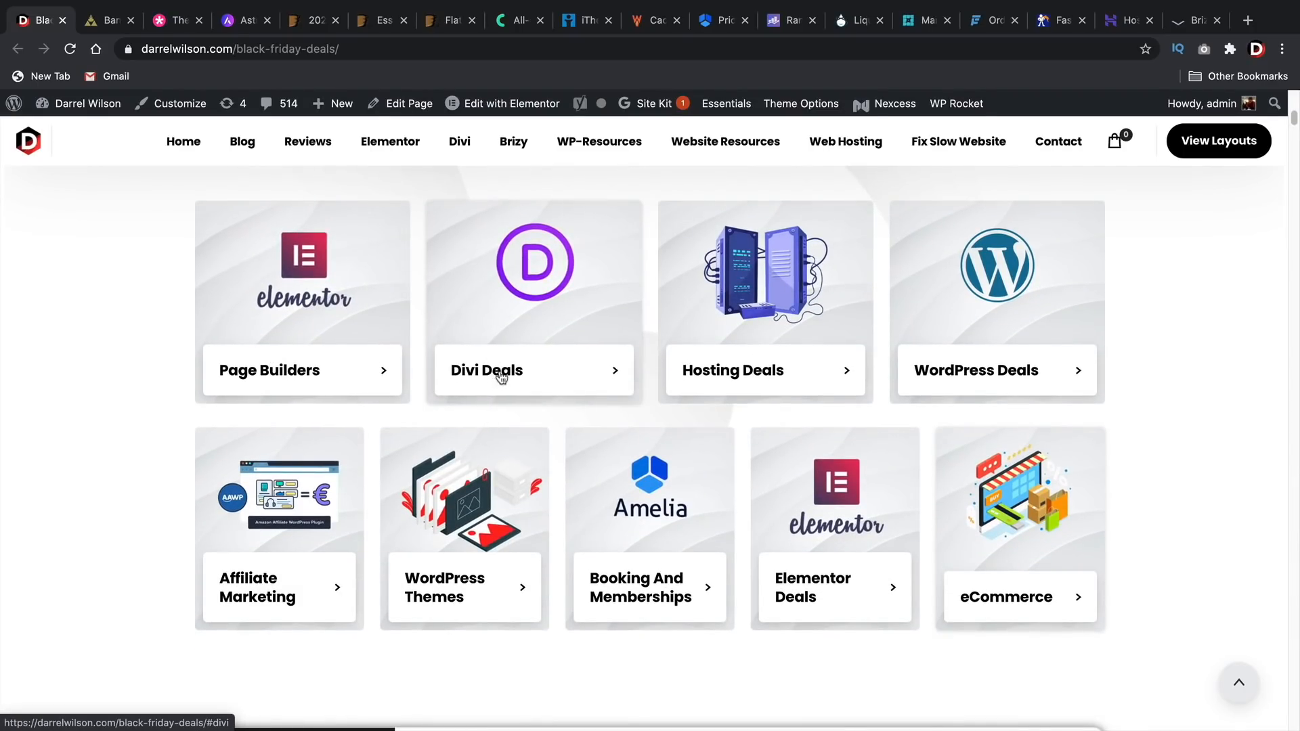
mouse_move(1092, 386)
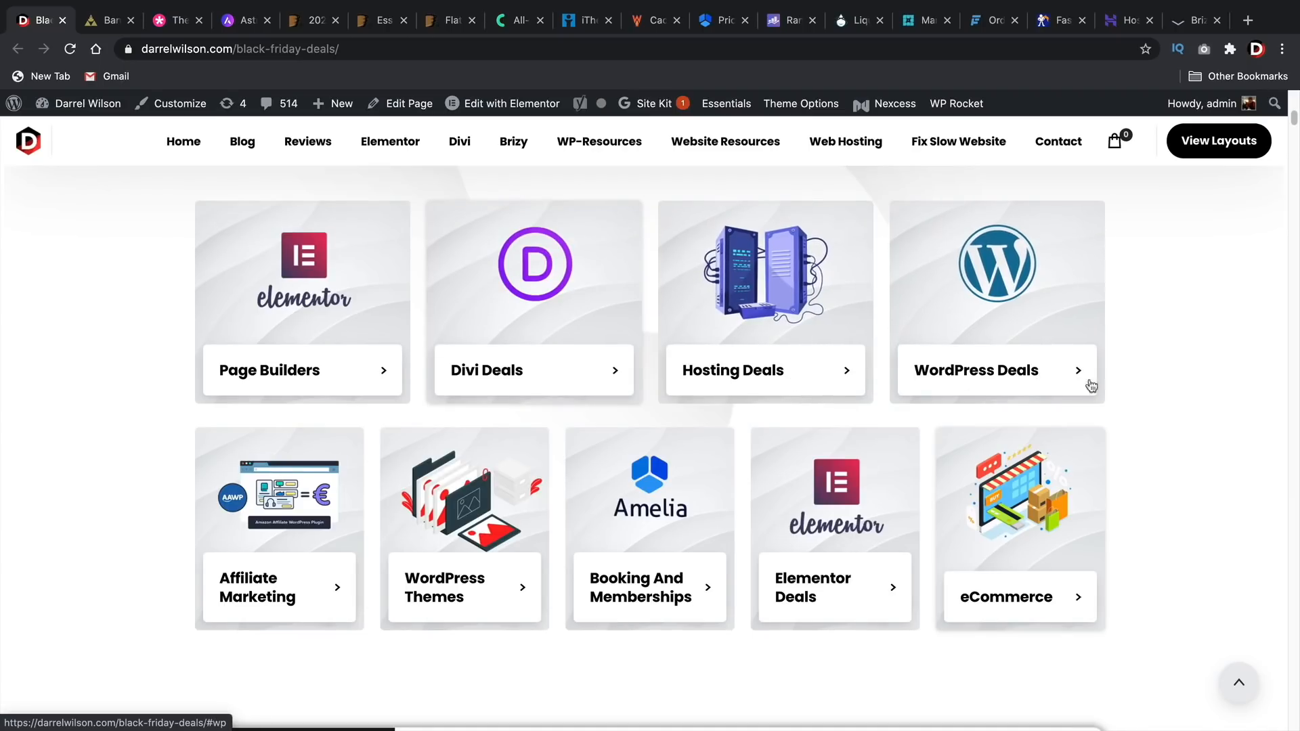
mouse_move(447, 380)
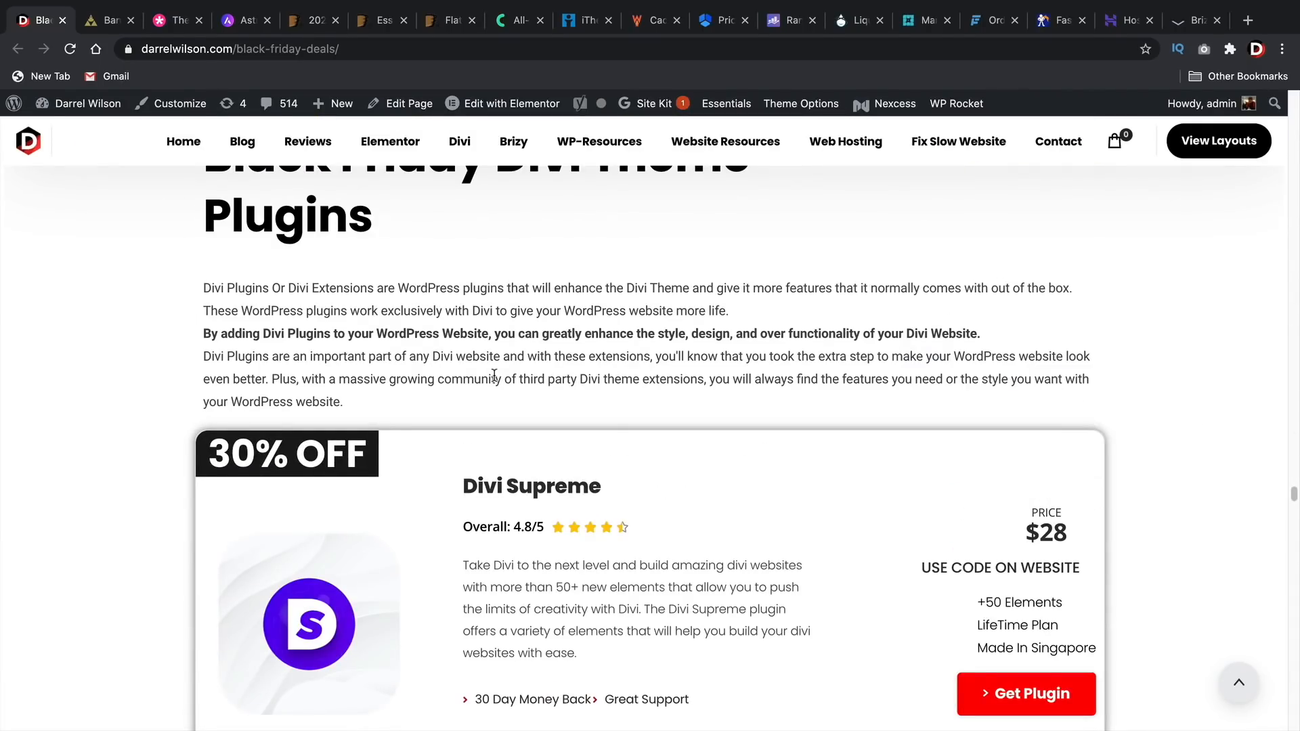
scroll(down, 3)
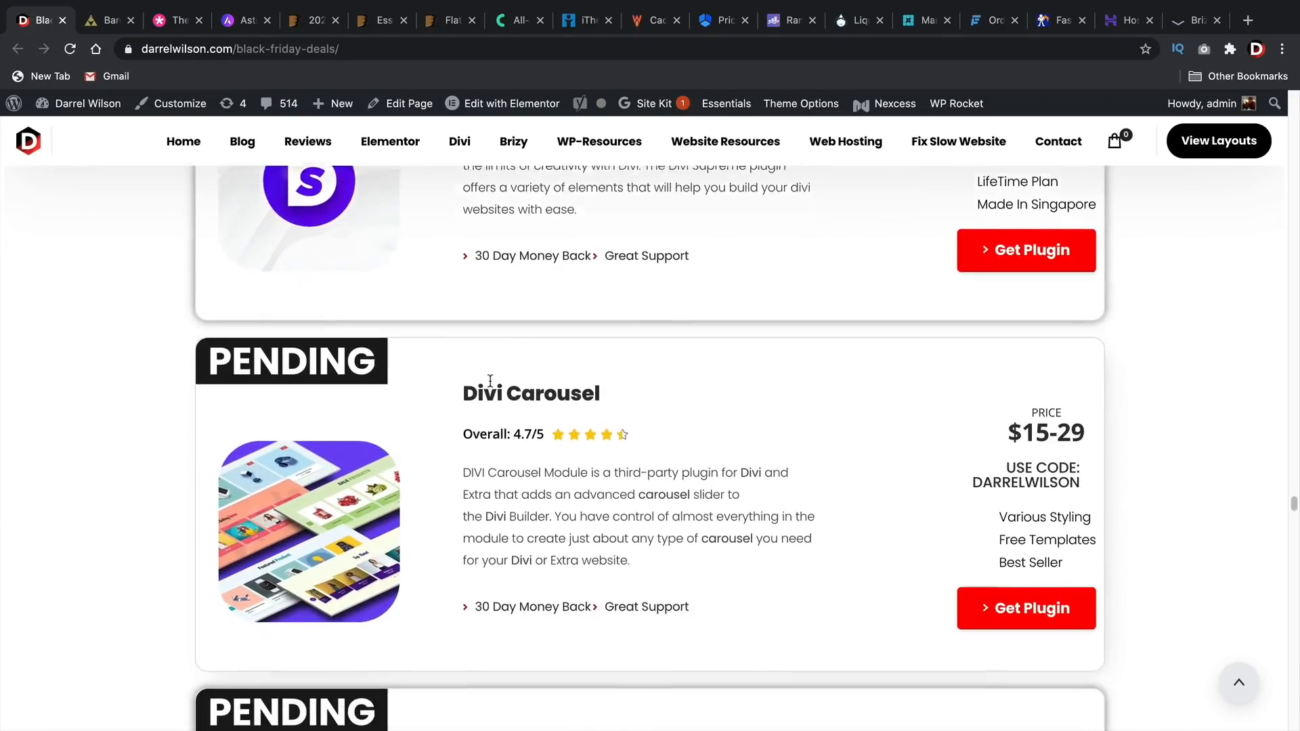
scroll(down, 3)
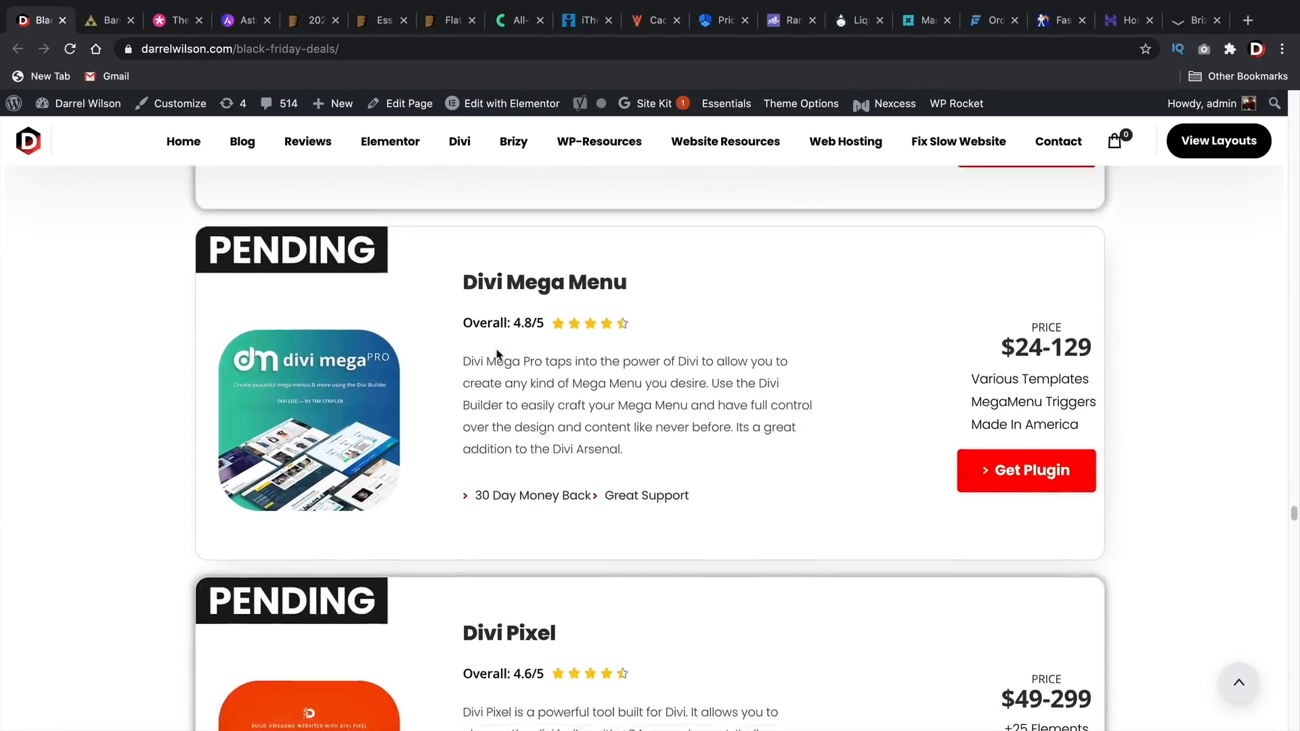
scroll(down, 3)
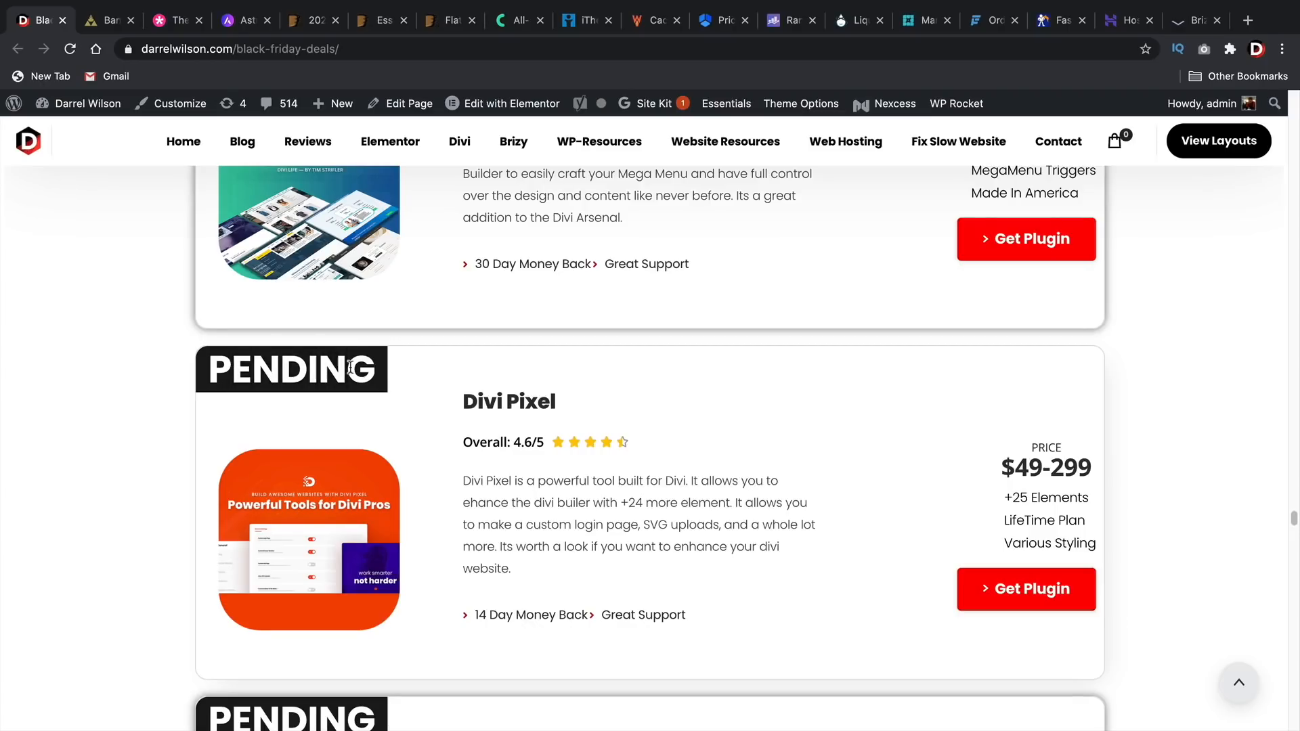
scroll(down, 3)
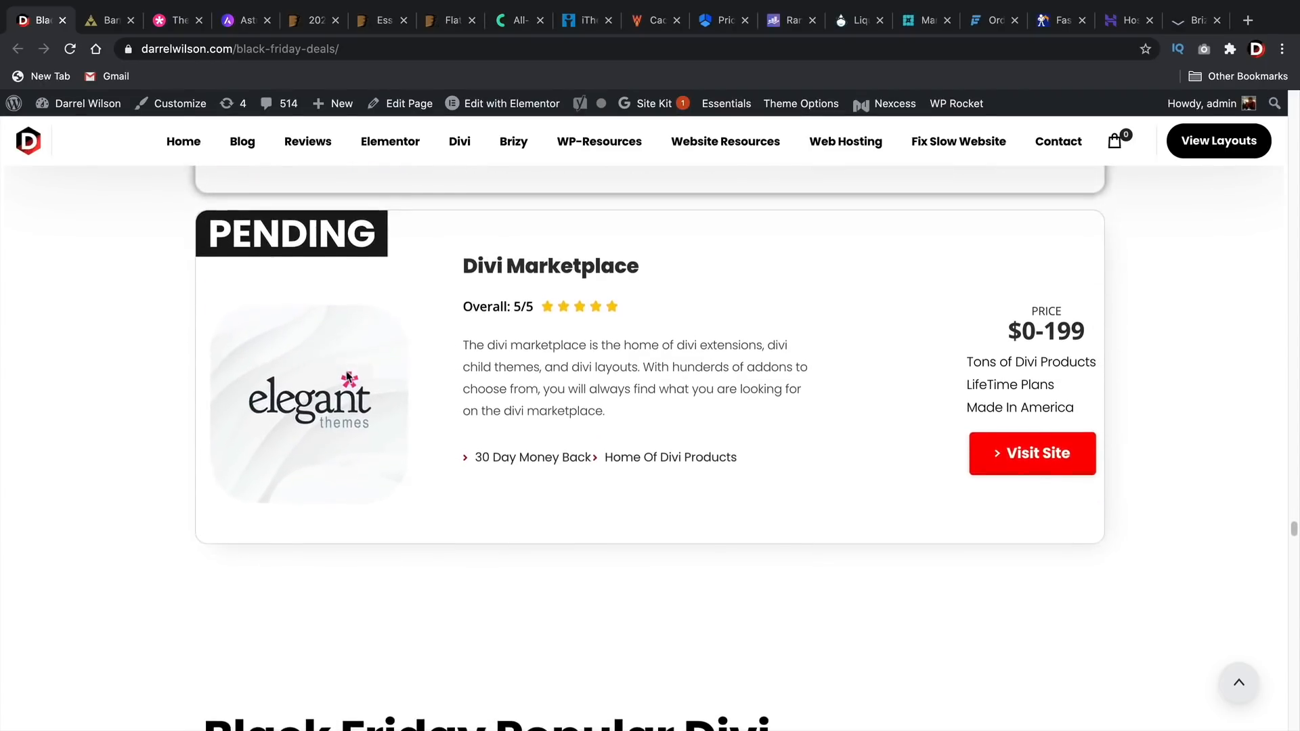
scroll(down, 3)
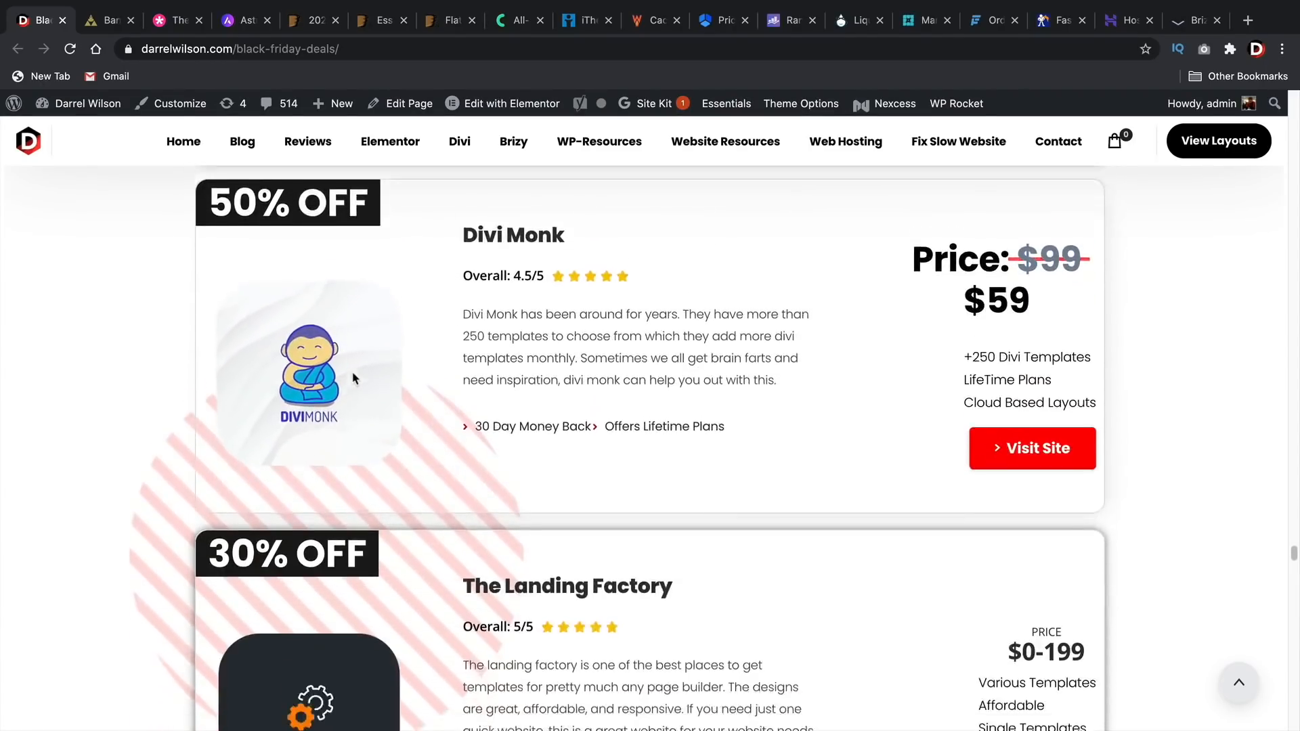
scroll(down, 3)
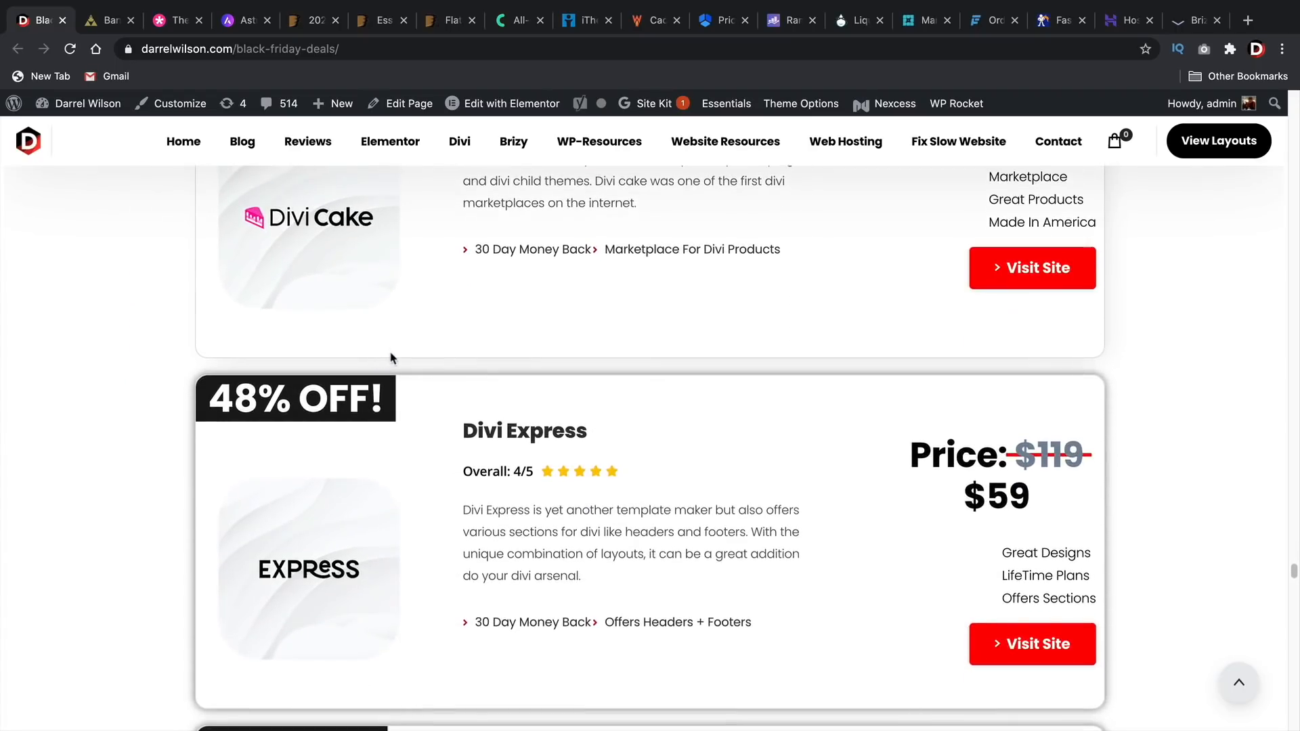
scroll(down, 3)
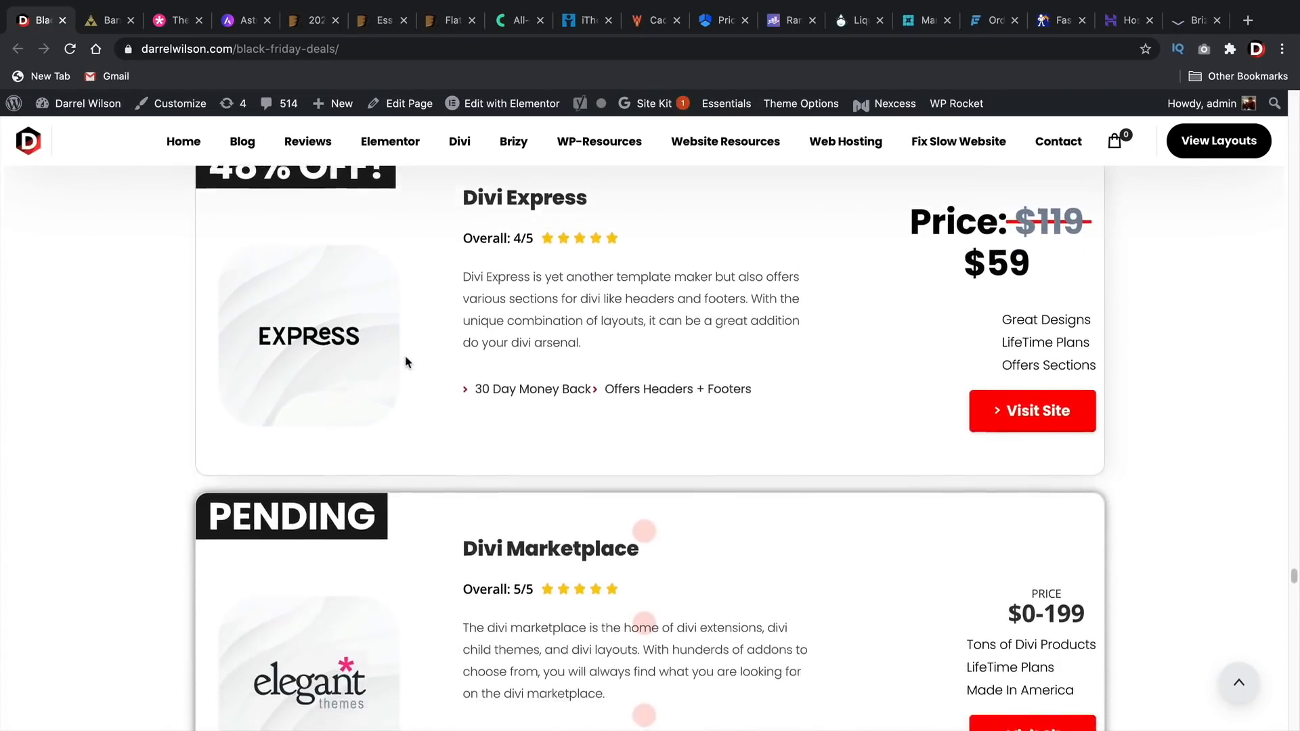
scroll(down, 3)
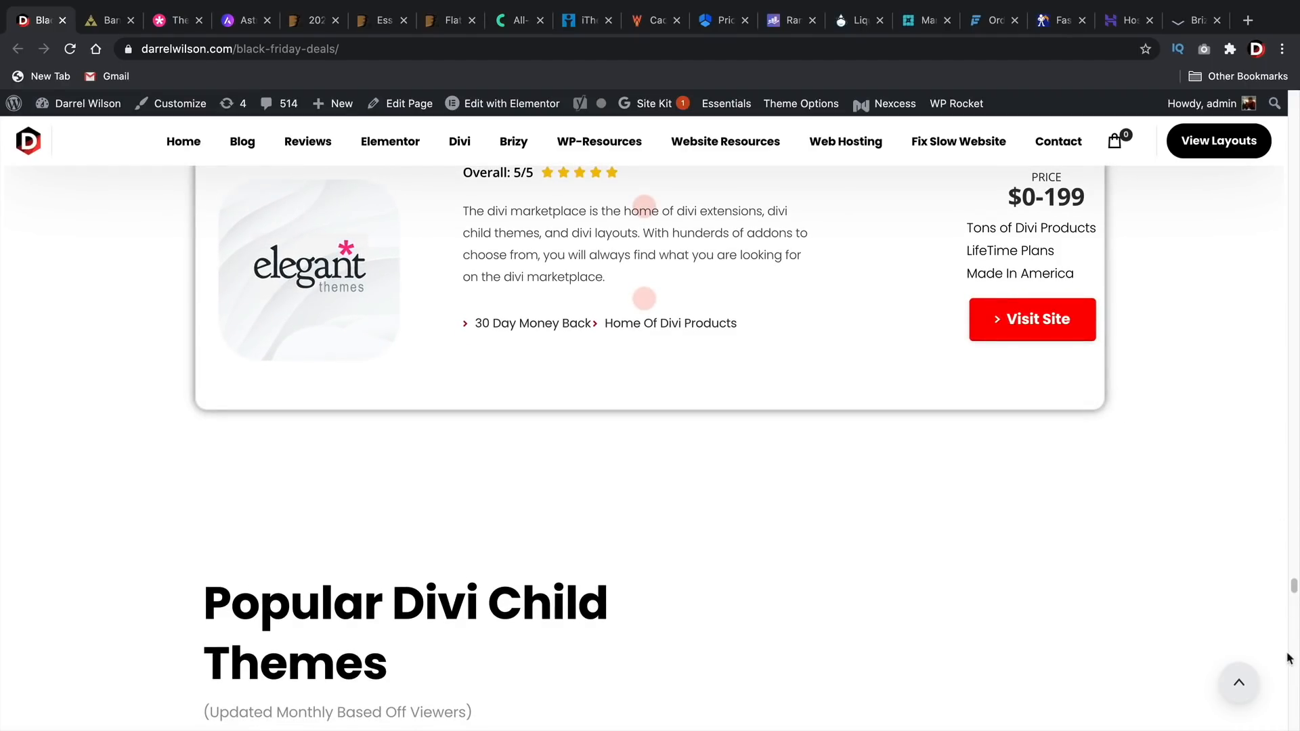
scroll(down, 3)
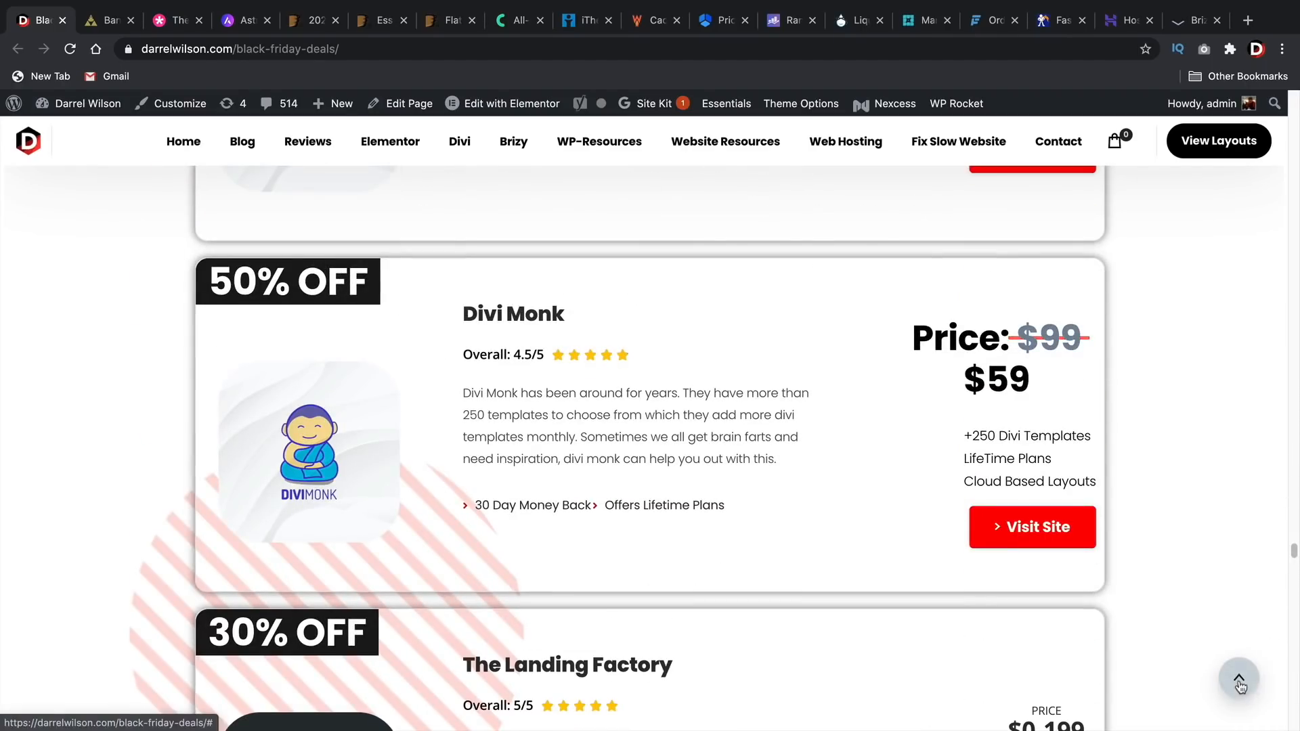
click(1238, 679)
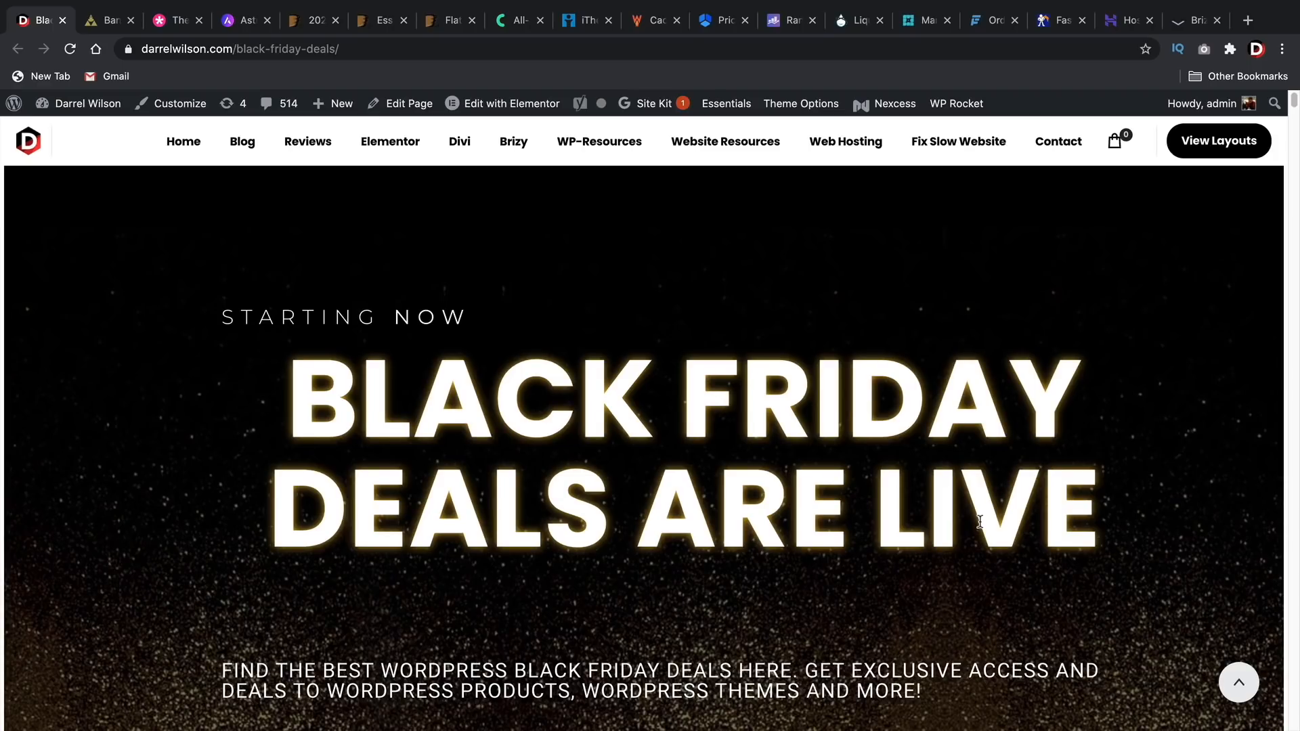
mouse_move(1001, 489)
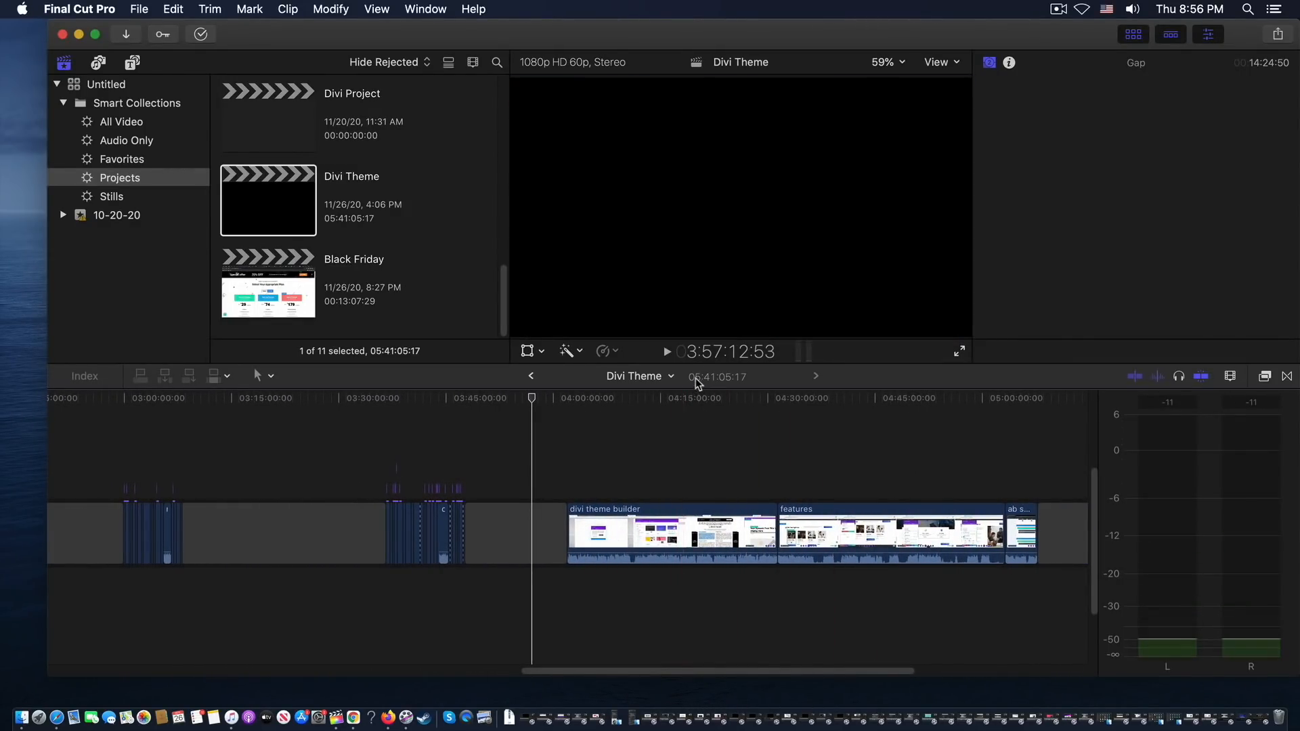
mouse_move(728, 388)
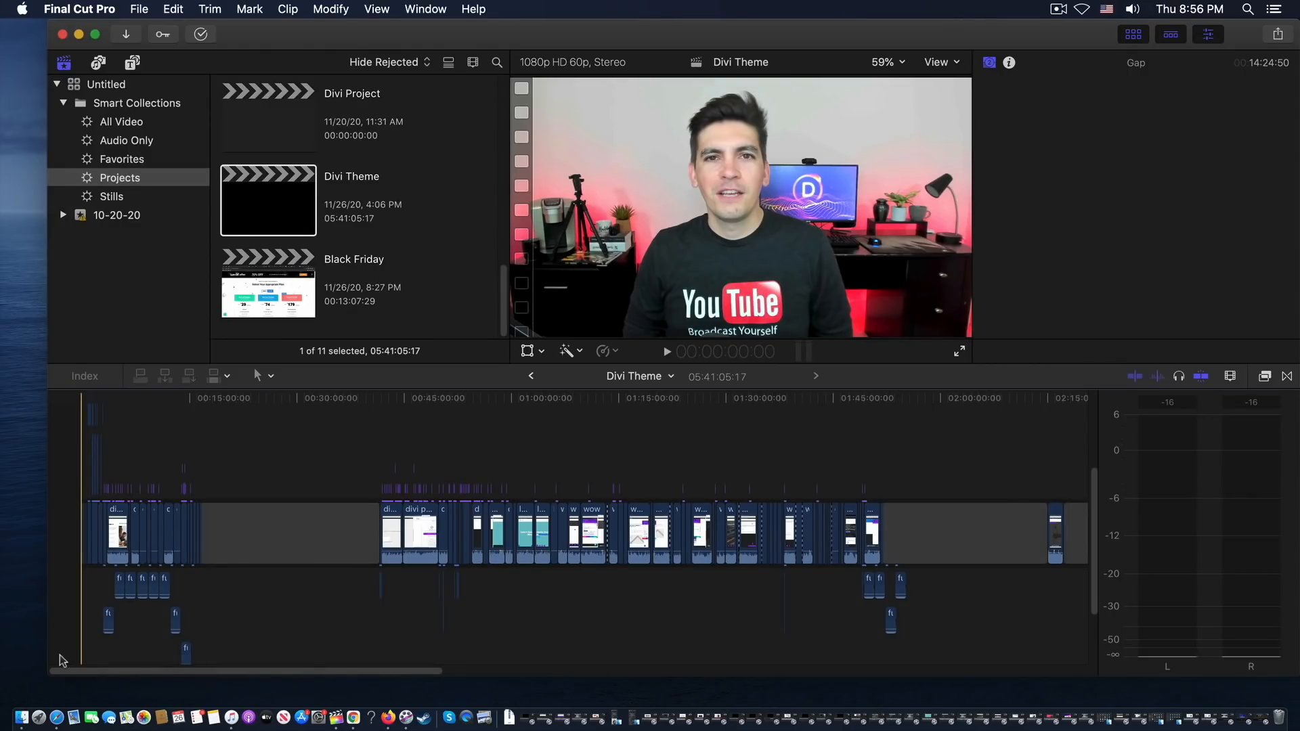
click(422, 398)
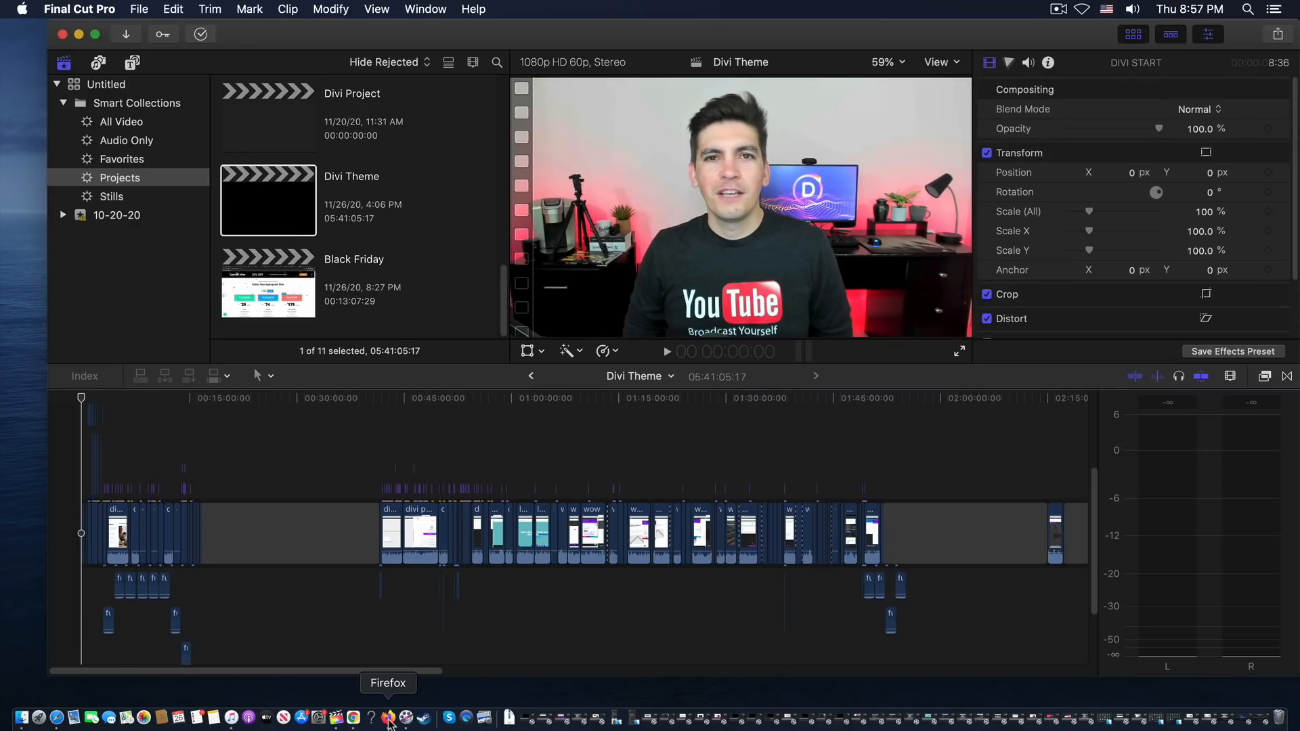
click(387, 717)
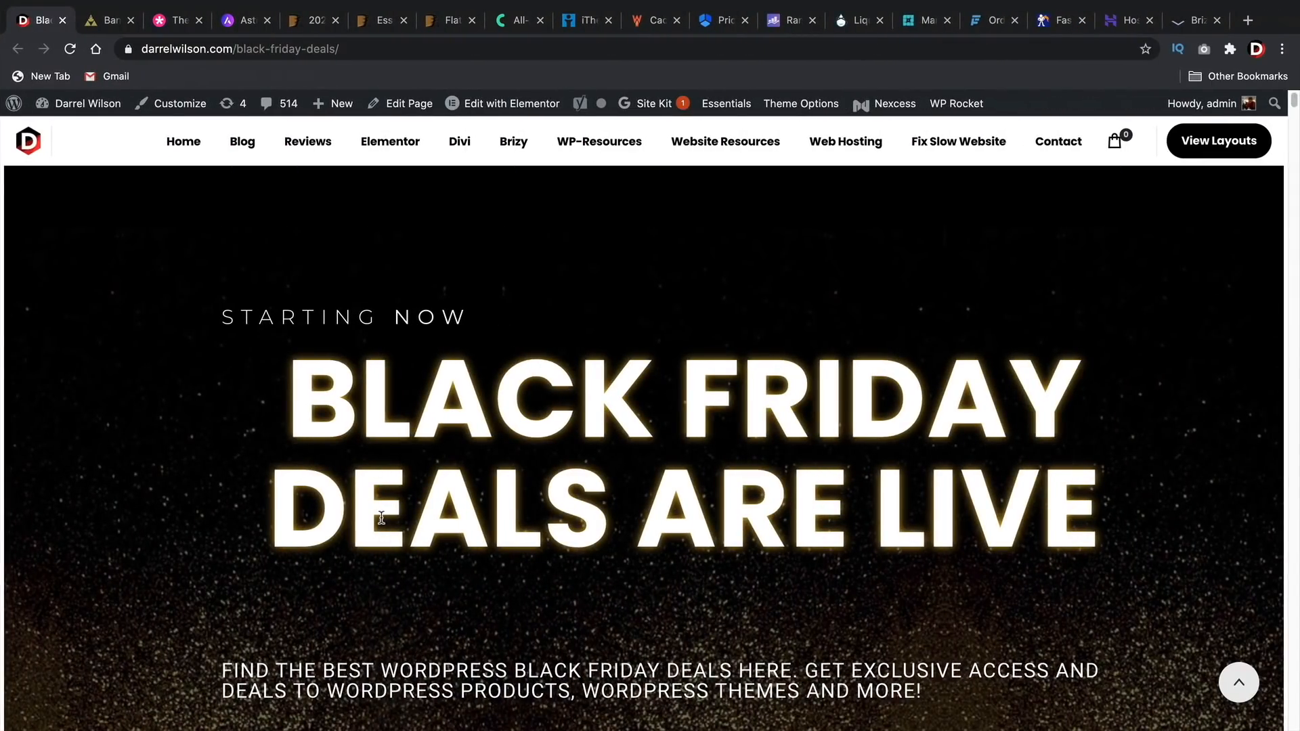